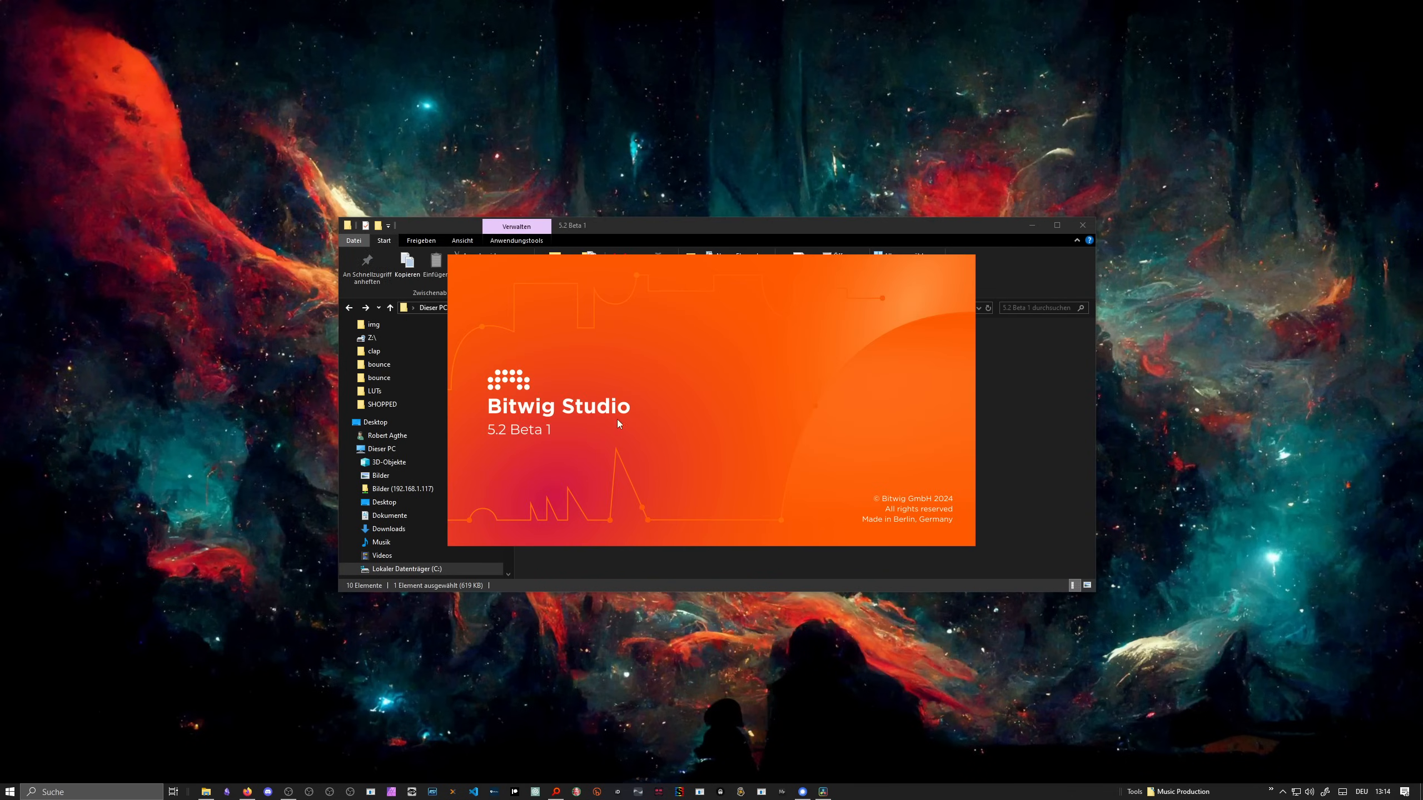
mouse_move(502, 436)
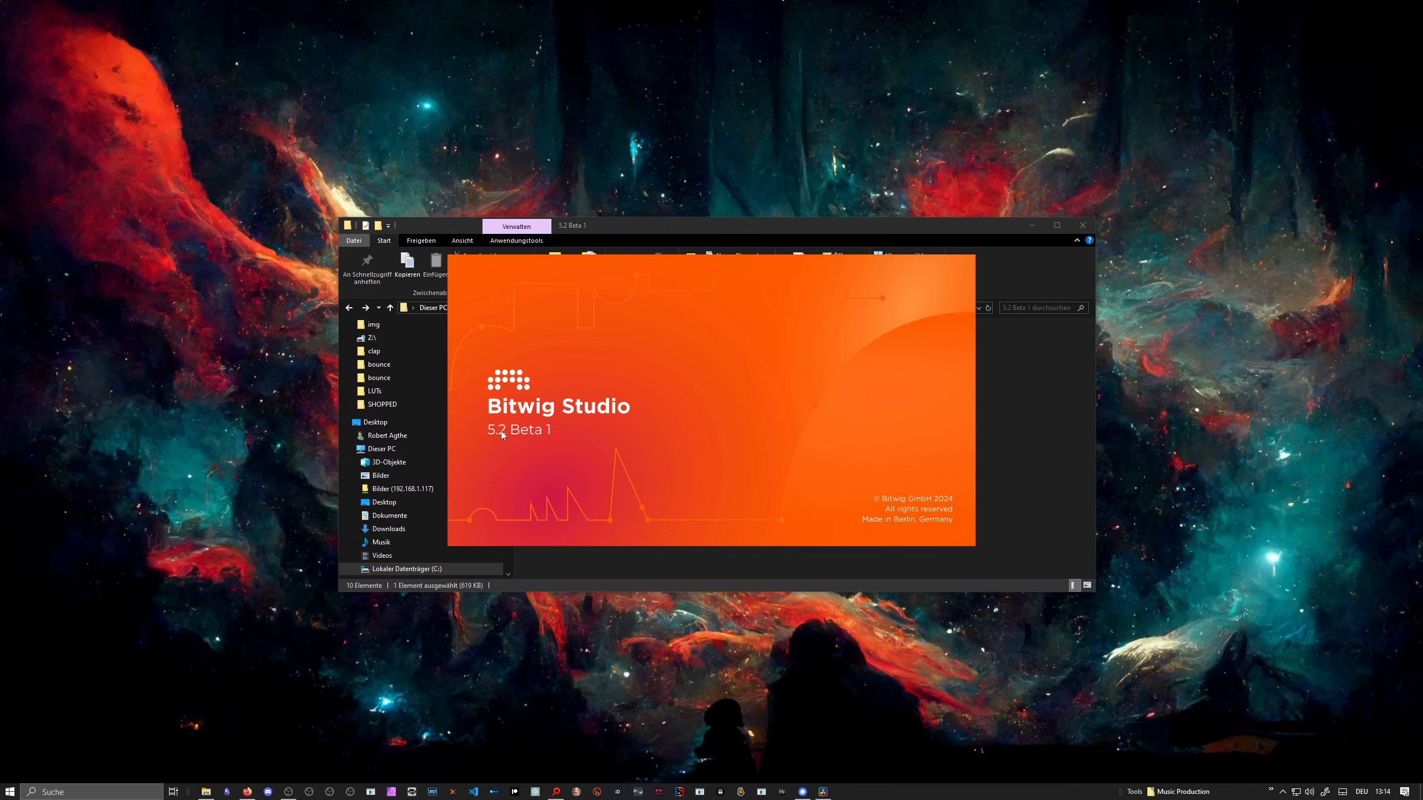
mouse_move(547, 443)
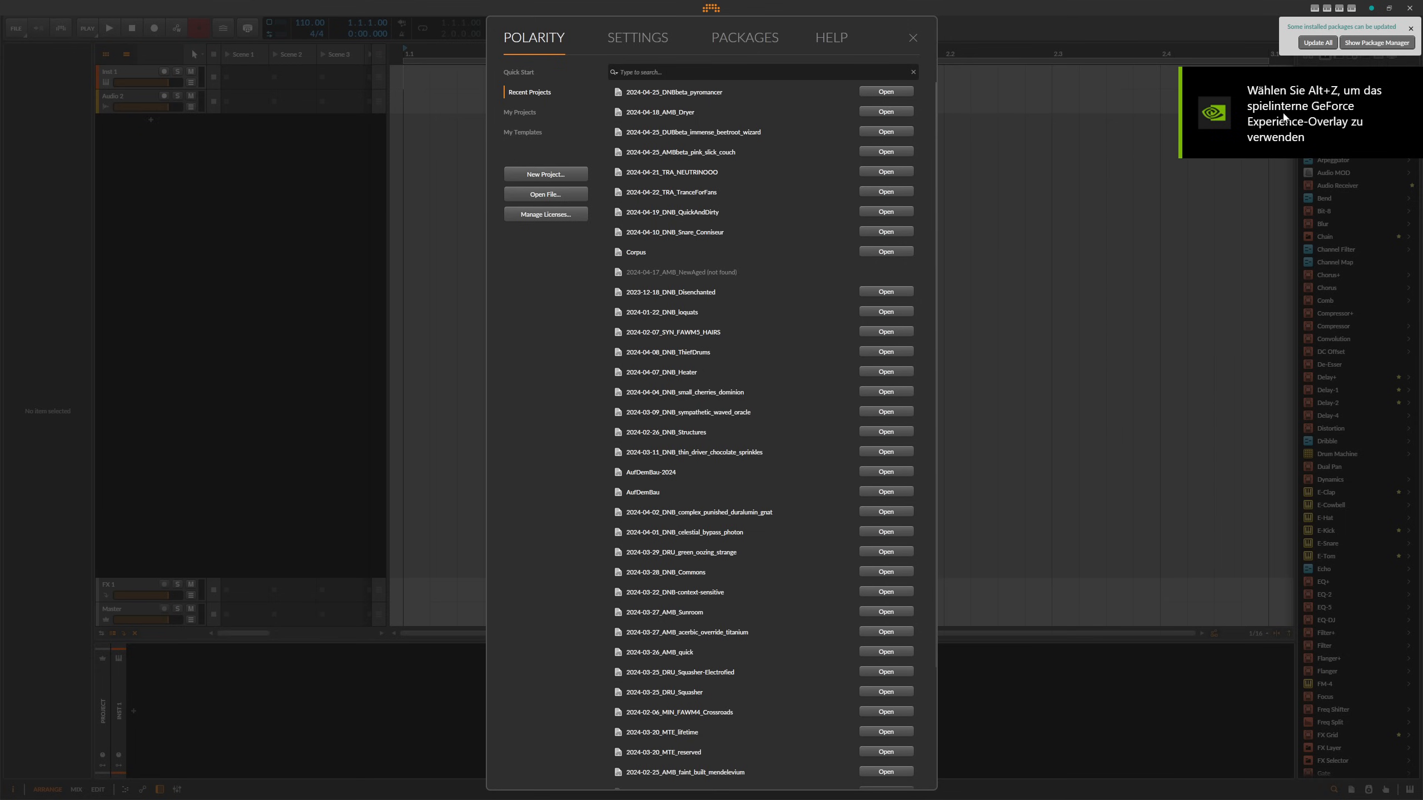
mouse_move(1290, 125)
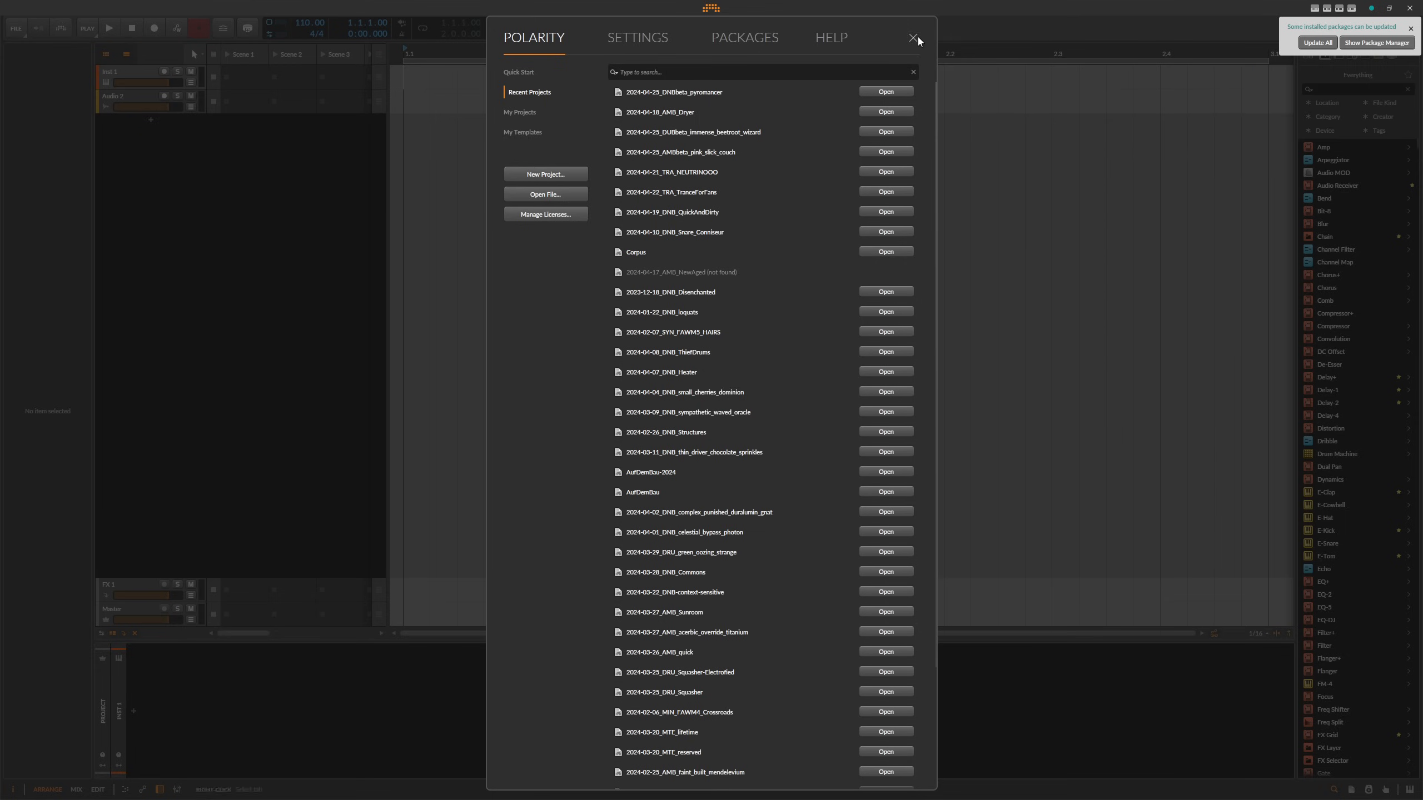
Step: Close the Bitwig dashboard and bring up the GeForce Experience overlay with Alt+Z
left_click(914, 38)
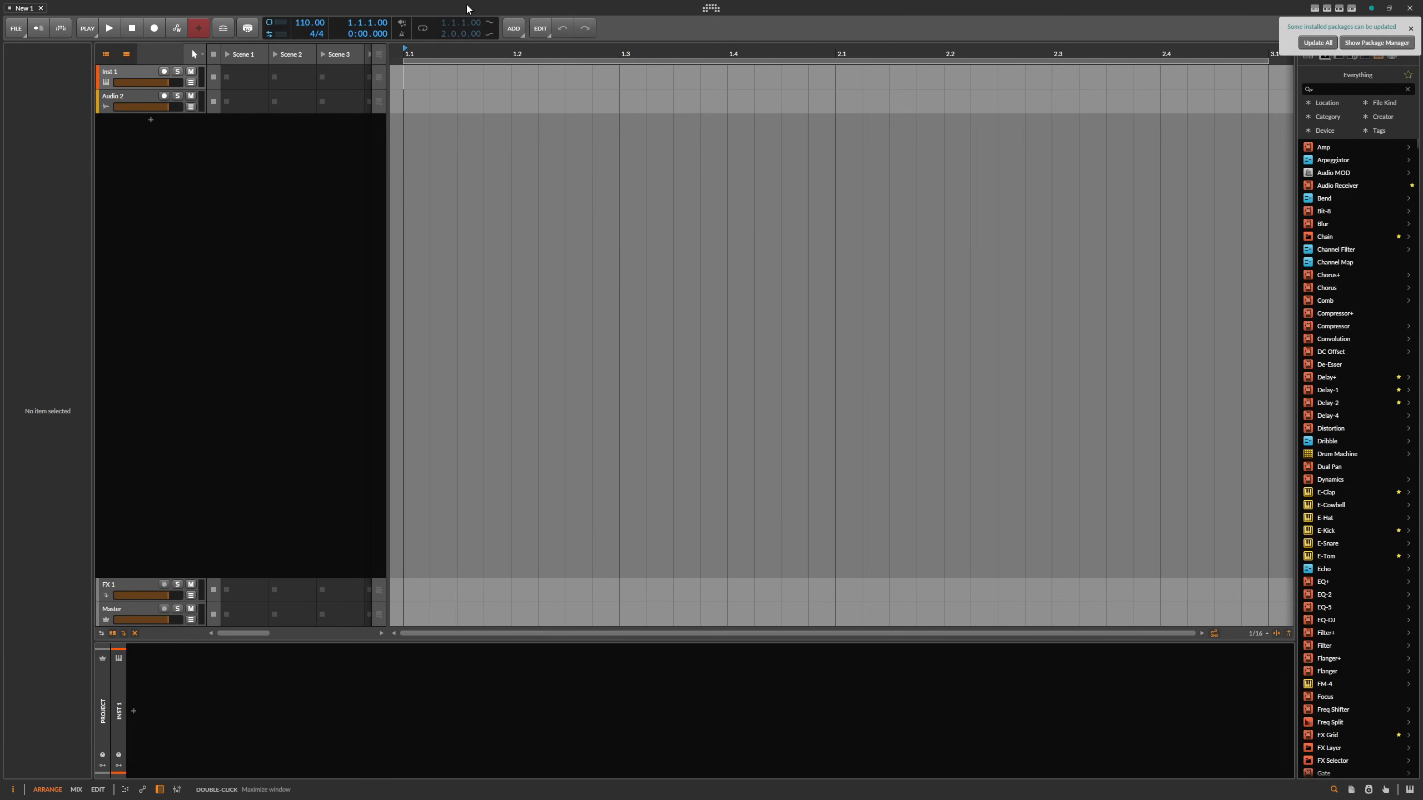
key("alt+z")
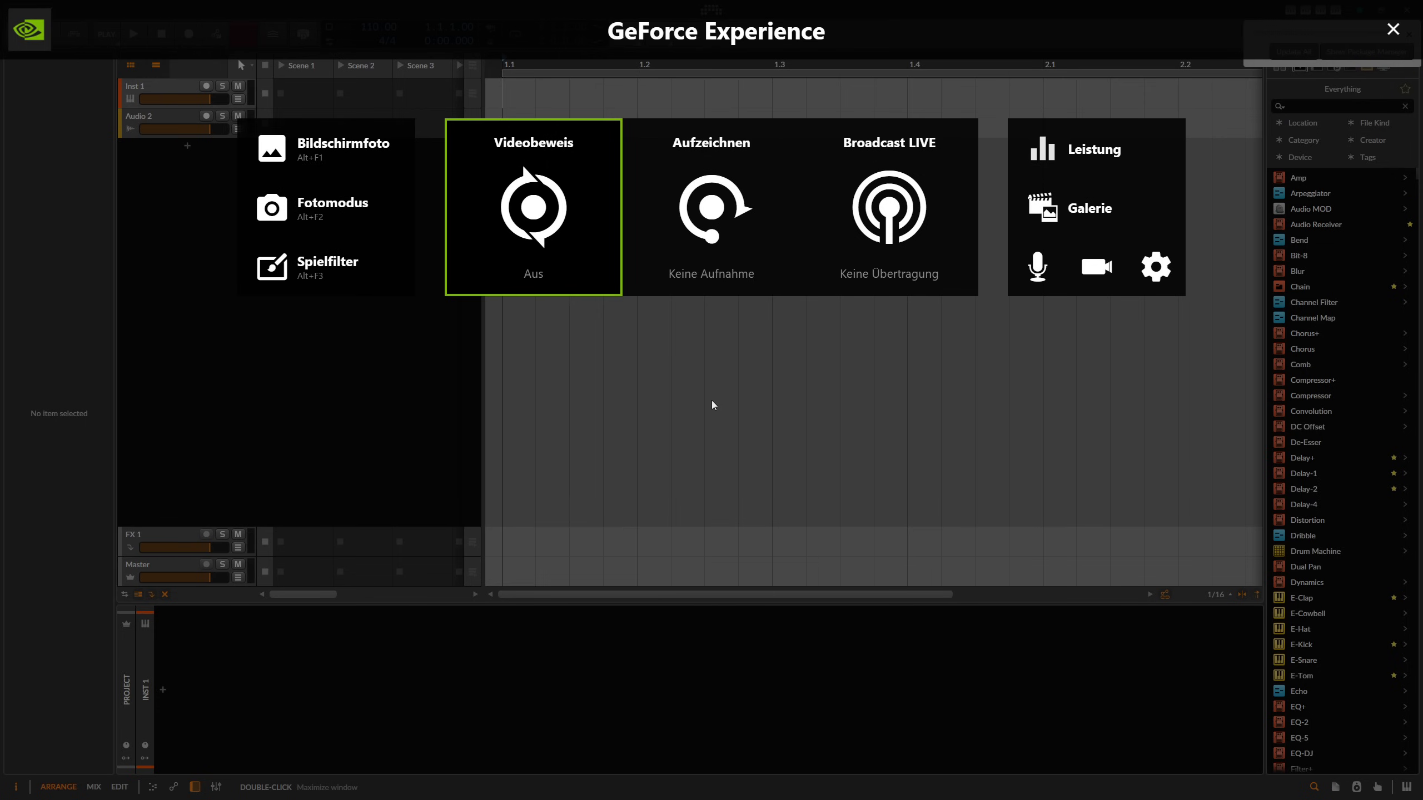
mouse_move(572, 289)
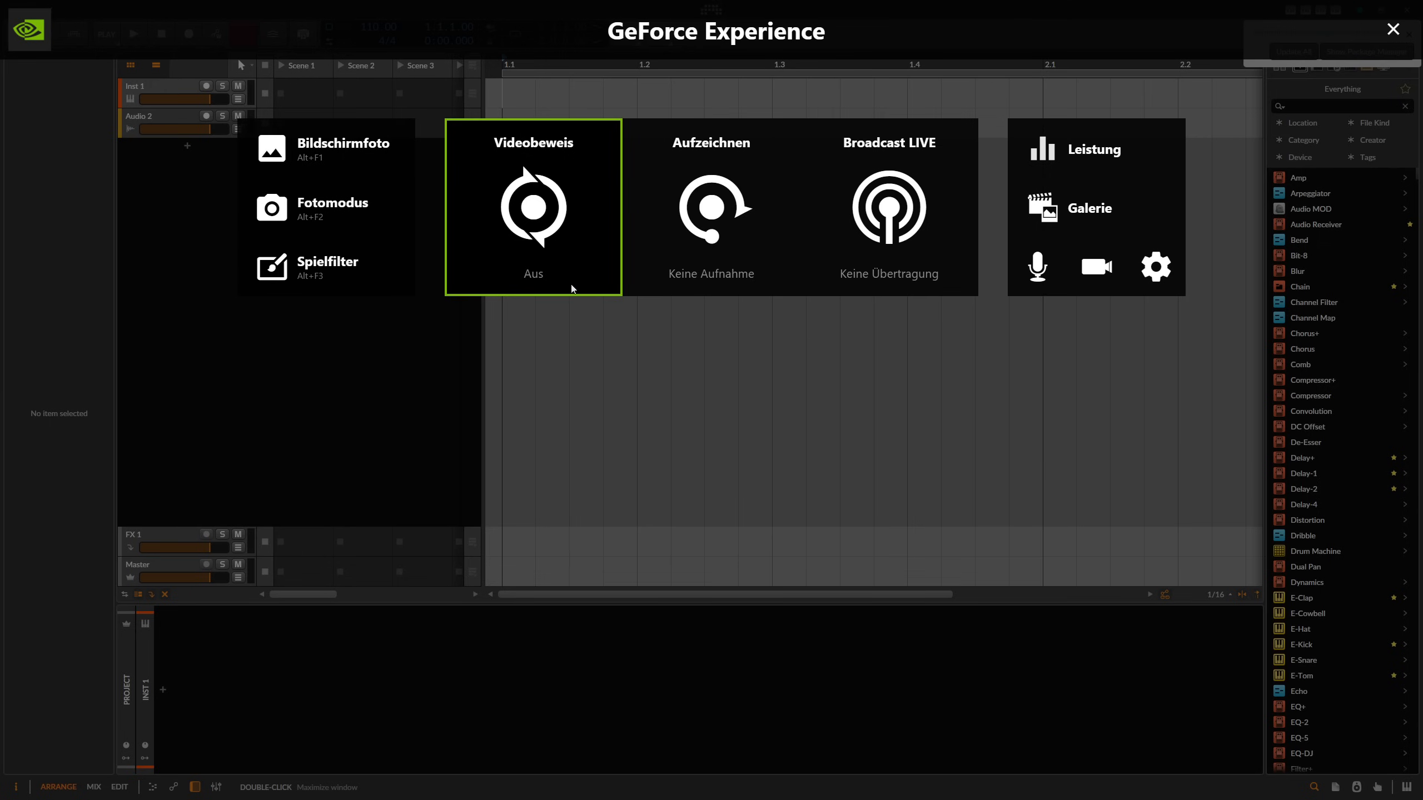
mouse_move(576, 197)
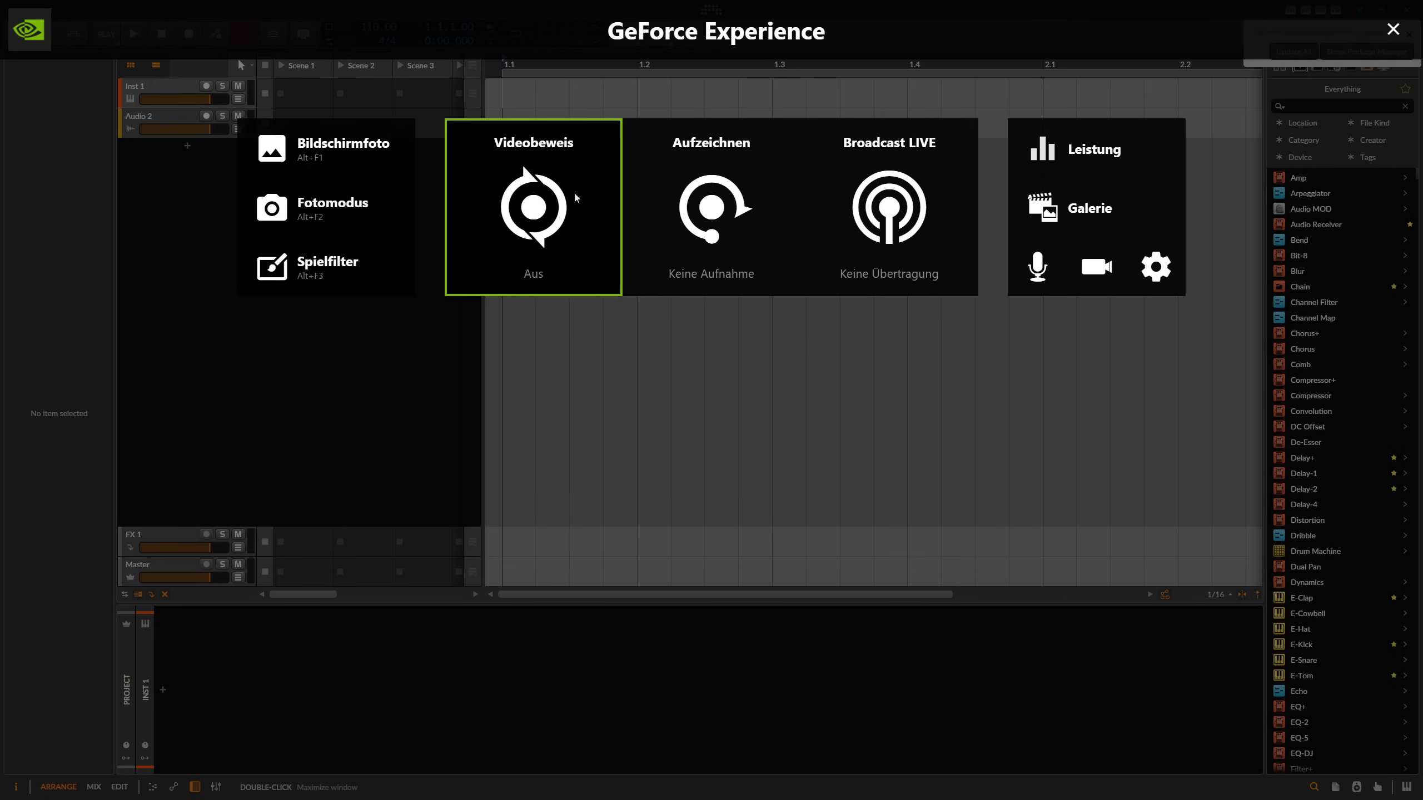
mouse_move(347, 251)
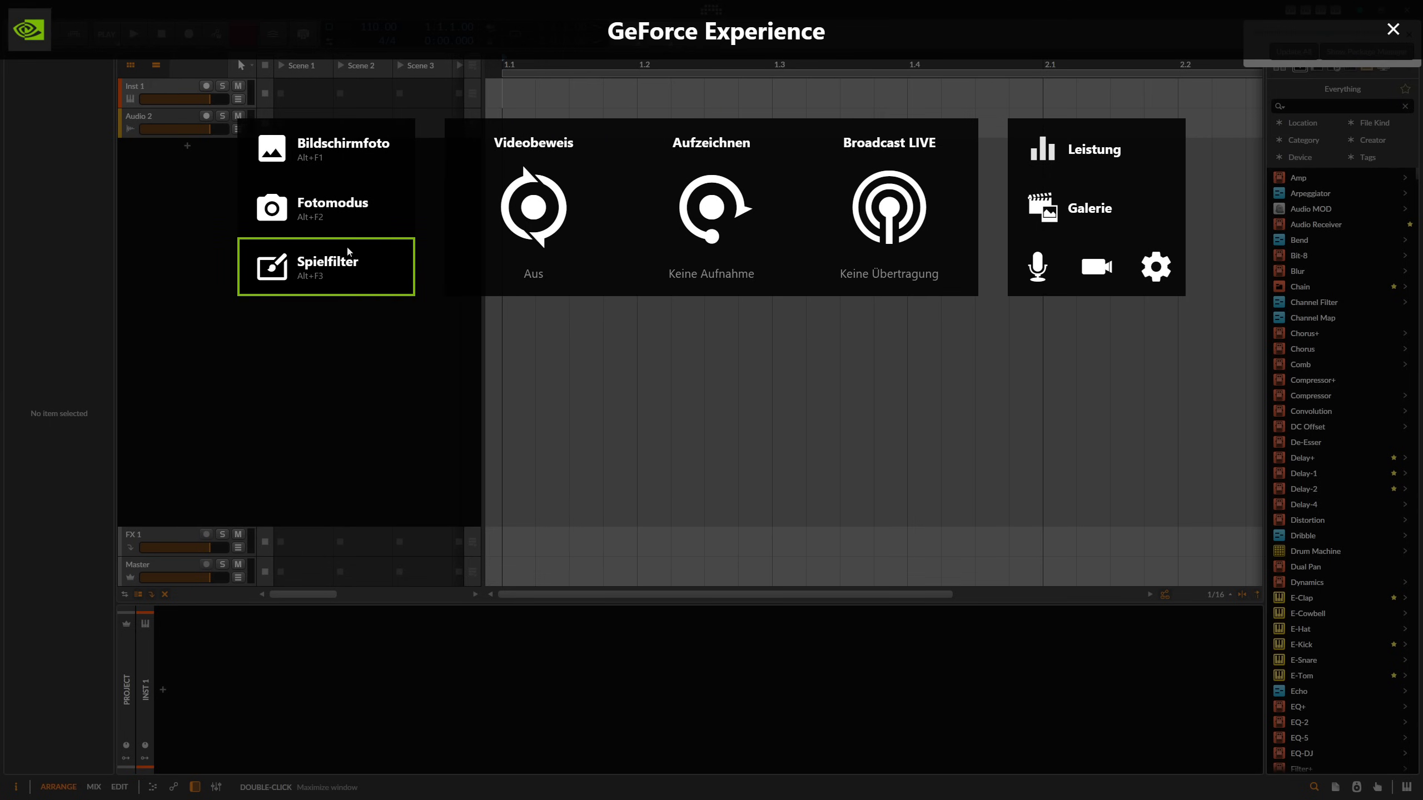
mouse_move(345, 260)
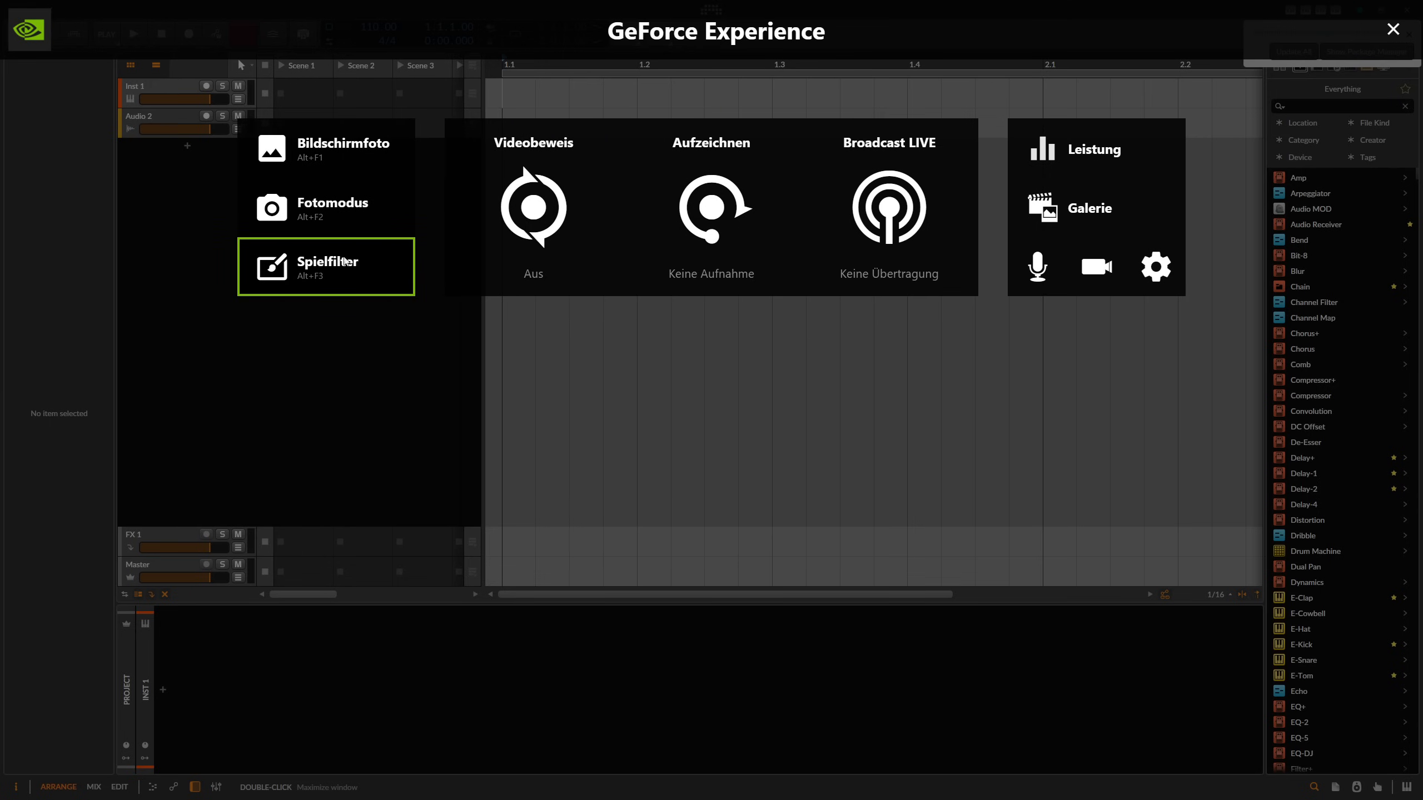
mouse_move(325, 277)
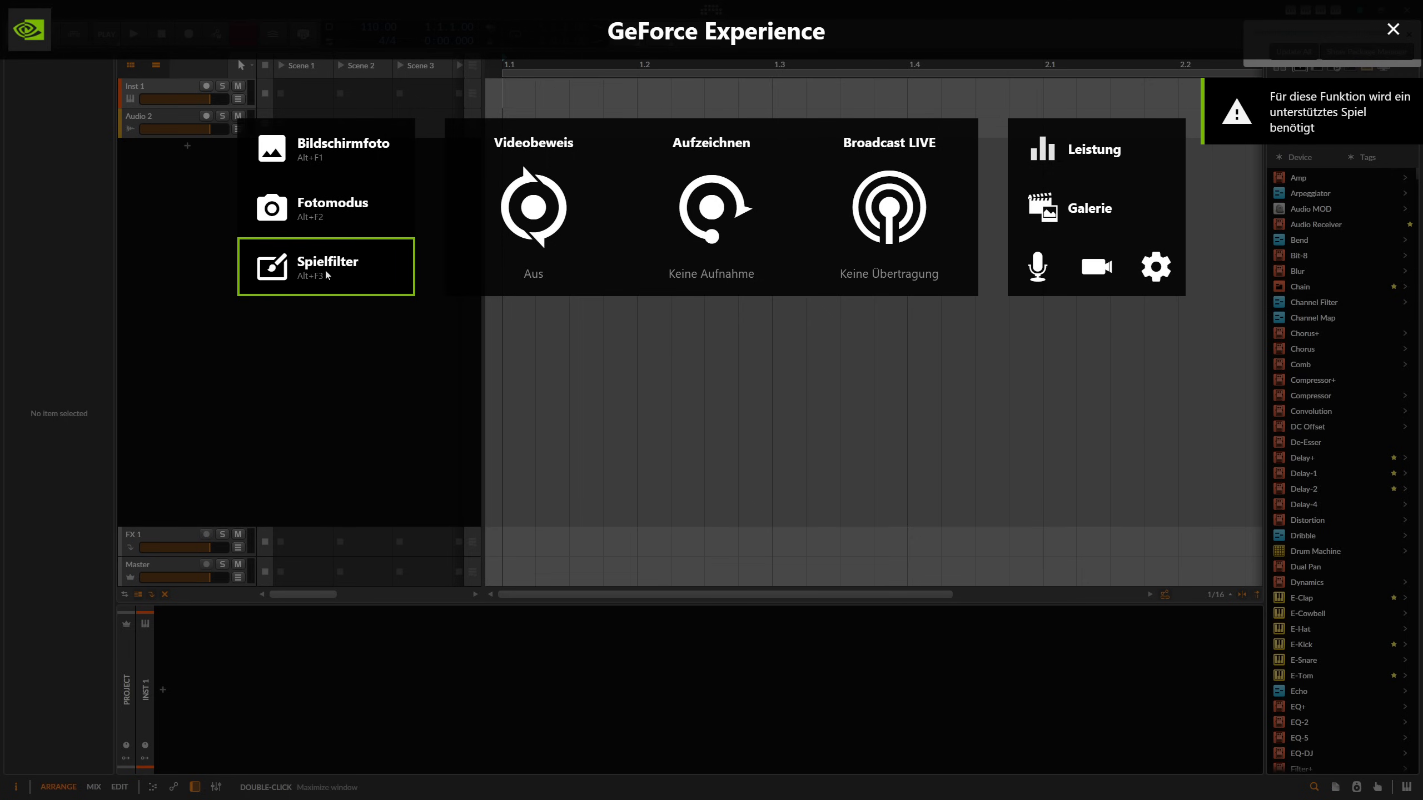
mouse_move(323, 275)
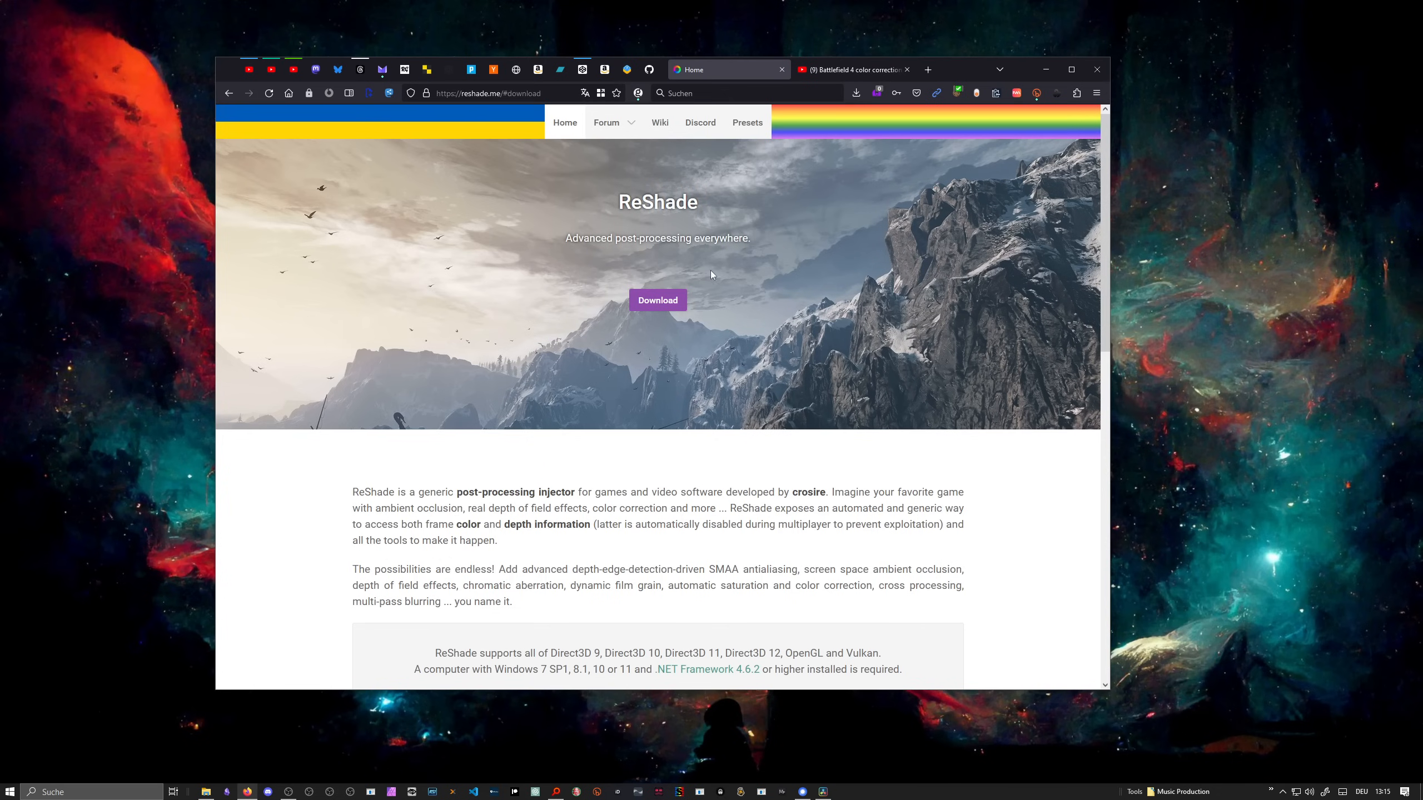
mouse_move(637, 272)
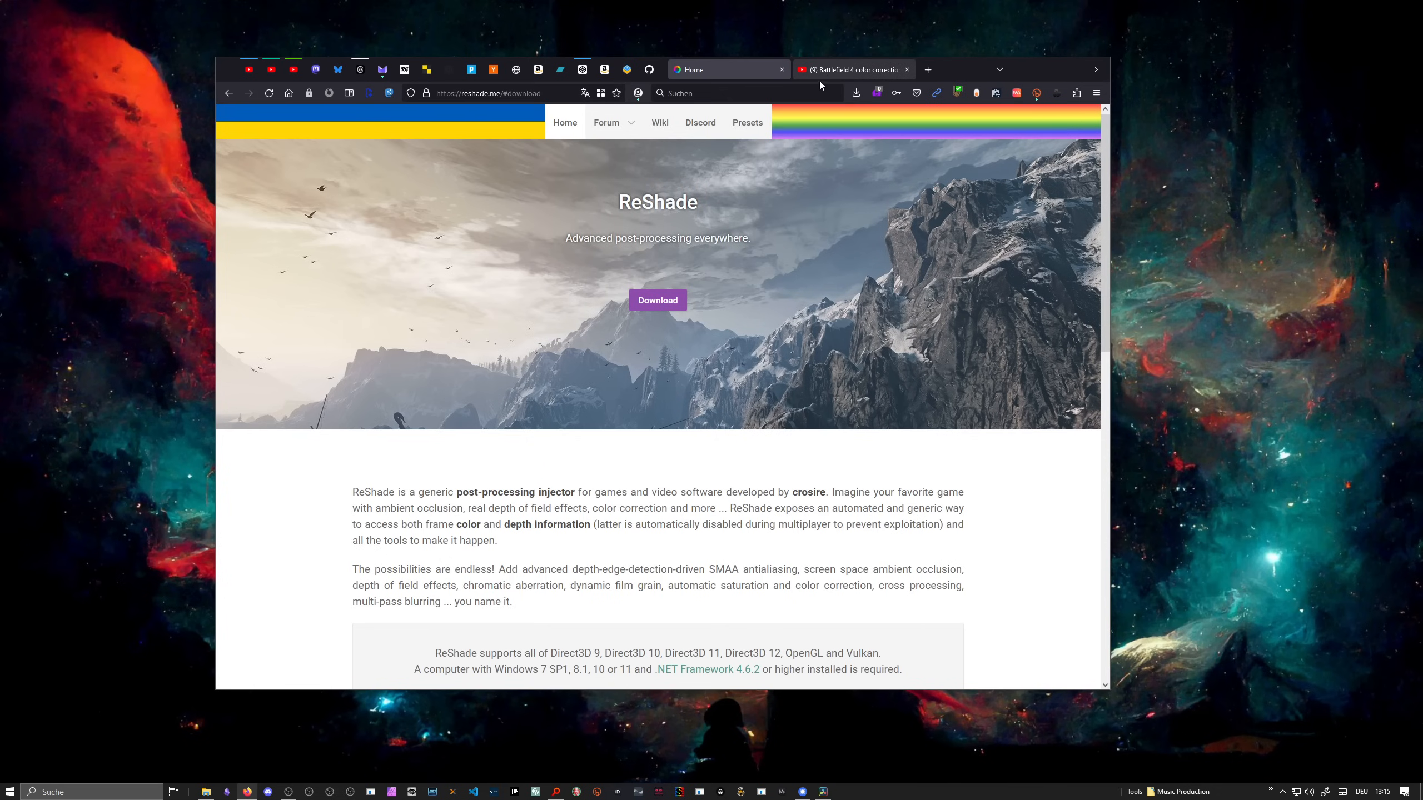
Step: Play the Battlefield 4 yellow-tint color correction video, then return to the ReShade homepage
left_click(851, 69)
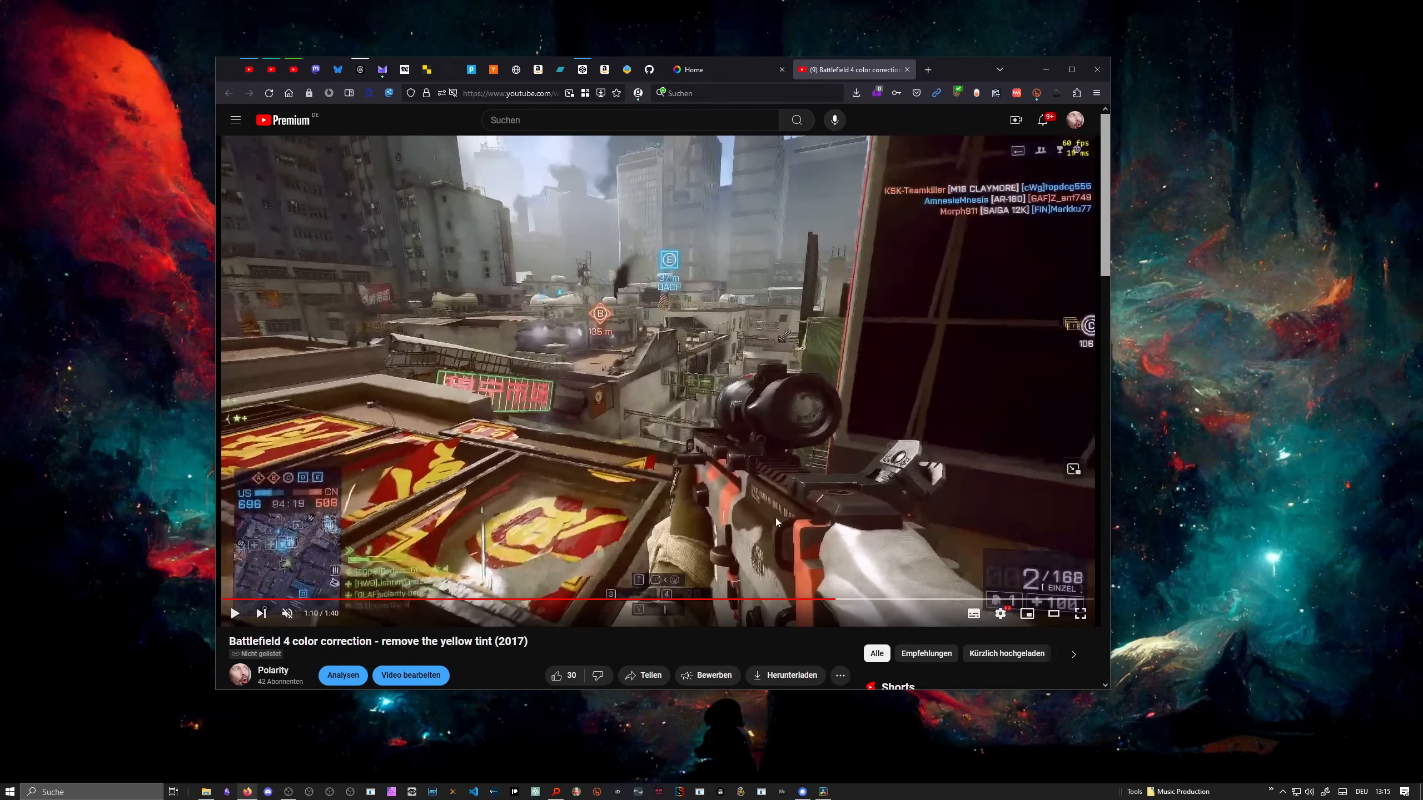
mouse_move(849, 600)
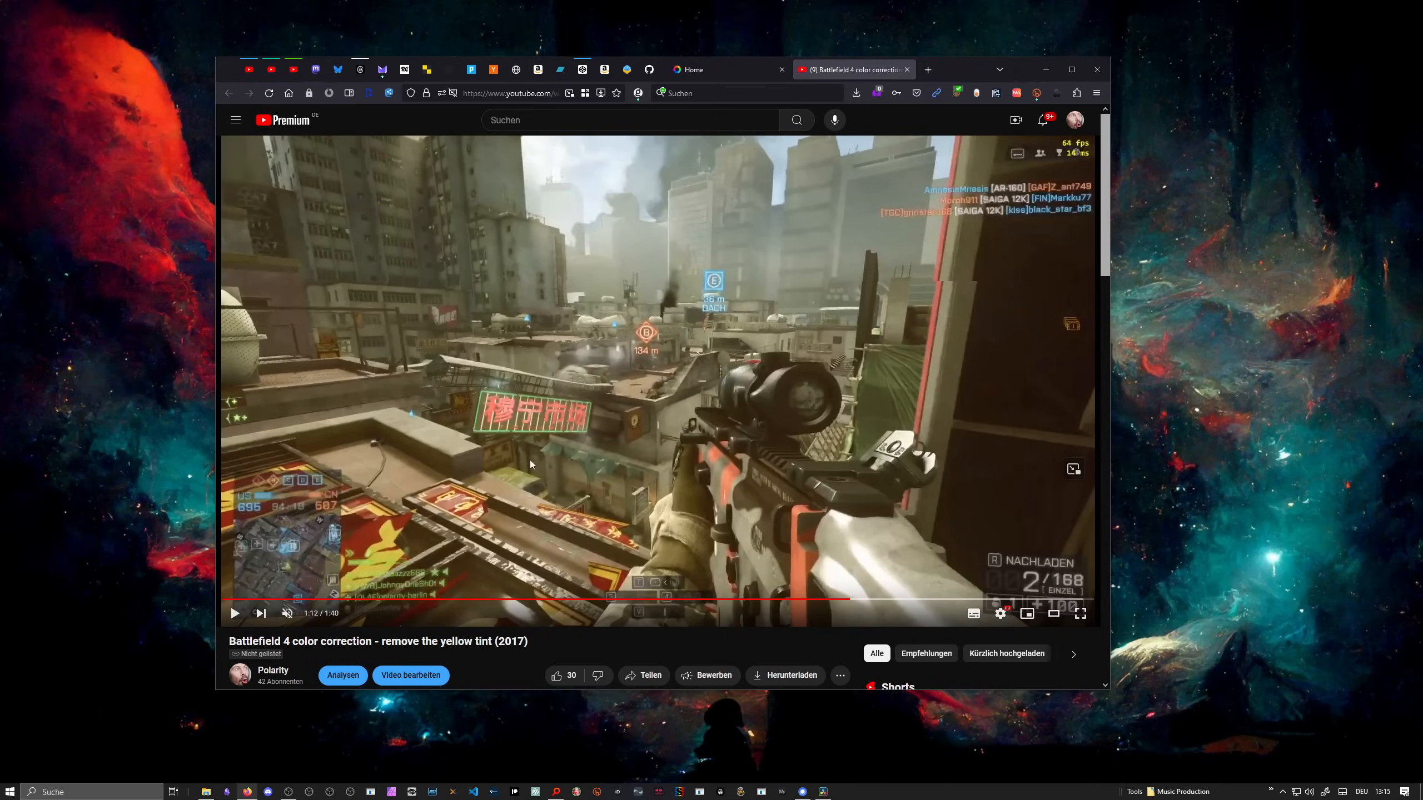
mouse_move(513, 354)
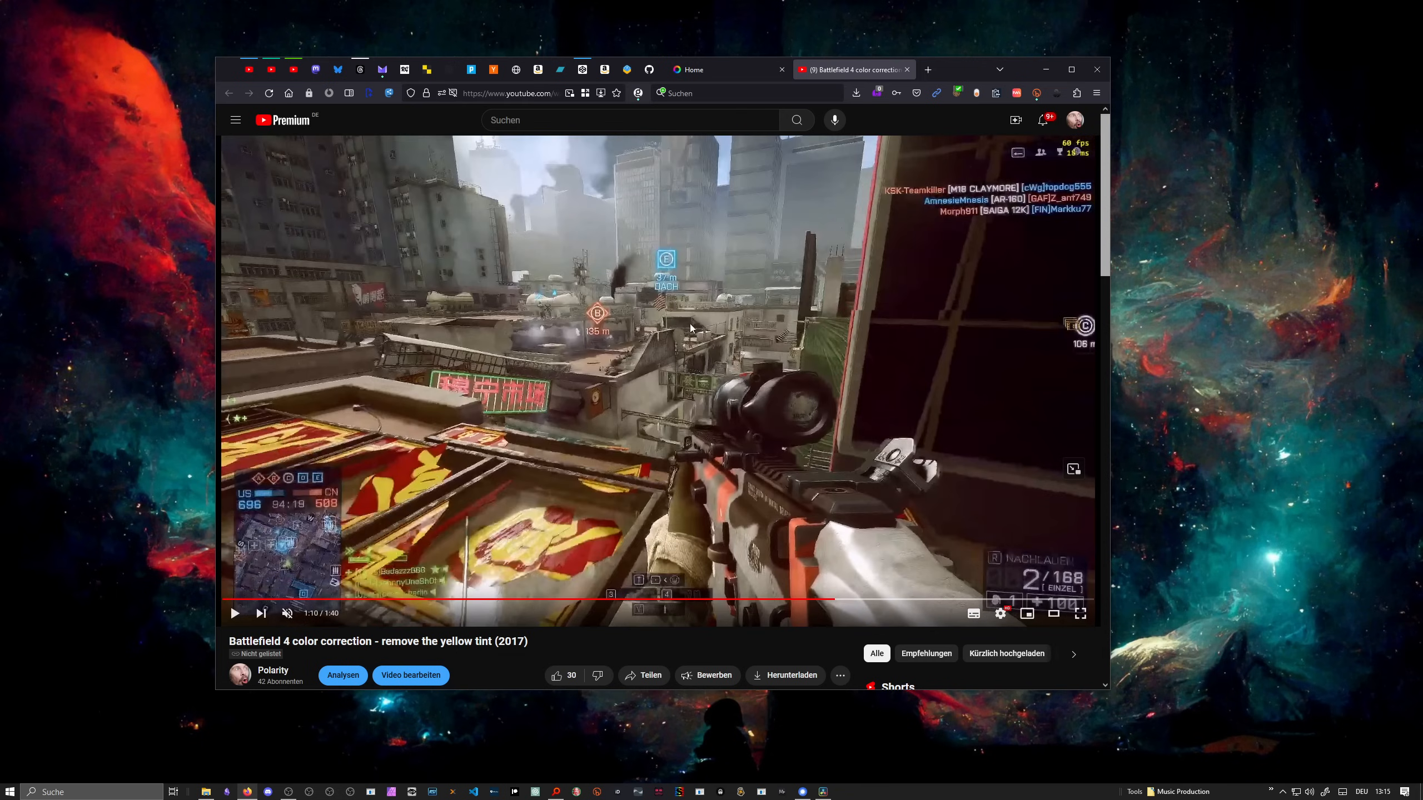
mouse_move(582, 323)
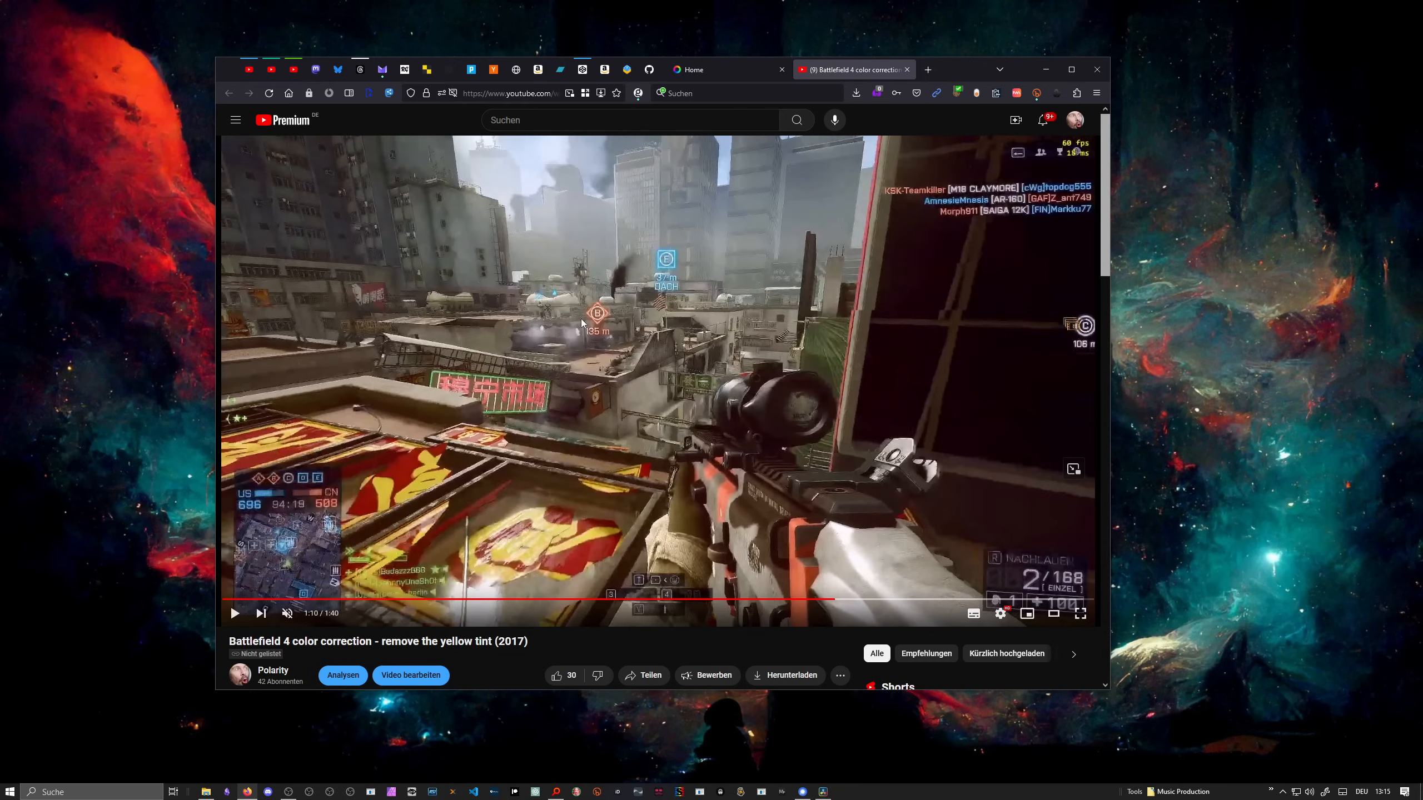
mouse_move(602, 325)
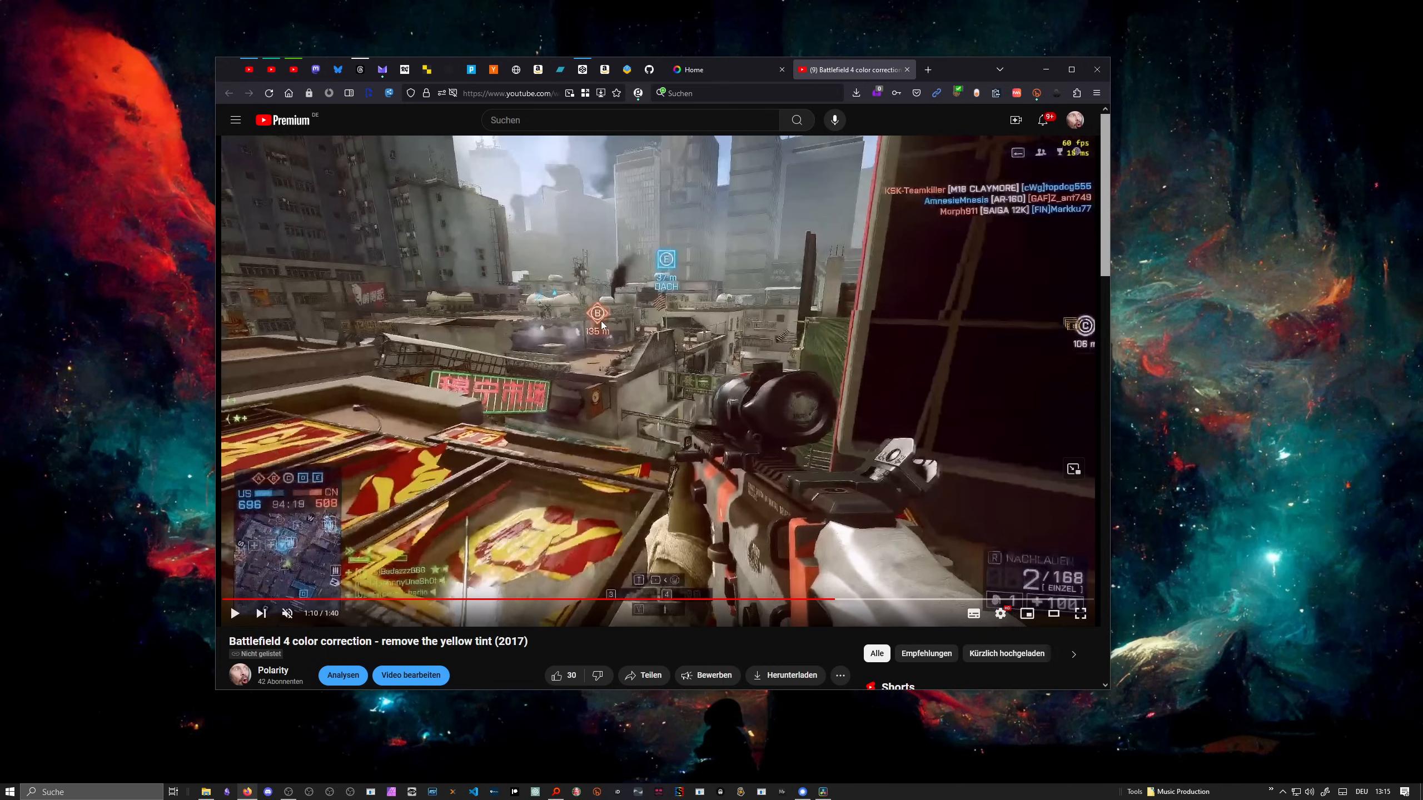
left_click(717, 69)
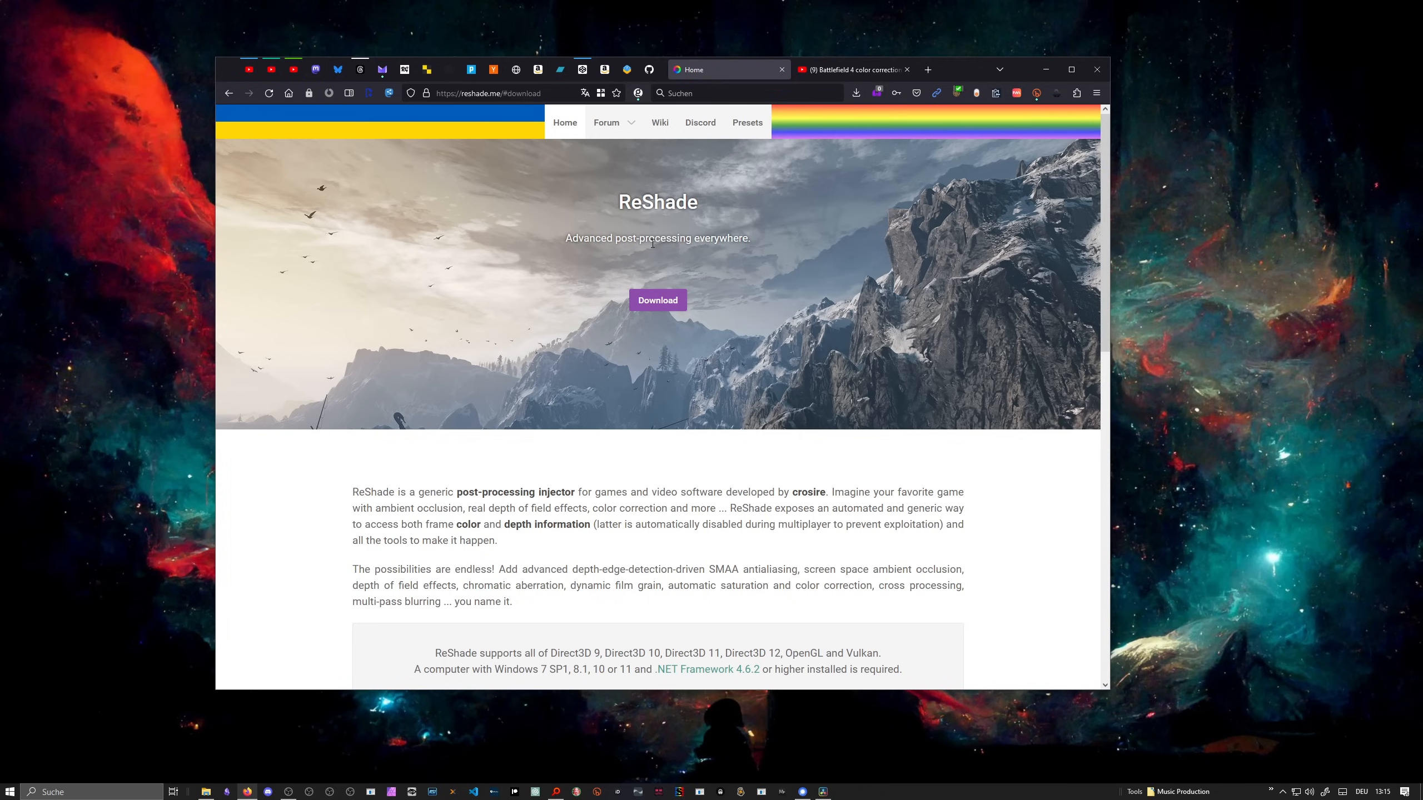
mouse_move(663, 286)
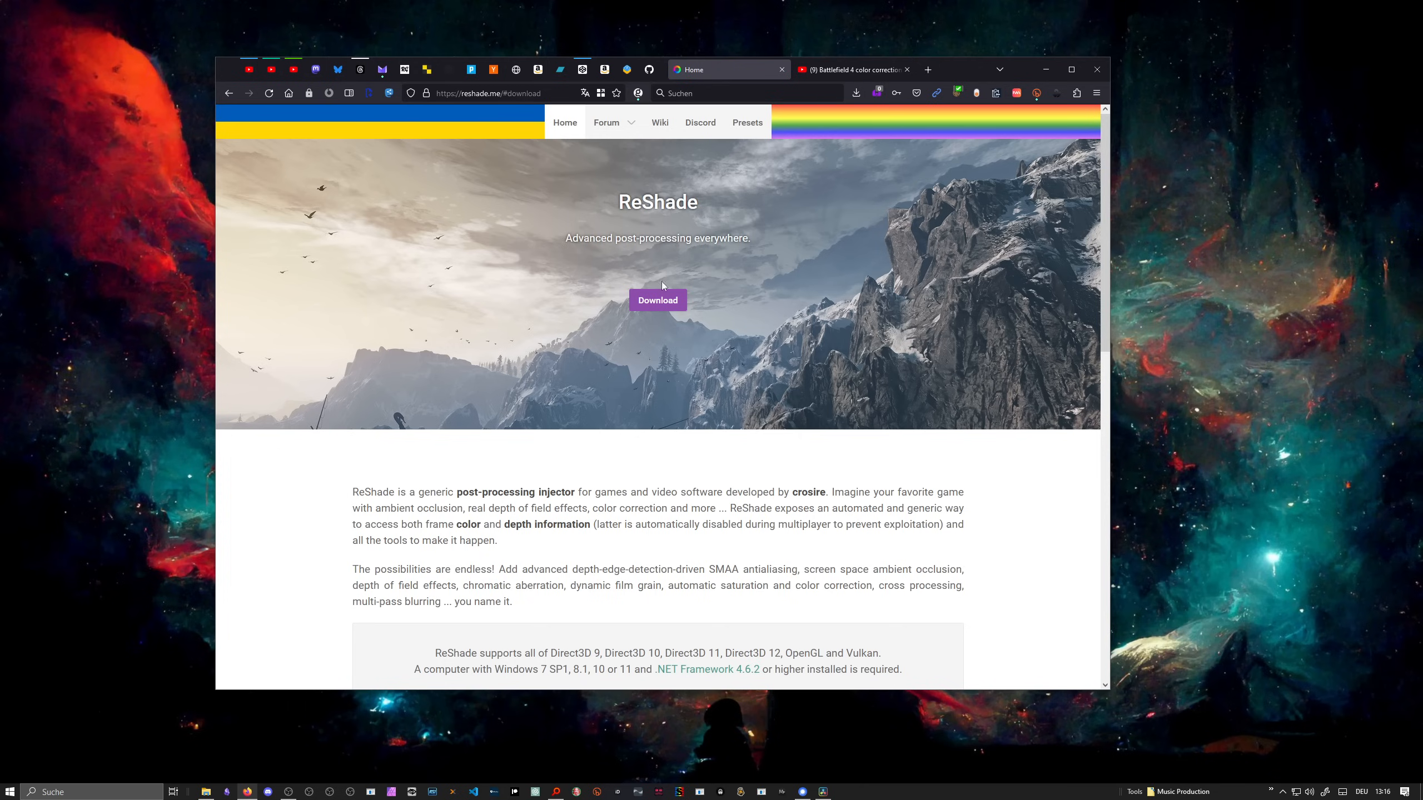
mouse_move(675, 278)
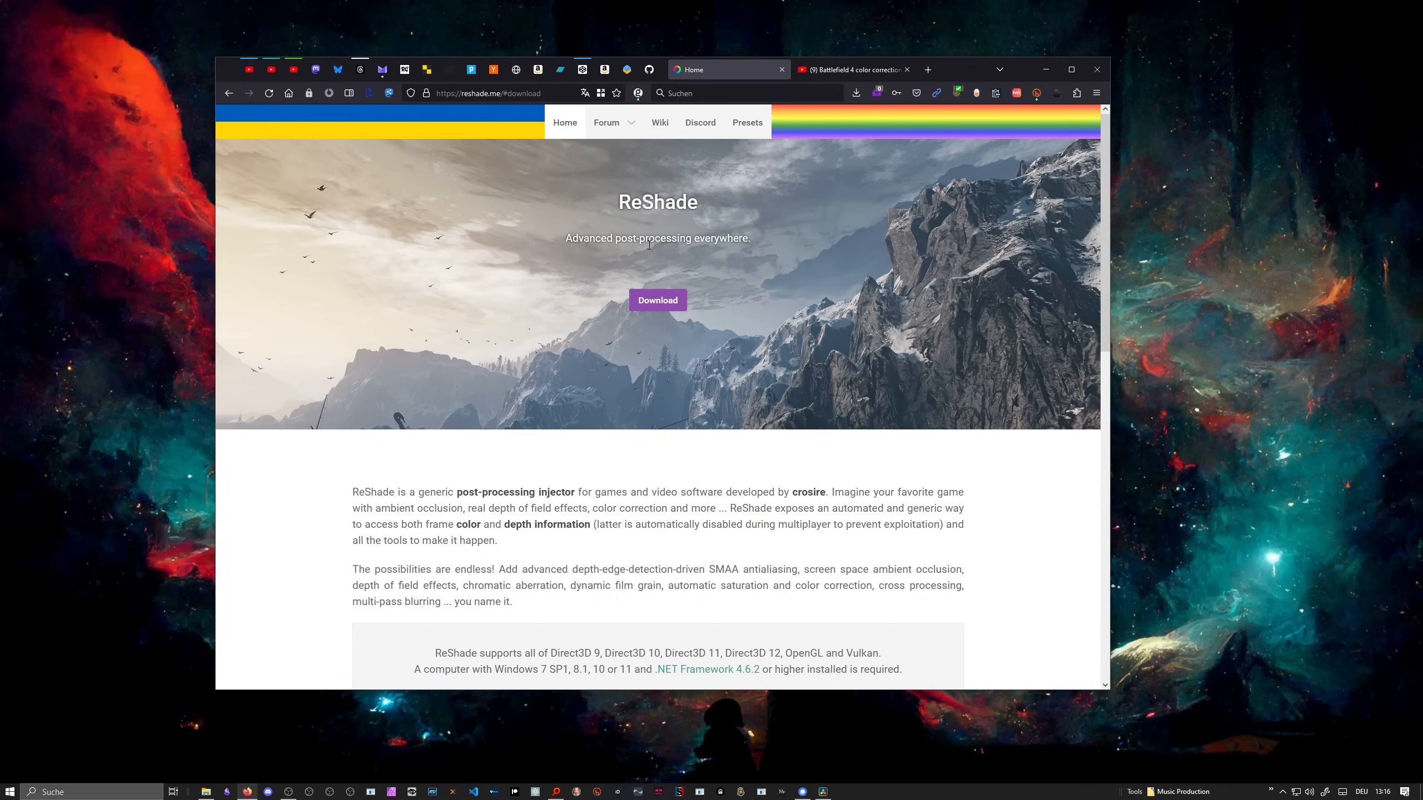
Step: Download ReShade 6.1.1 with full add-on support from the site's Download section
scroll("down", 3)
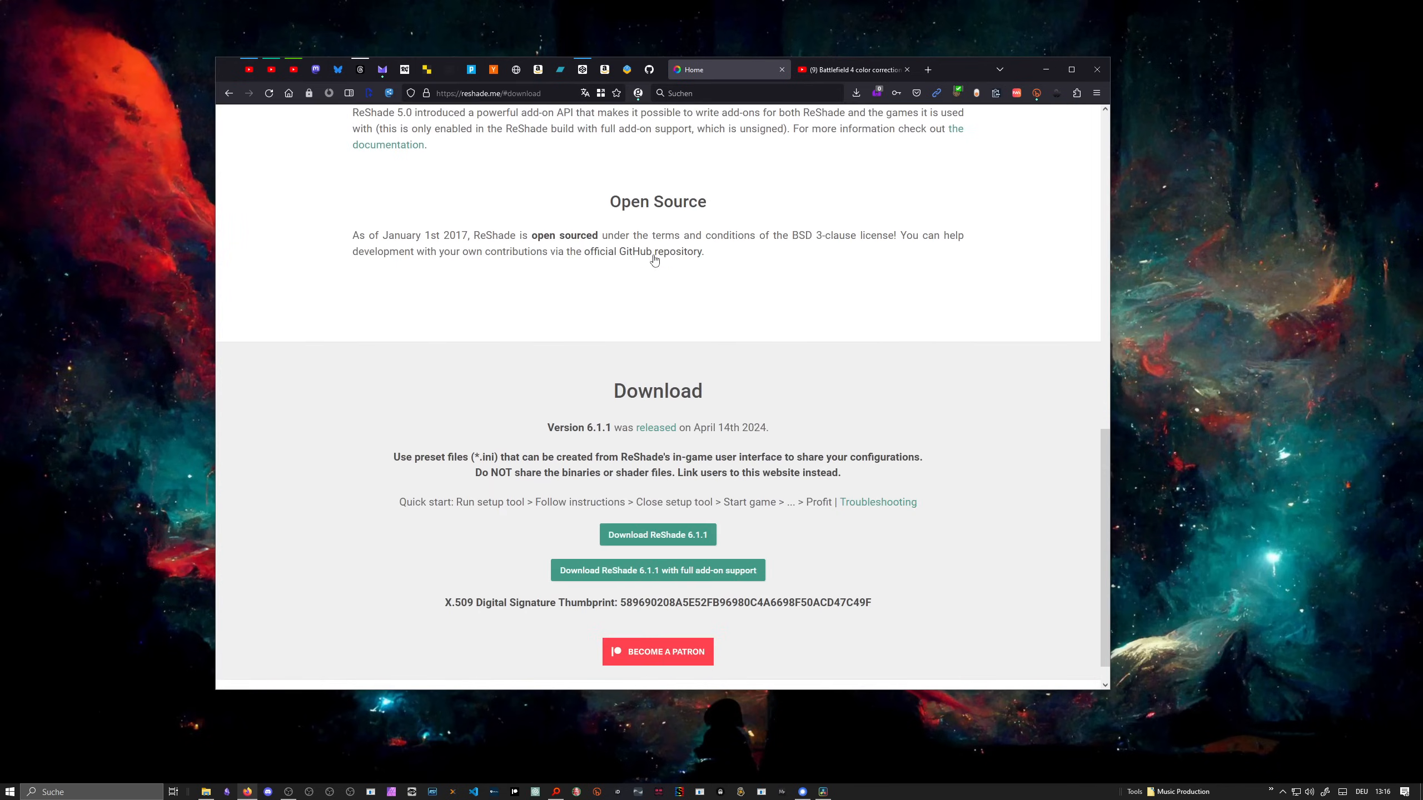
scroll("down", 3)
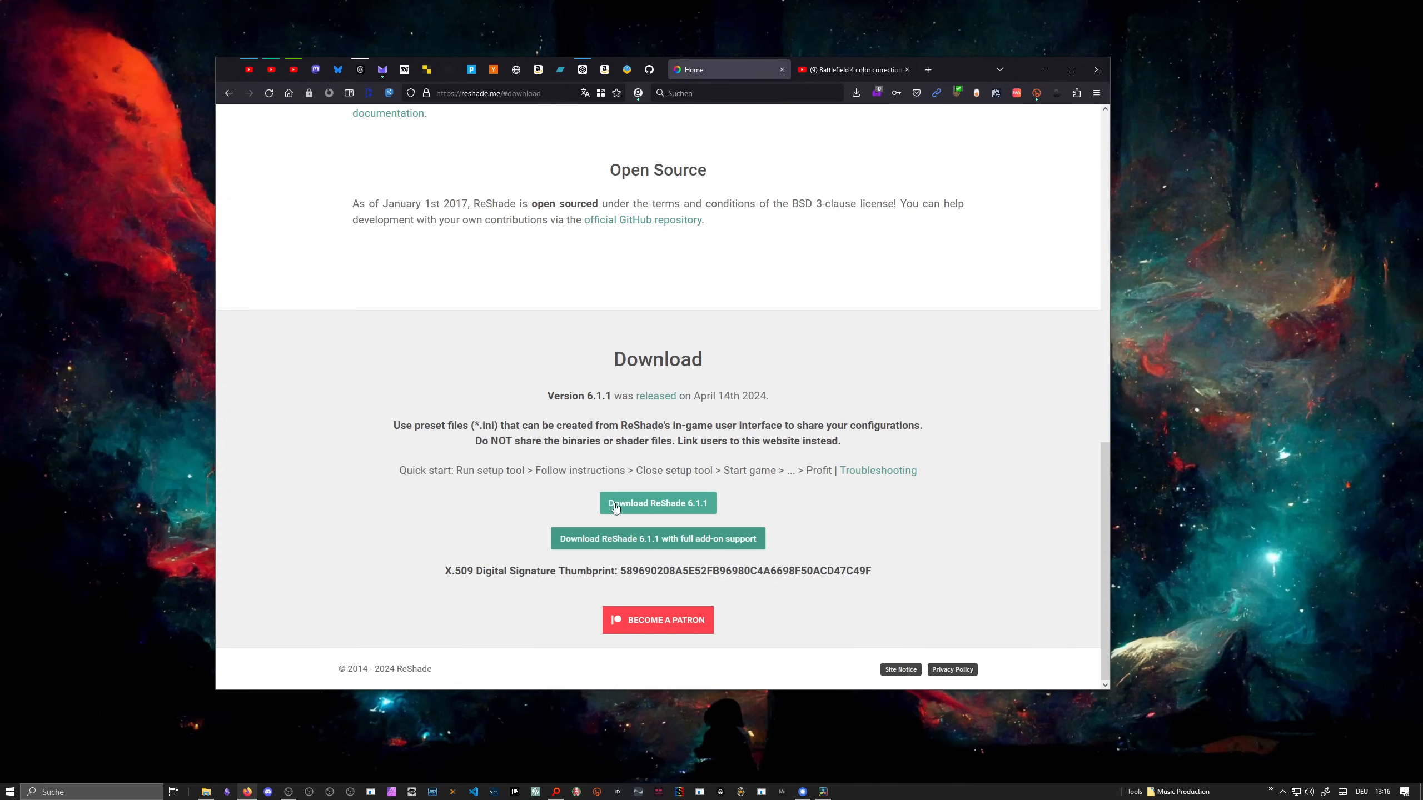
mouse_move(676, 542)
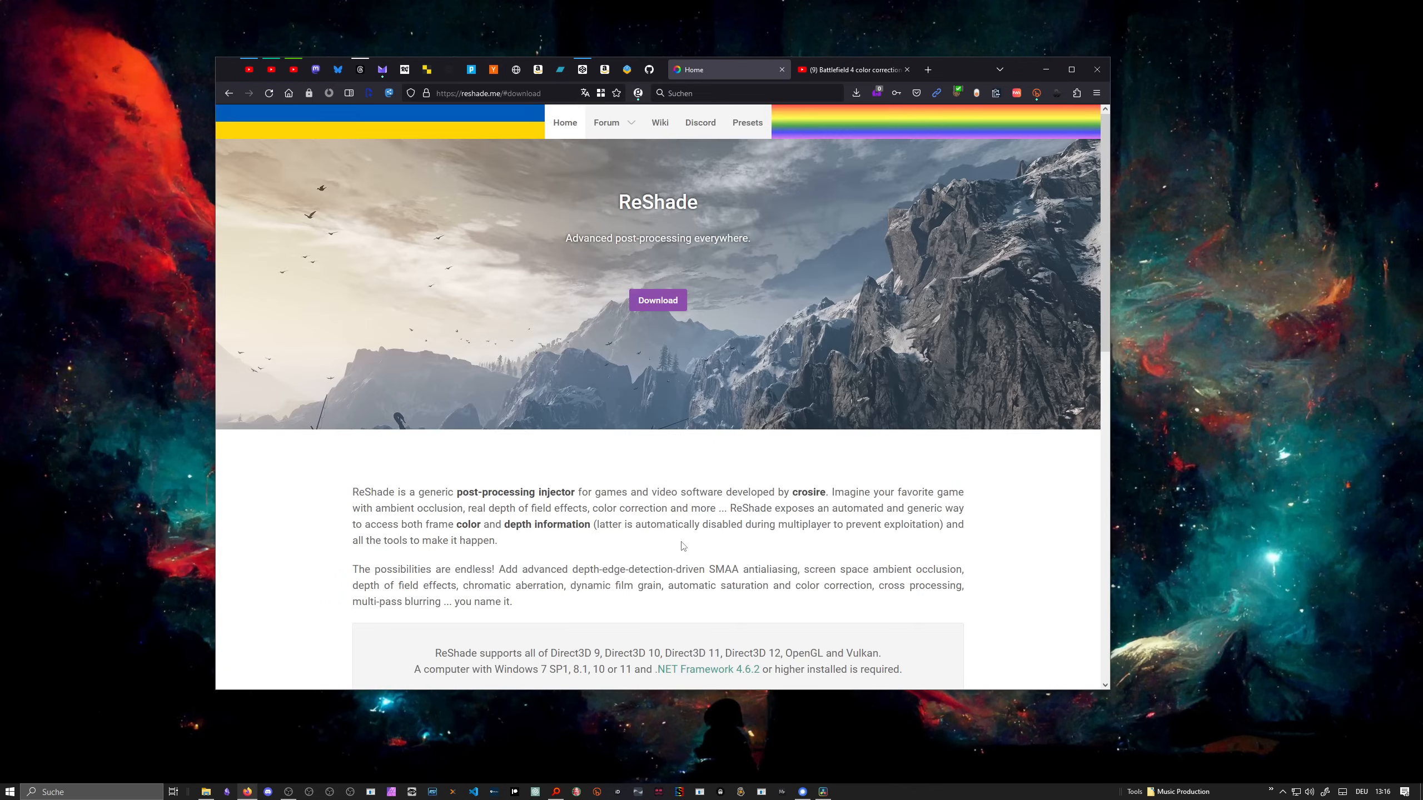
mouse_move(692, 485)
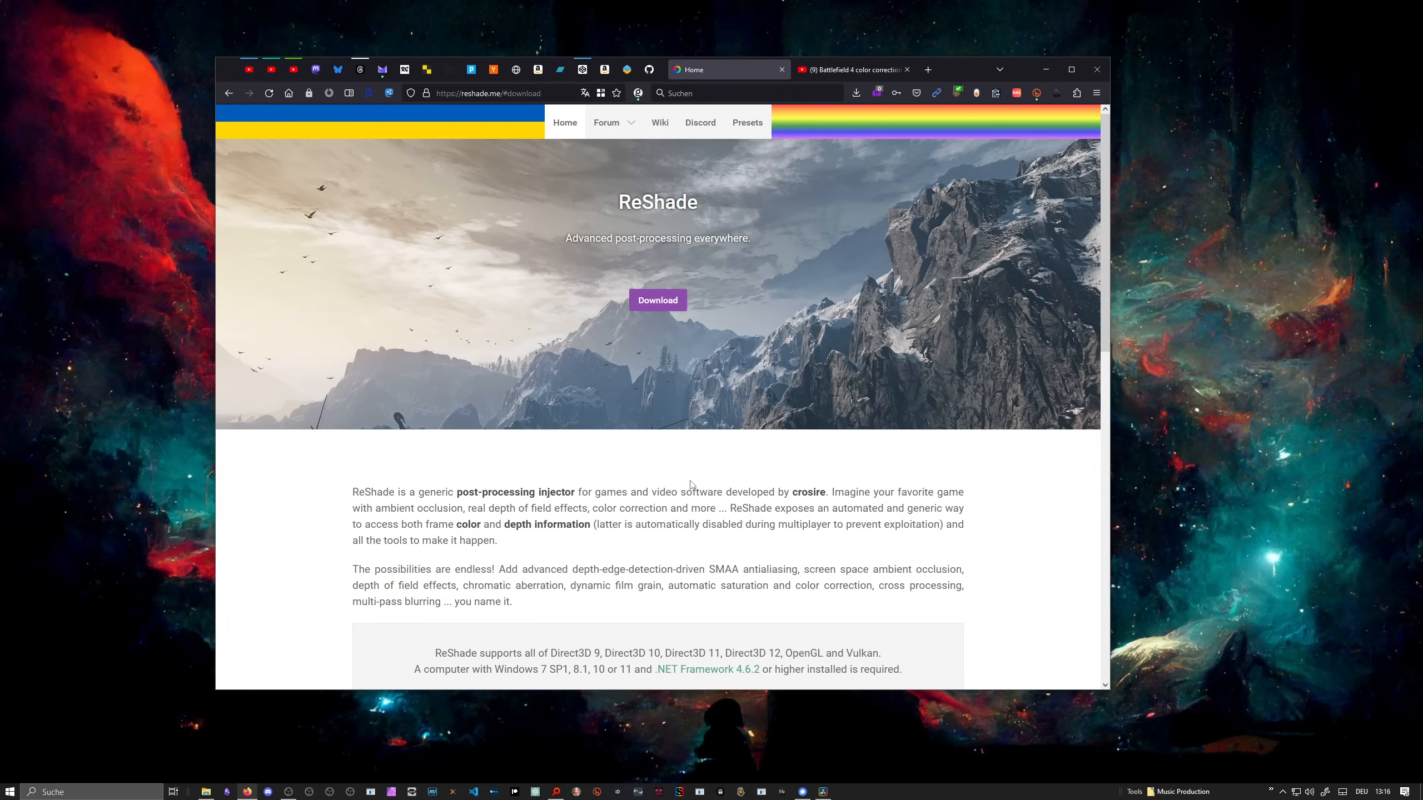
scroll("down", 3)
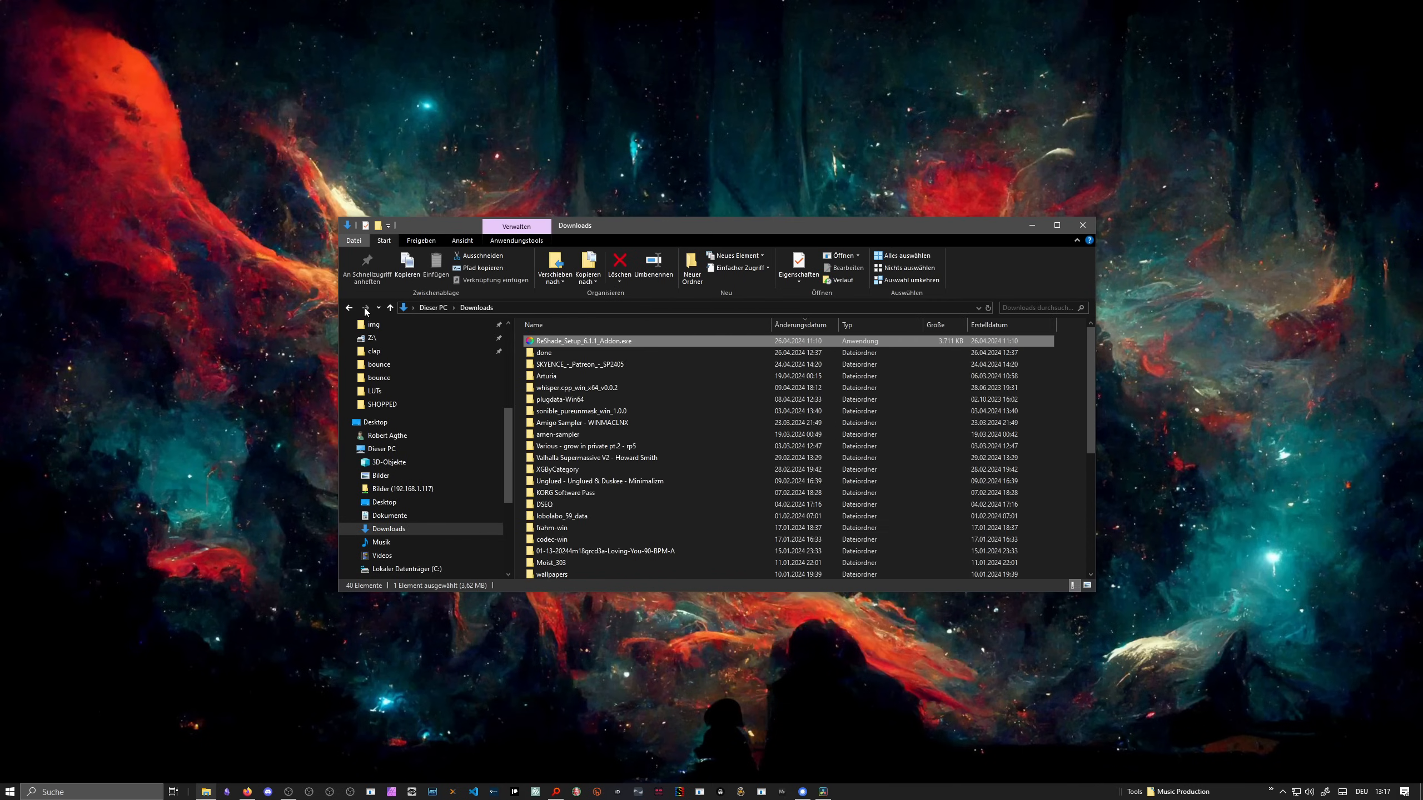
mouse_move(559, 345)
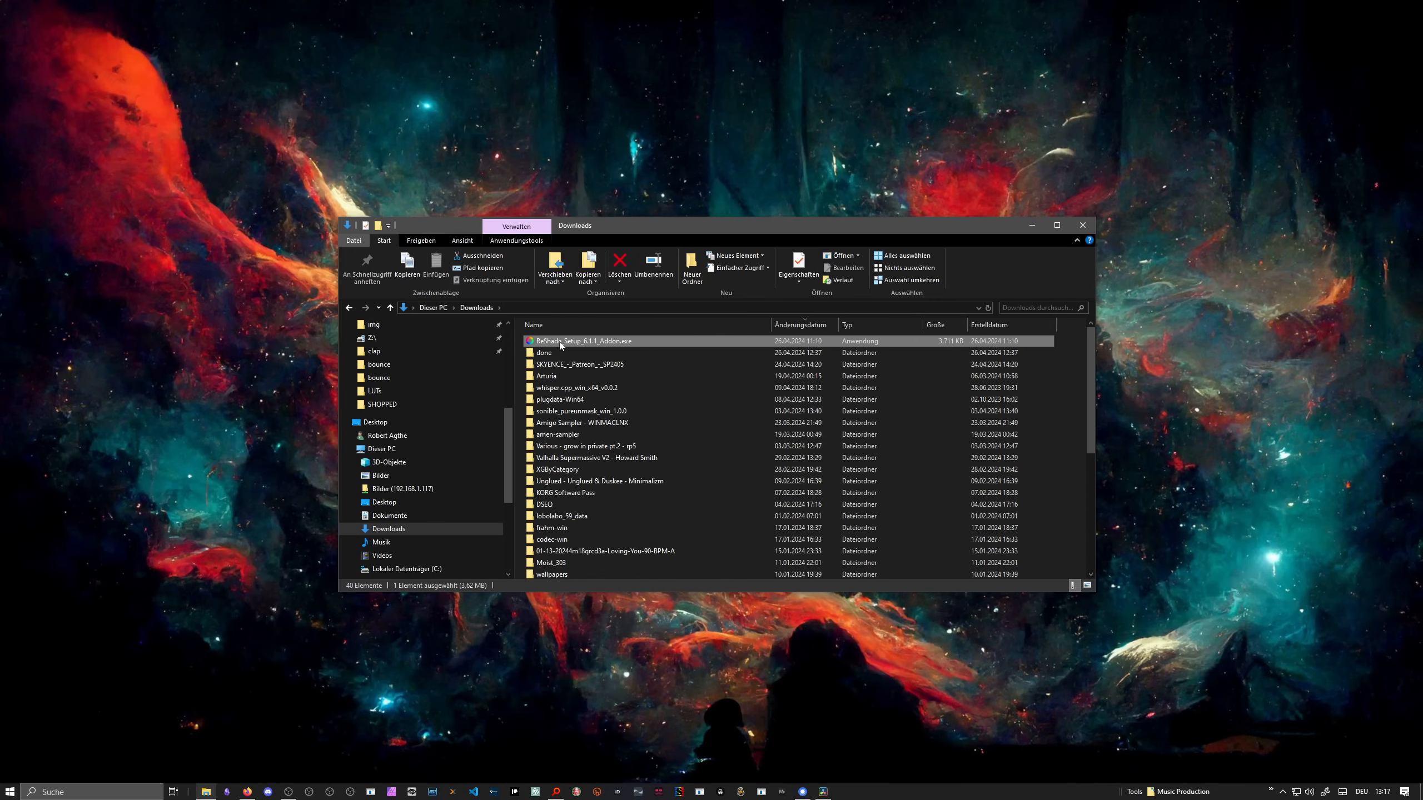
Step: Run ReShade_Setup_6.1.1_Addon.exe and accept its singleplayer-only warning
double_click(584, 340)
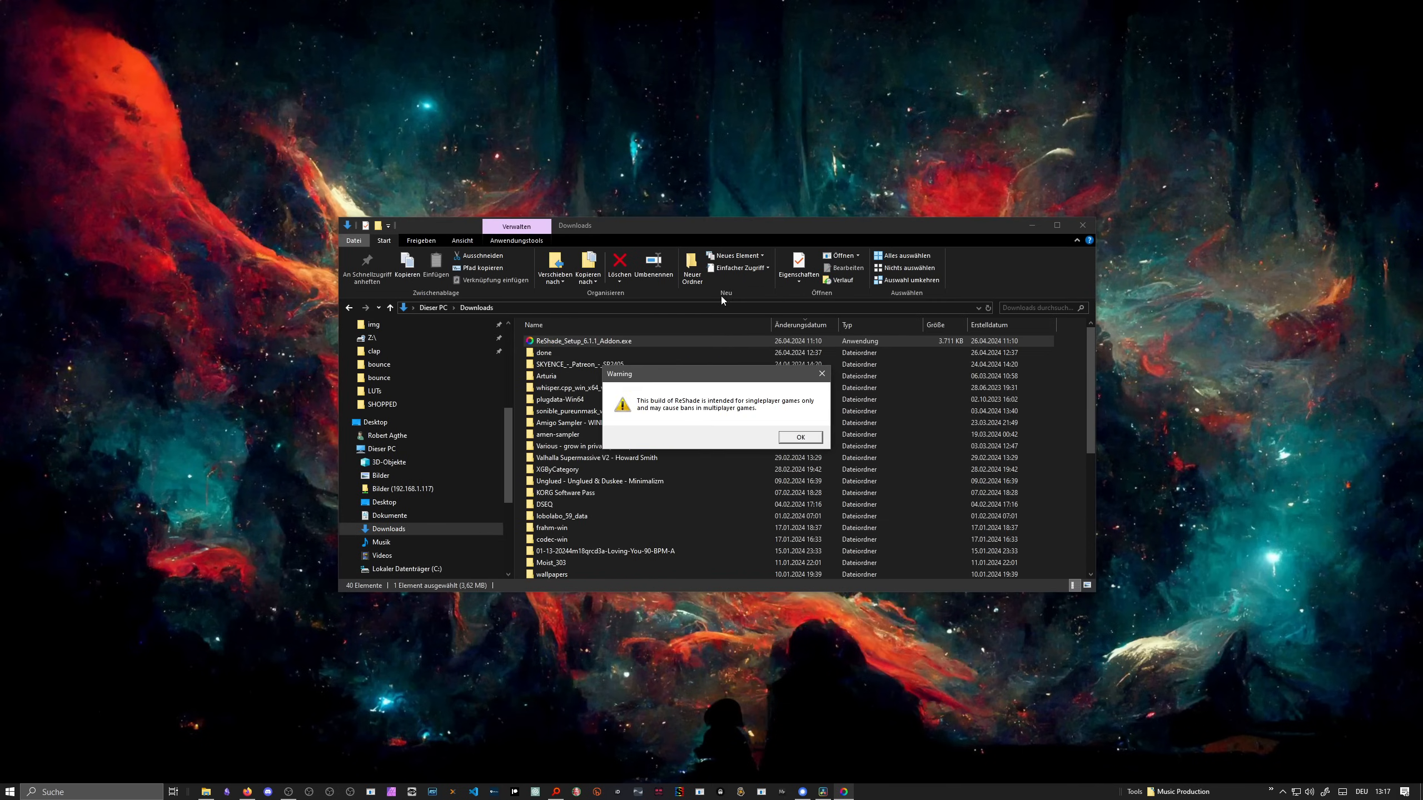
mouse_move(669, 408)
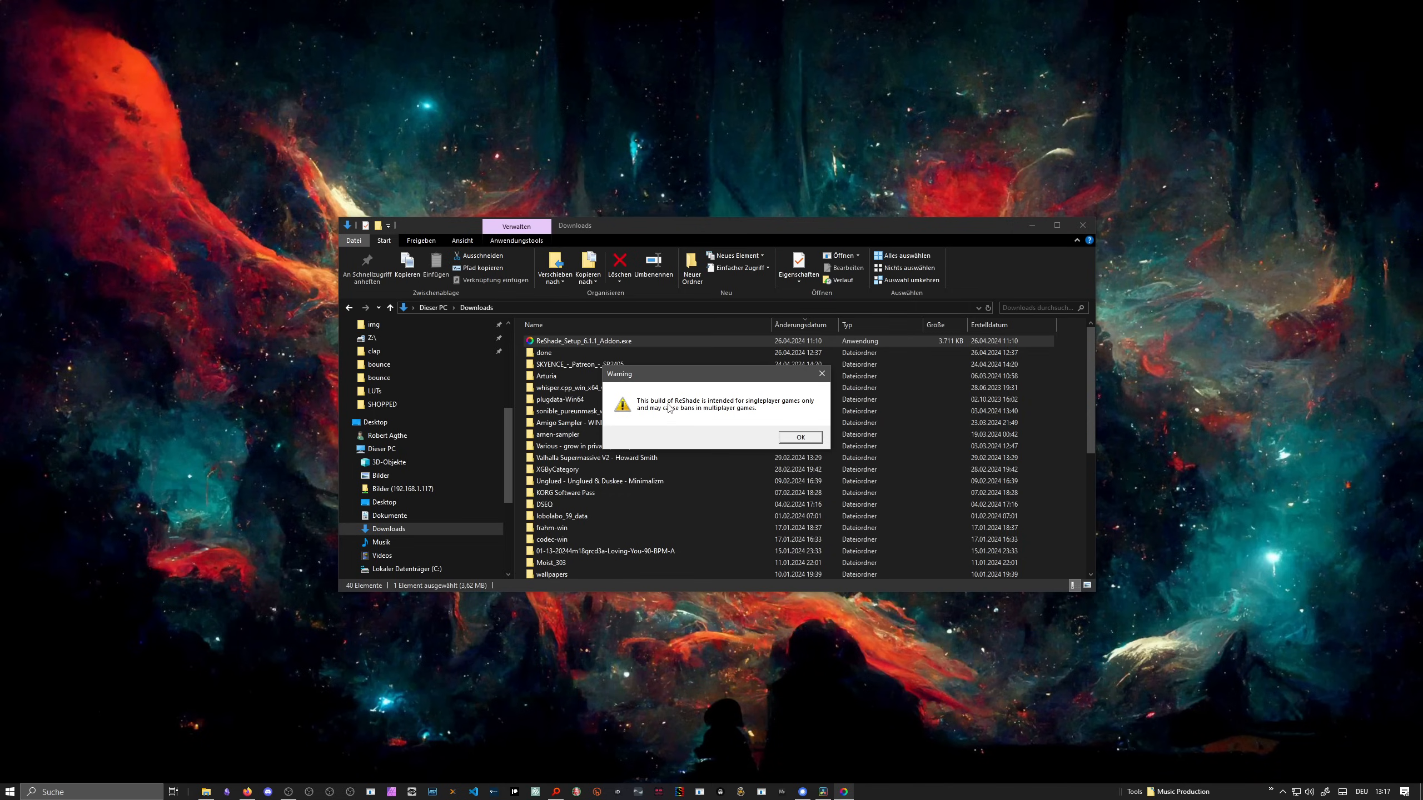
mouse_move(703, 410)
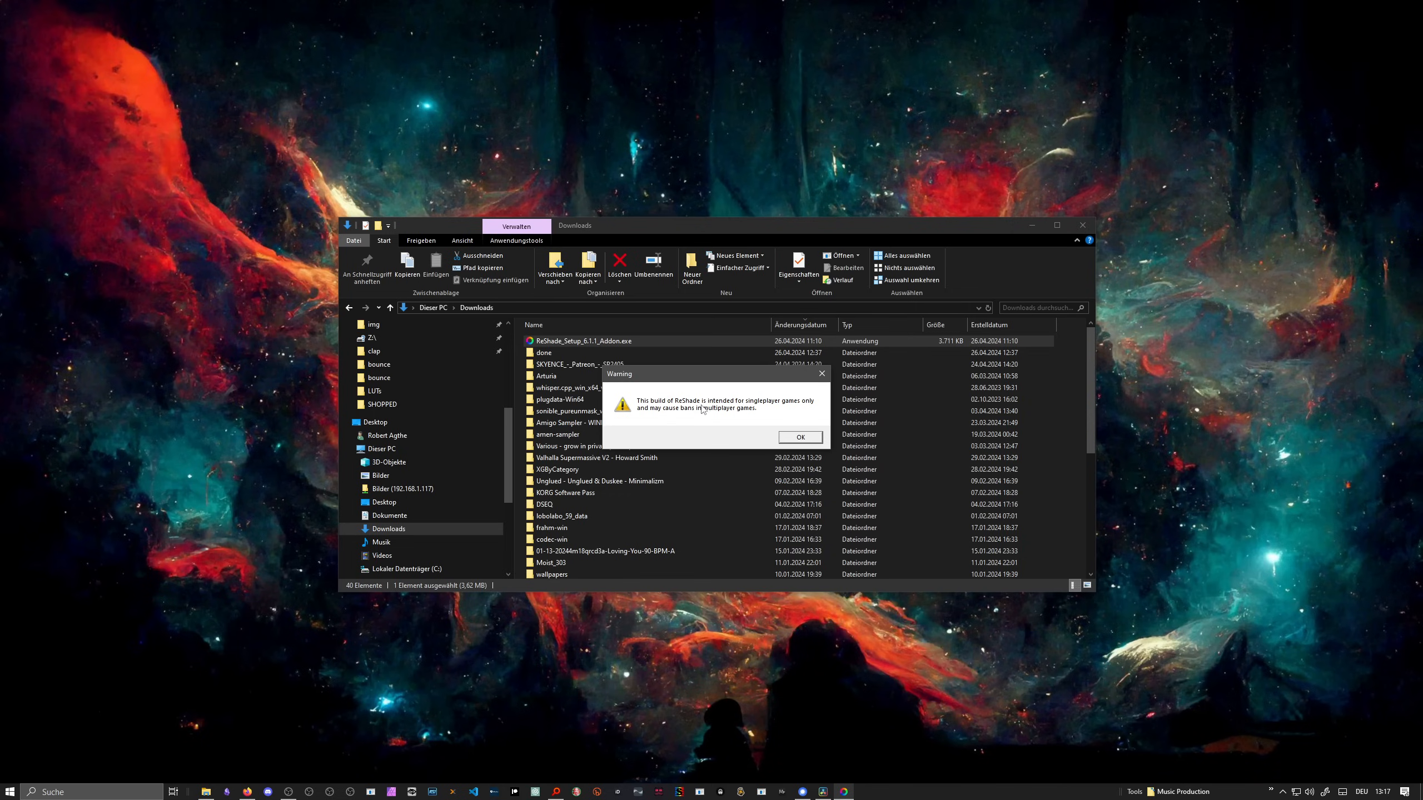
mouse_move(771, 409)
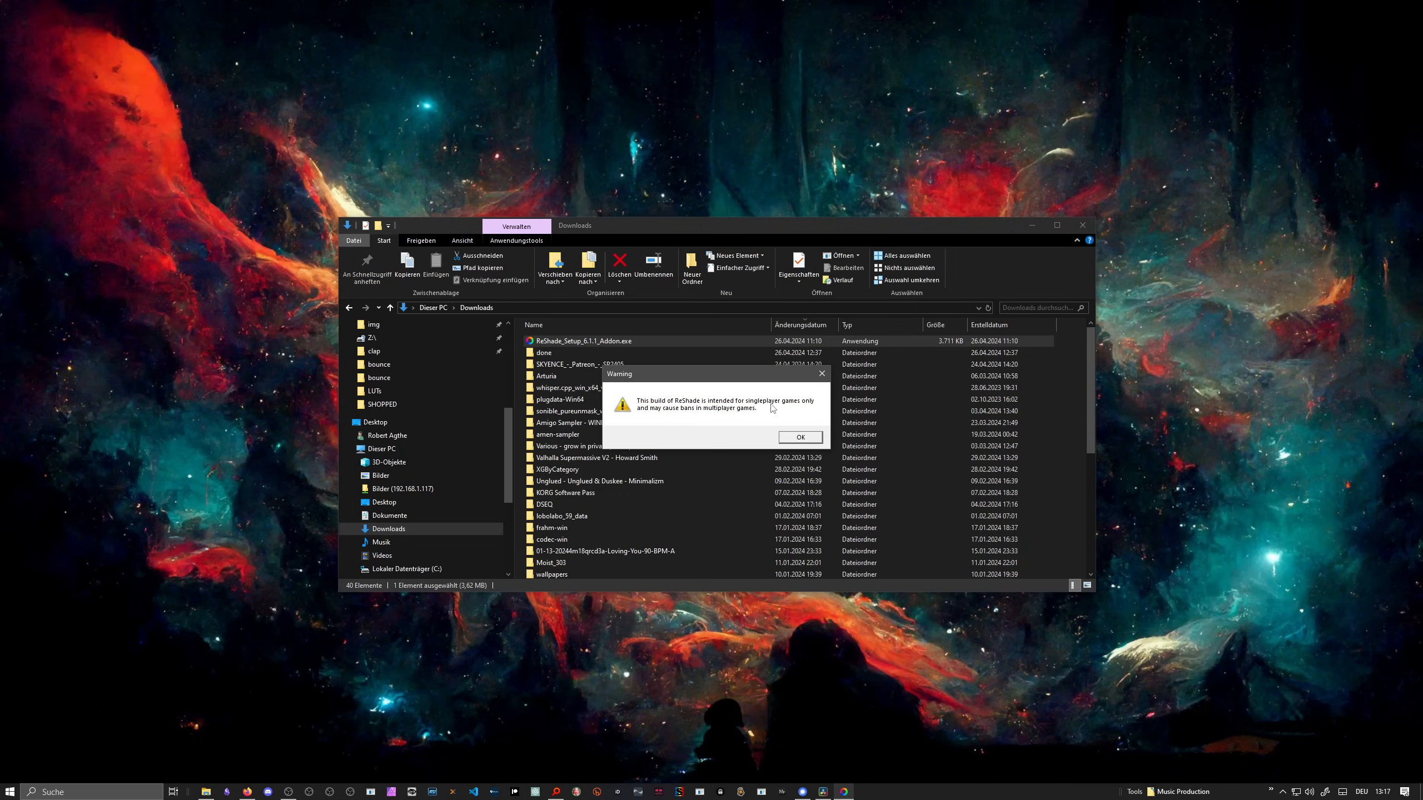
mouse_move(703, 416)
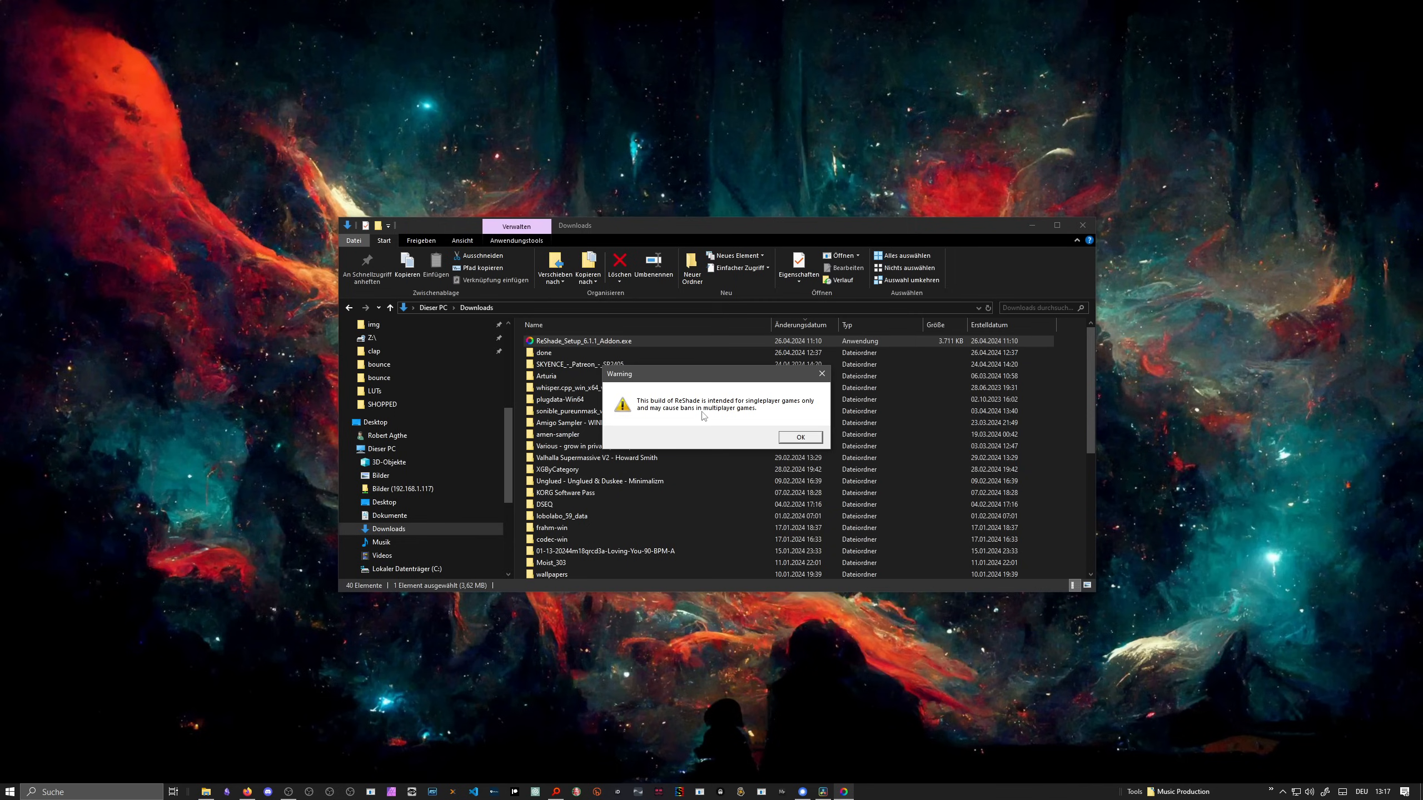
mouse_move(772, 430)
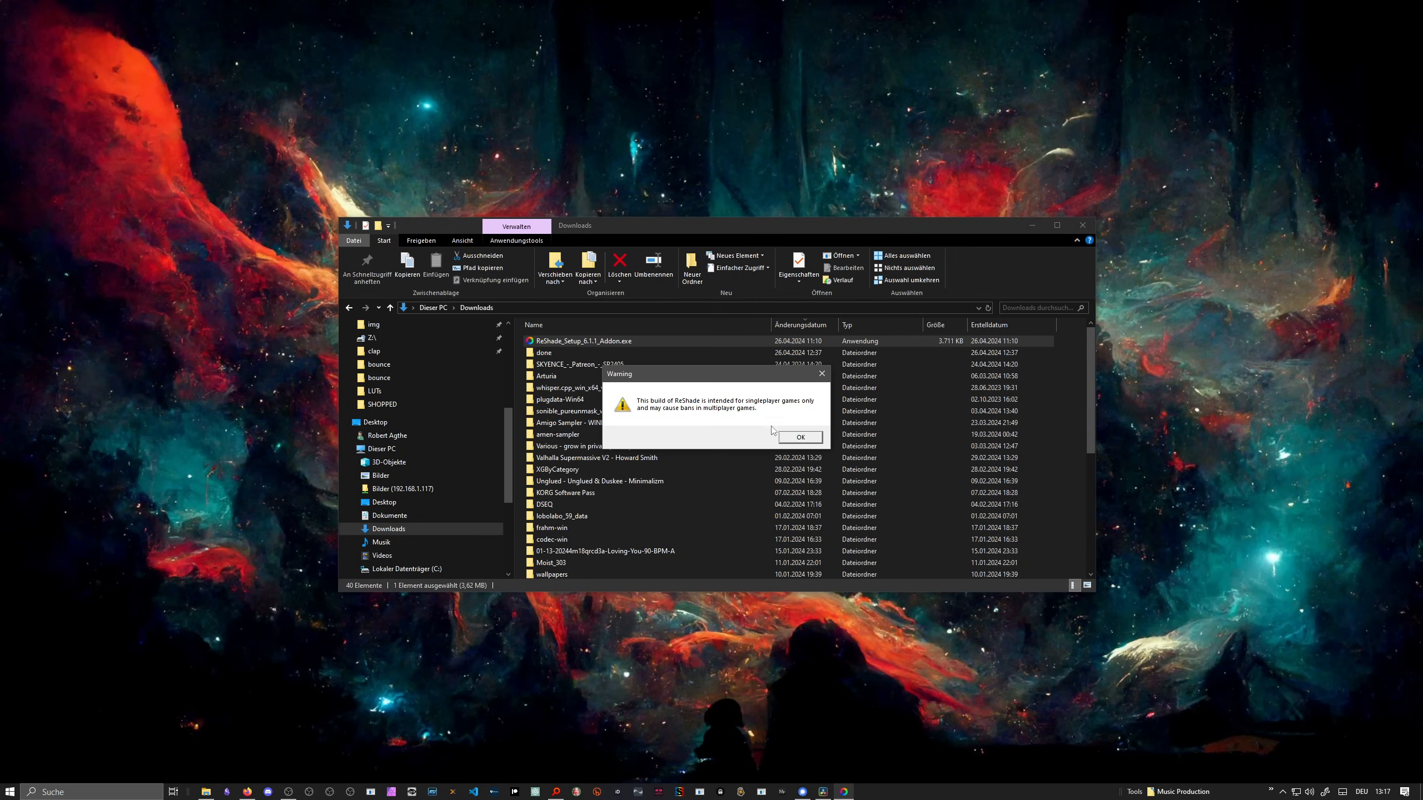
left_click(798, 436)
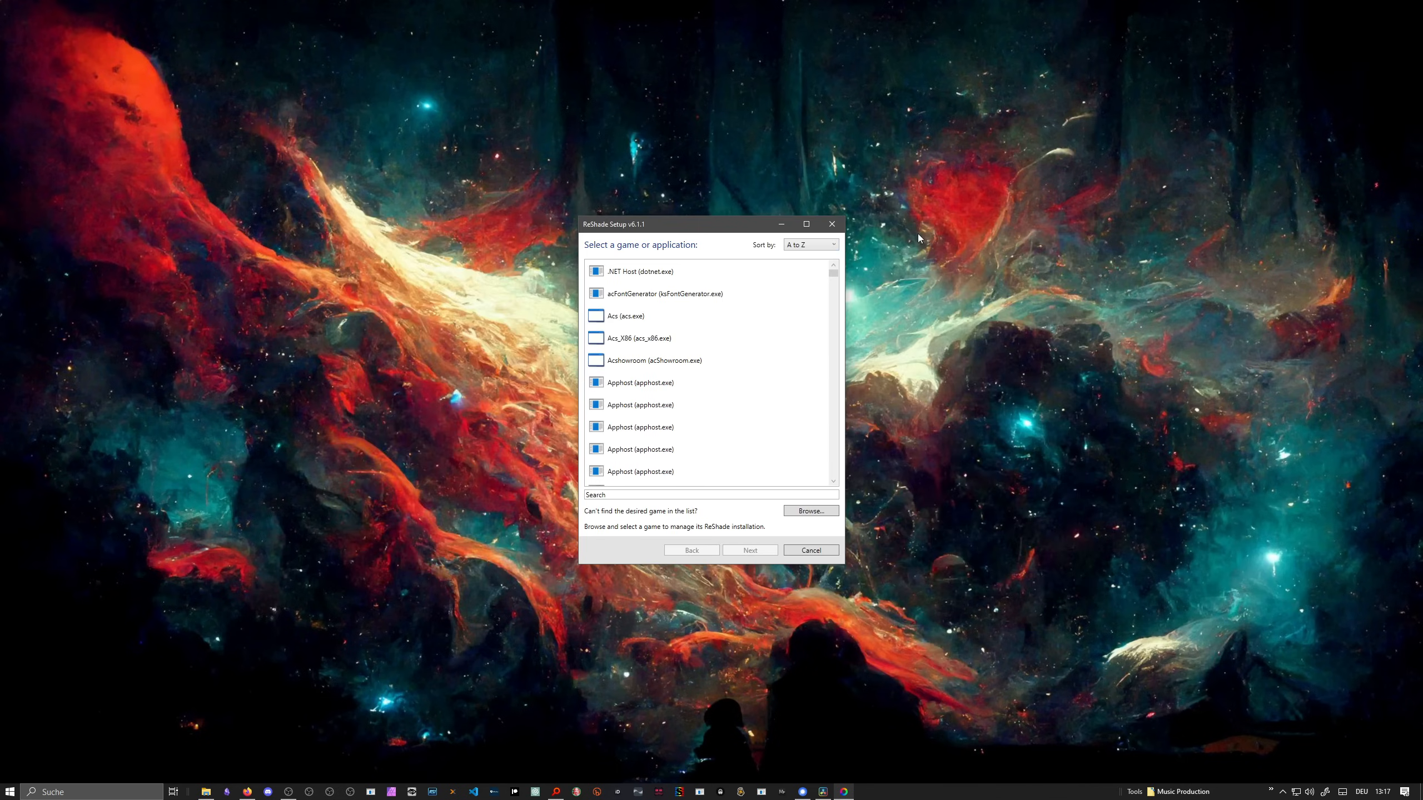
Step: Target Bitwig Studio.exe in 5.2 Beta 1 and choose DirectX 10/11/12
left_click_drag(707, 224, 667, 223)
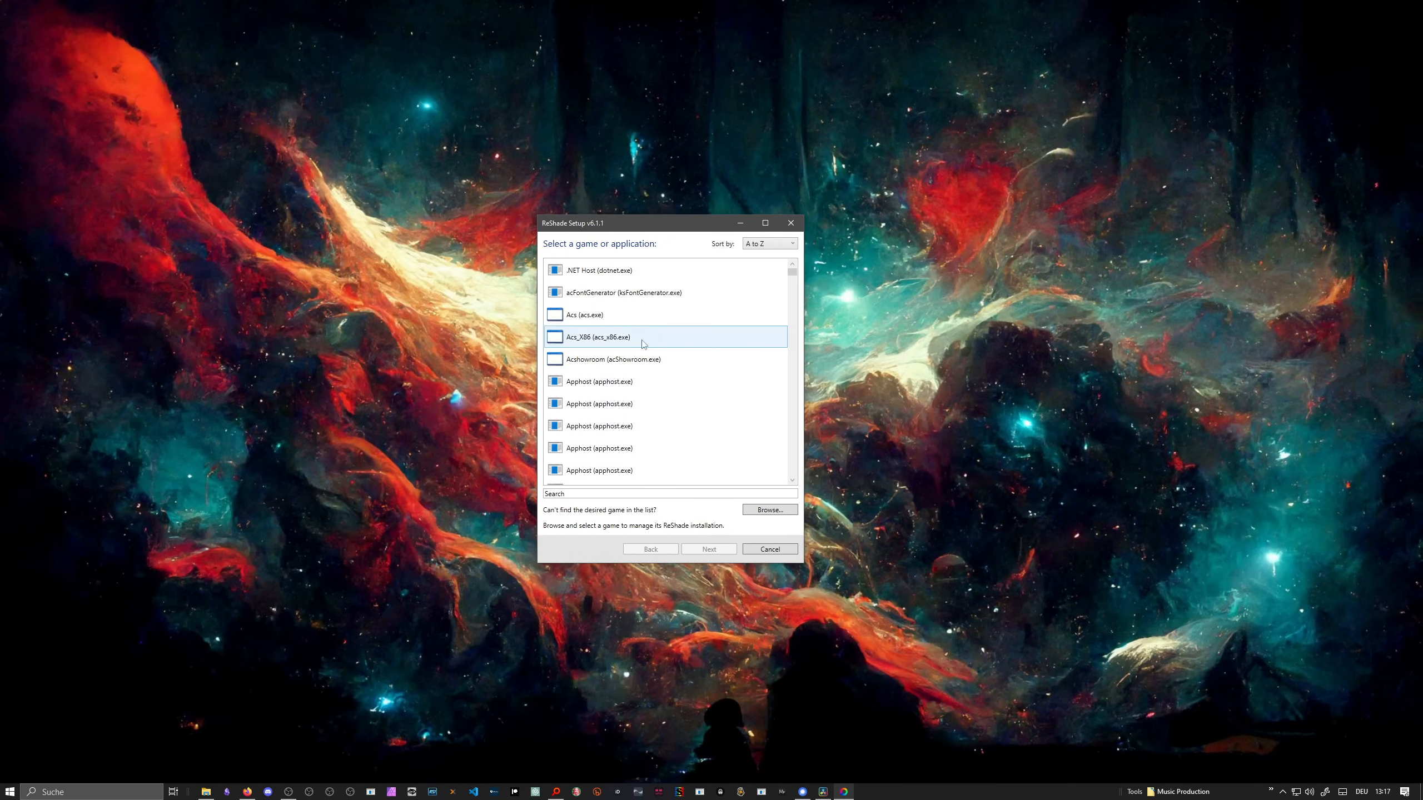
left_click(767, 509)
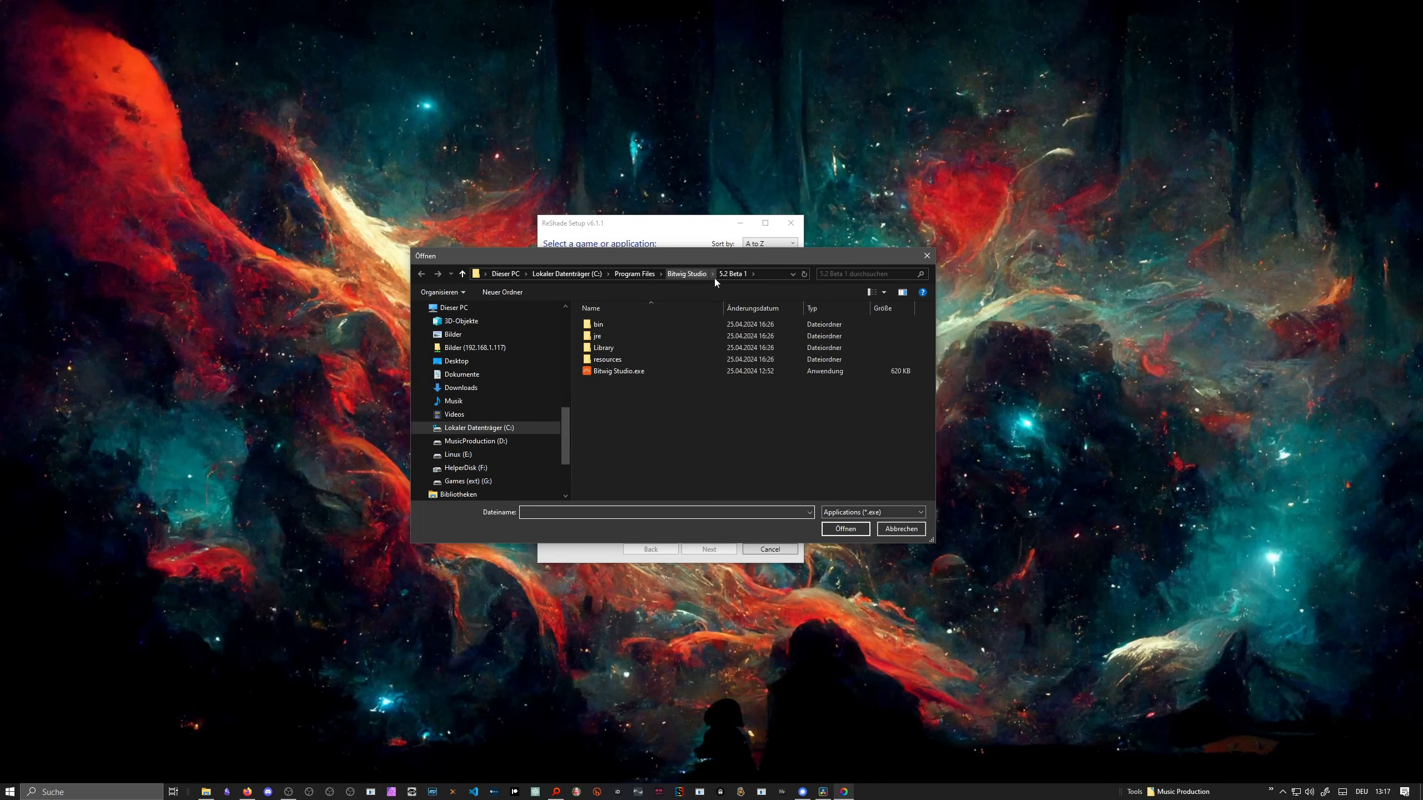
left_click(618, 371)
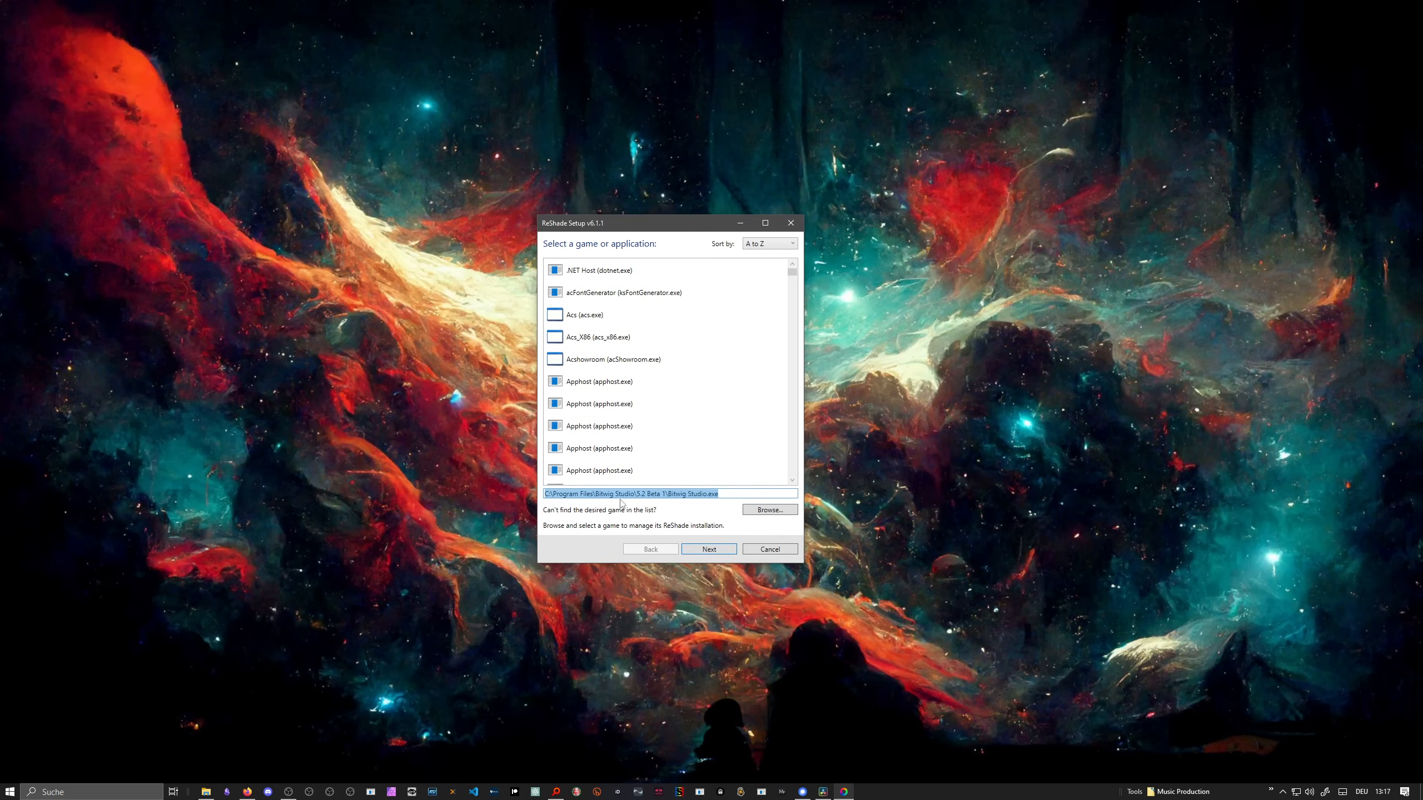
mouse_move(707, 549)
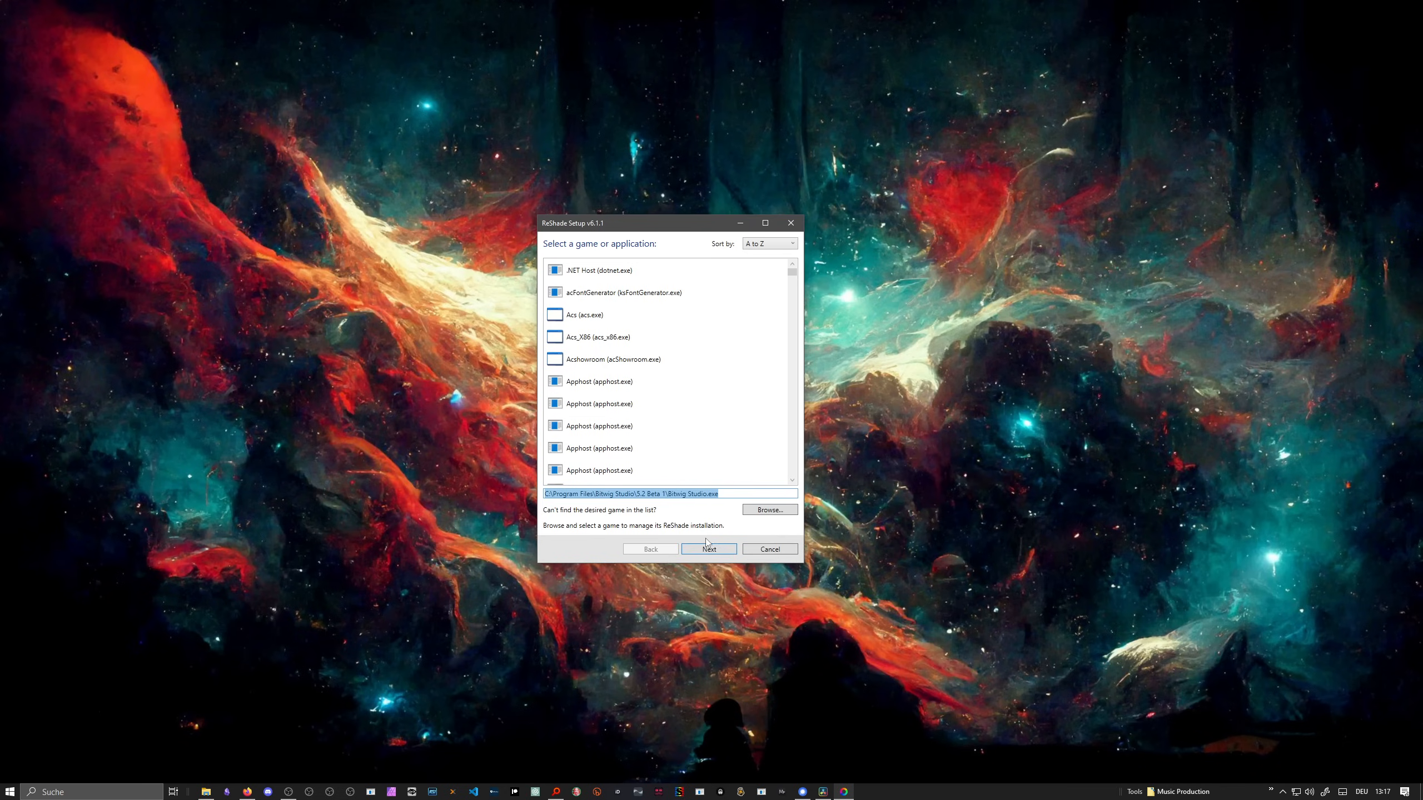
left_click(708, 549)
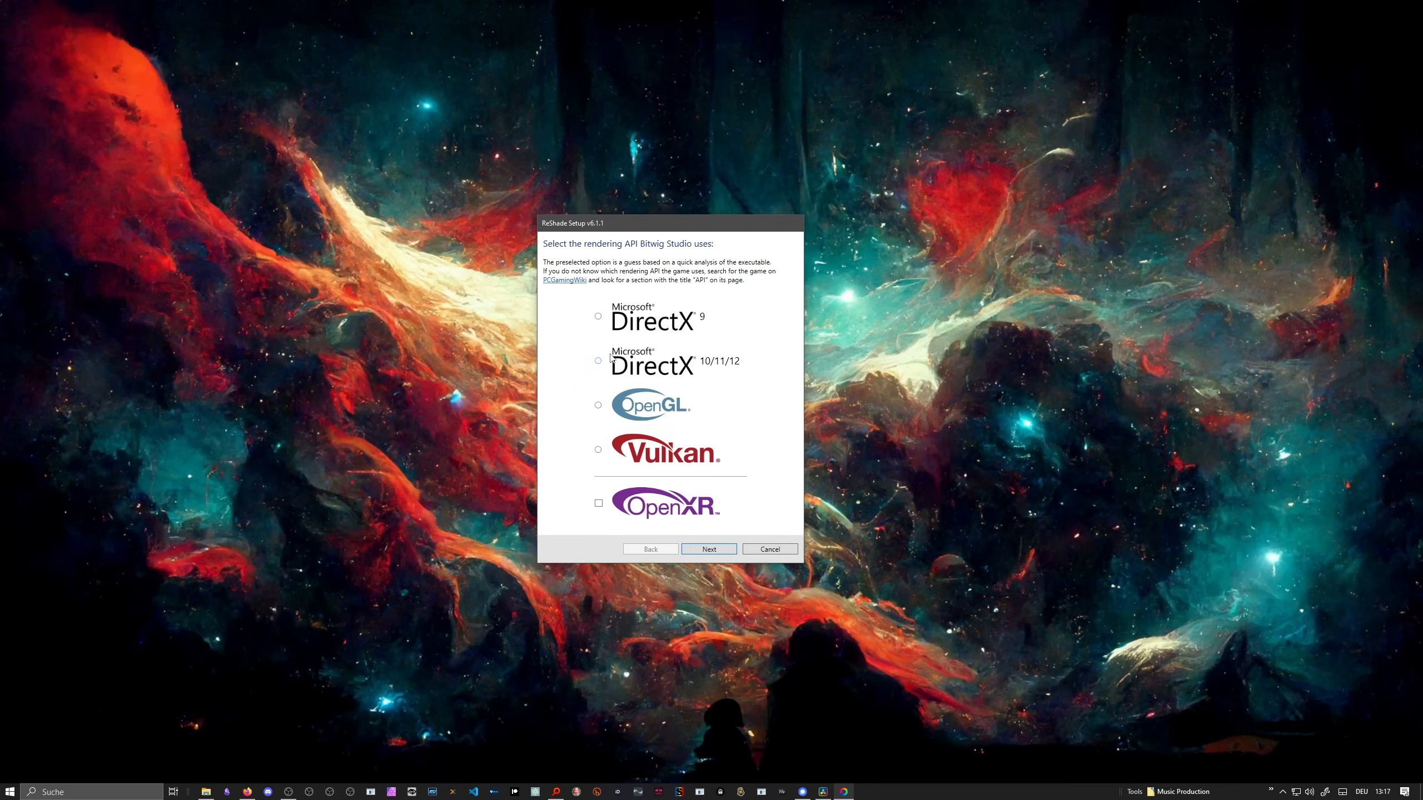
mouse_move(606, 361)
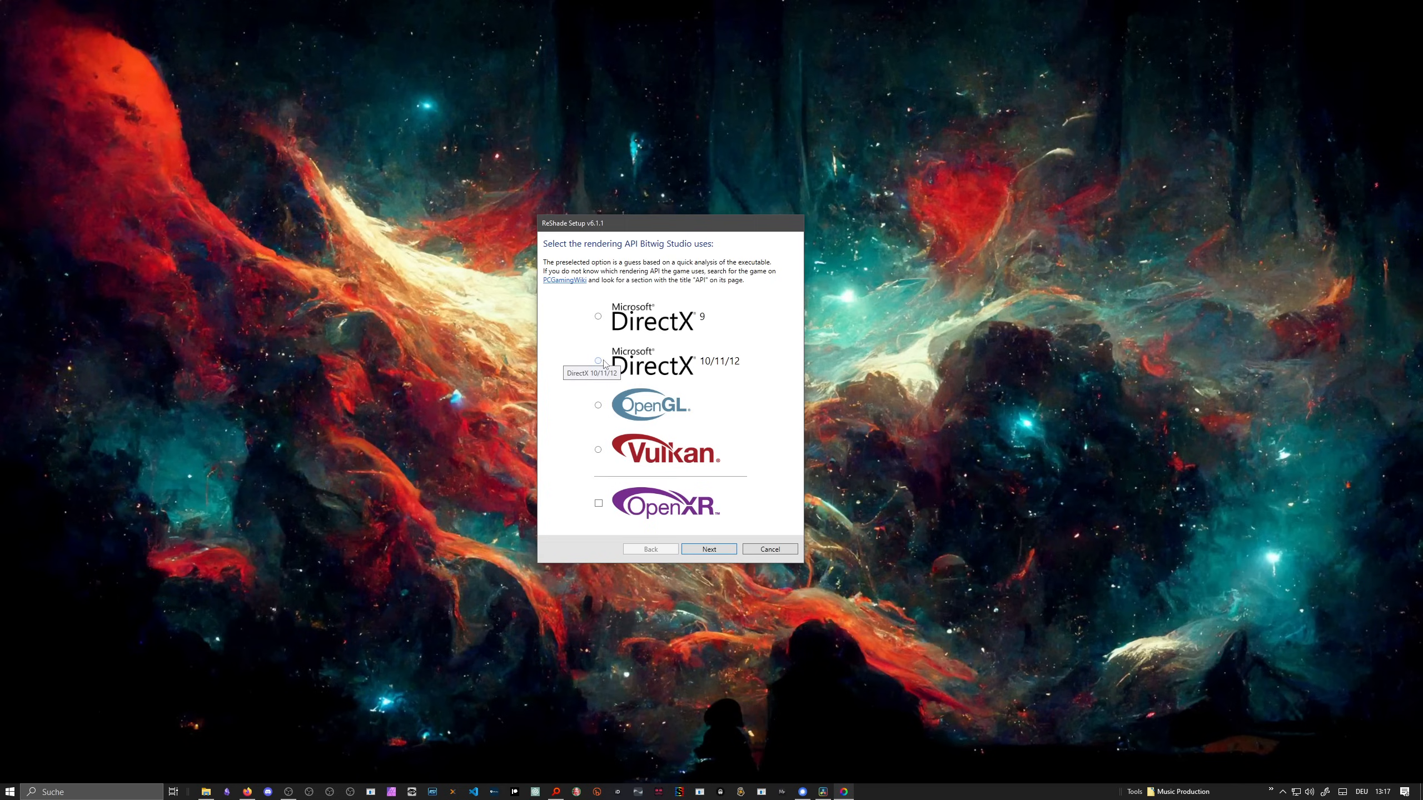
left_click(598, 360)
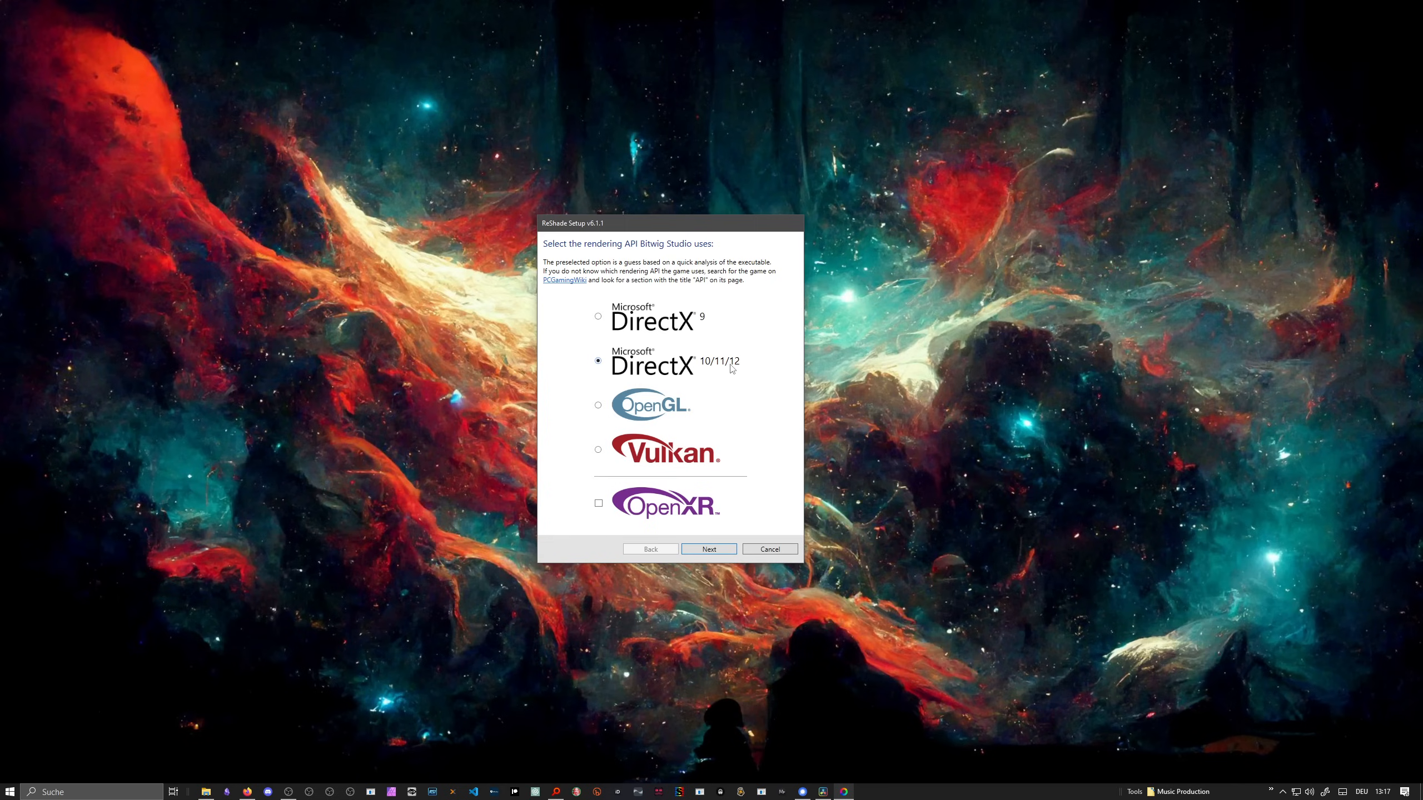
mouse_move(712, 358)
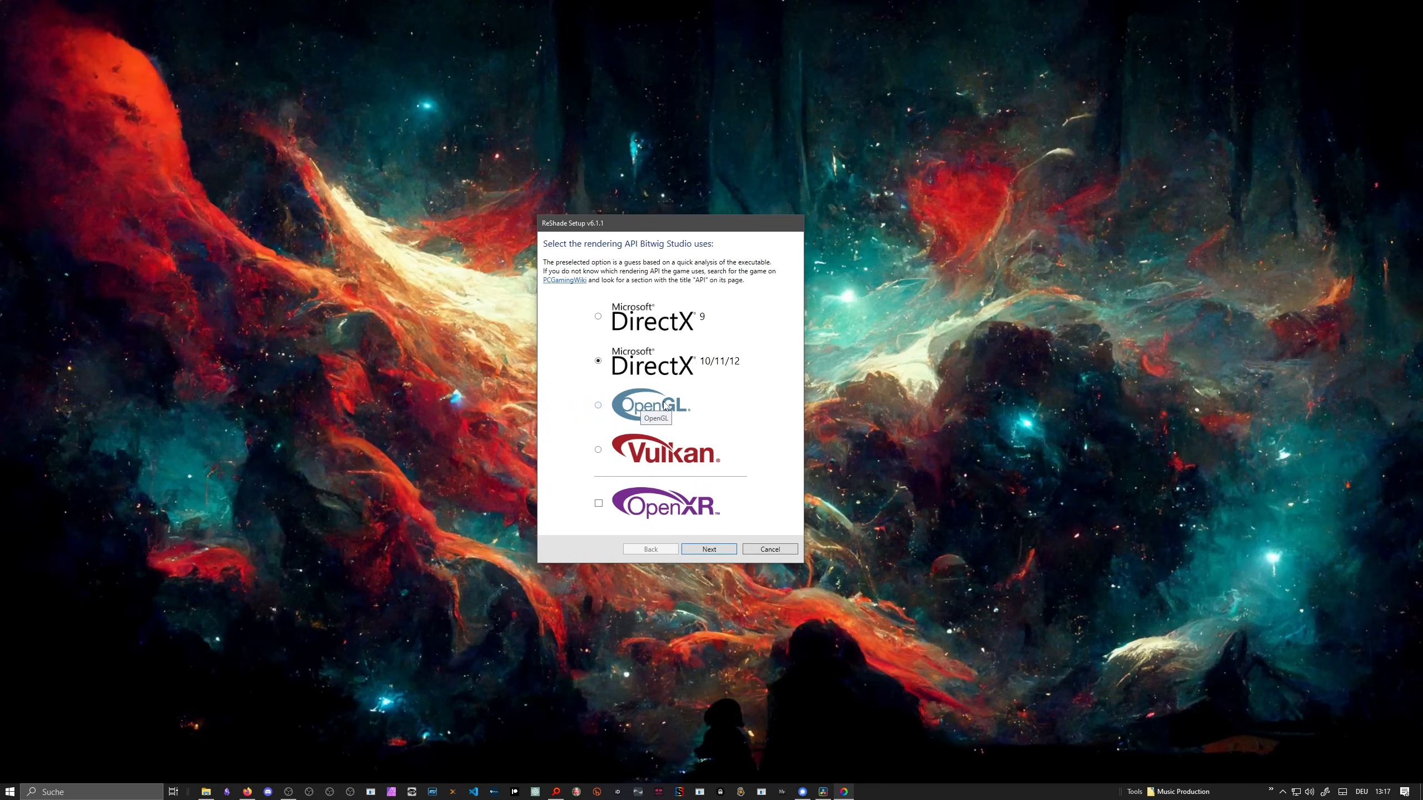
mouse_move(663, 405)
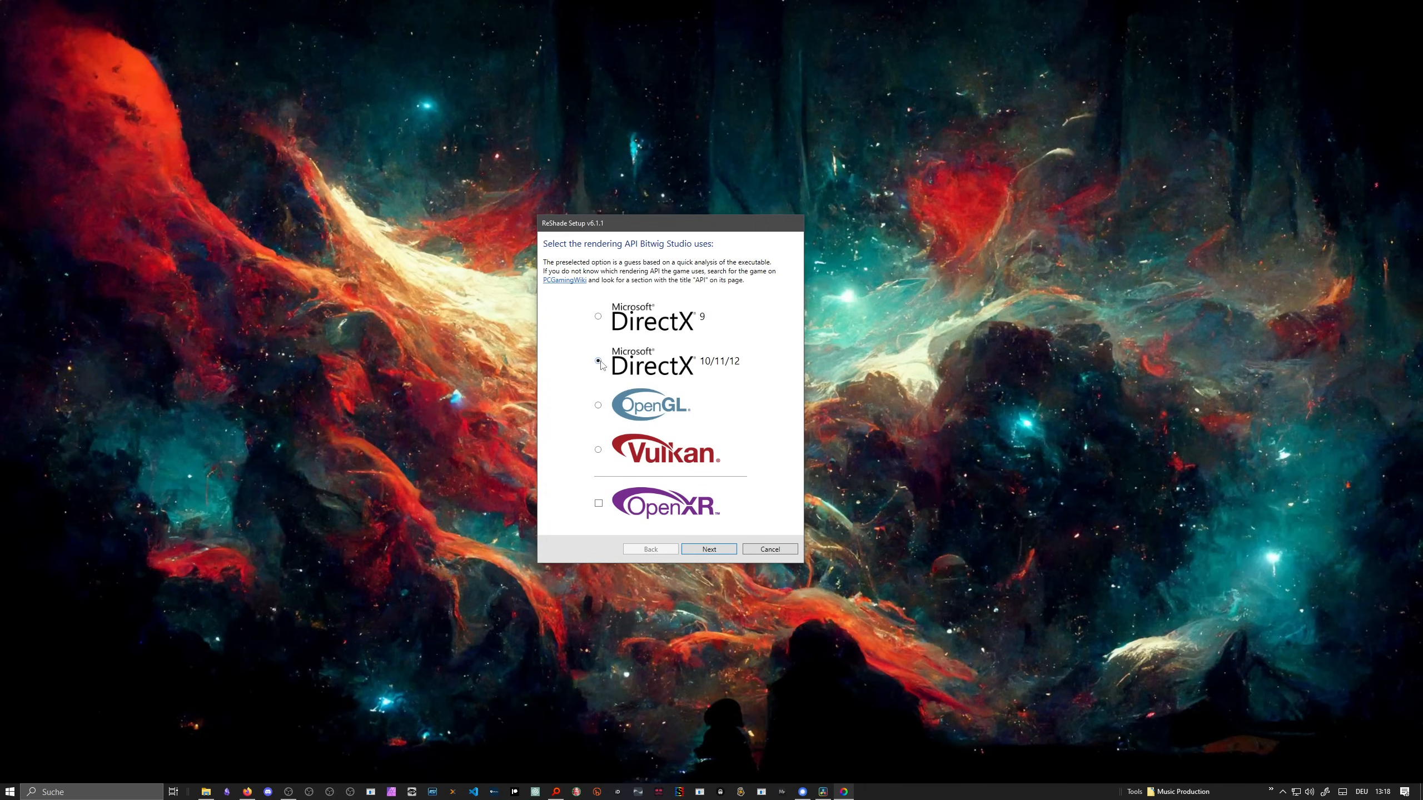
Step: Keep DirectX 10/11/12, check all effect packages, and continue to add-ons
left_click(598, 364)
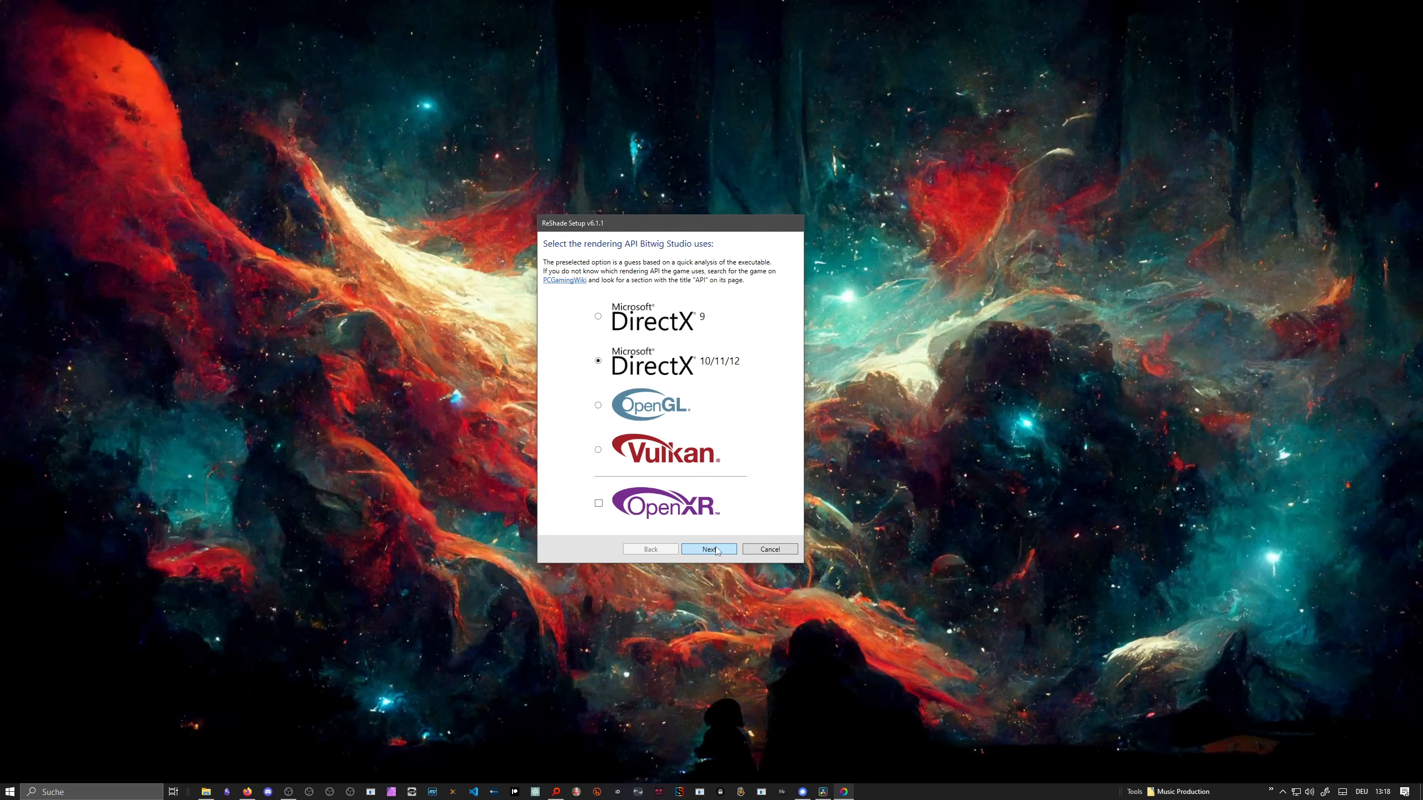
left_click(707, 549)
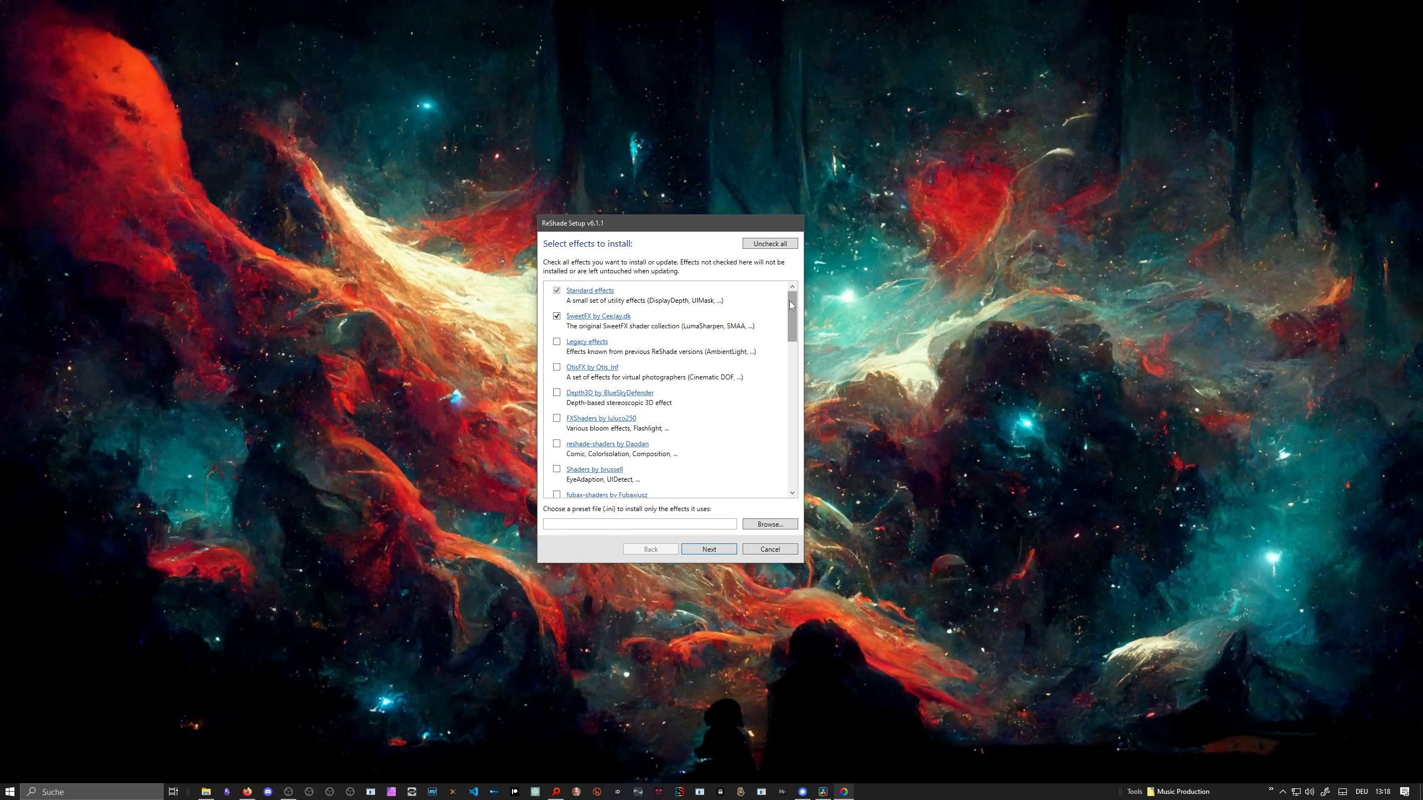
scroll("down", 3)
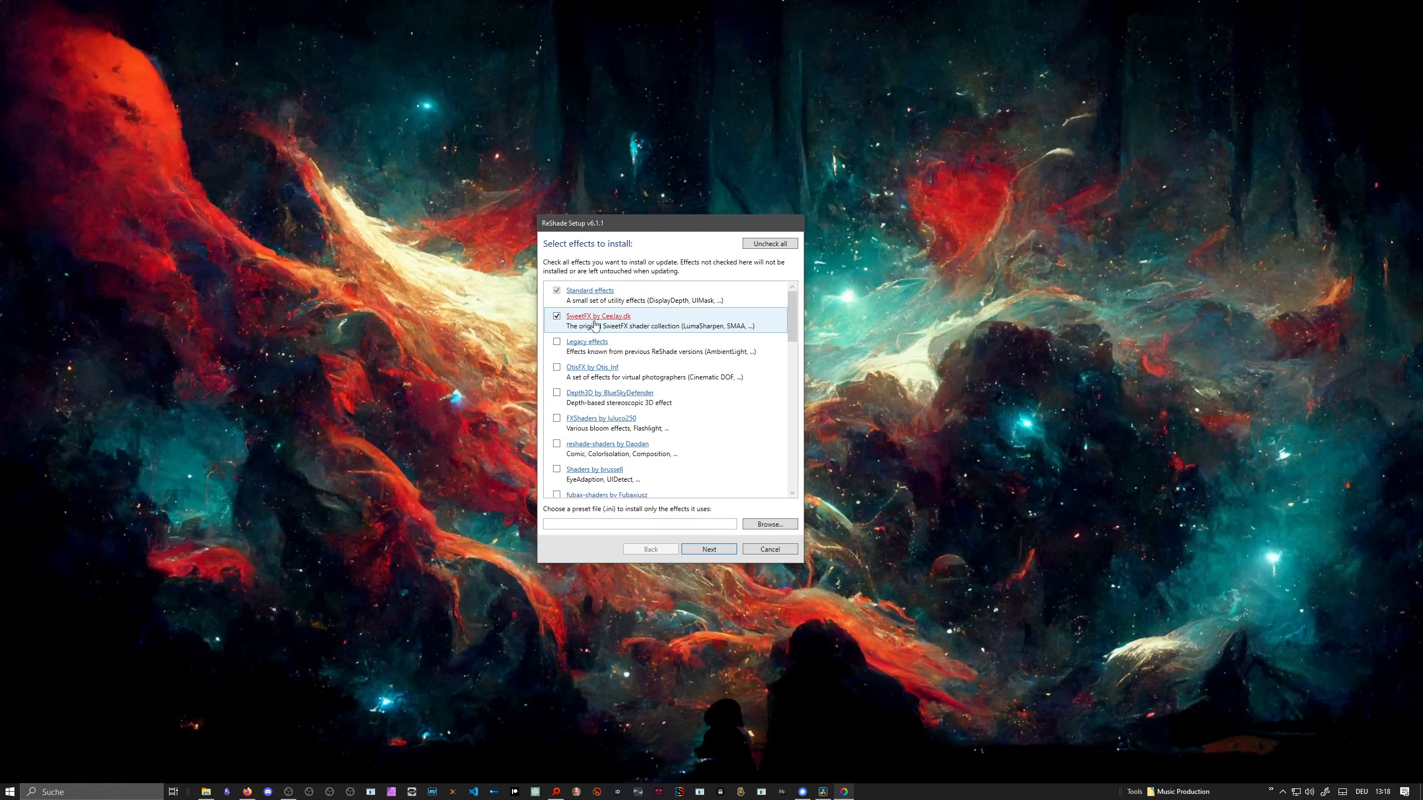
left_click(769, 243)
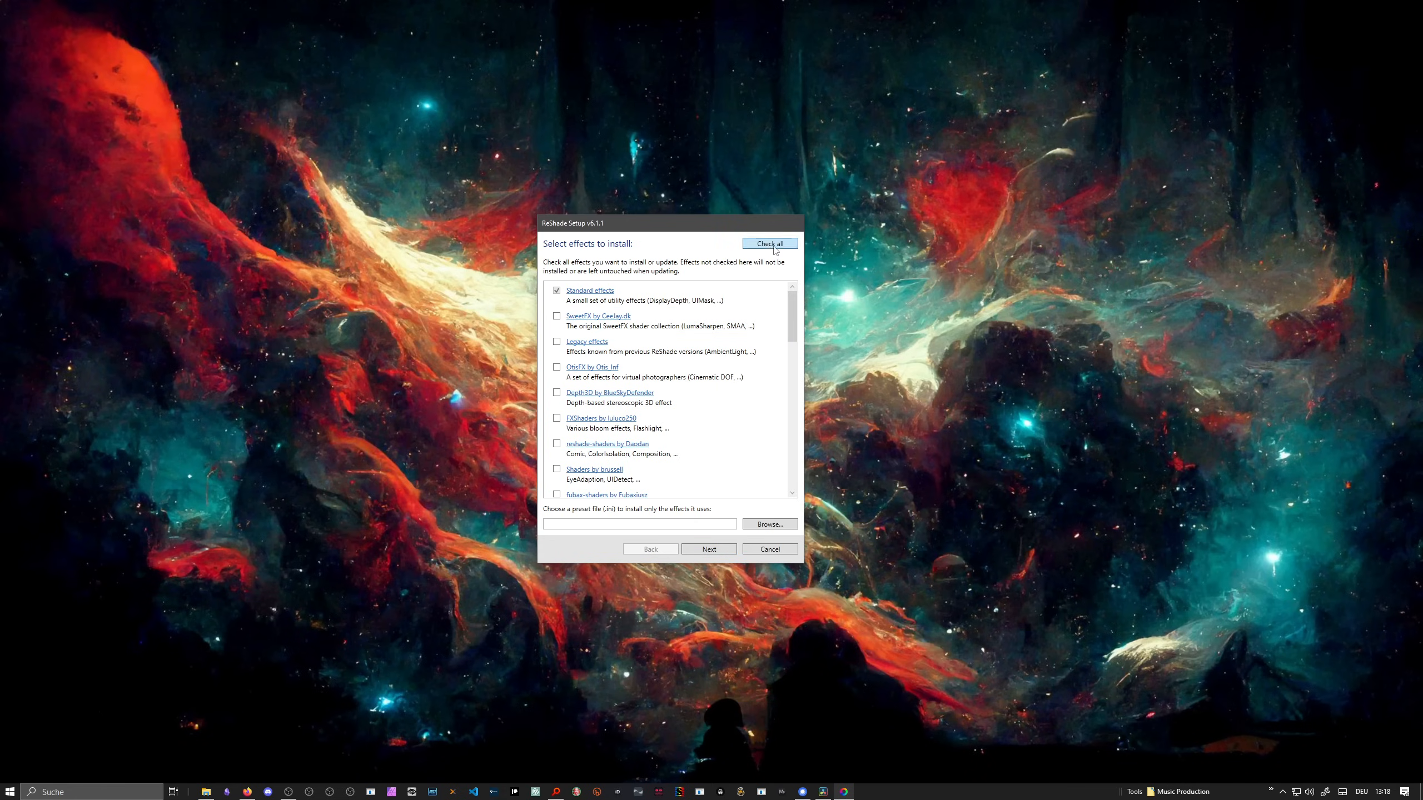
left_click(769, 243)
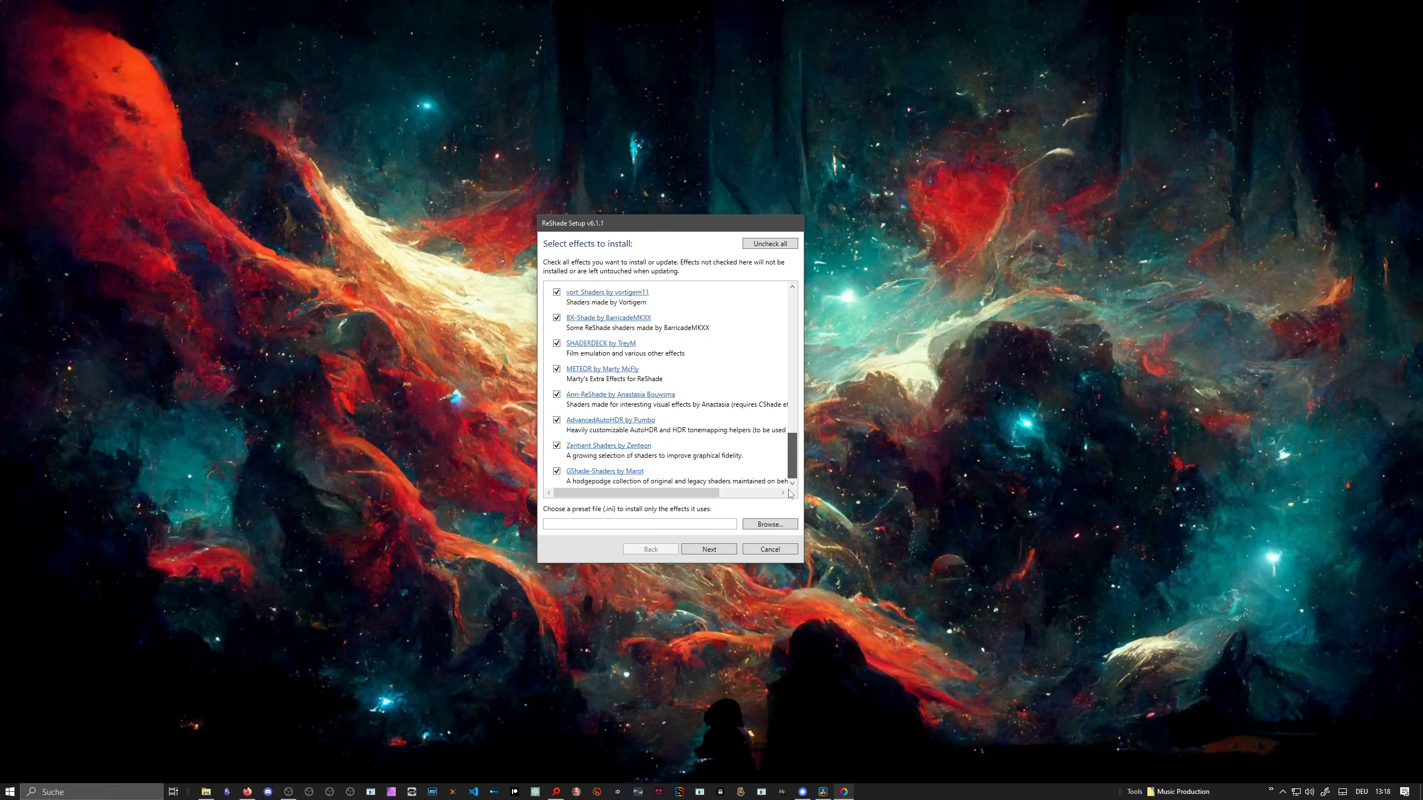
scroll("down", 3)
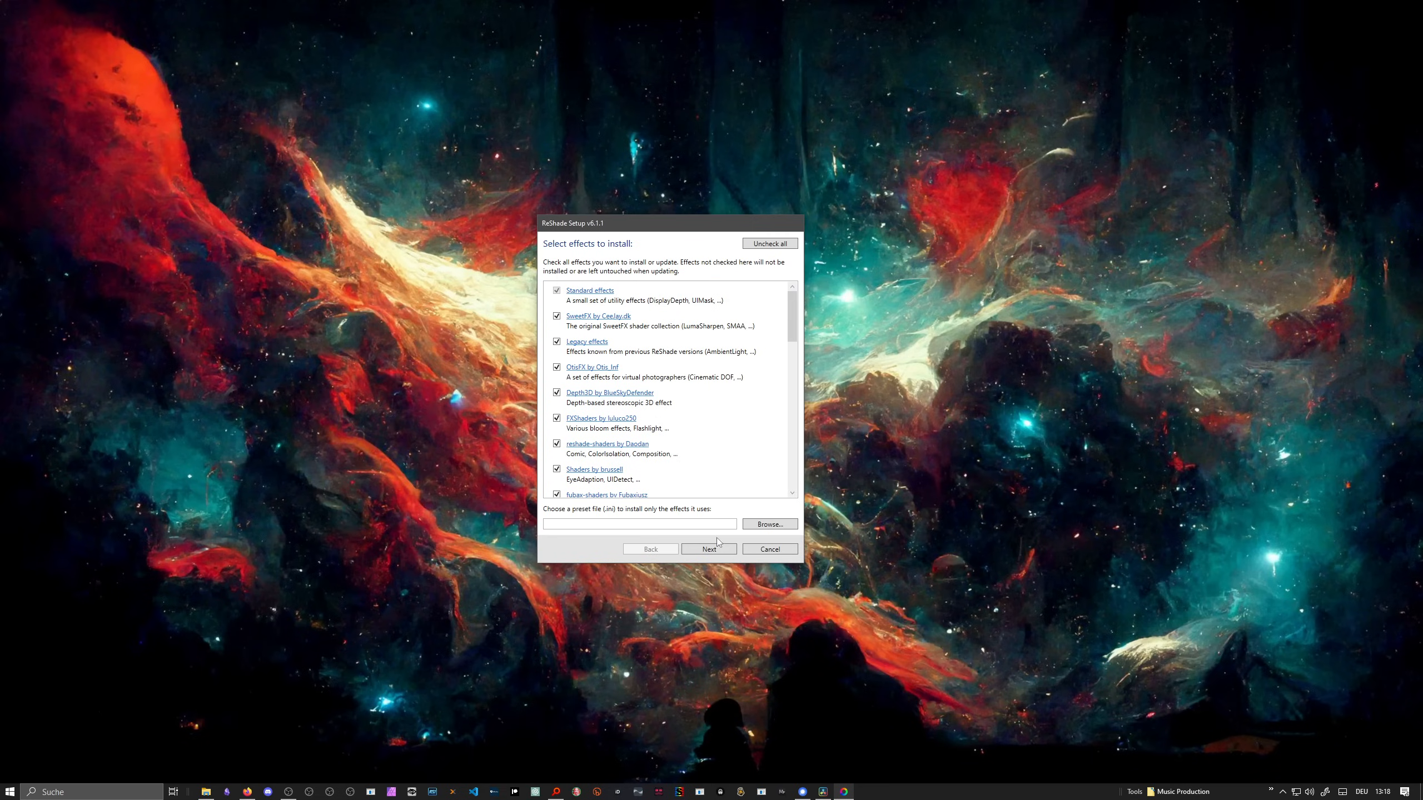
left_click(707, 549)
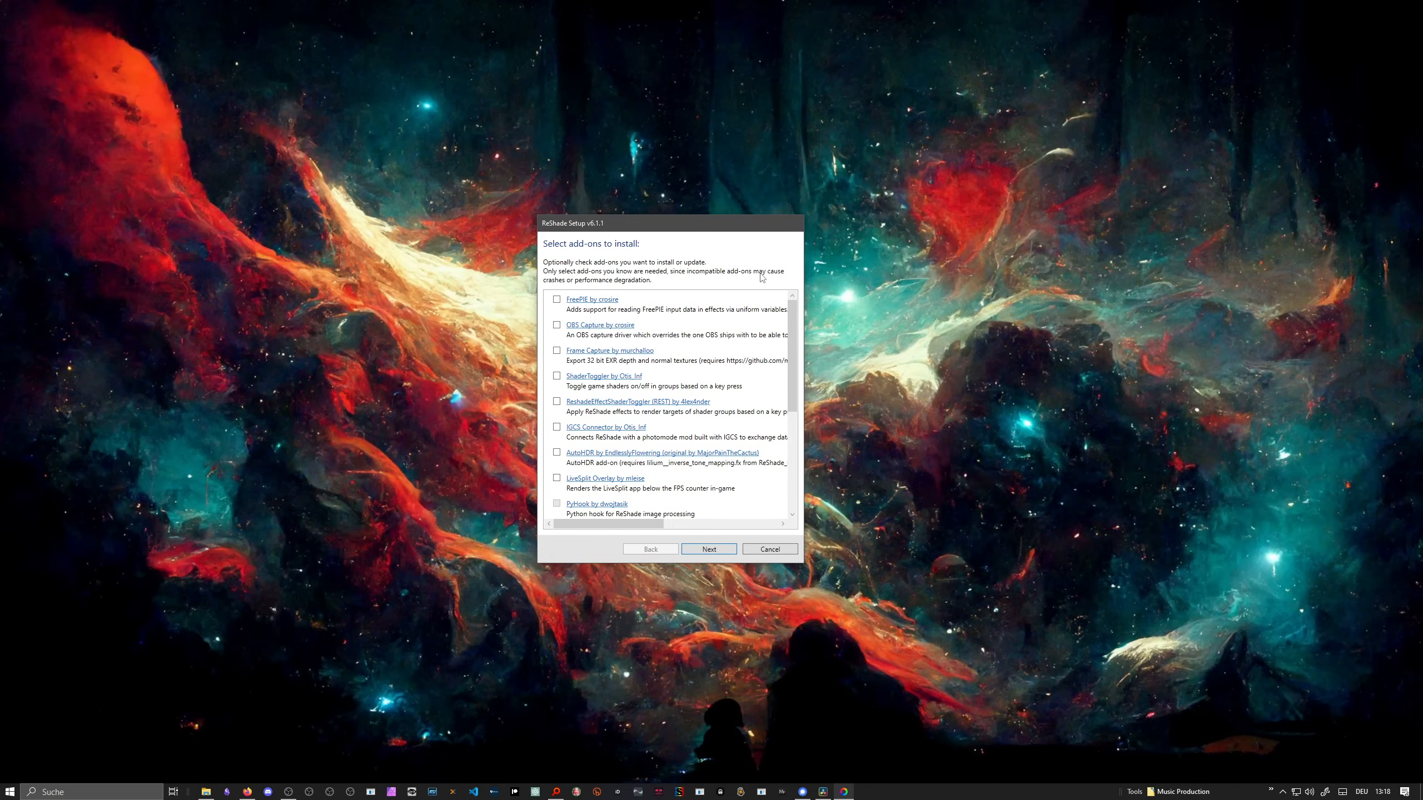
mouse_move(576, 258)
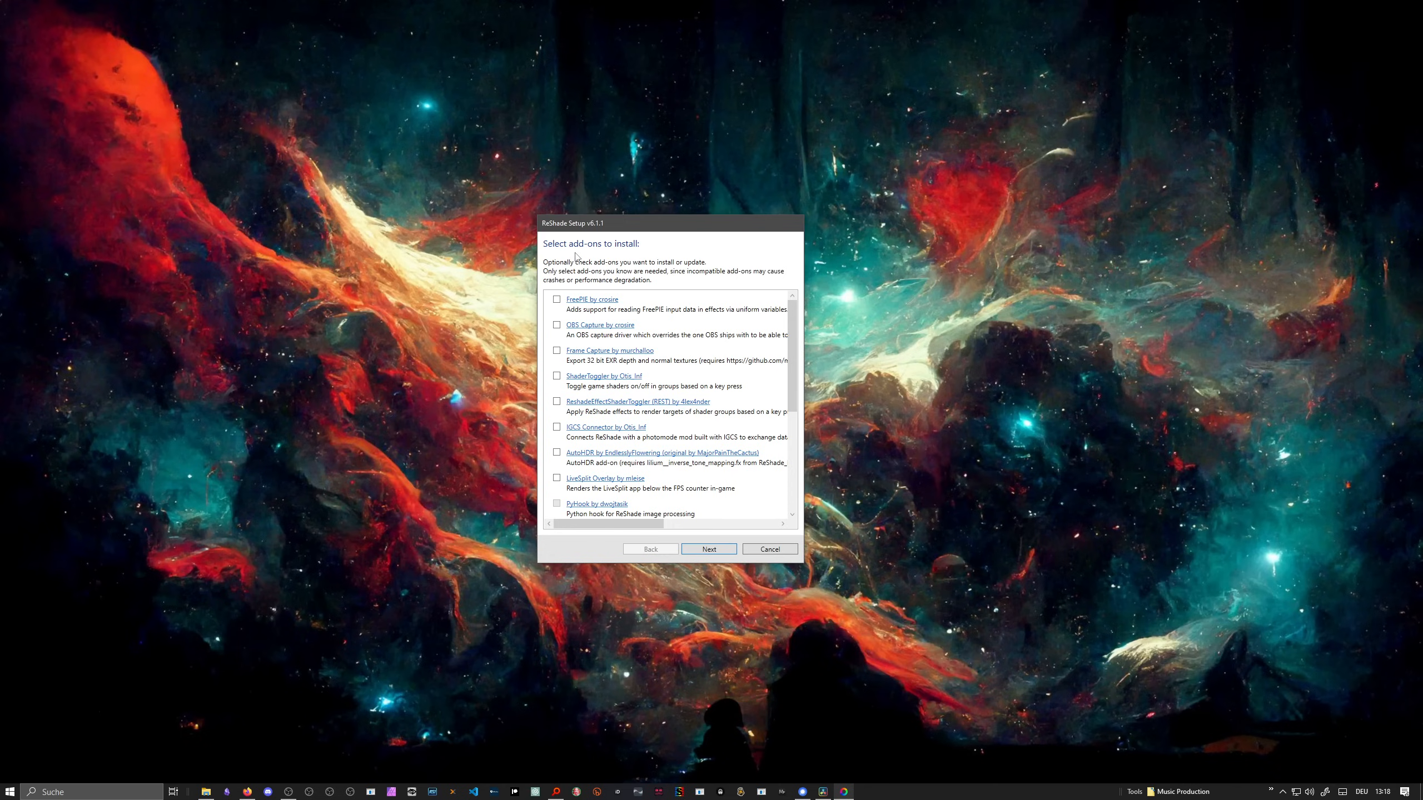
mouse_move(559, 305)
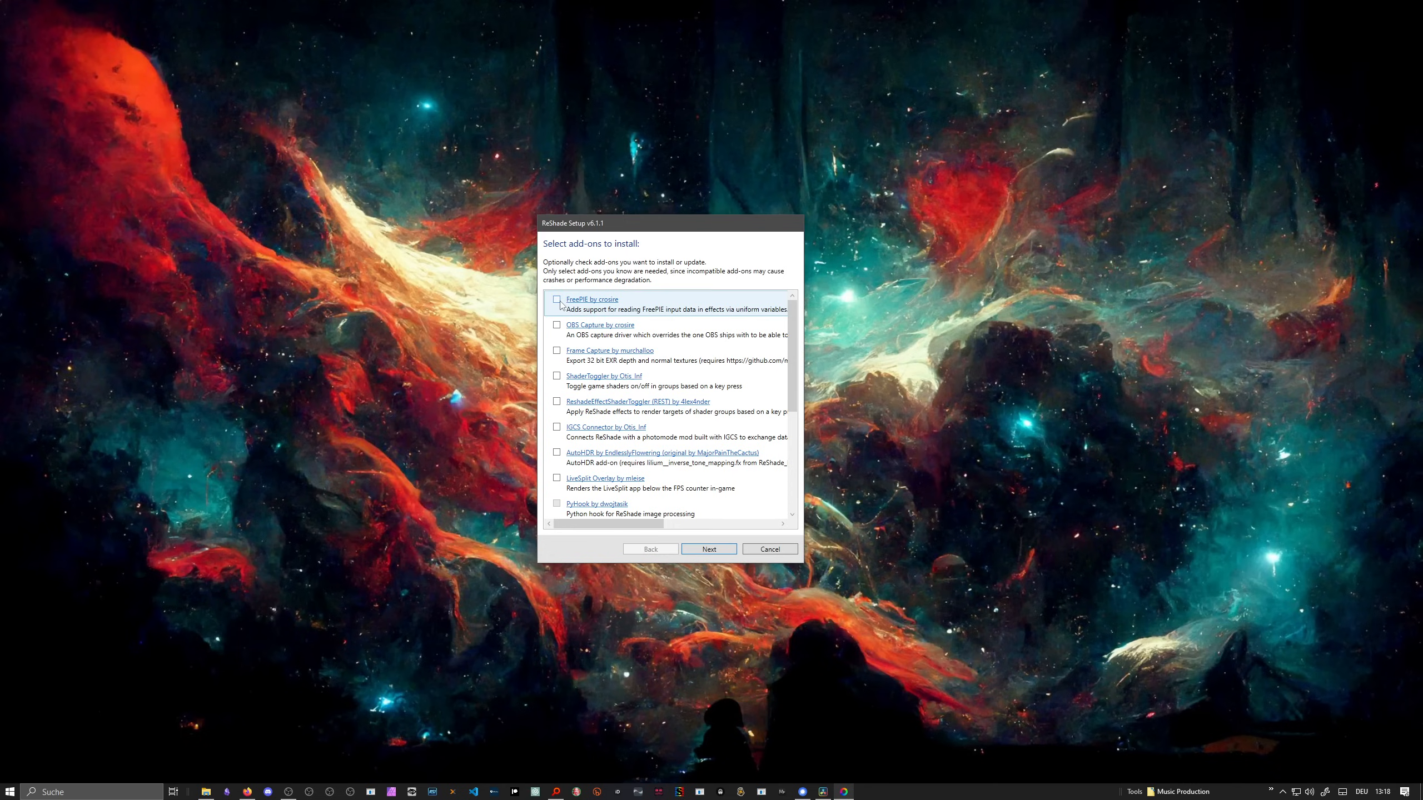
mouse_move(614, 380)
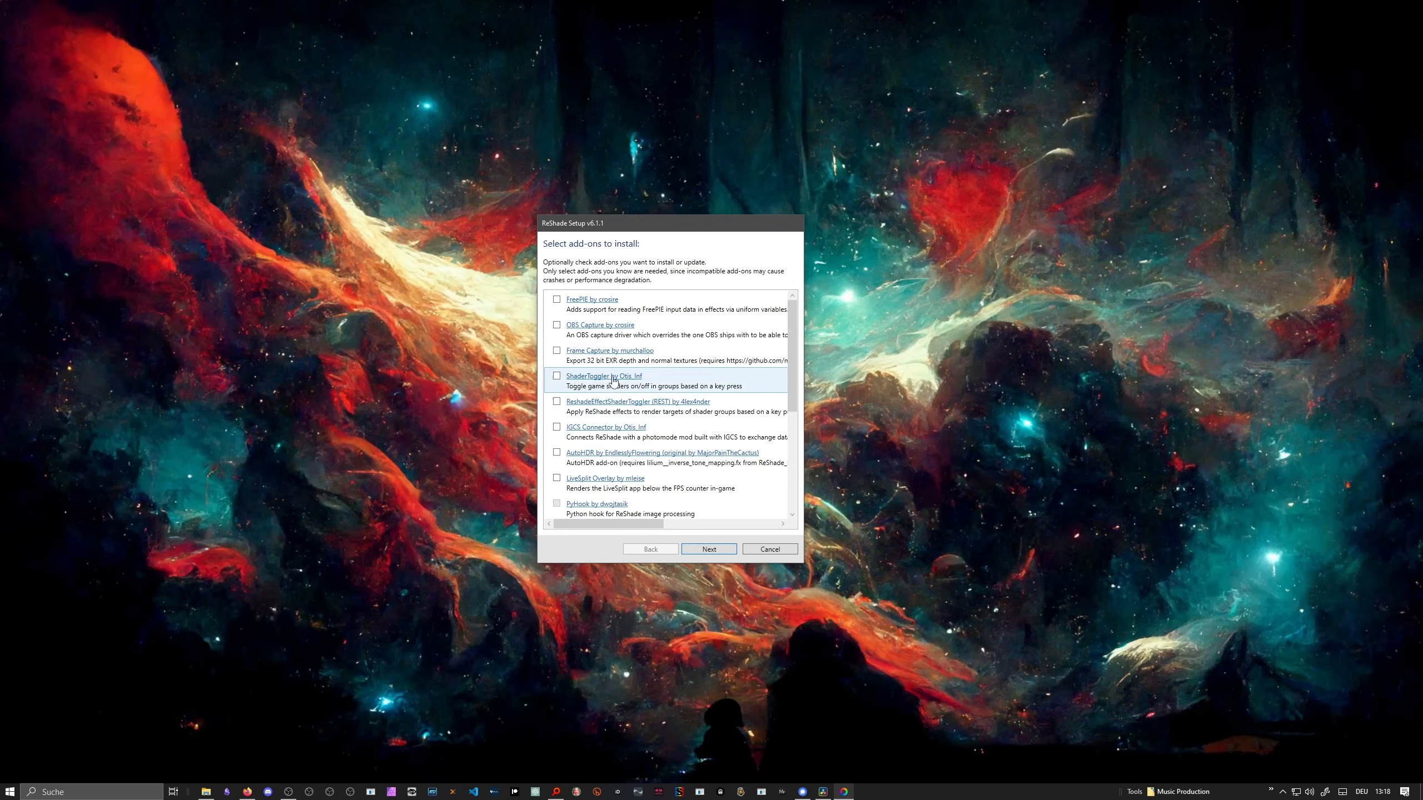
Step: Finish the ReShade install with no add-ons selected and close setup
left_click(707, 549)
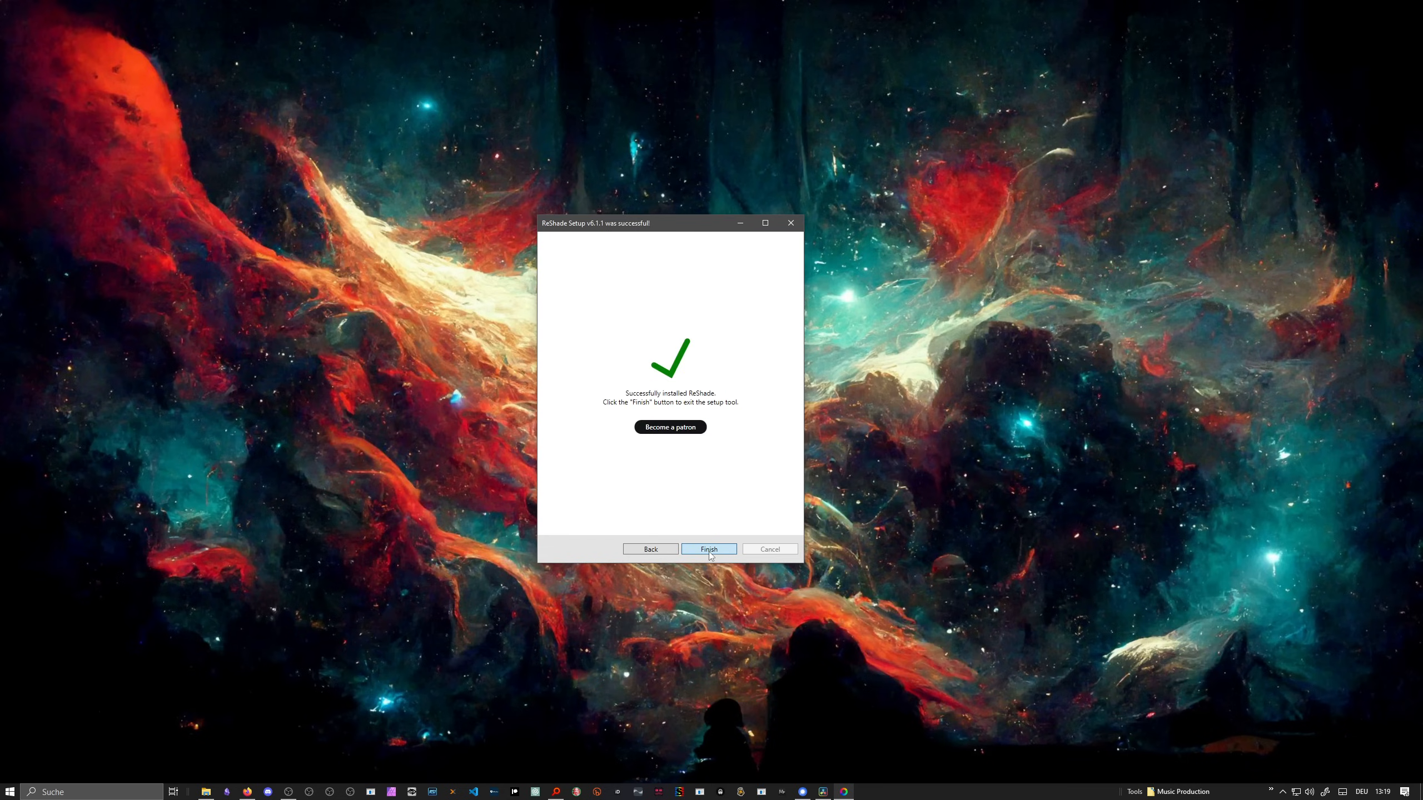
left_click(709, 549)
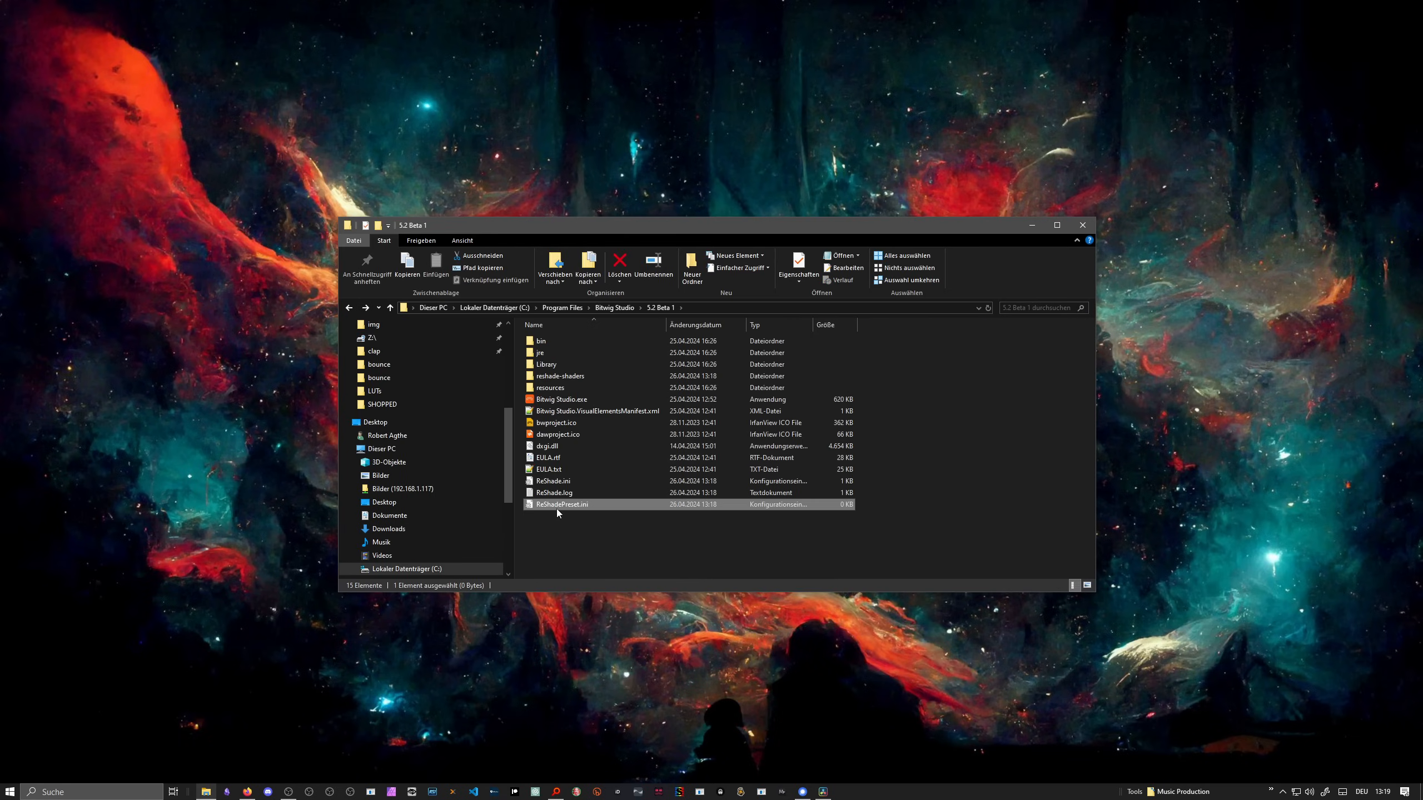
Step: Inspect the ReShade config files and reshade-shaders folder, then return to the Bitwig Studio folder
left_click(554, 493)
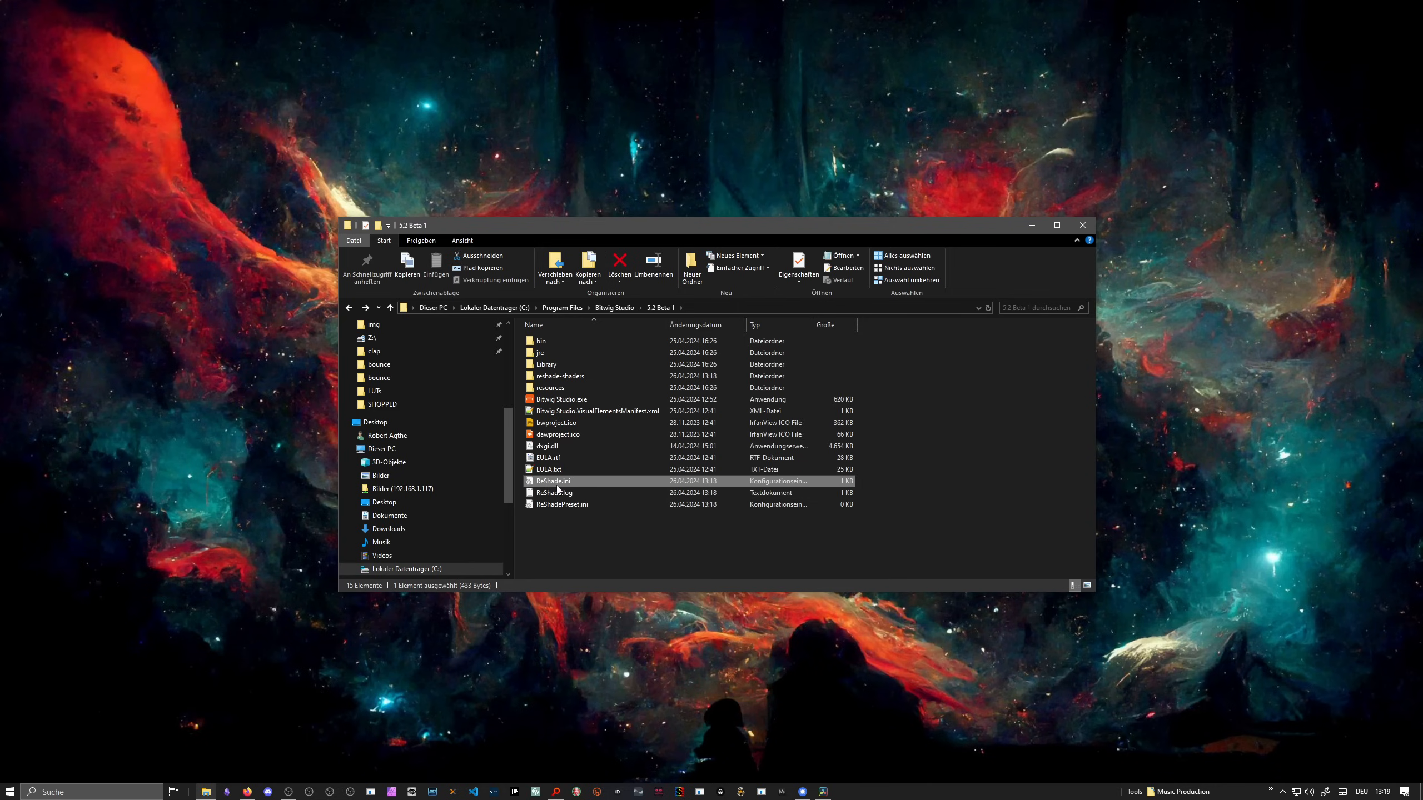
mouse_move(556, 423)
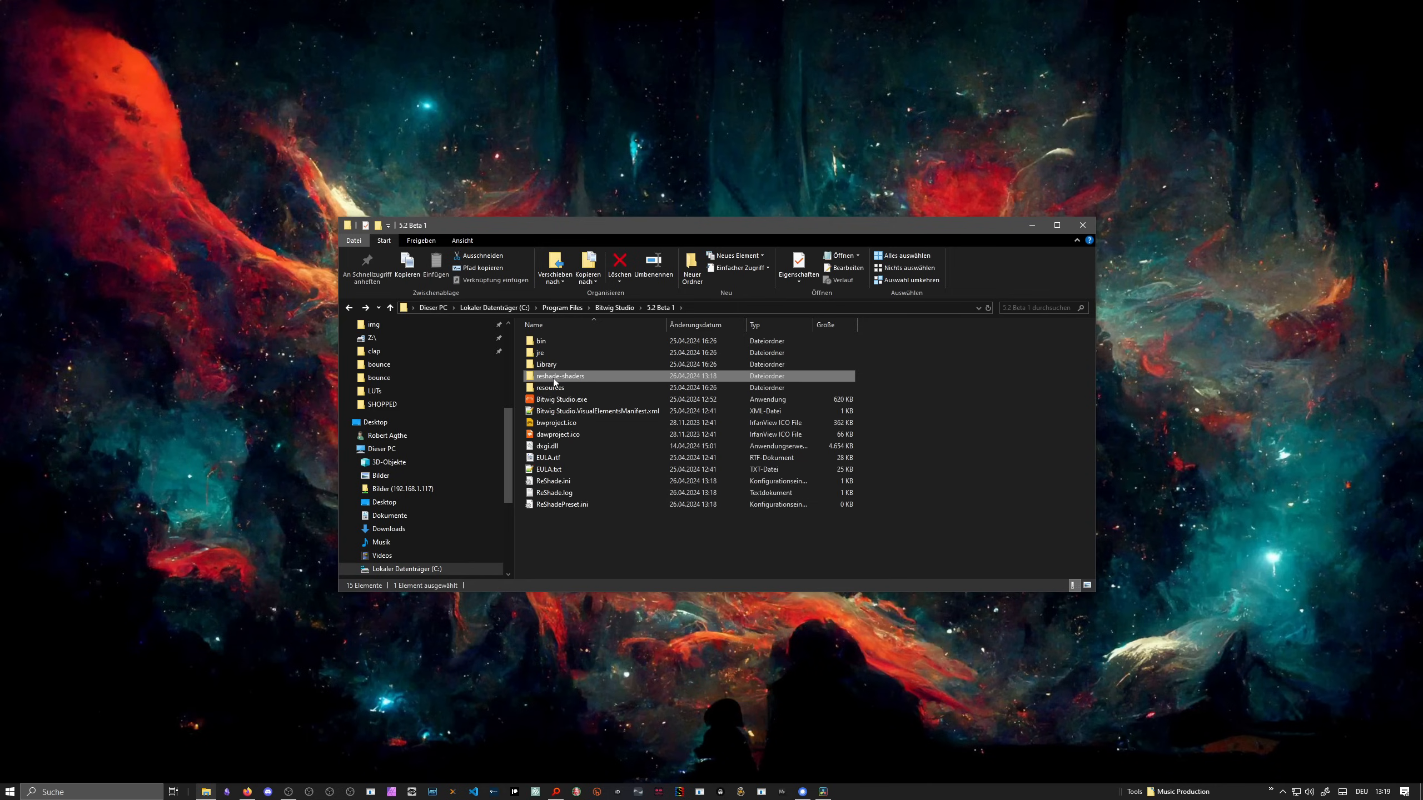
double_click(559, 376)
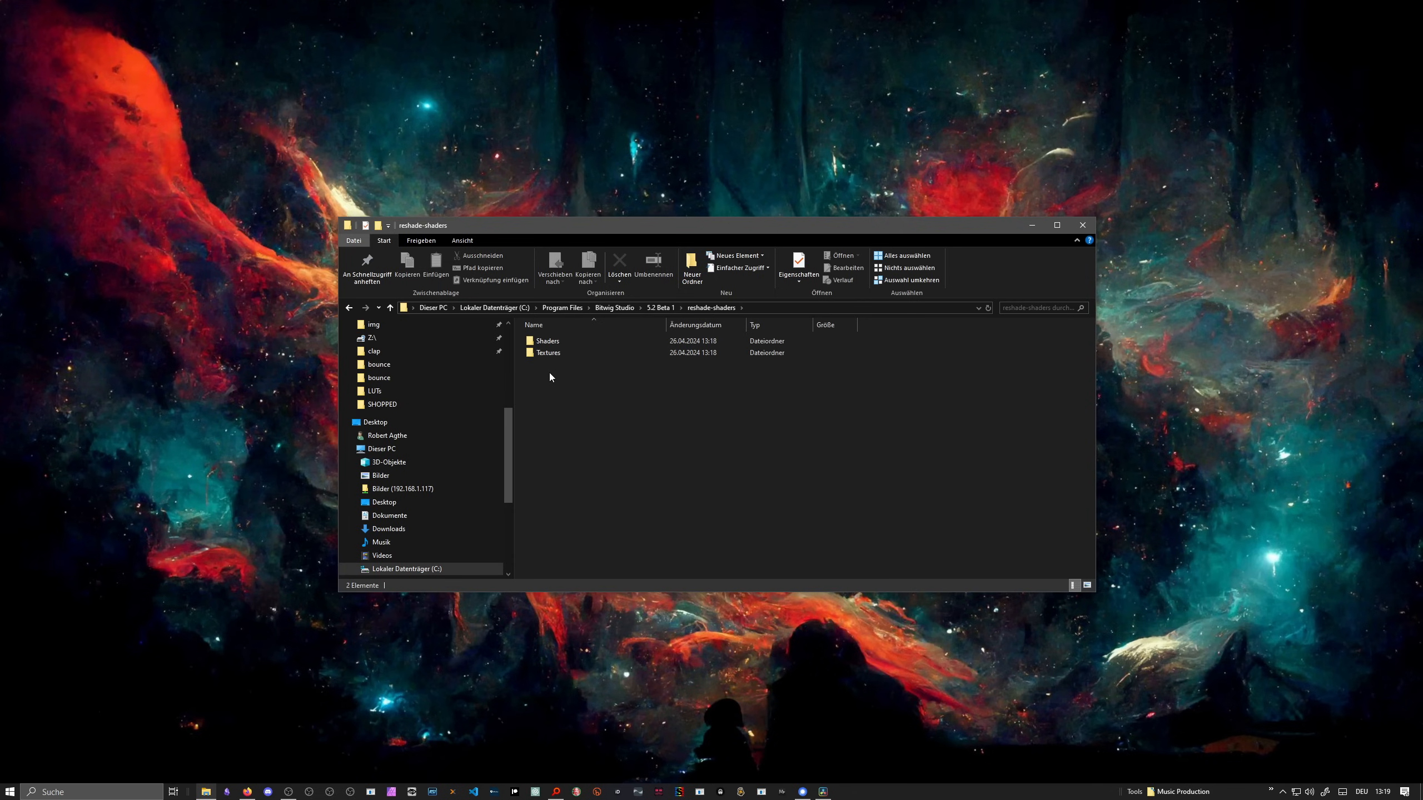
mouse_move(548, 353)
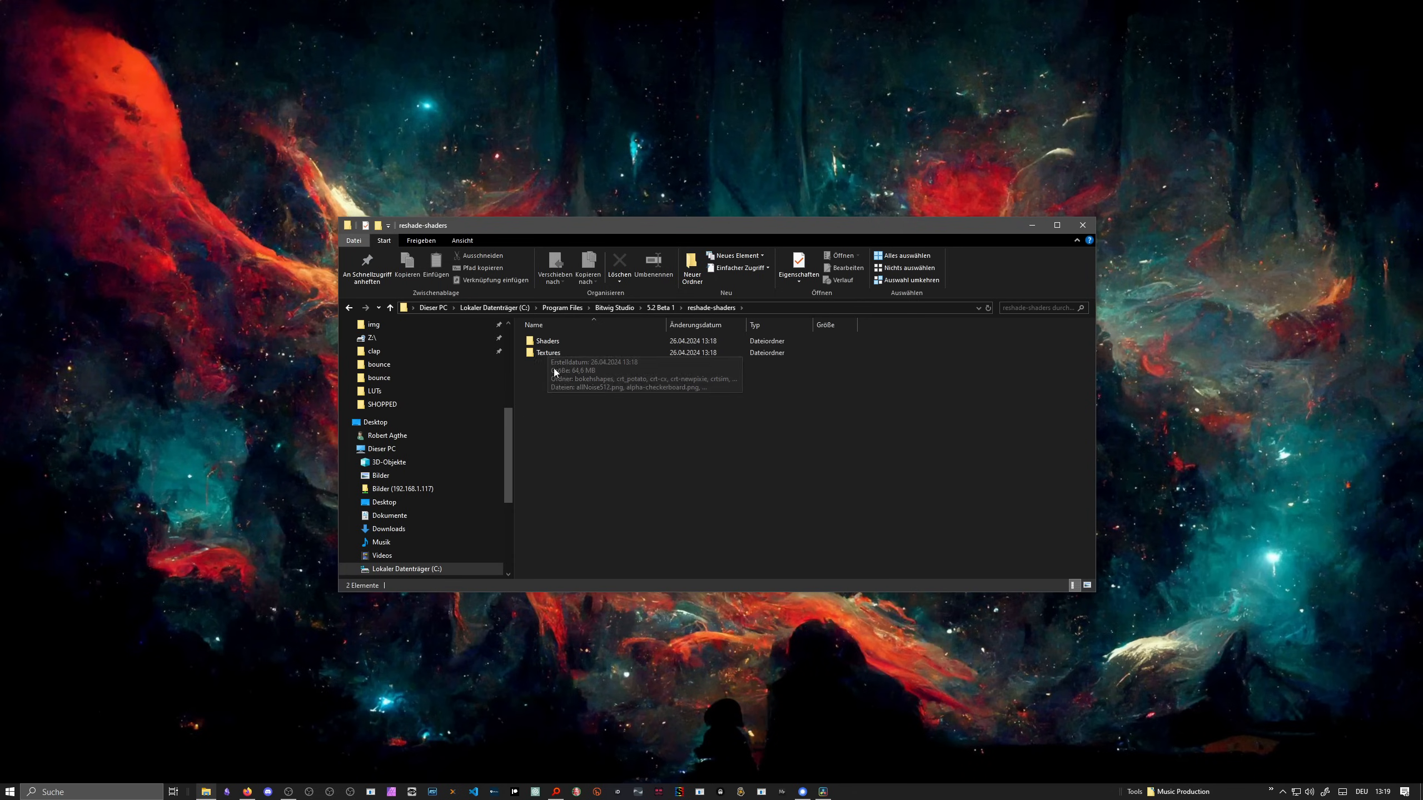
left_click(350, 307)
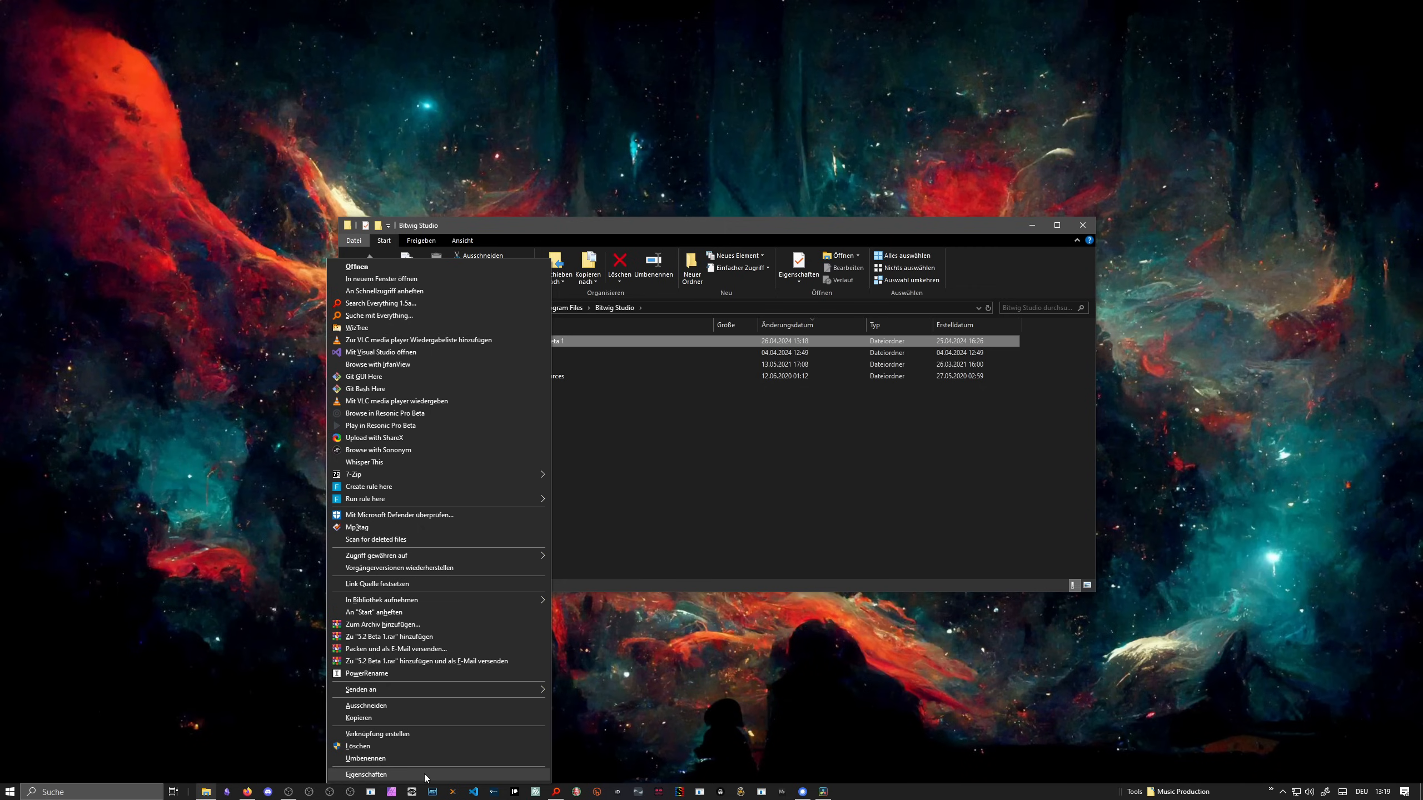
Step: Review 5.2 Beta 1's advanced attributes and Users security permissions, then close Properties
left_click(366, 774)
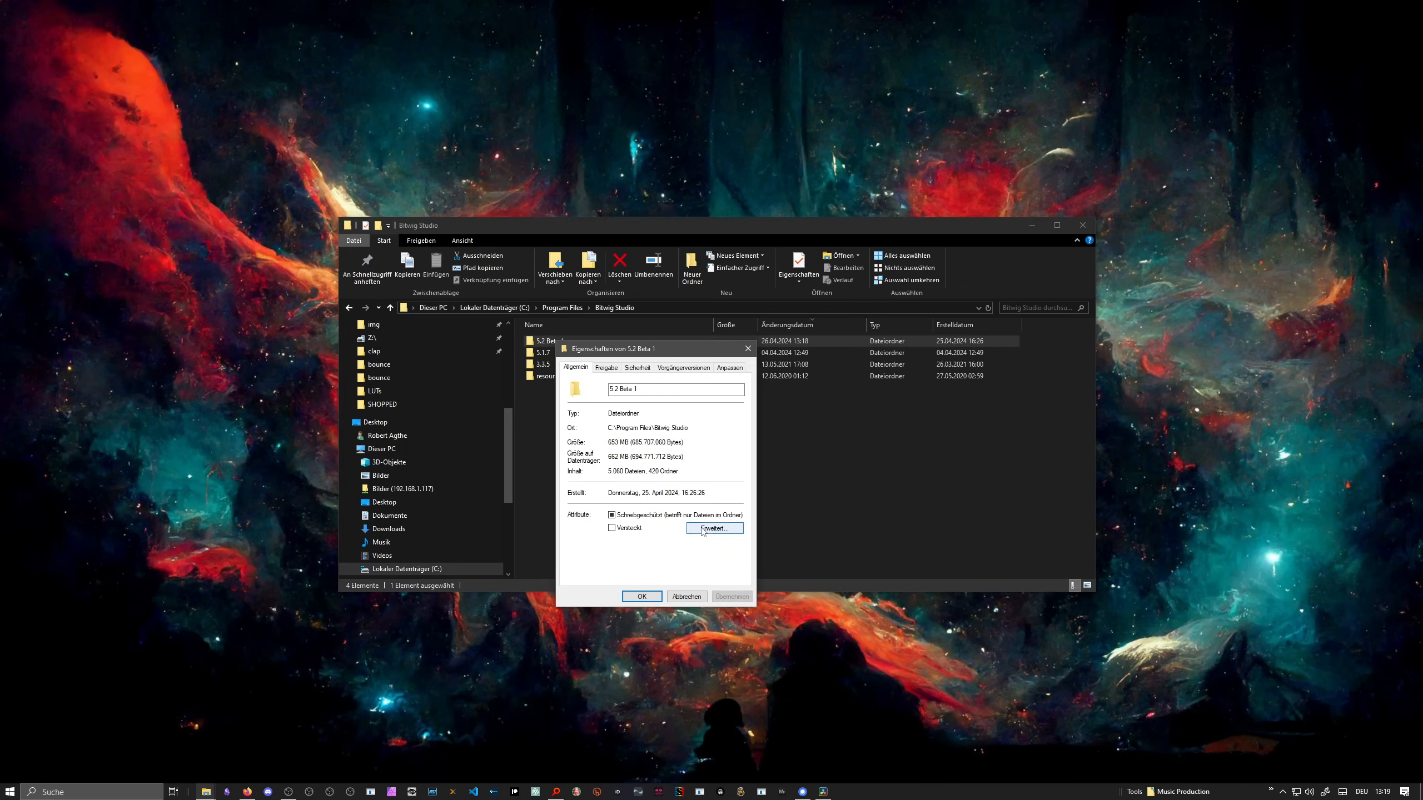
left_click(714, 528)
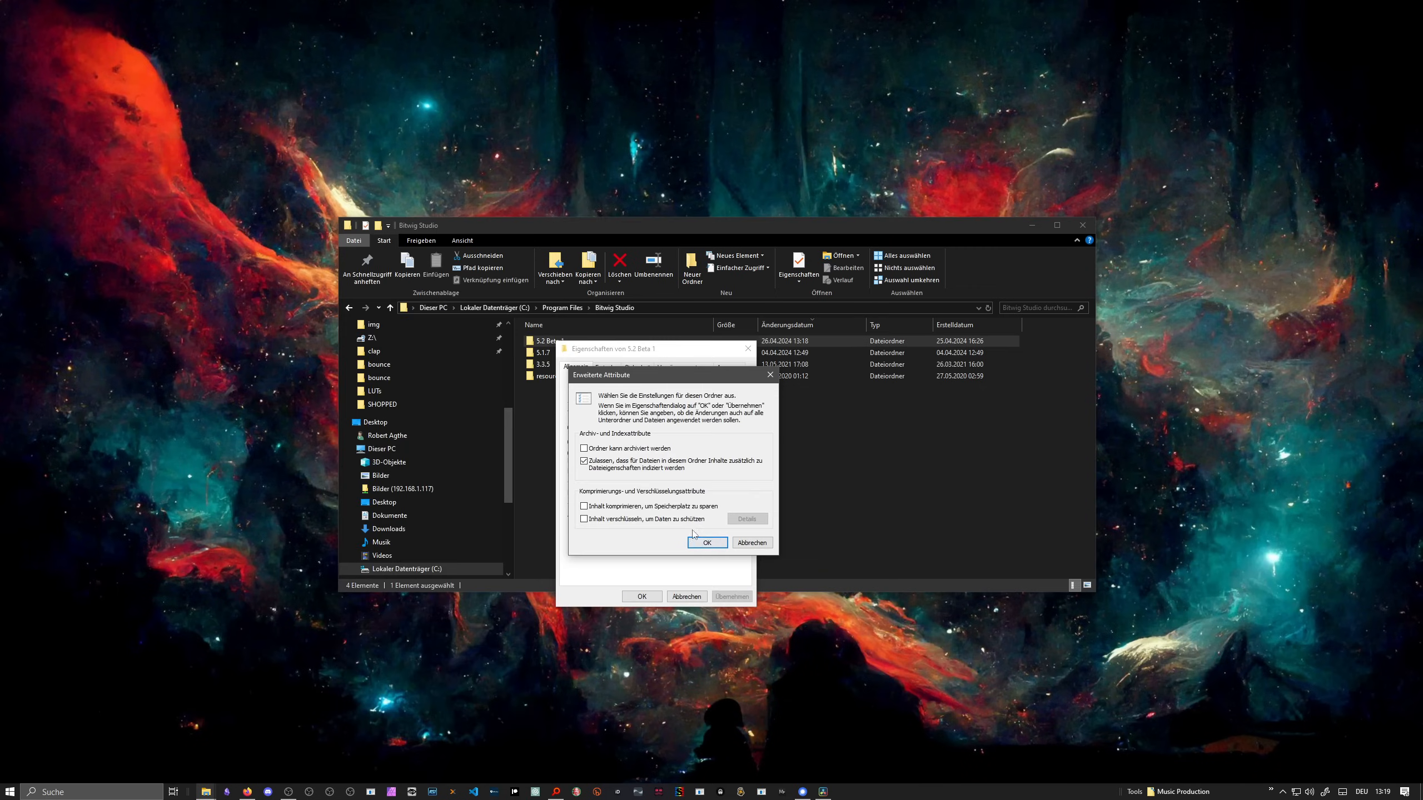
left_click(707, 542)
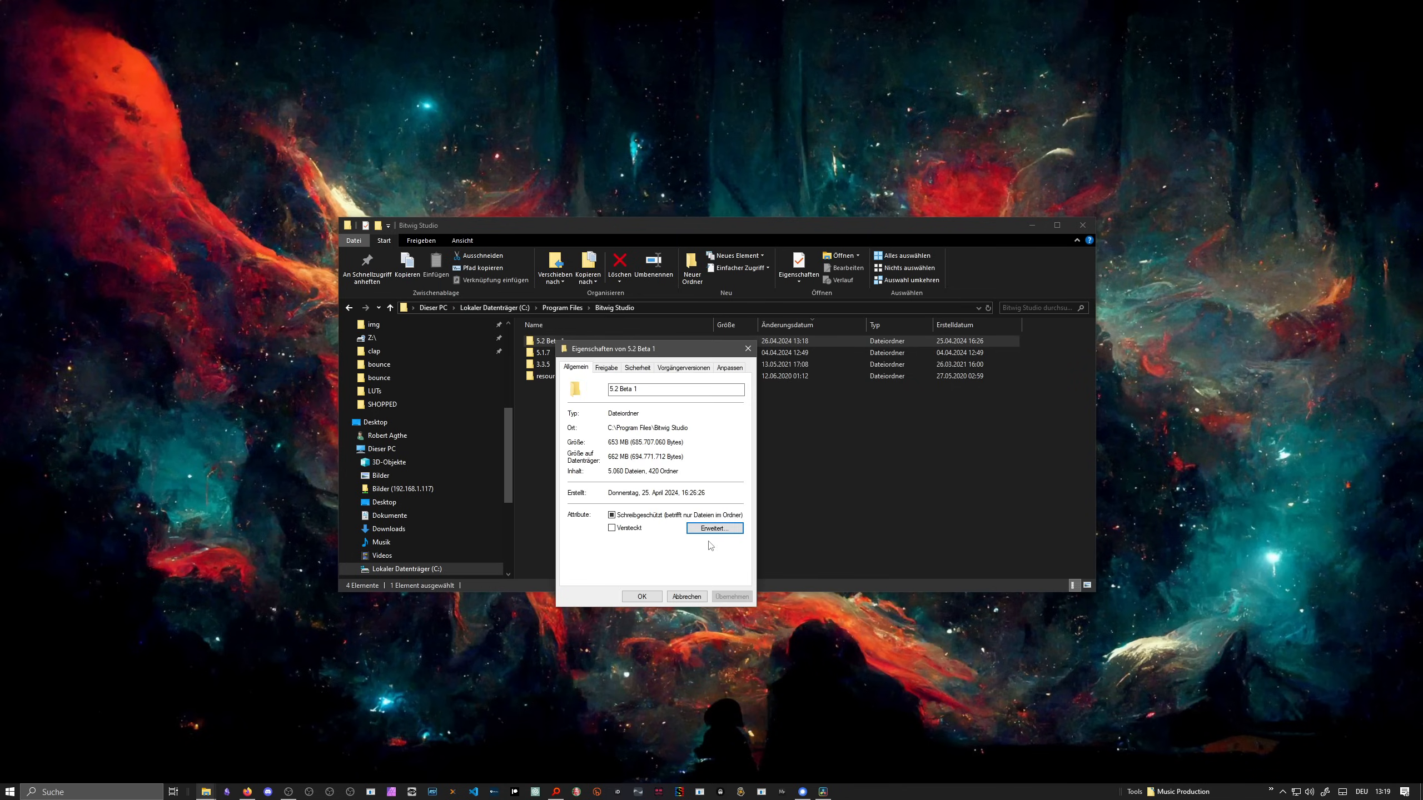
left_click(636, 367)
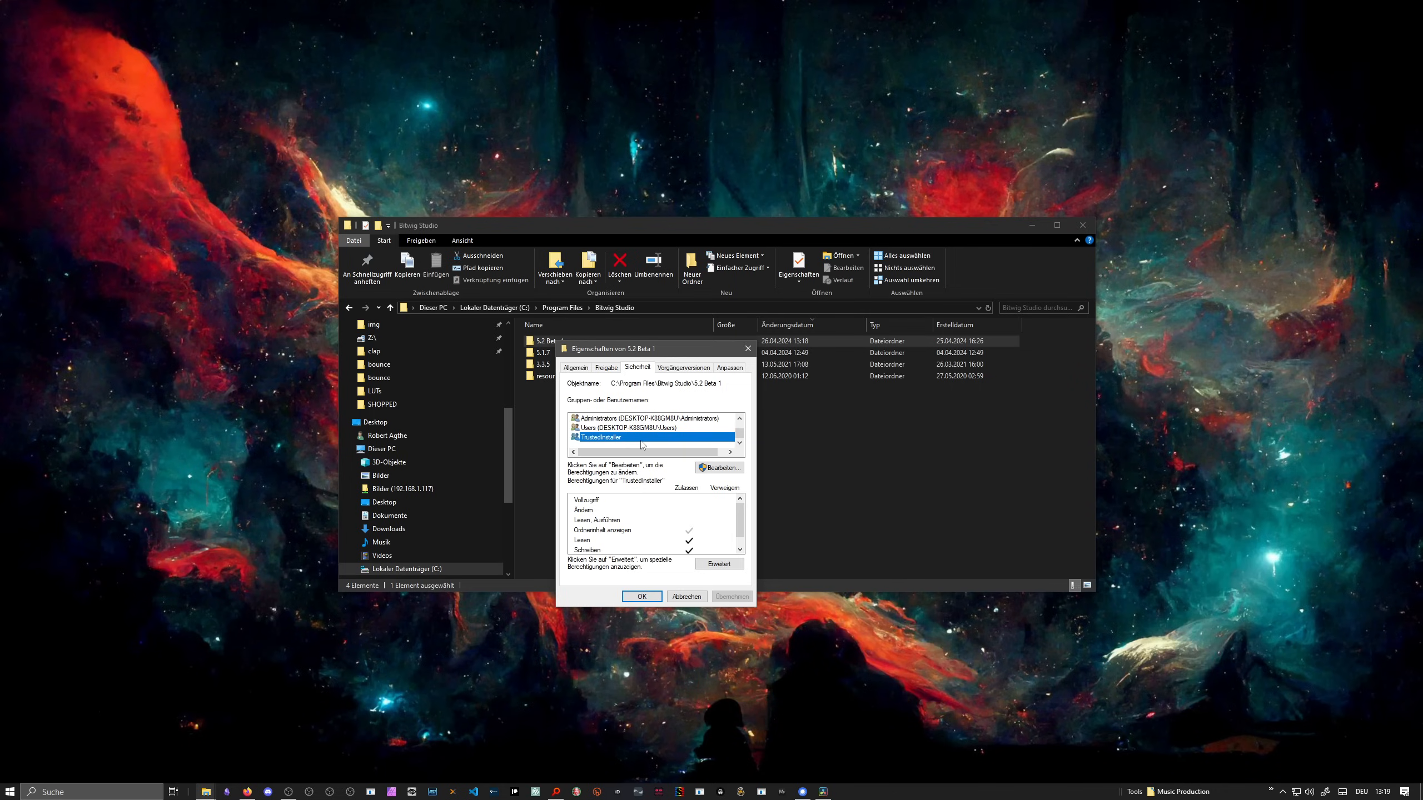
mouse_move(683, 525)
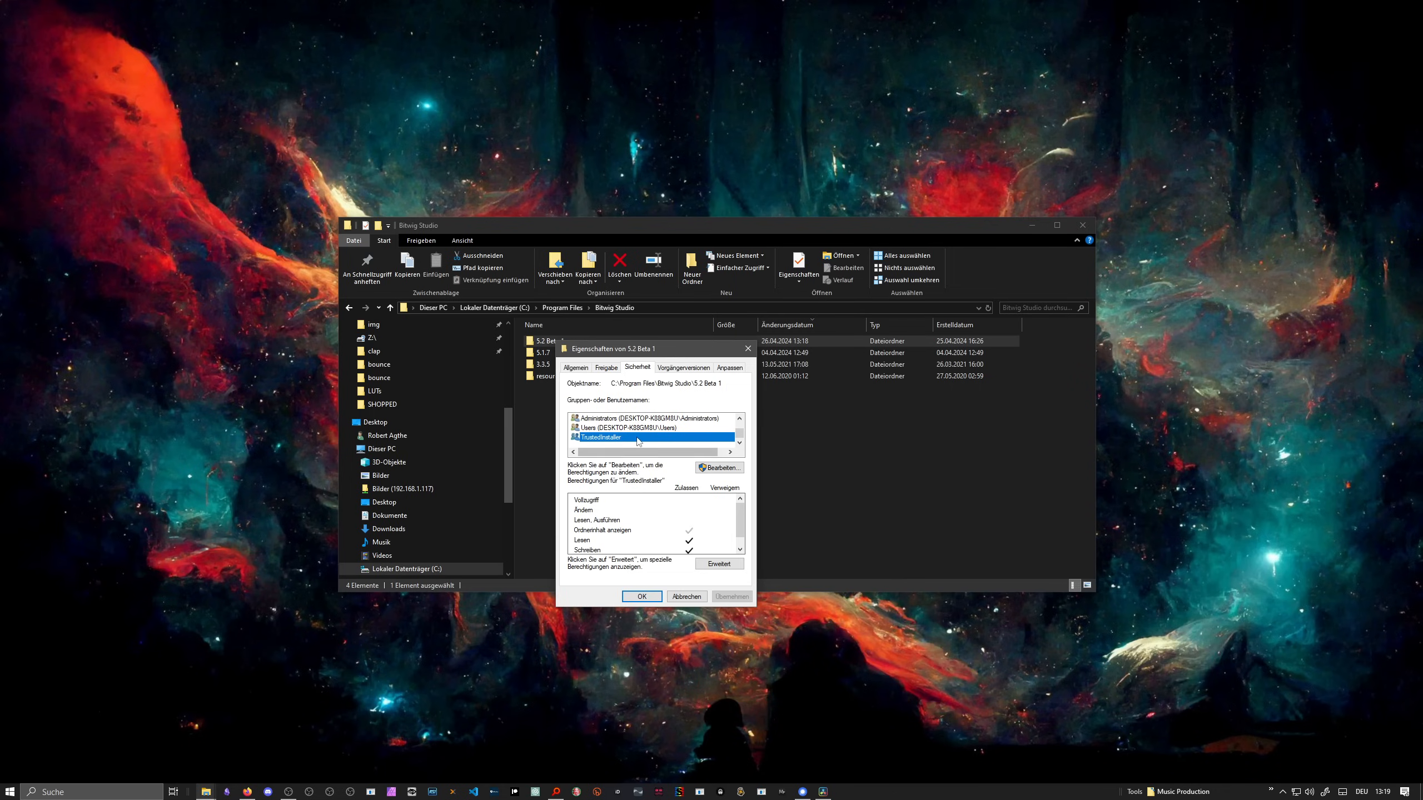
left_click(635, 427)
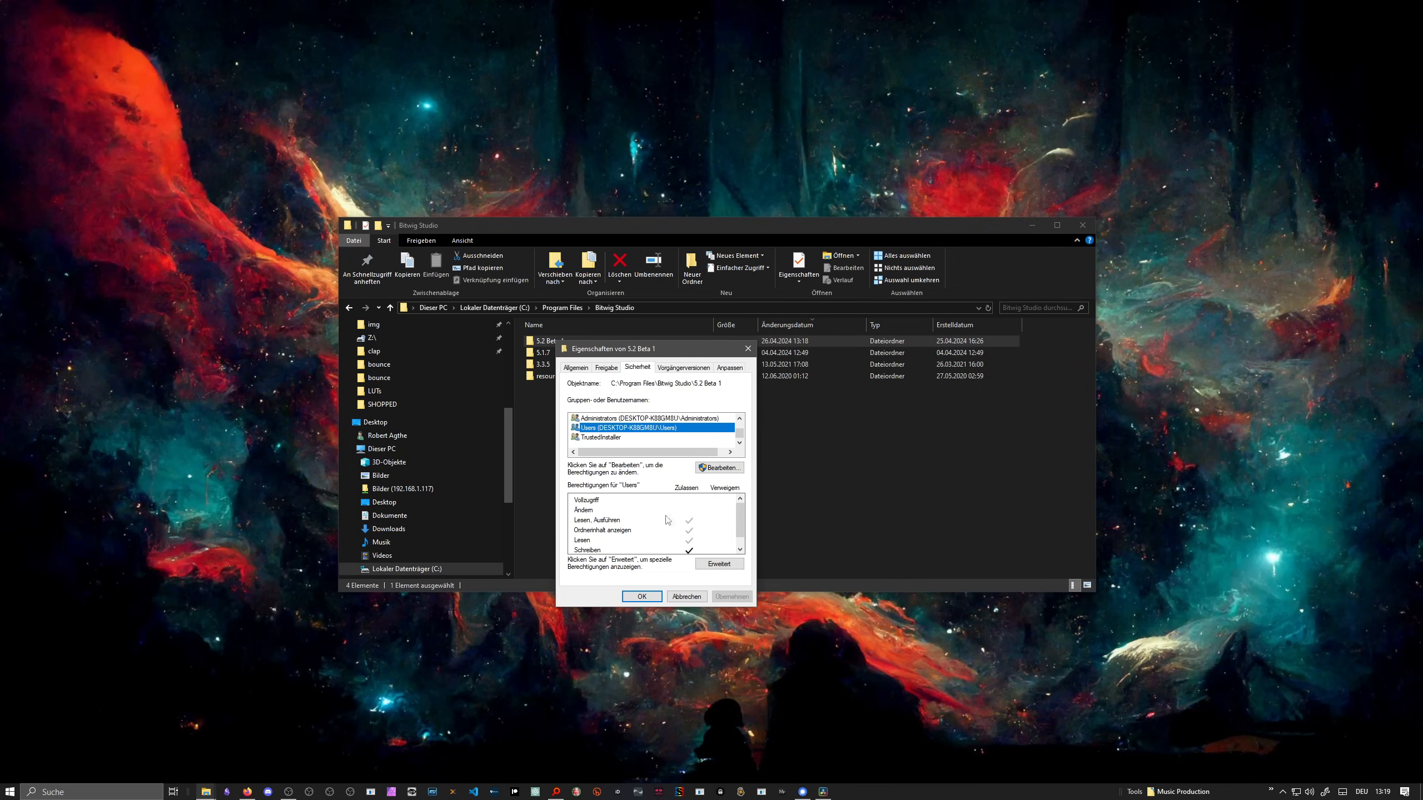
mouse_move(690, 553)
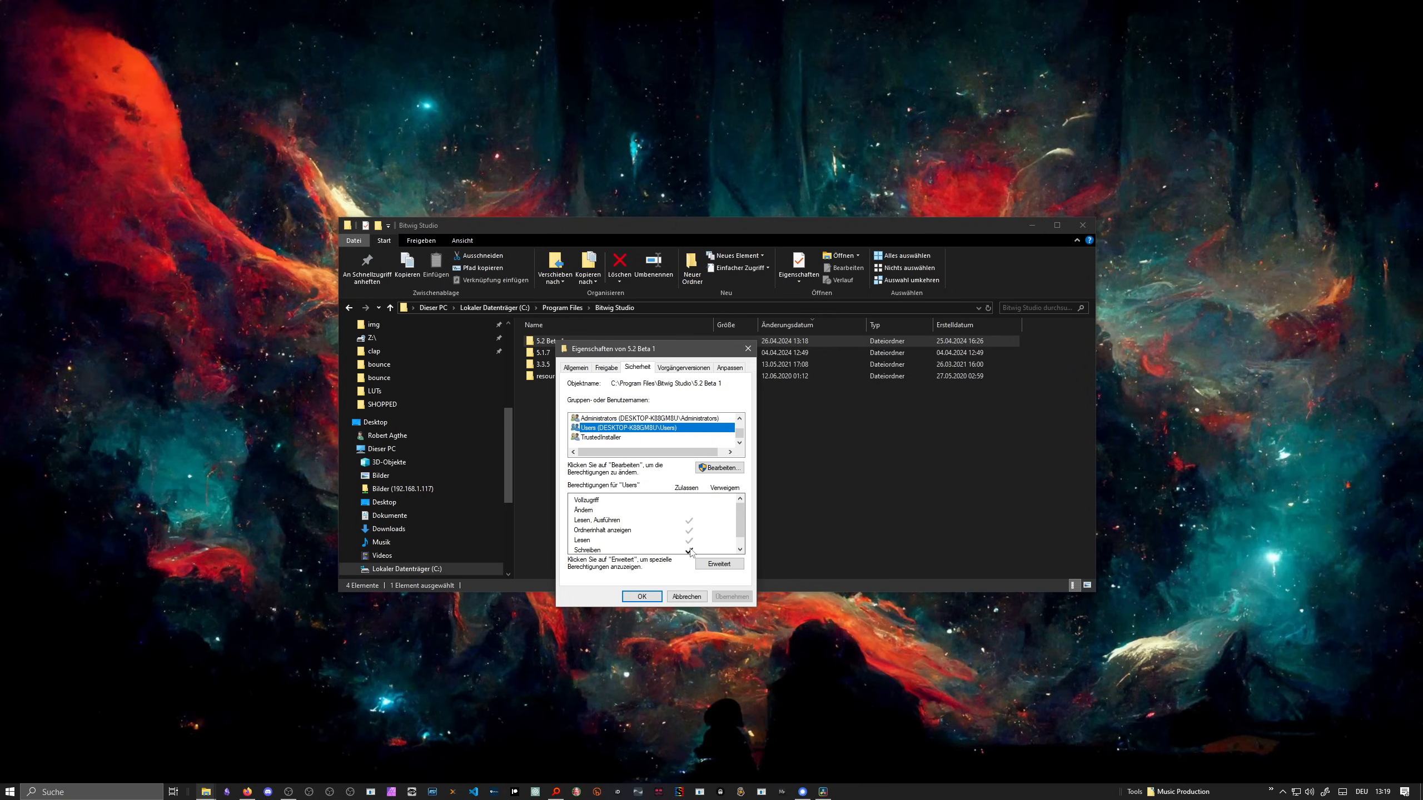
left_click(641, 596)
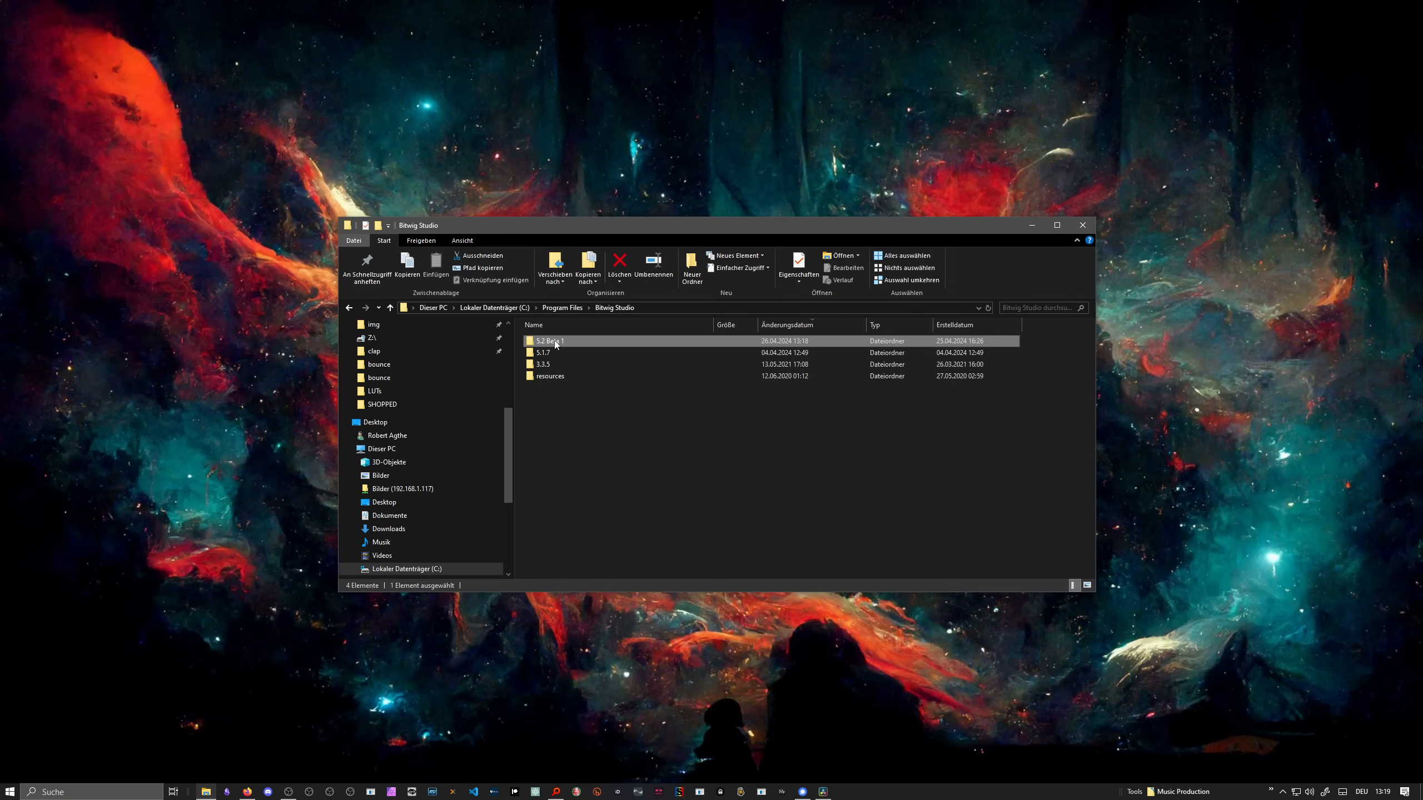
Step: Open 5.2 Beta 1, select ReShade.ini, and launch Bitwig Studio.exe
double_click(548, 340)
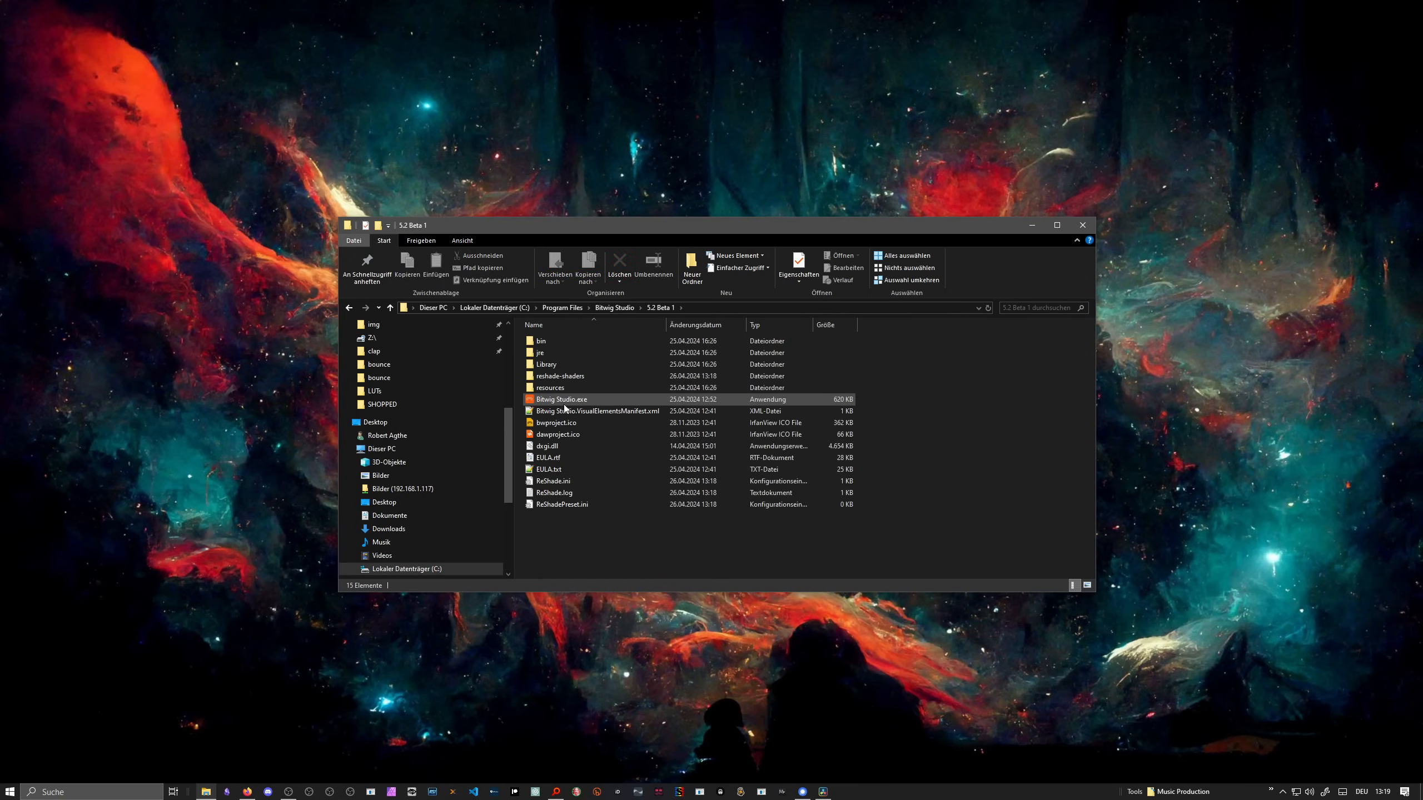
mouse_move(562, 399)
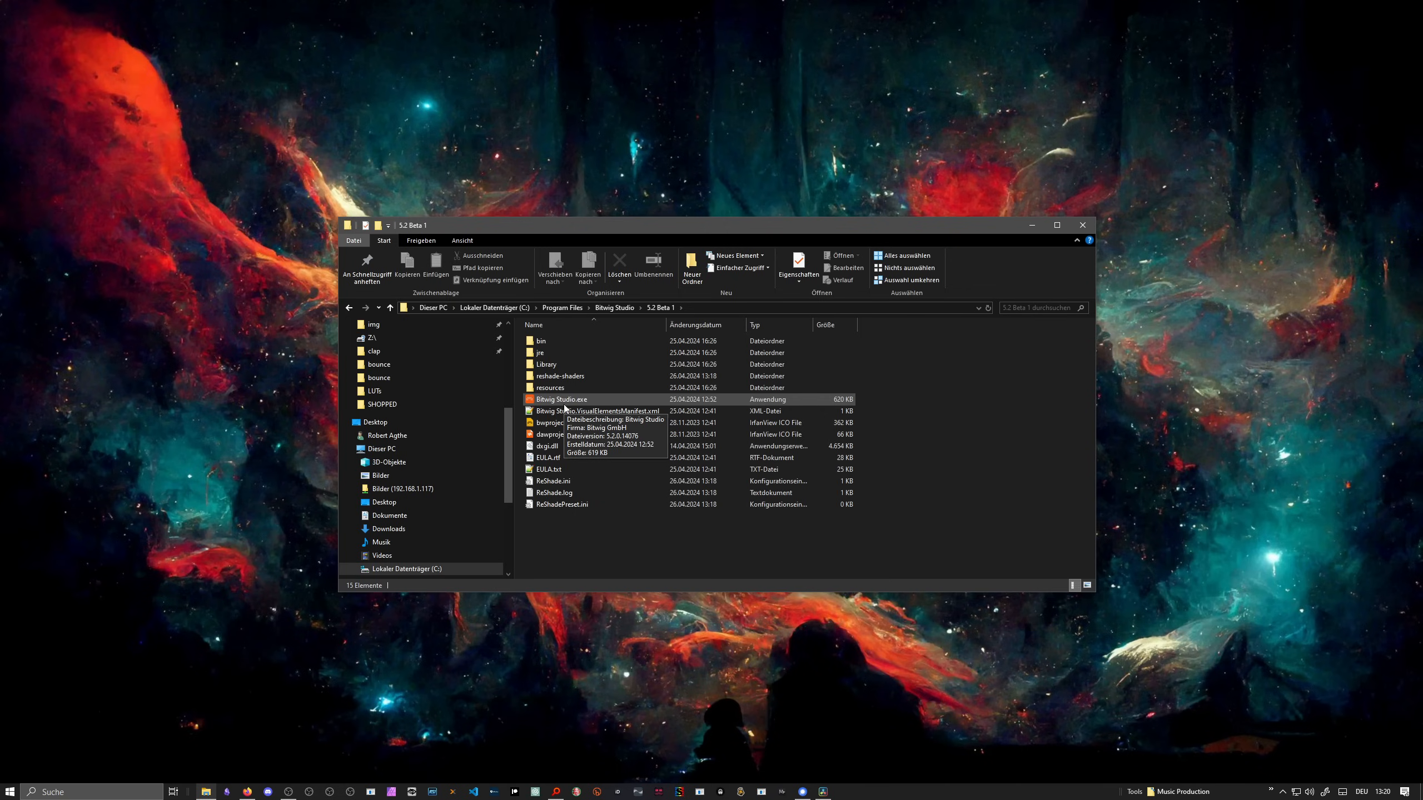
mouse_move(562, 508)
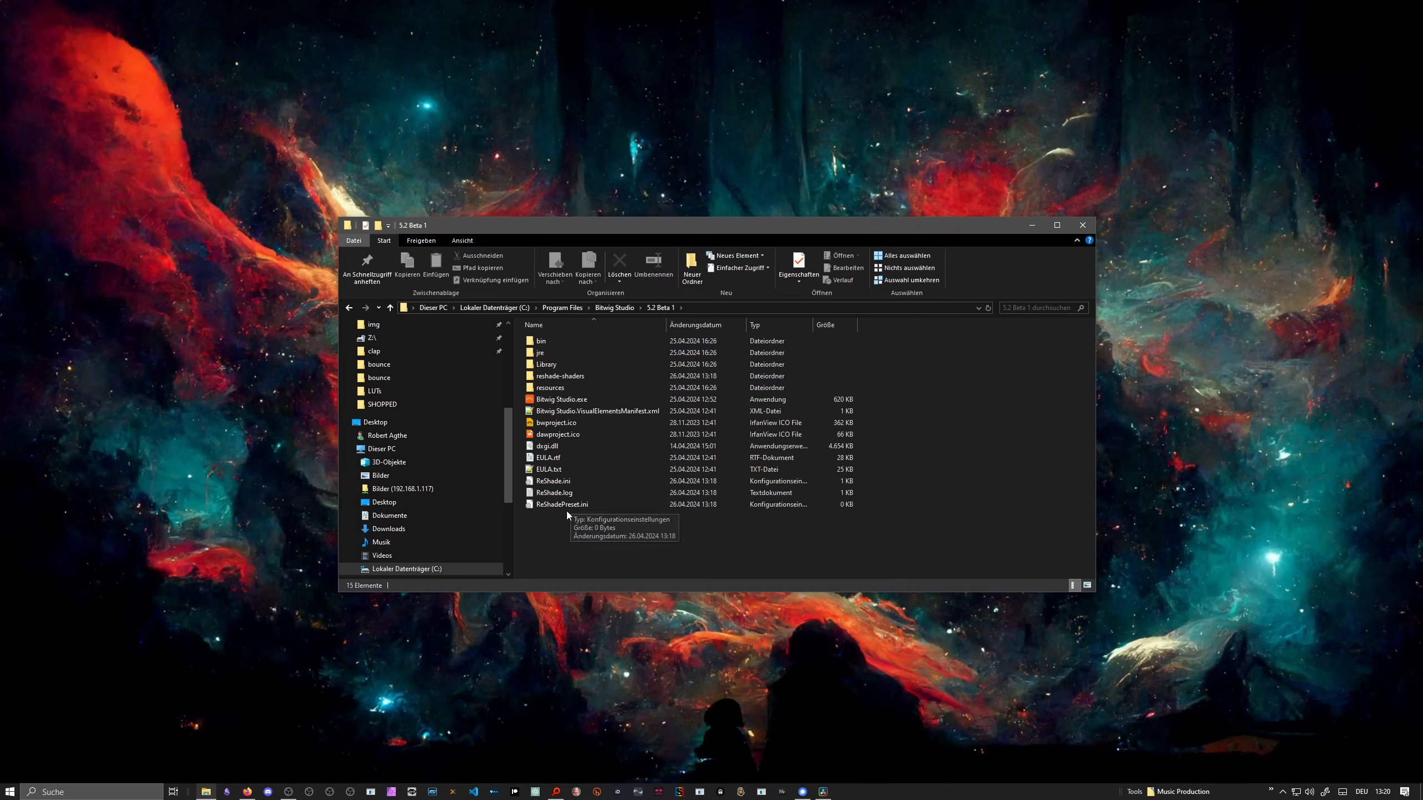
left_click(552, 480)
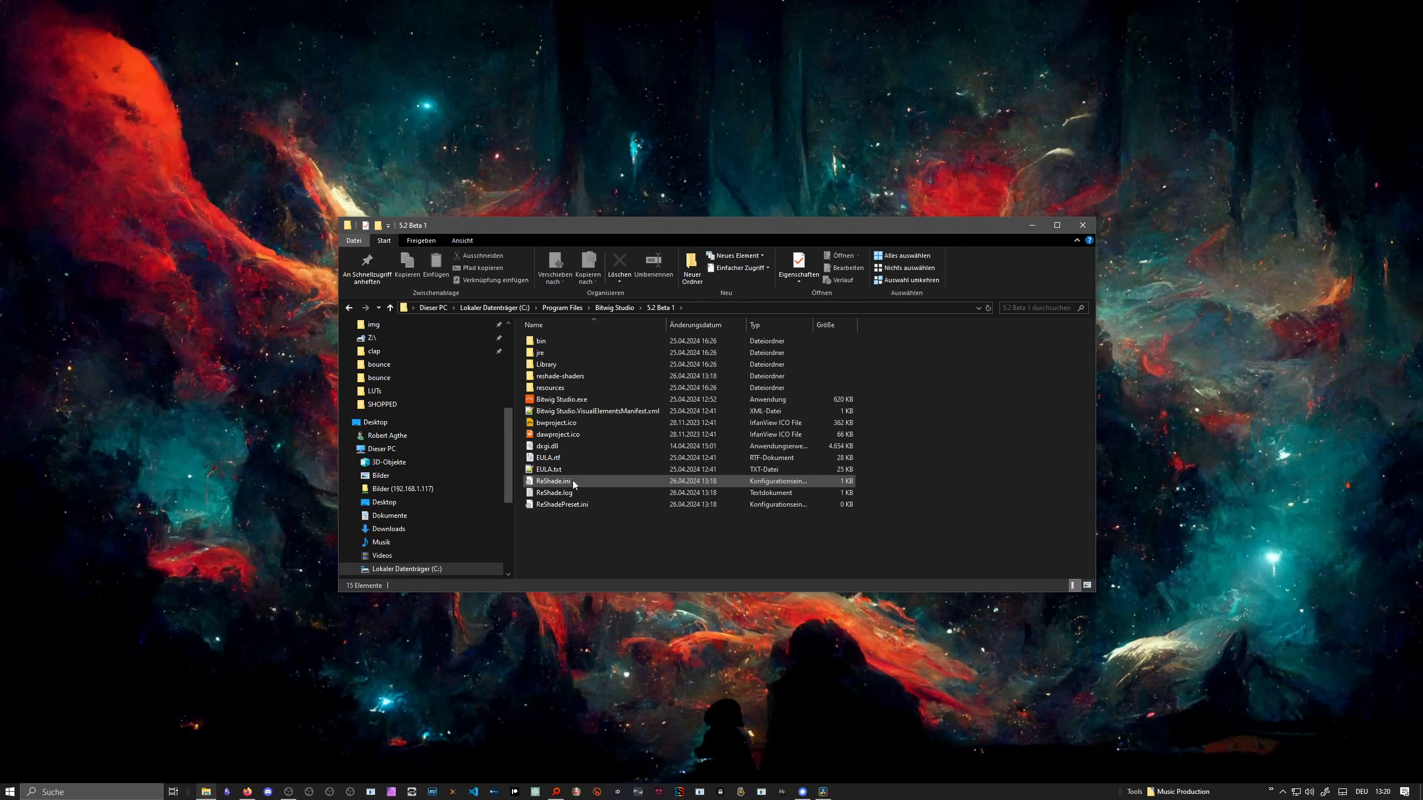
mouse_move(555, 481)
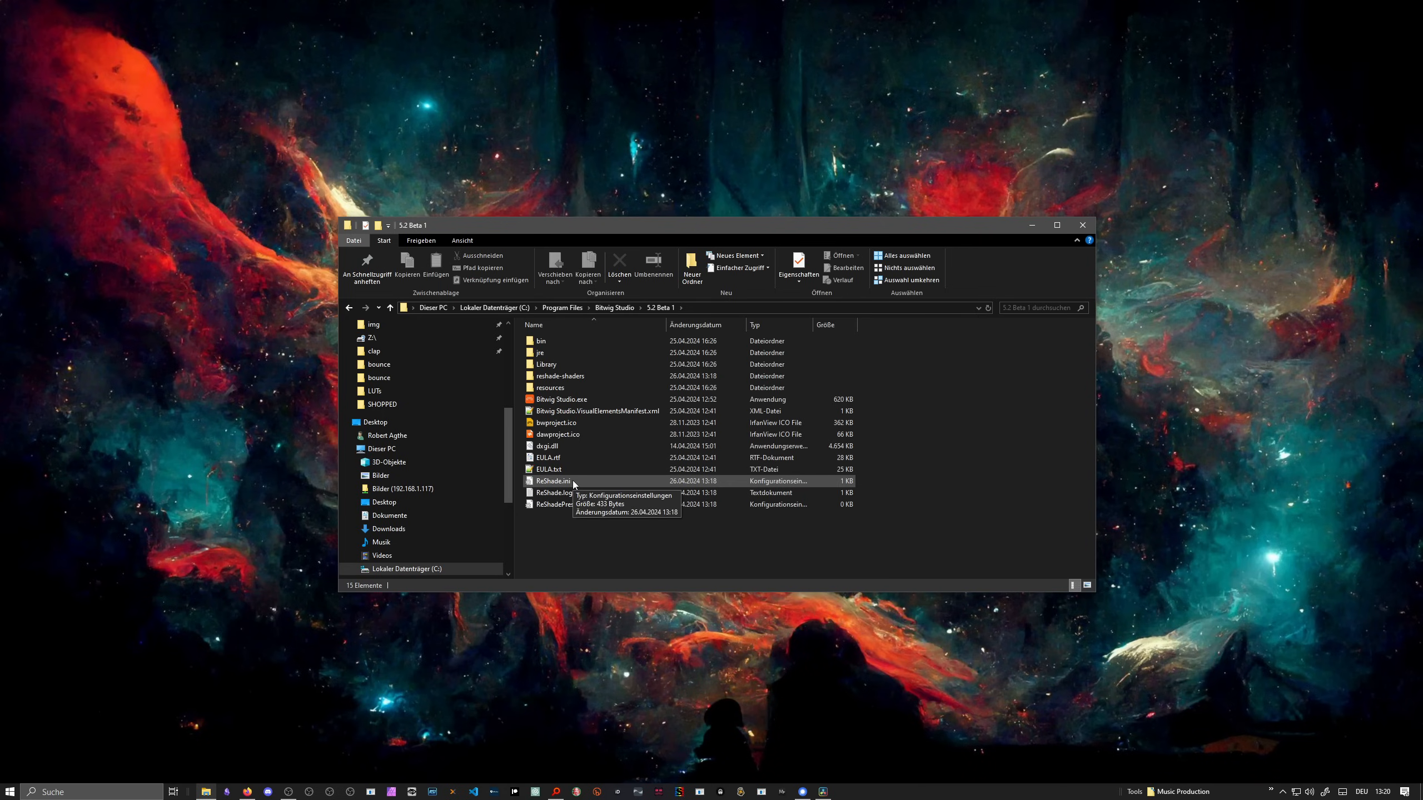
mouse_move(574, 527)
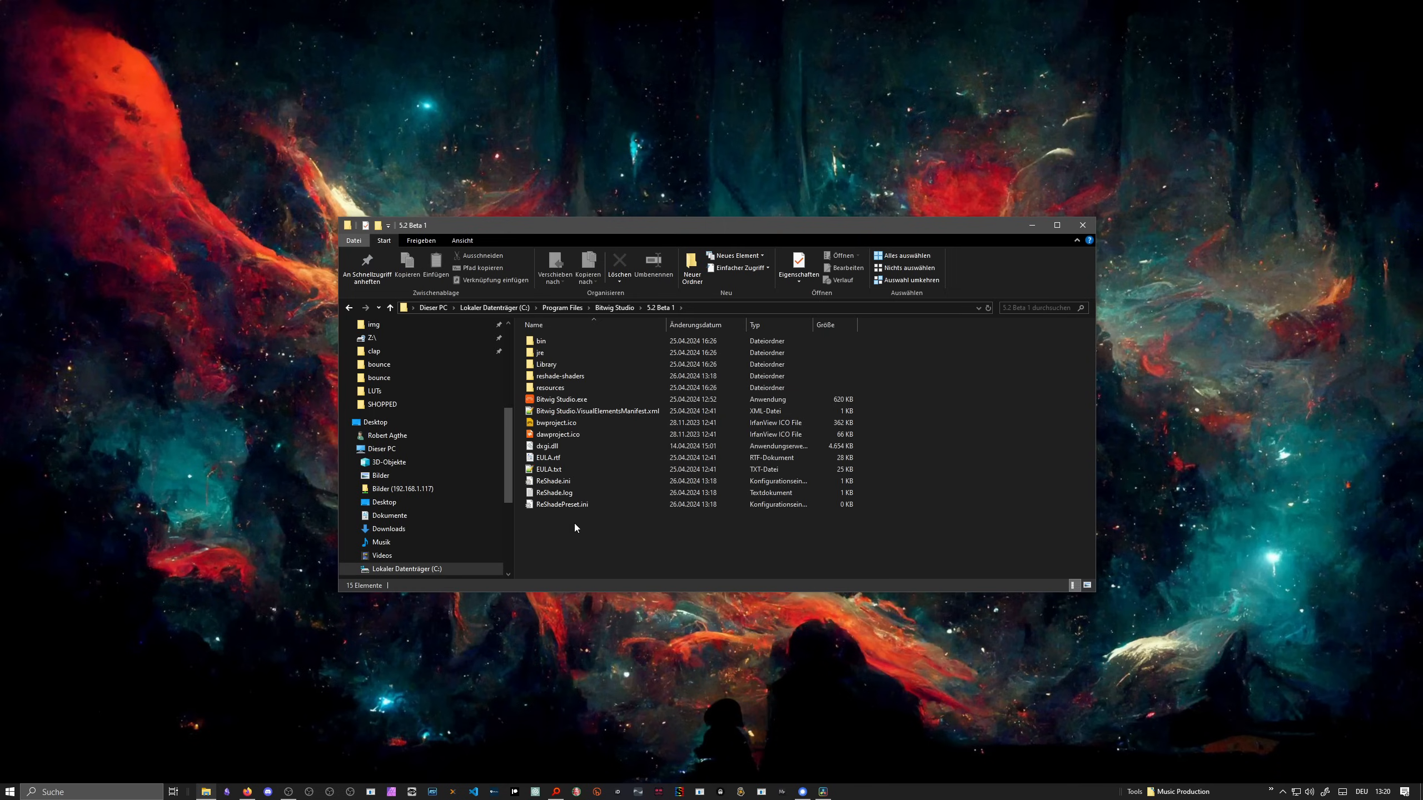
left_click(562, 399)
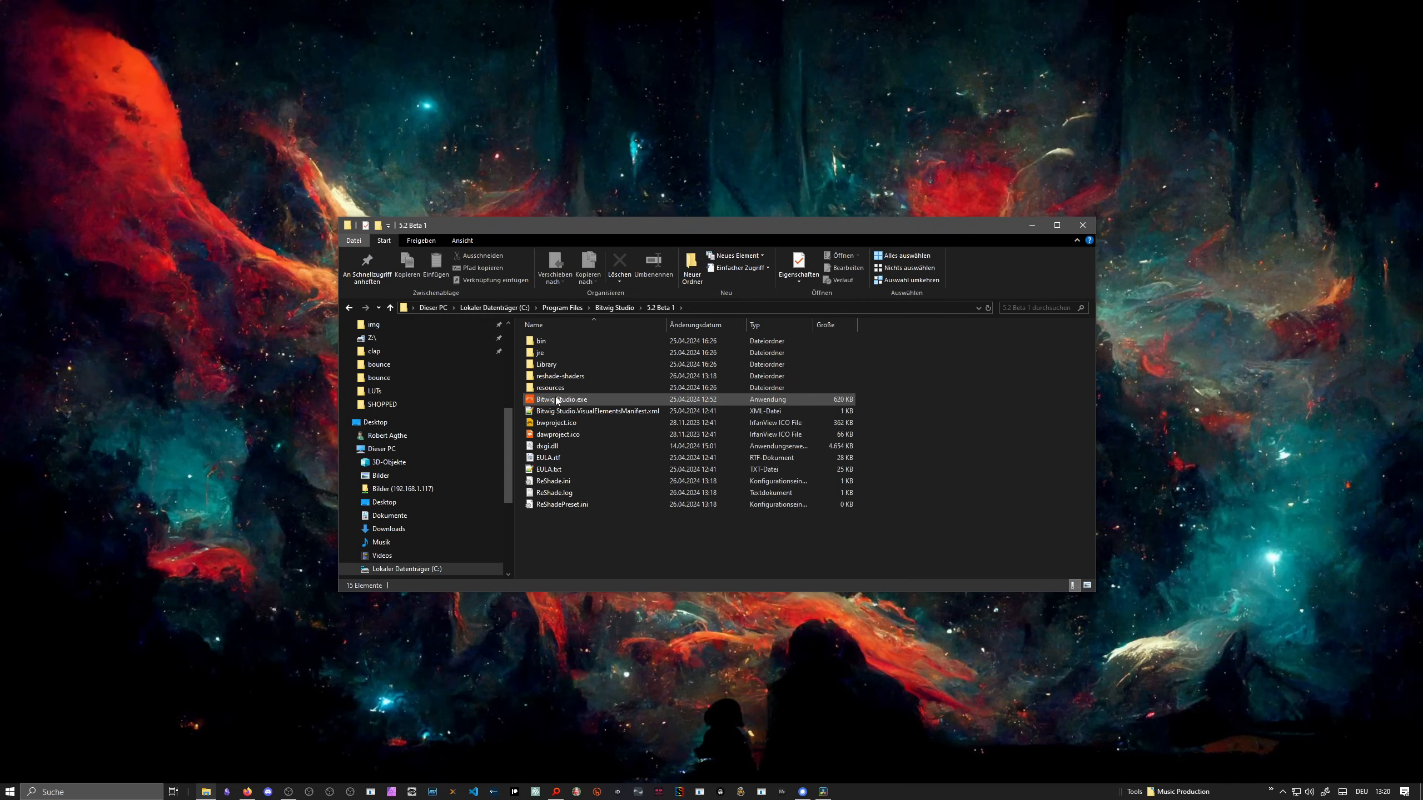
double_click(561, 399)
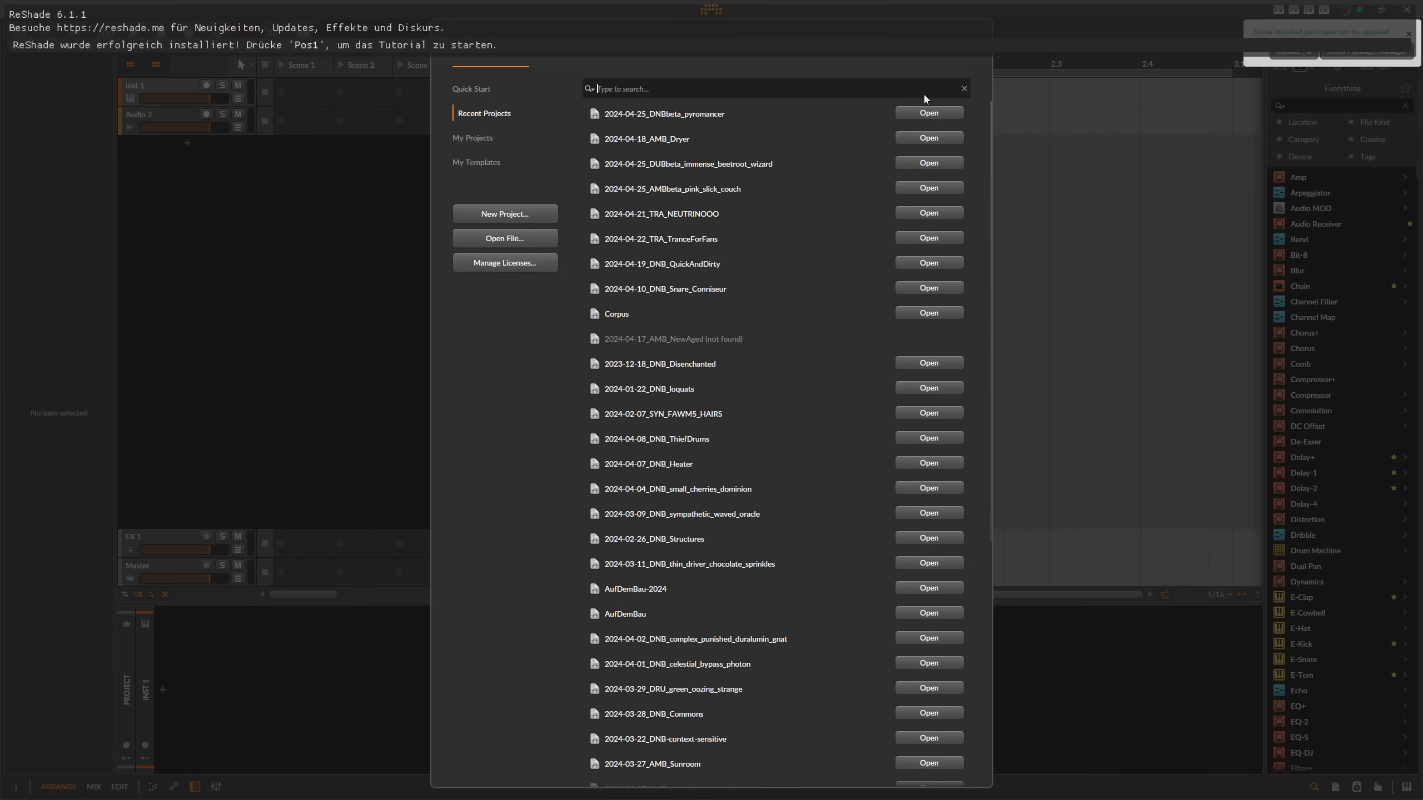
Step: Close the recent projects dashboard to reveal the empty project beneath ReShade's install banner
left_click(962, 88)
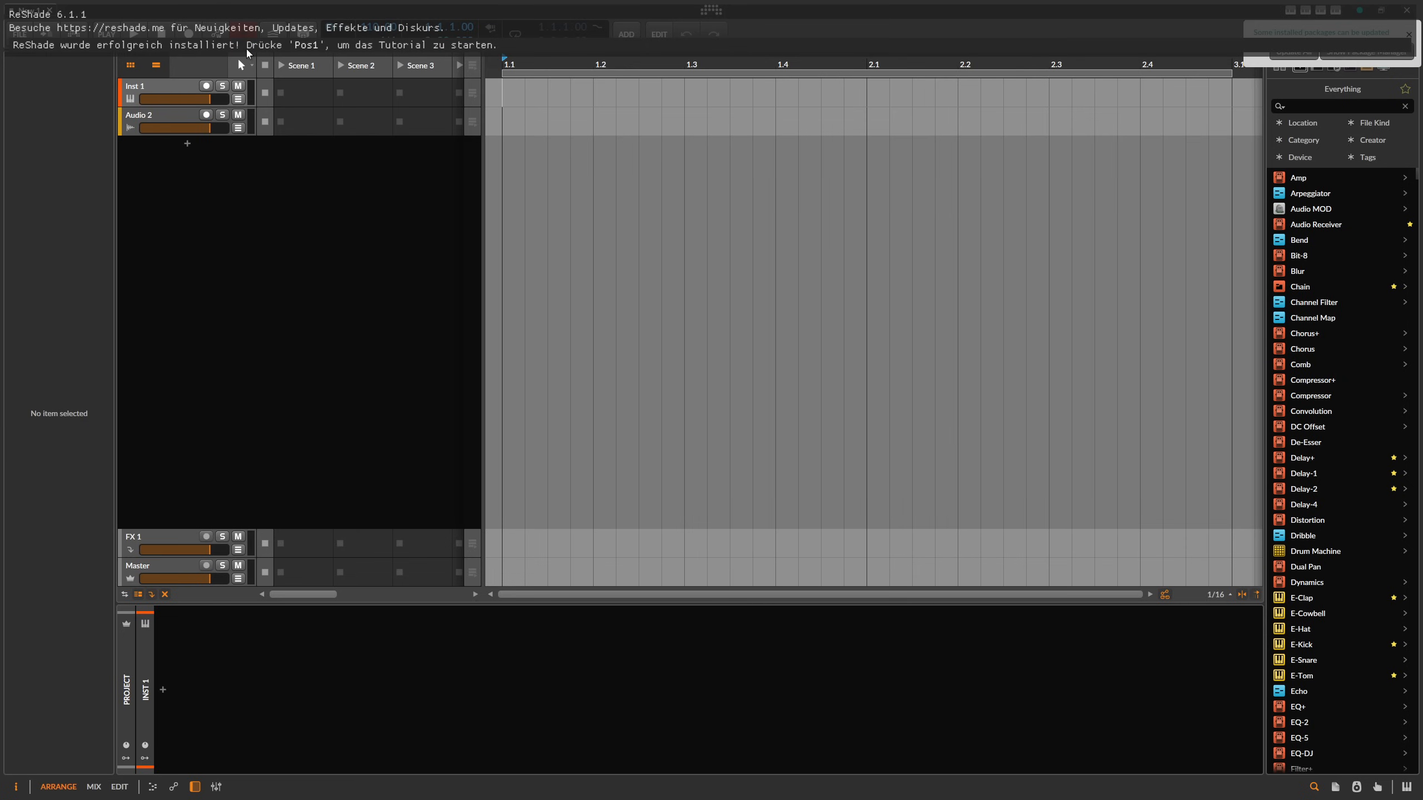
mouse_move(330, 49)
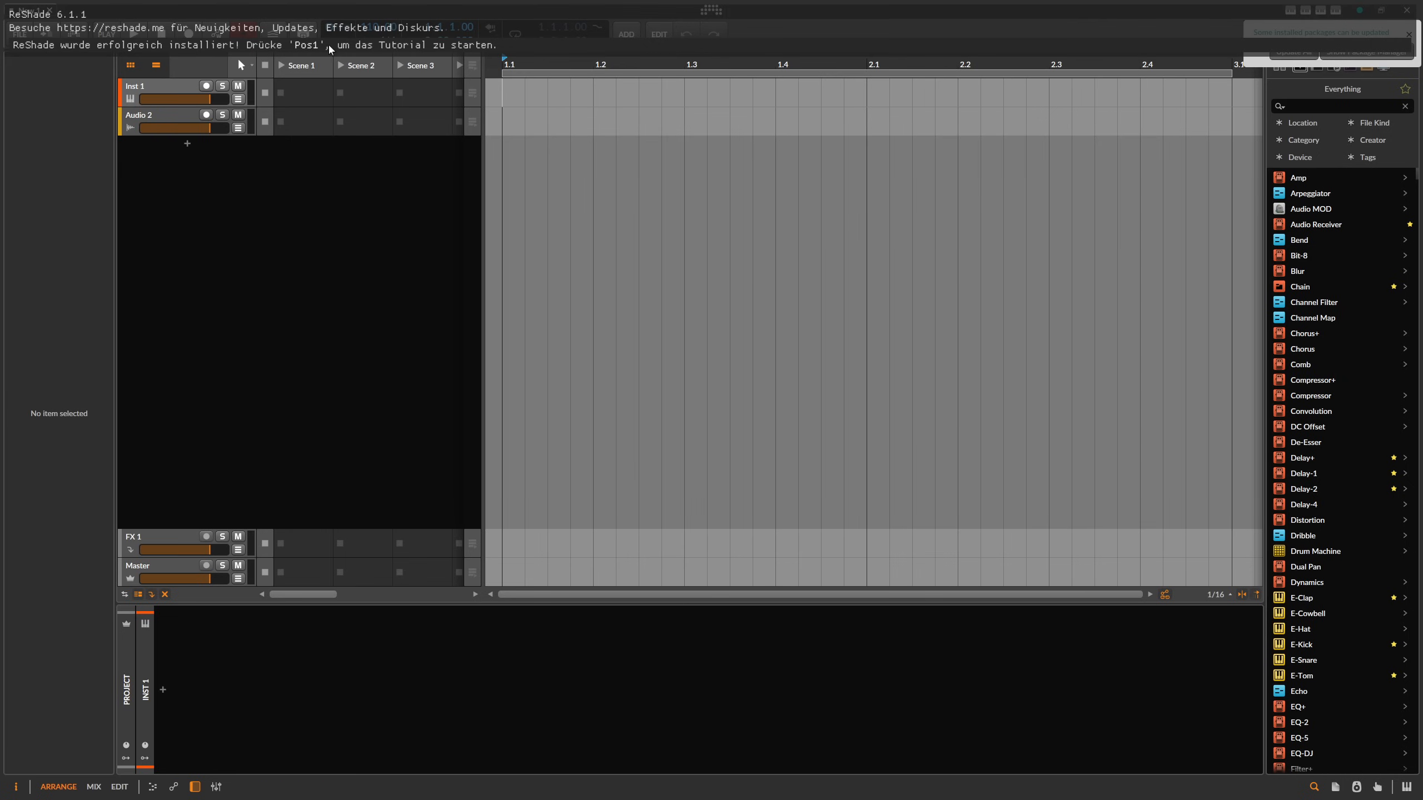
mouse_move(274, 60)
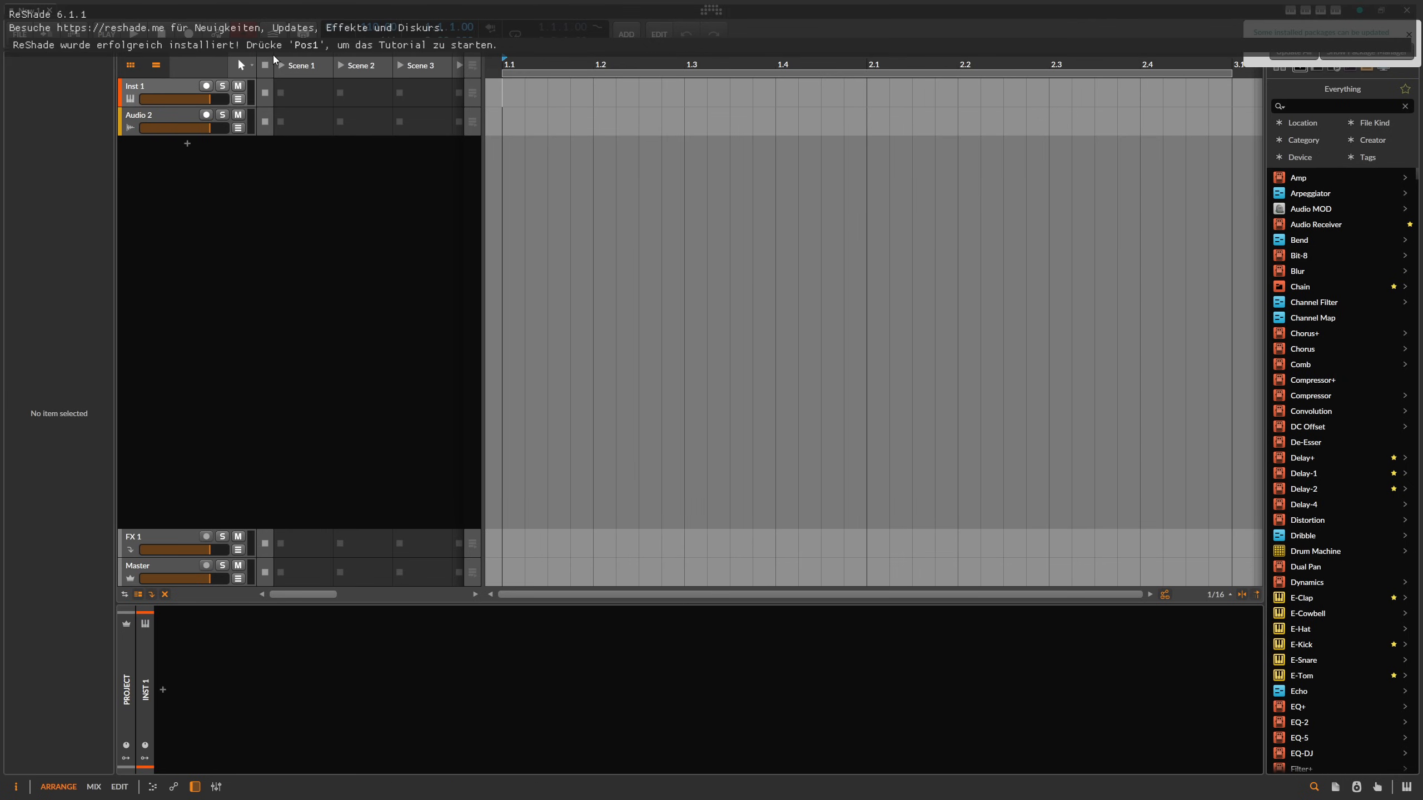
mouse_move(363, 56)
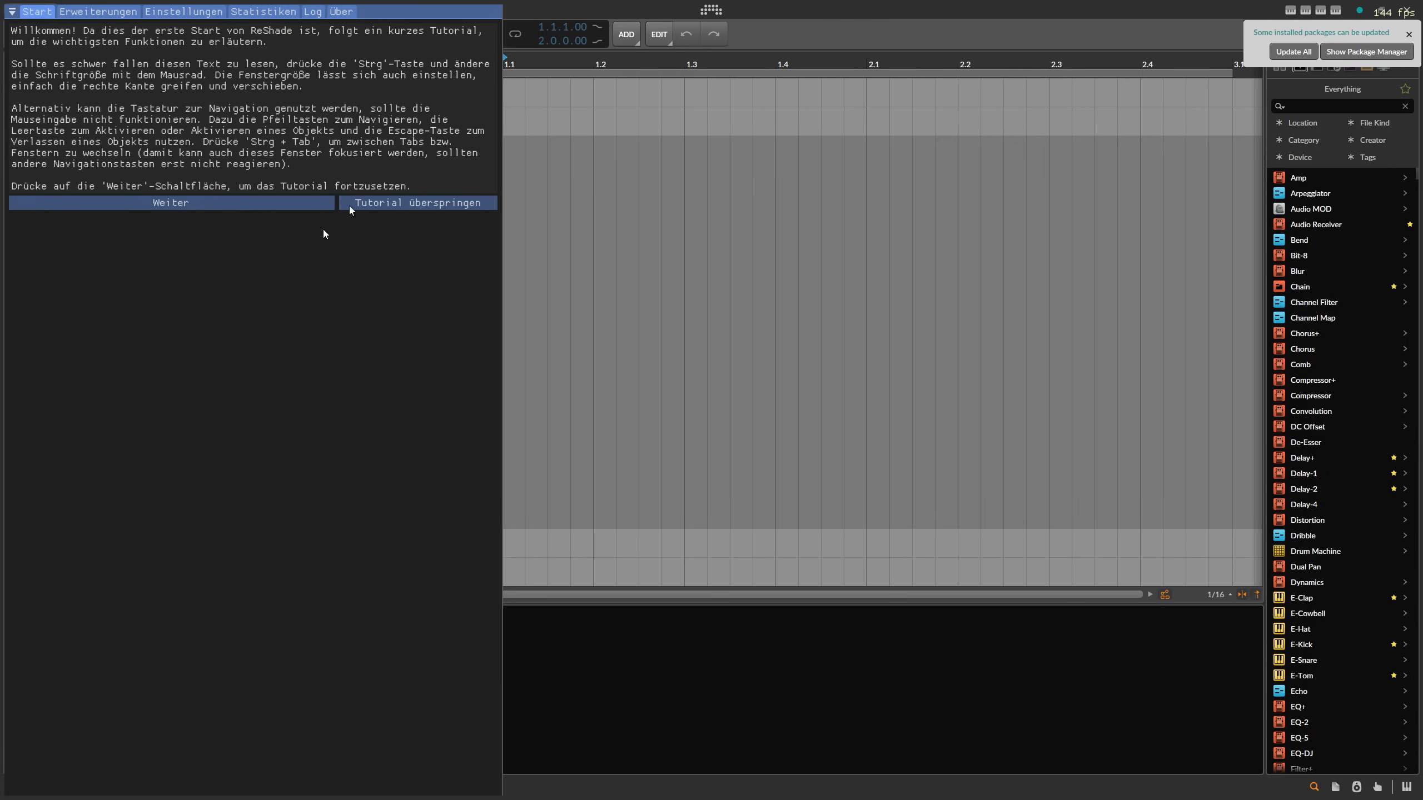
mouse_move(39, 42)
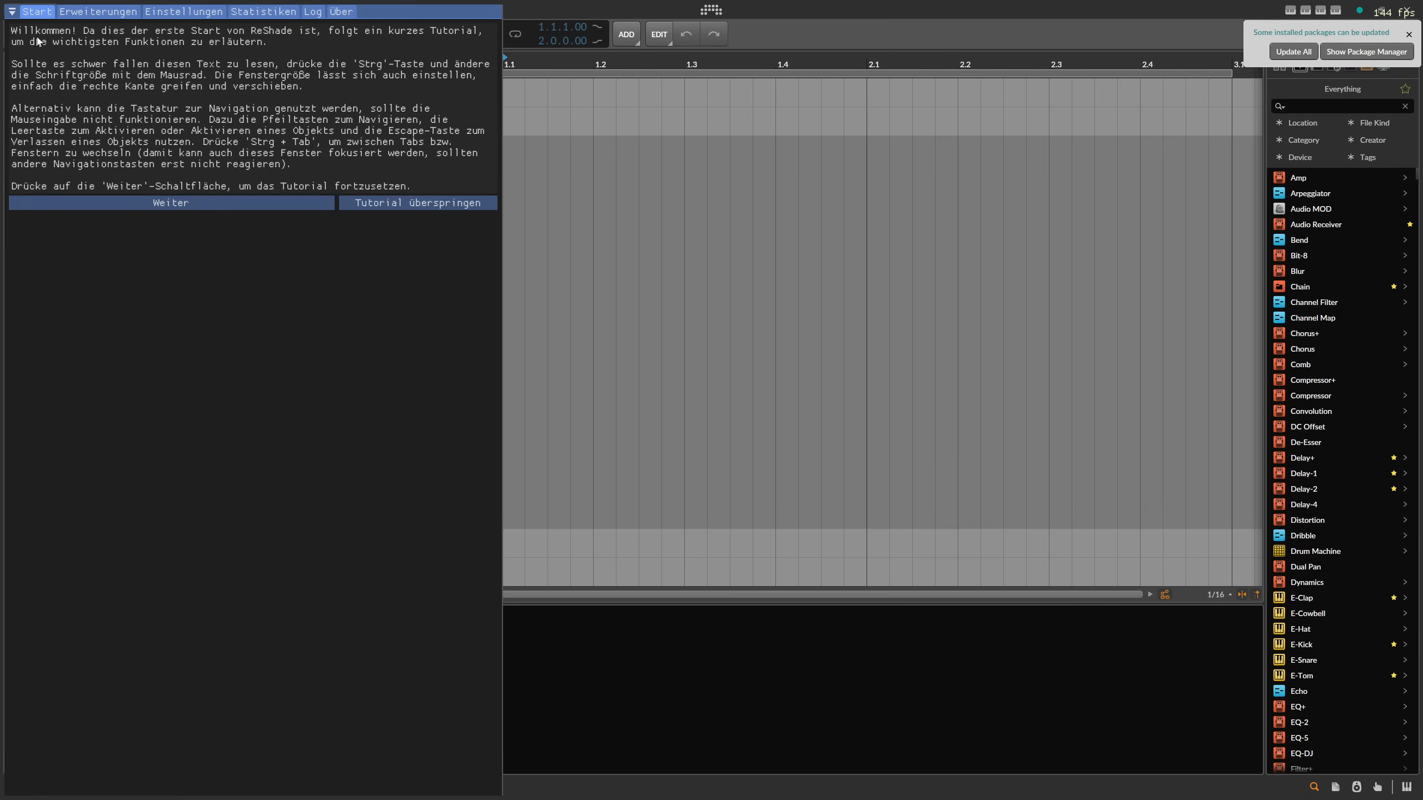
mouse_move(89, 148)
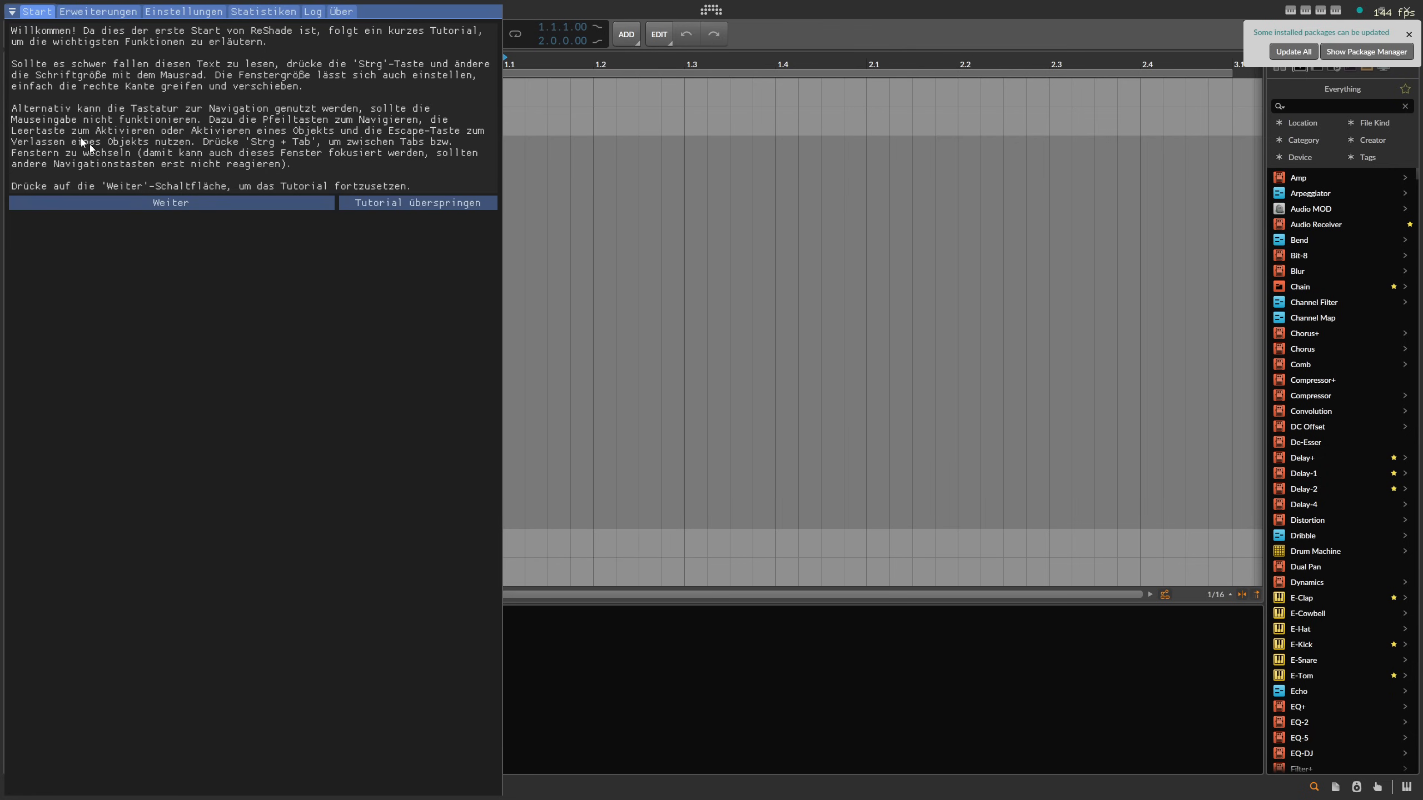
mouse_move(222, 168)
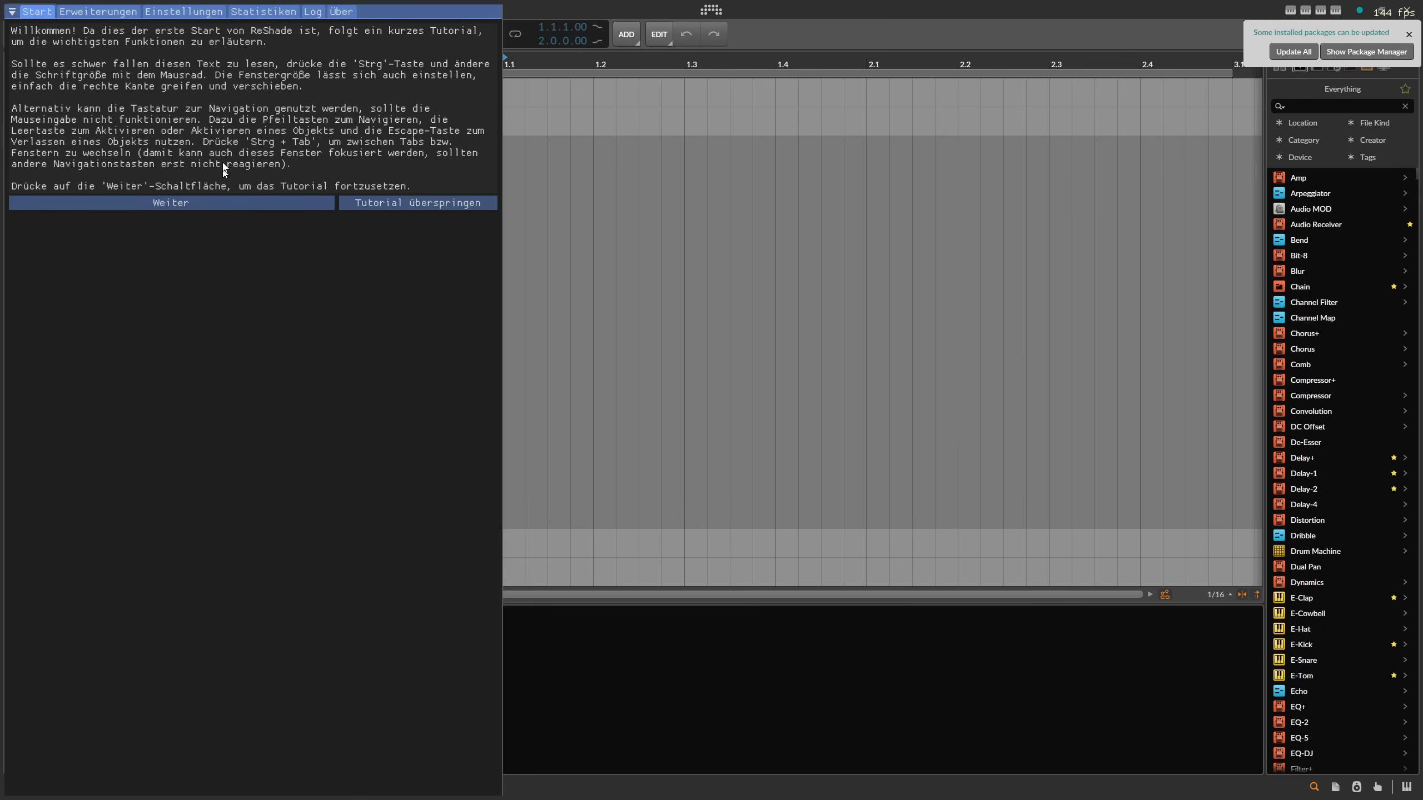
mouse_move(223, 168)
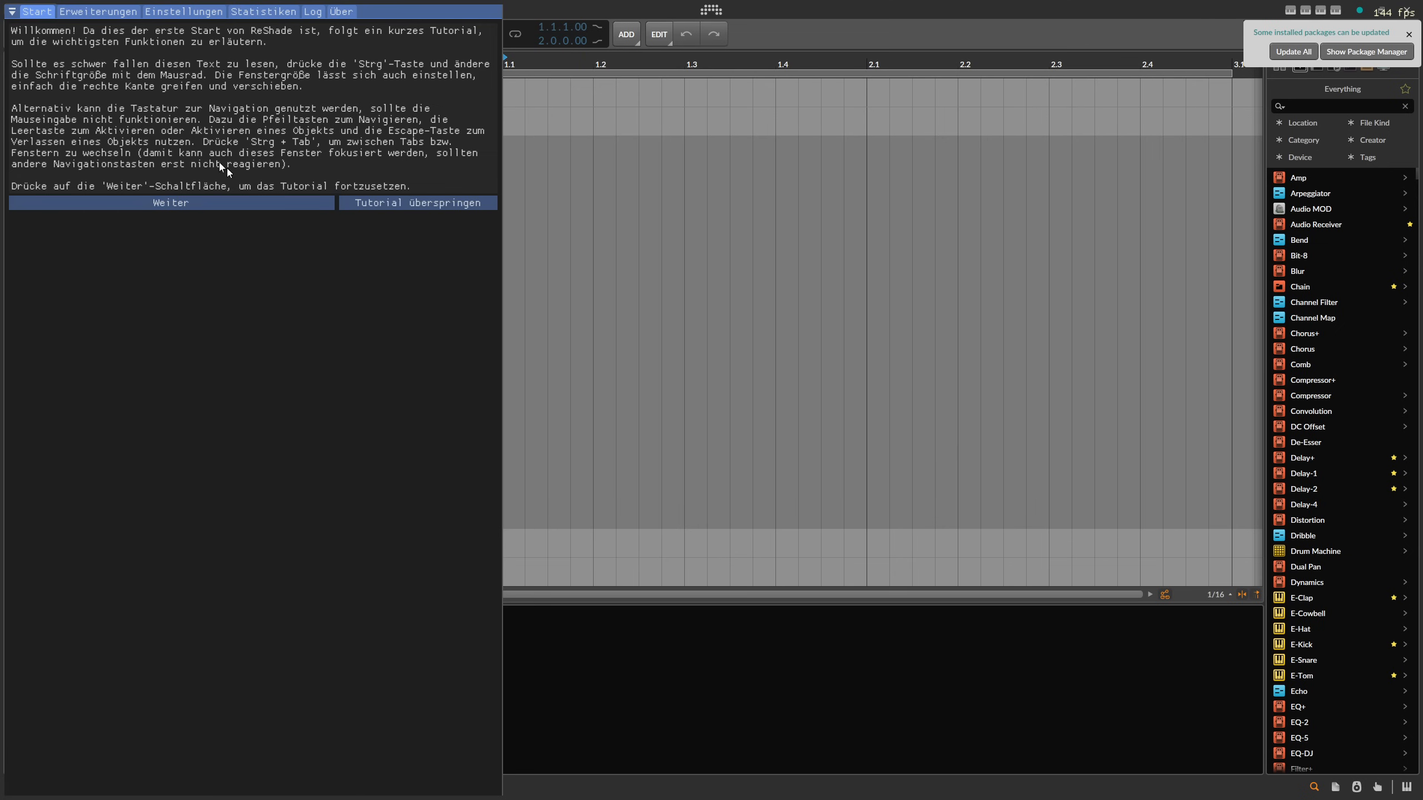
Step: Skip the ReShade welcome tutorial to reach the ReShadePreset effects list
left_click(418, 202)
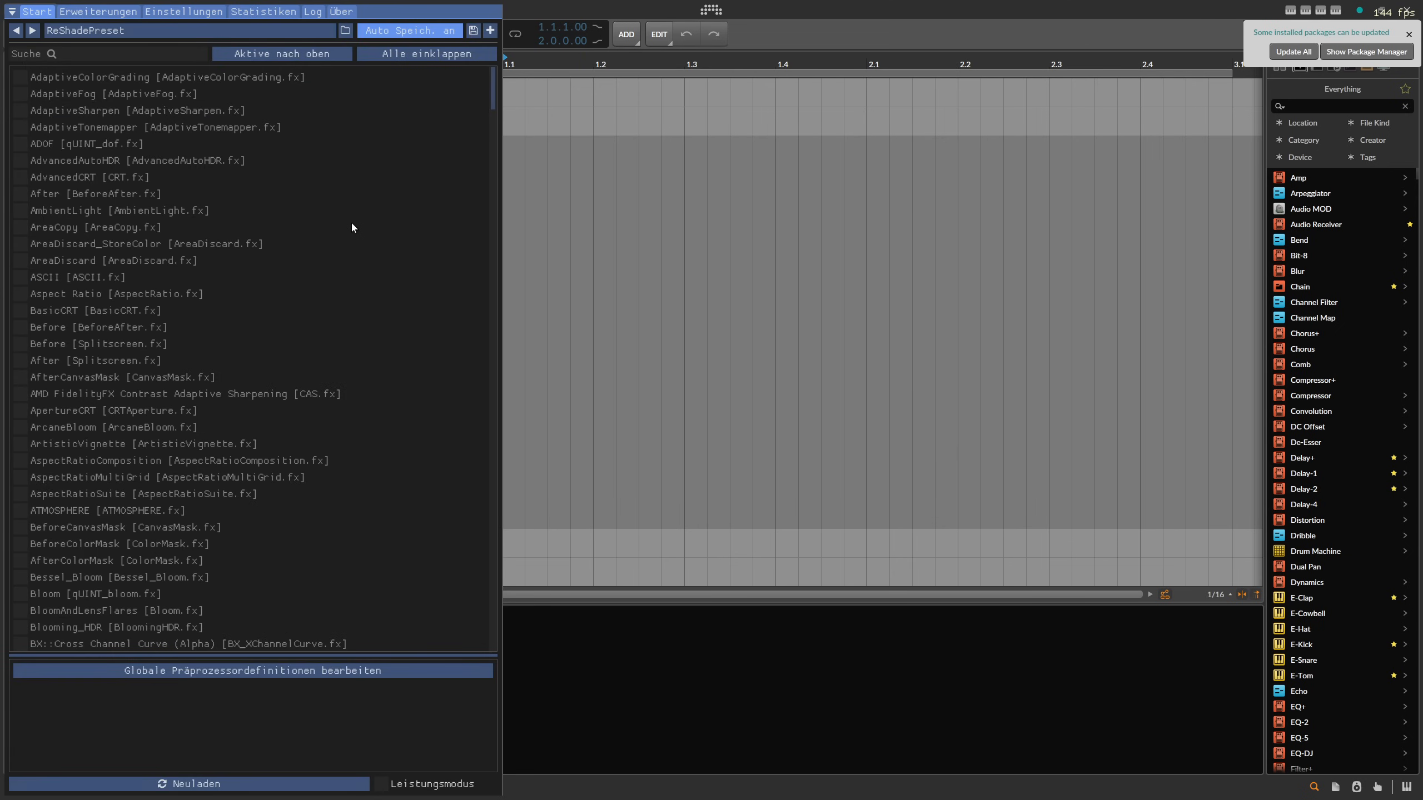
mouse_move(90, 540)
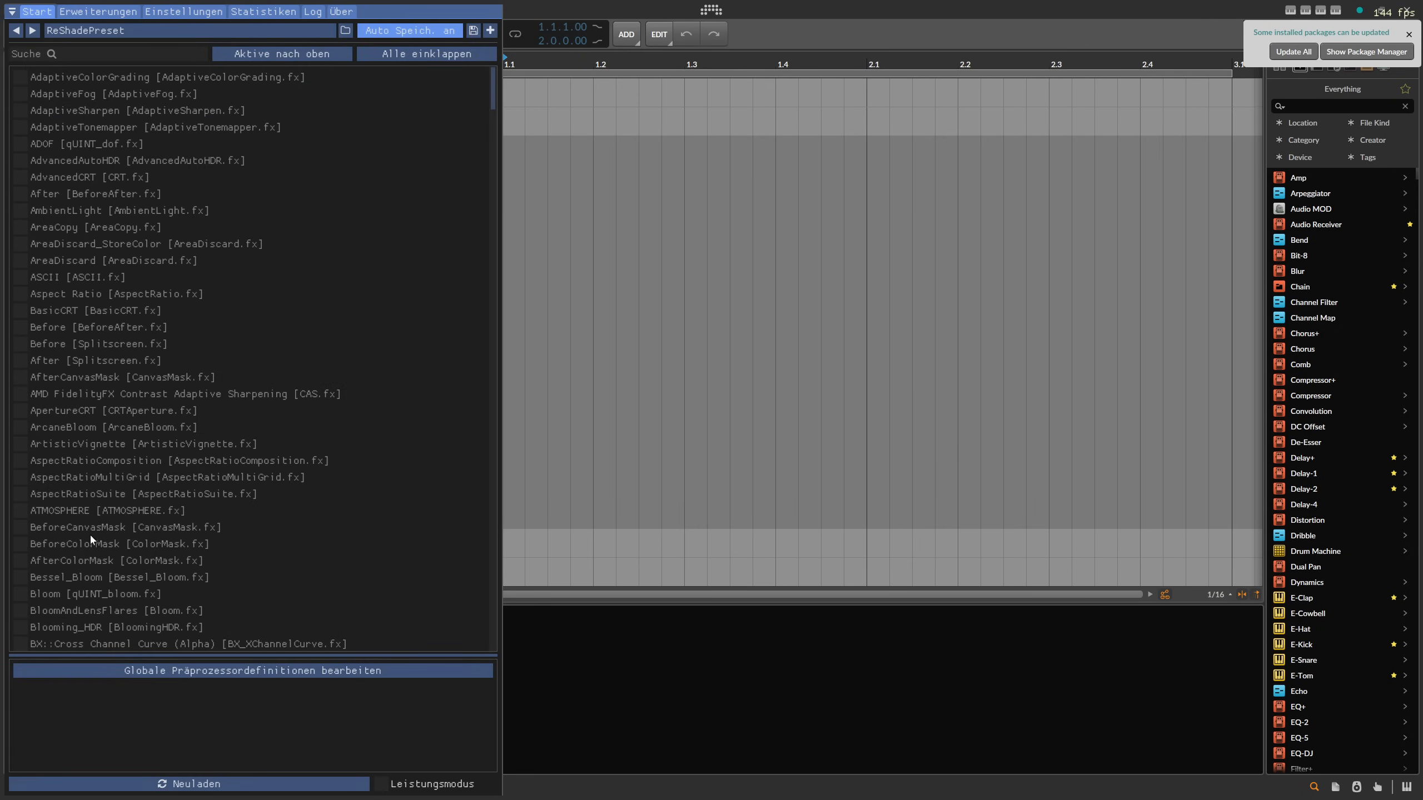
scroll("down", 3)
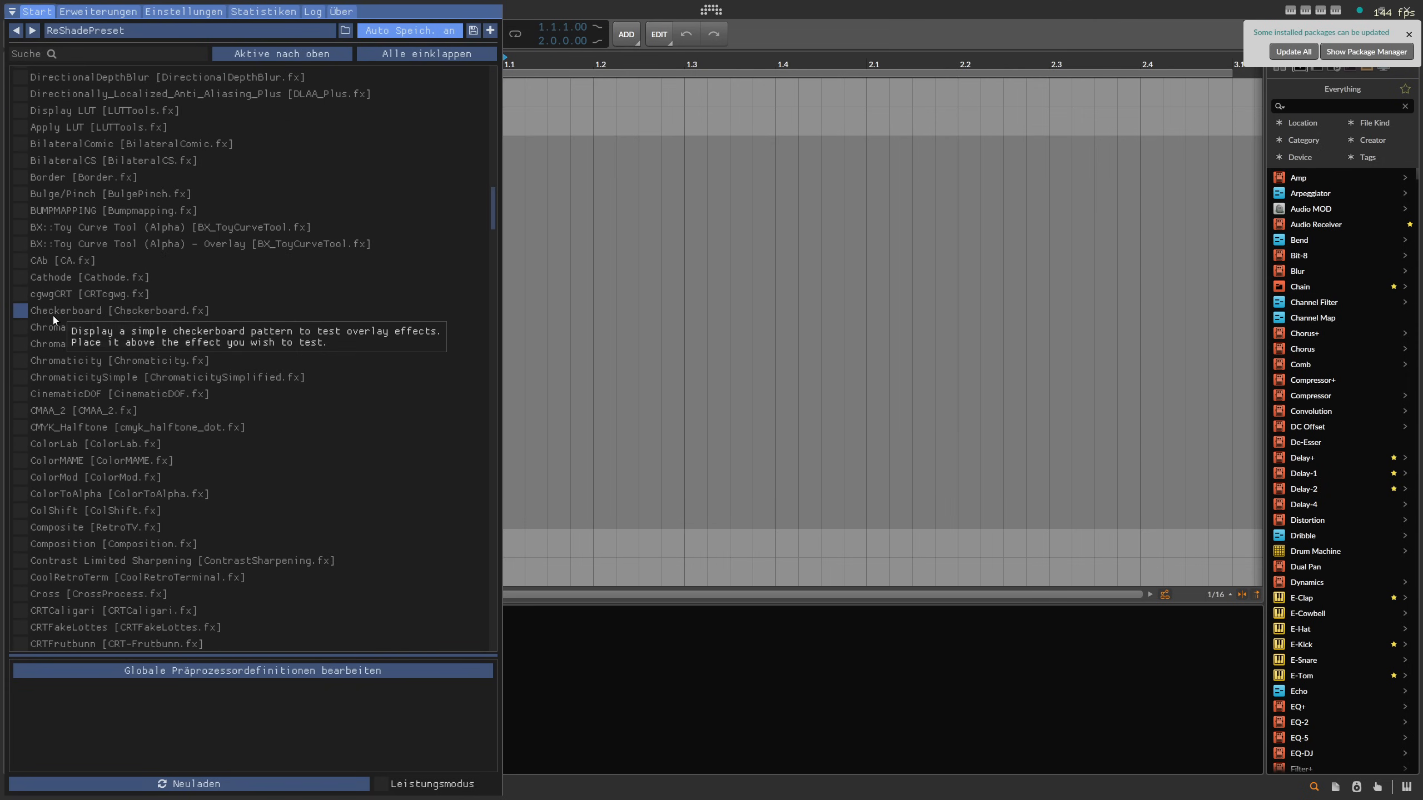
scroll("down", 3)
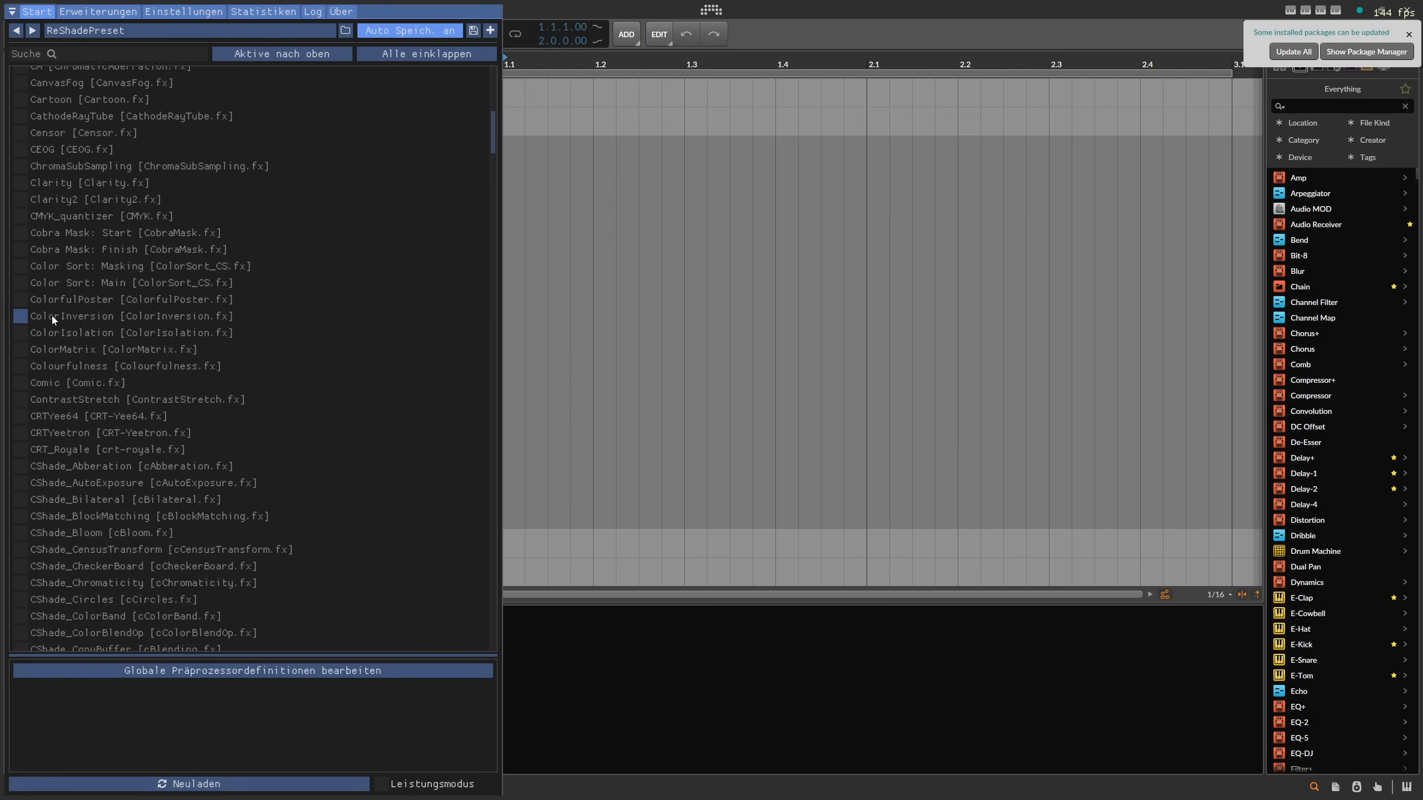
scroll("up", 3)
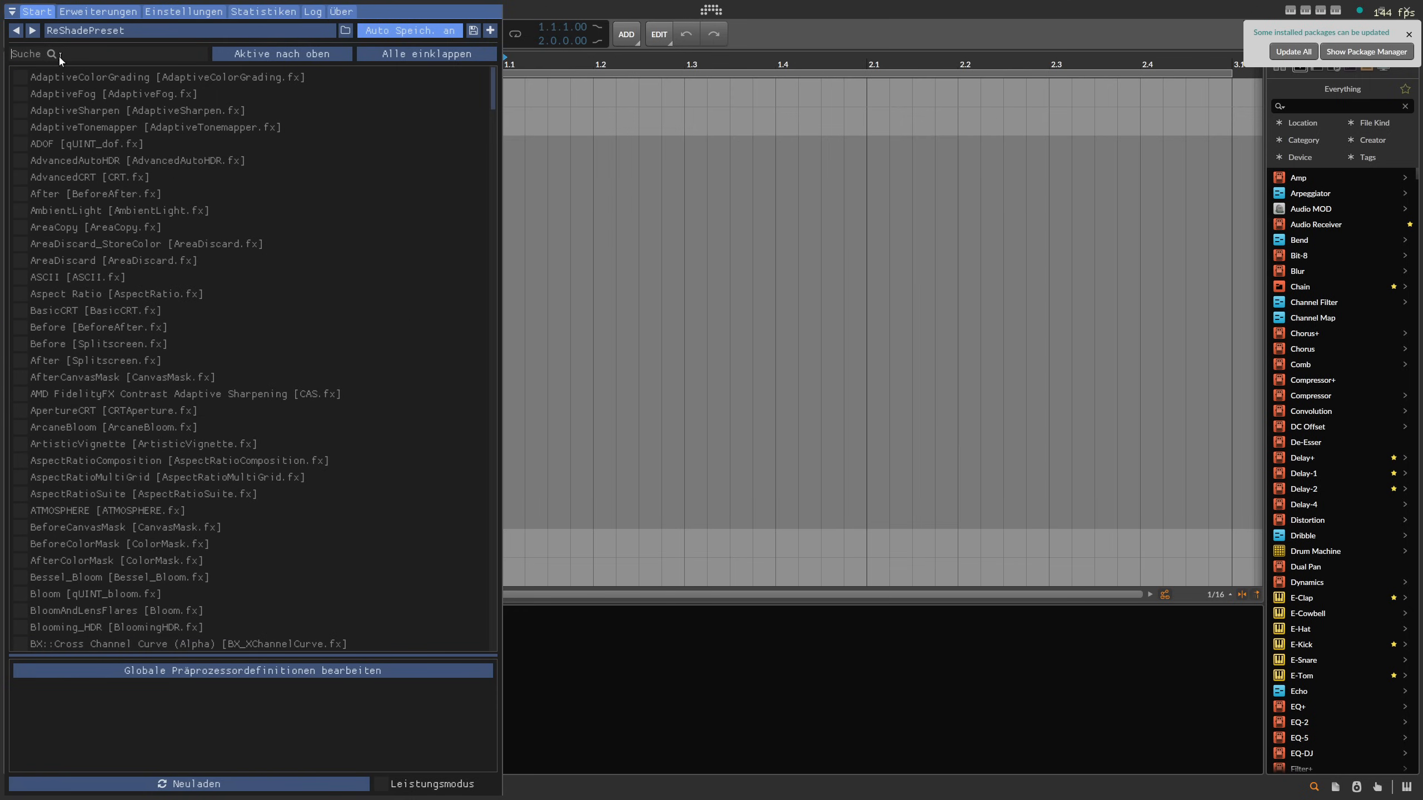
Step: Search for HueFX, enable it, and adjust Hue Mid, Hue Range and Color Mix
type("N")
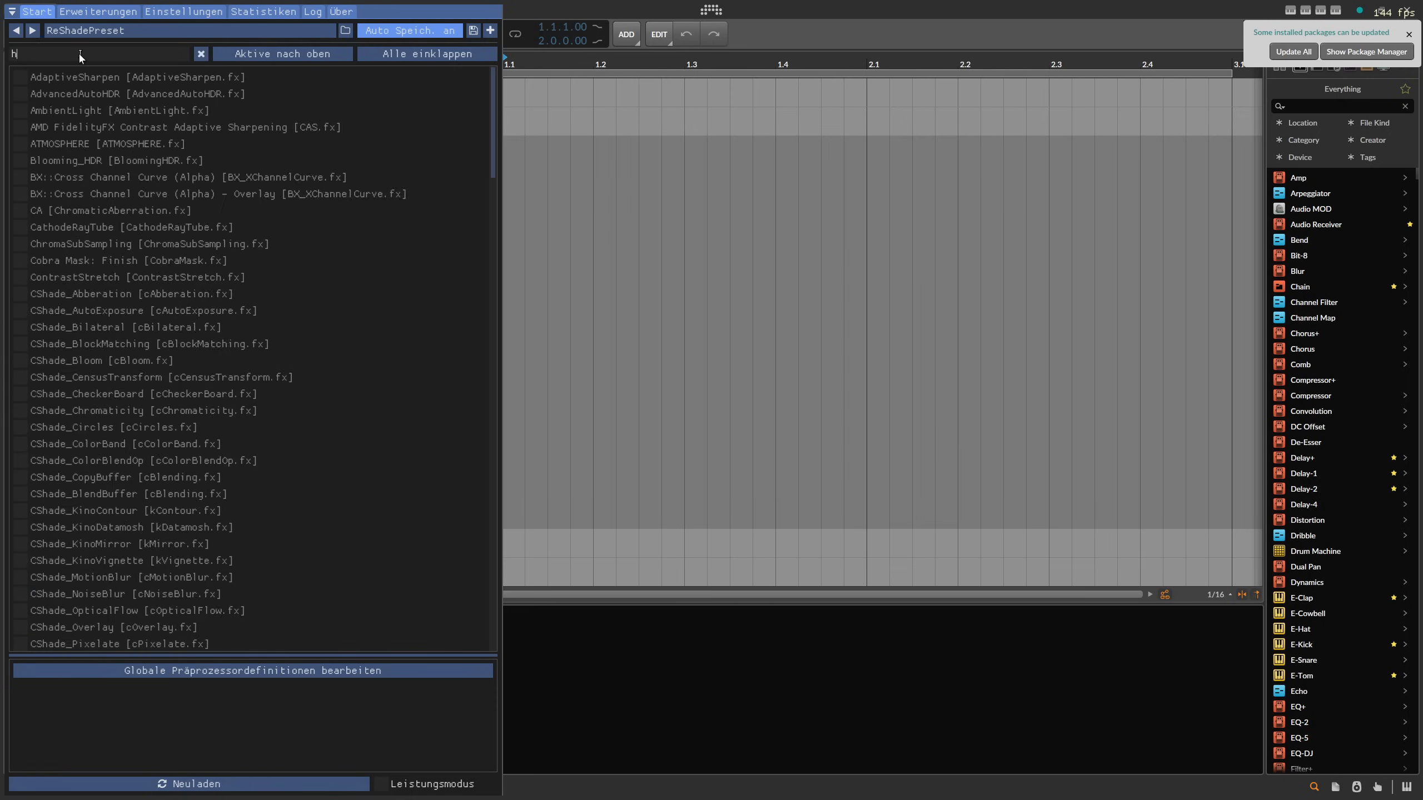
type("ue")
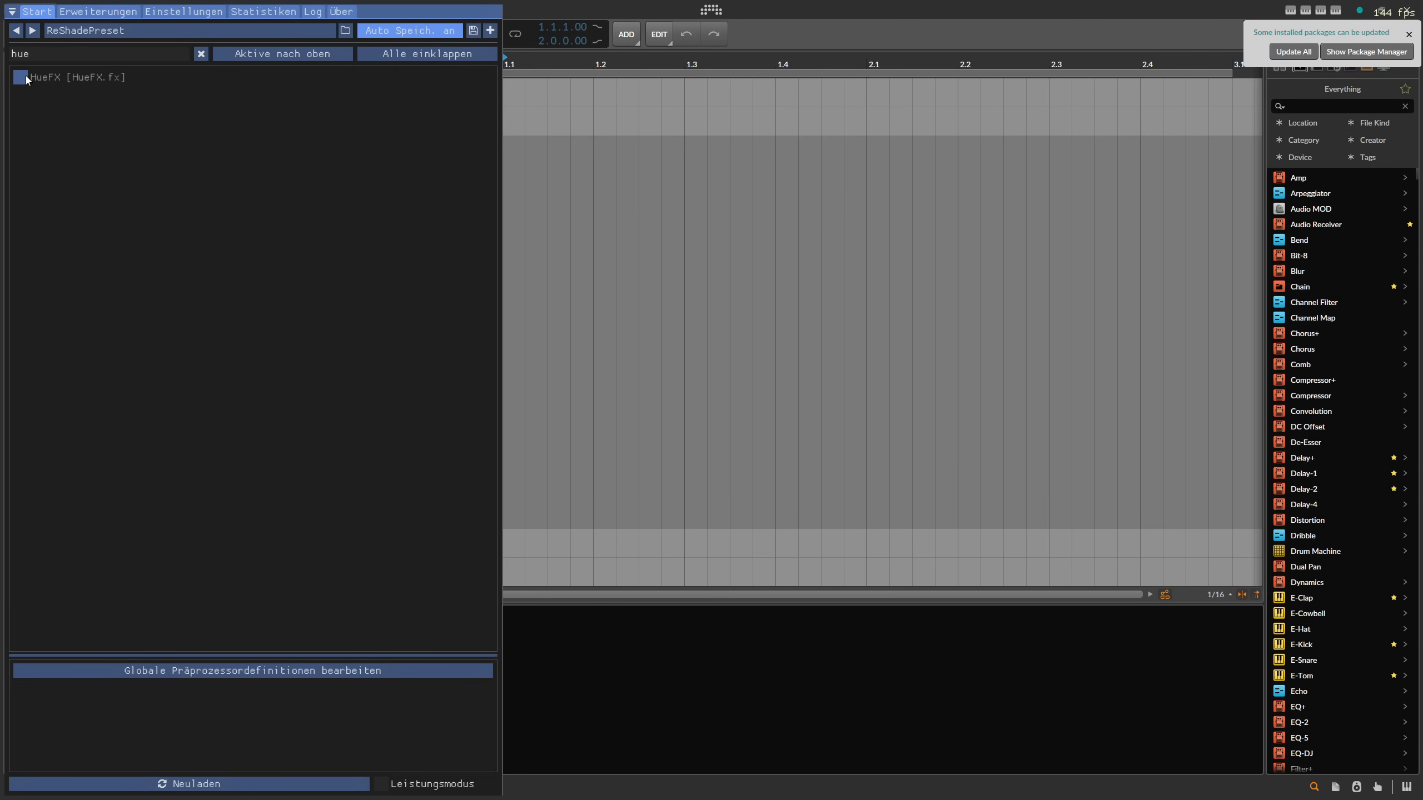
left_click(19, 78)
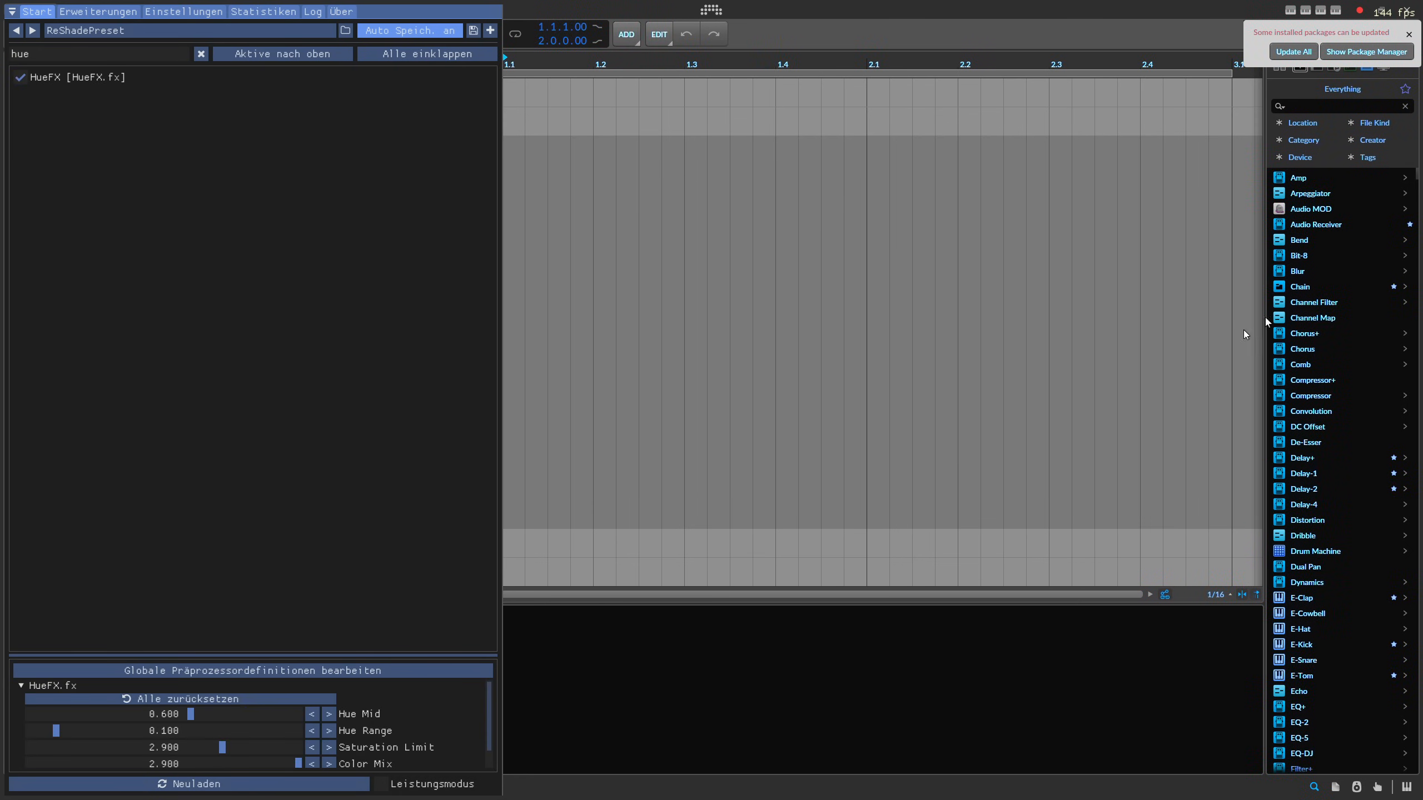
mouse_move(287, 651)
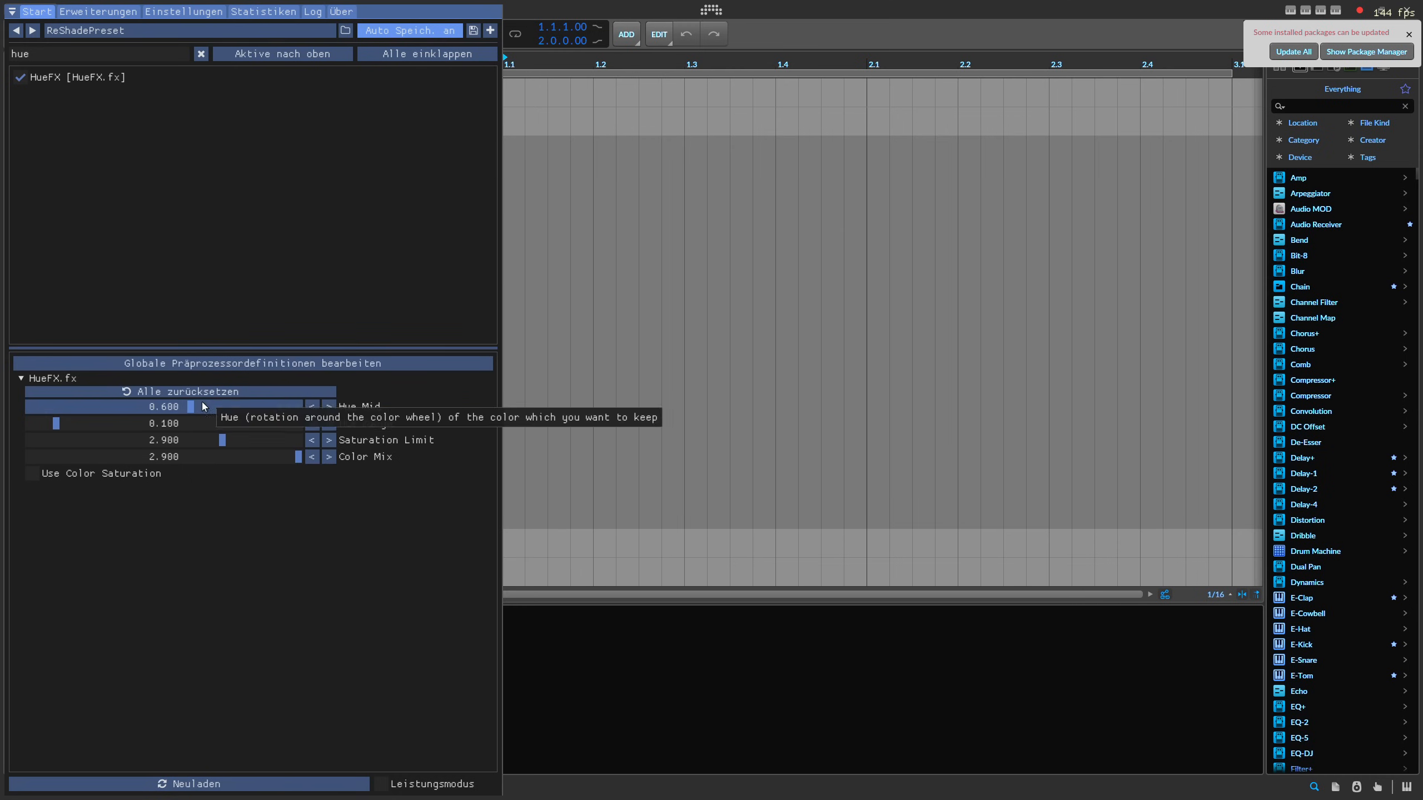
left_click_drag(54, 423, 104, 423)
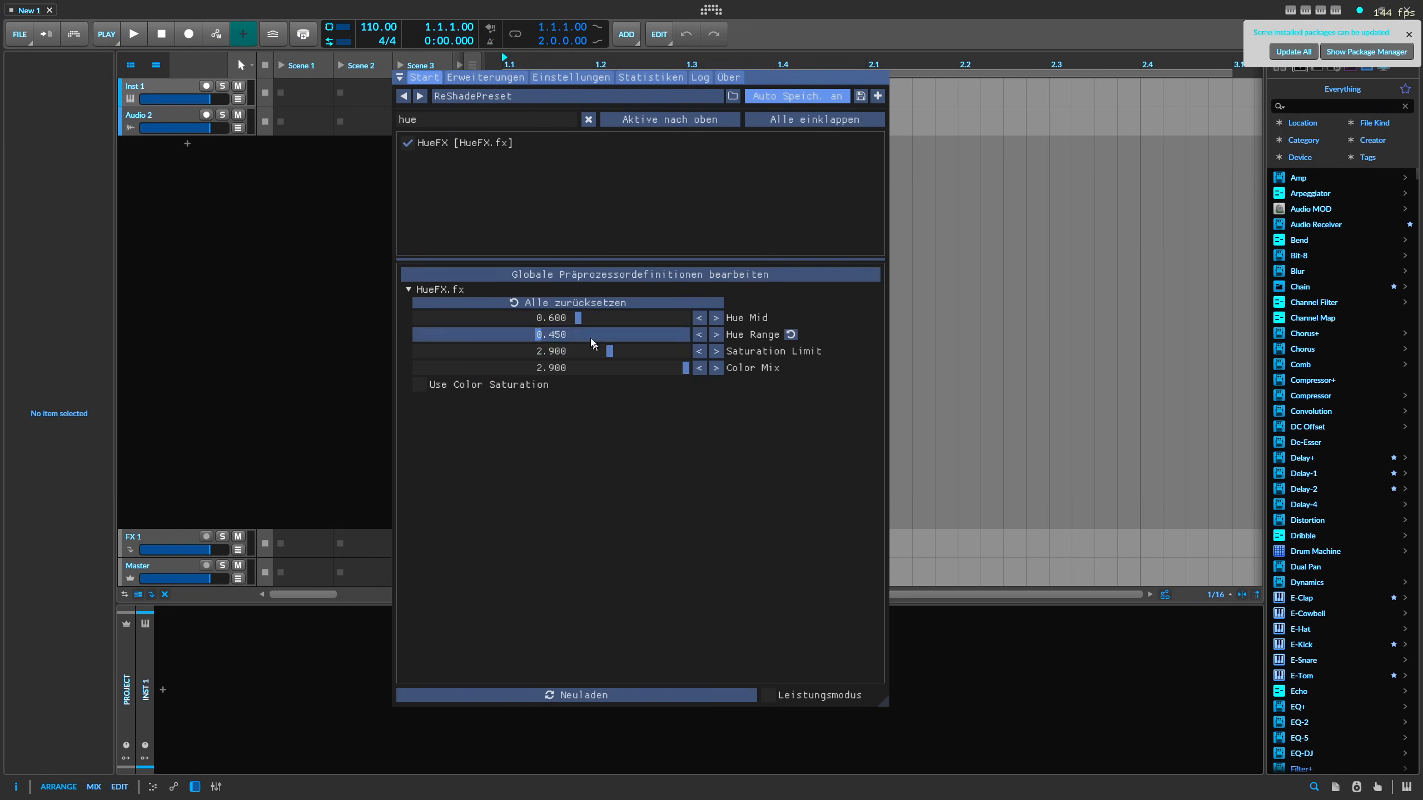
left_click_drag(578, 317, 646, 317)
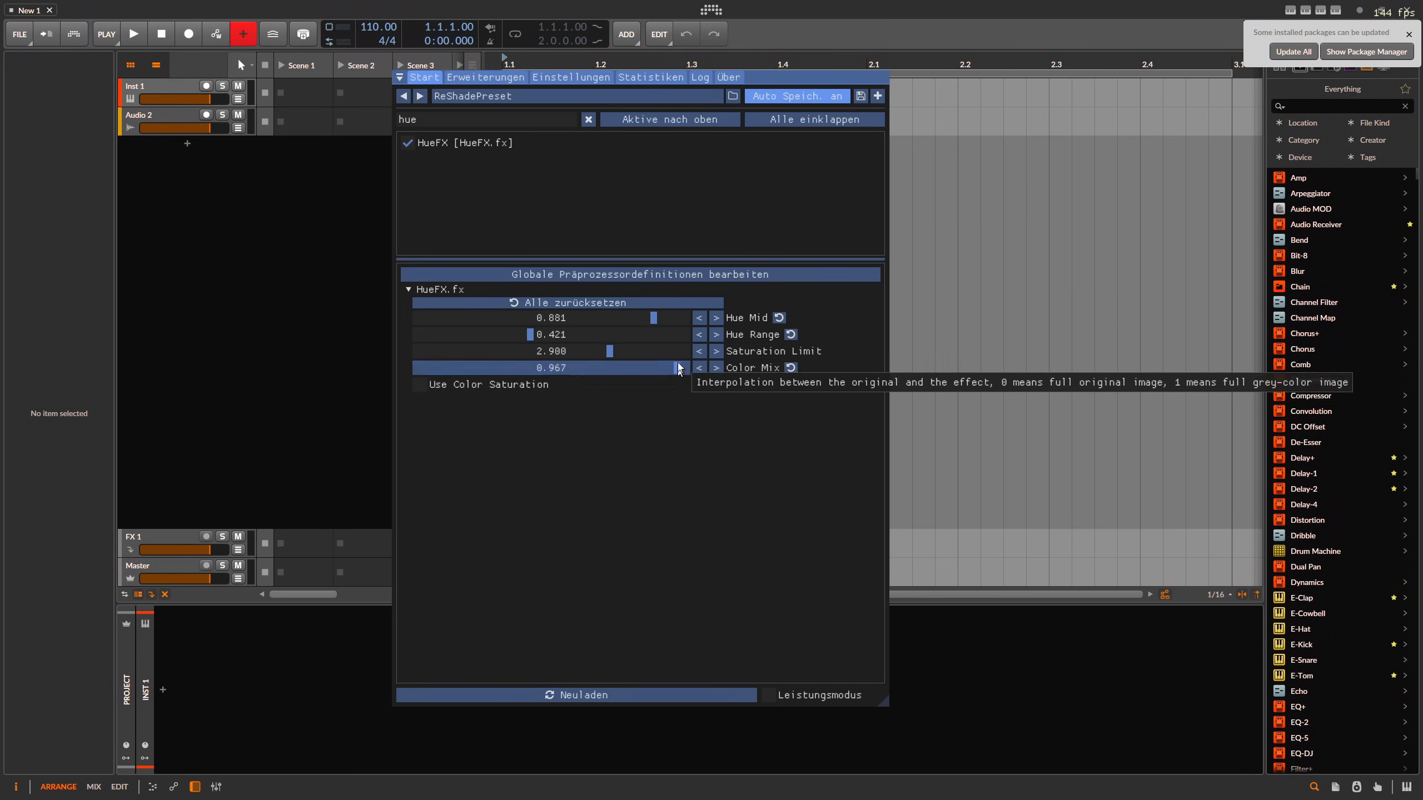
left_click(588, 119)
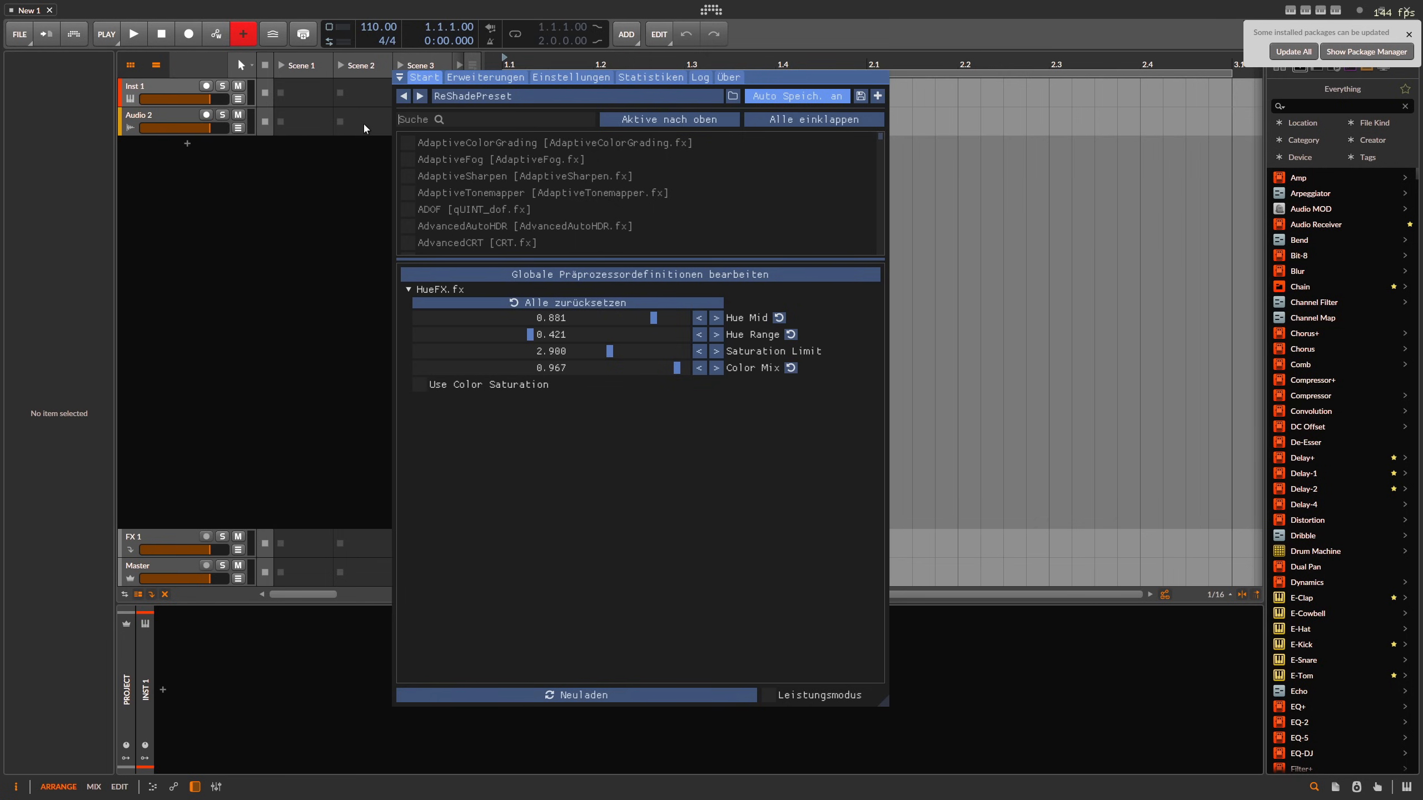
Step: Replace the effect search with 'crt' to list only the CRT shaders
type("lue")
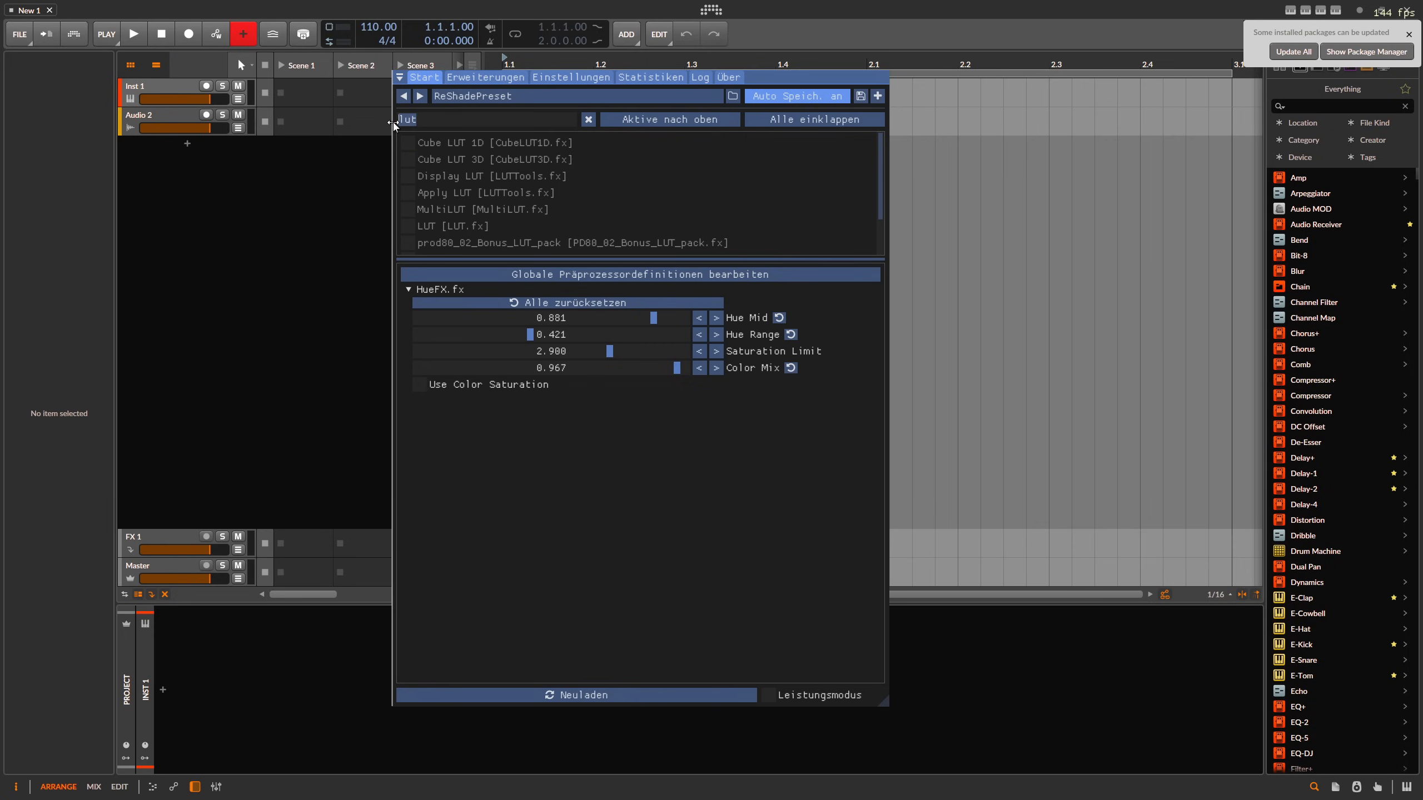
left_click(587, 119)
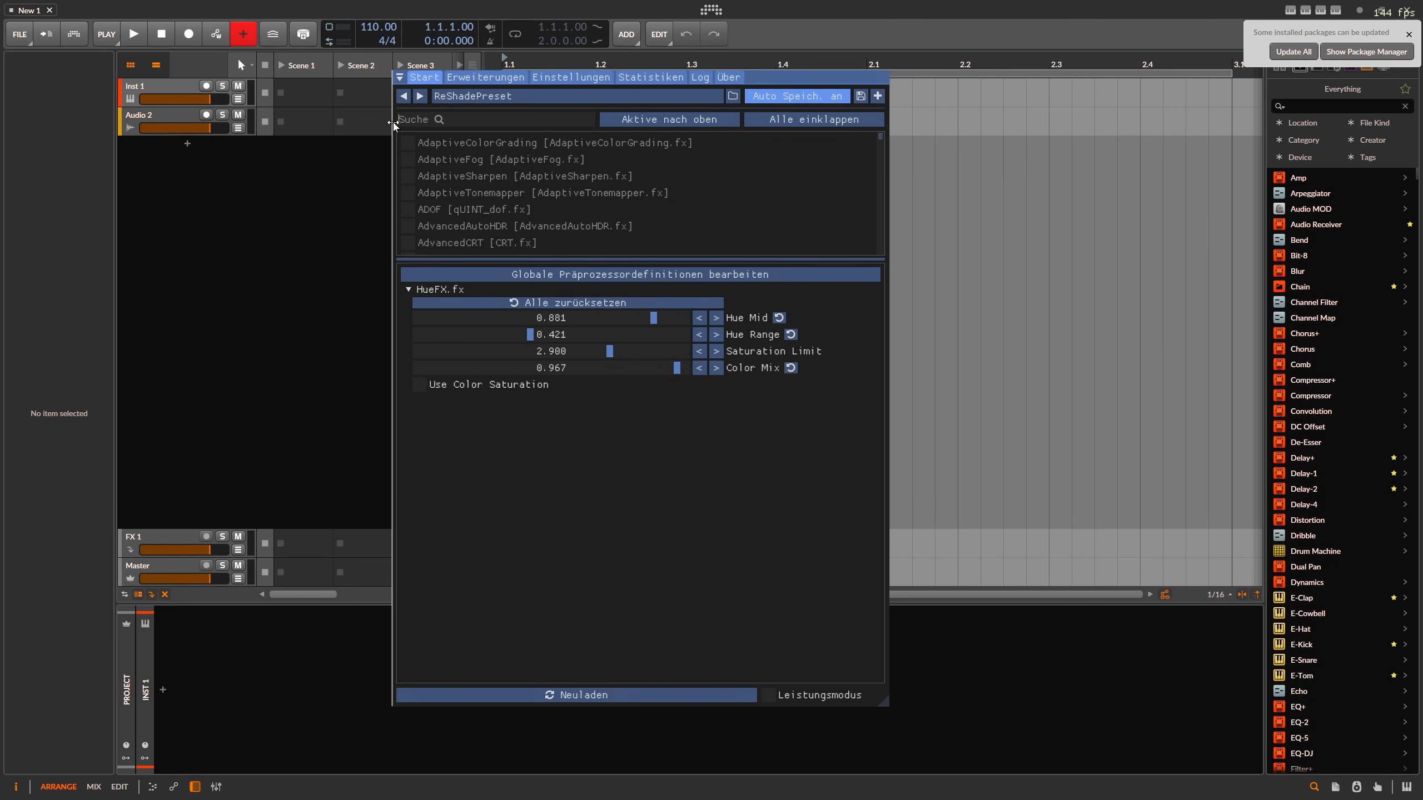
type("crt")
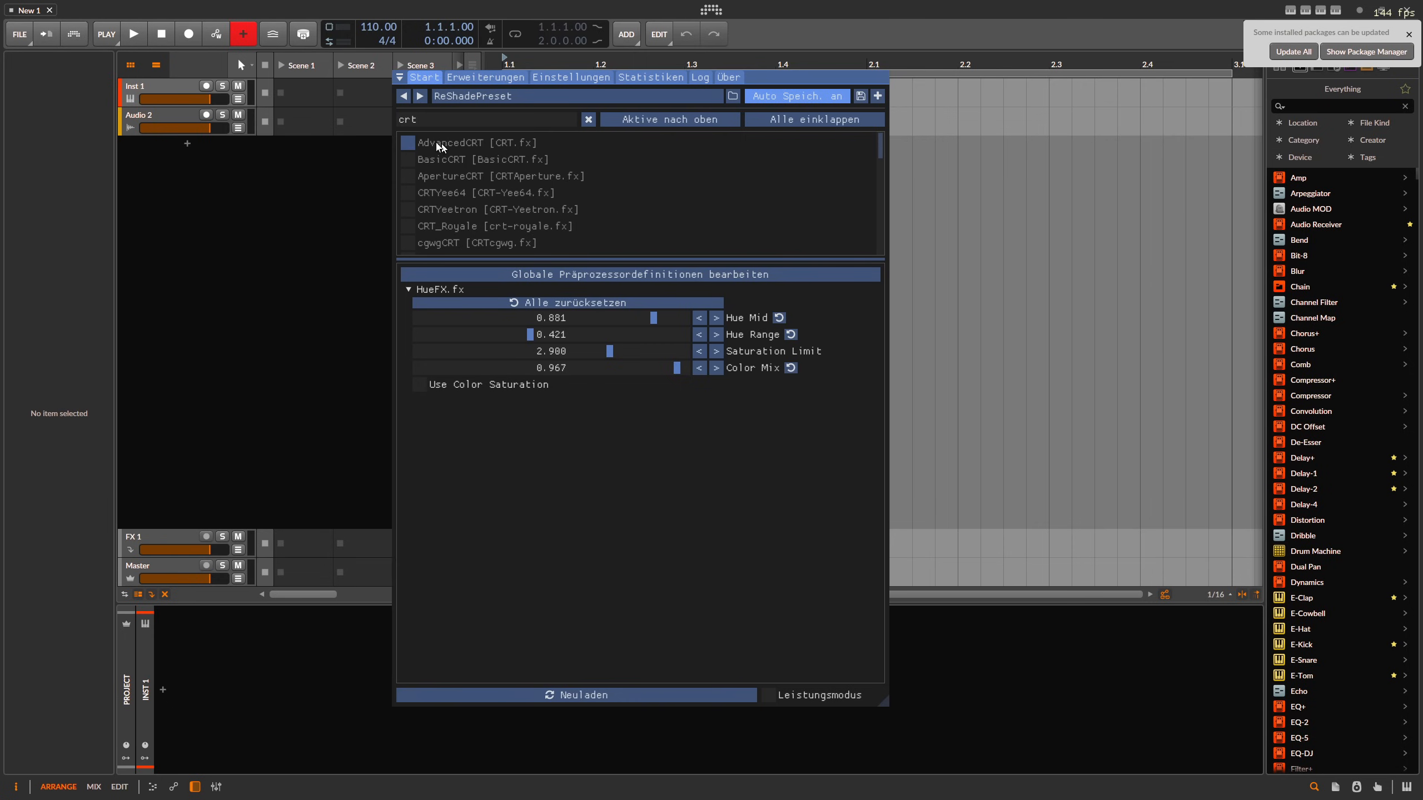
Step: Enable AdvancedCRT and tune resolution, gamma, monitor gamma, brightness, curvature and overscan, then try ApertureCRT
left_click(409, 142)
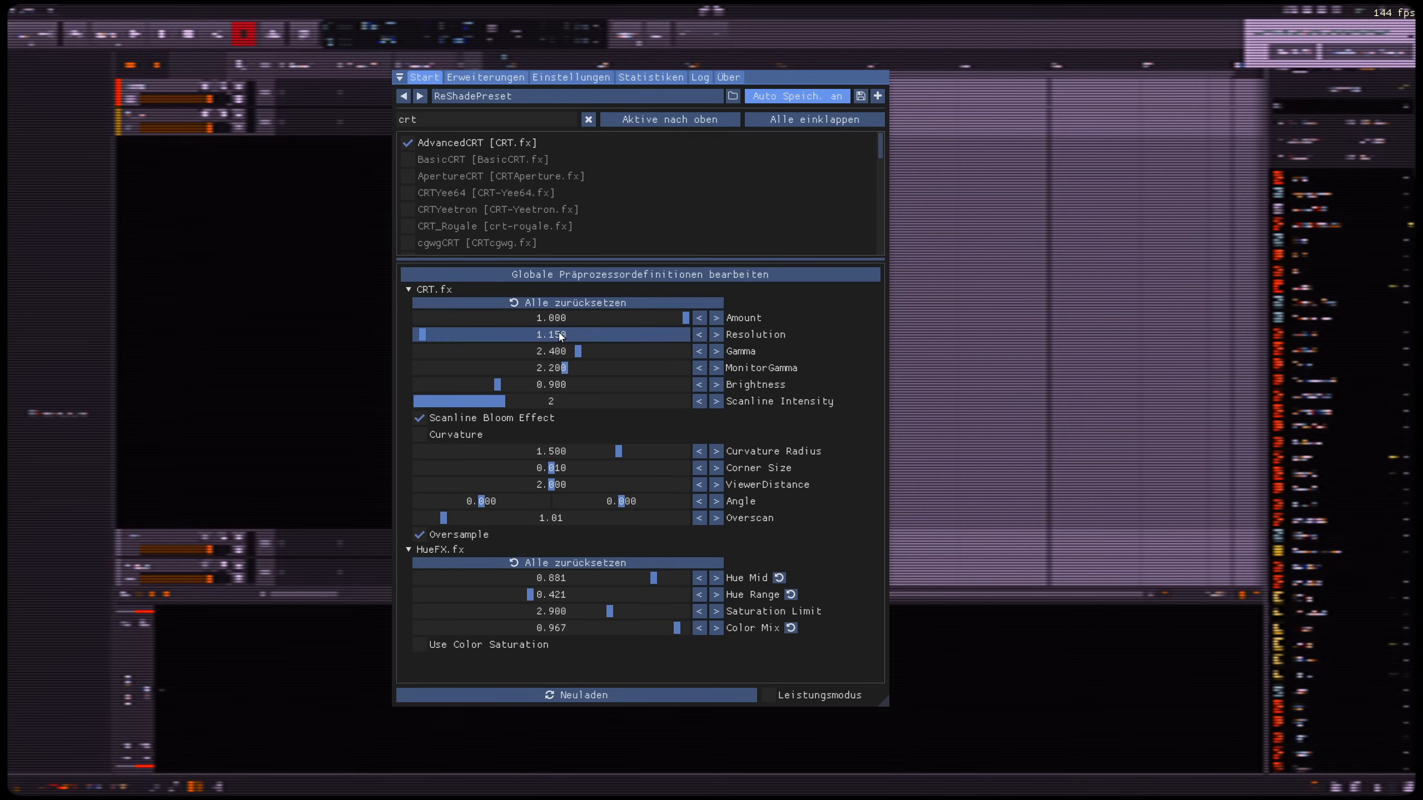
left_click_drag(420, 334, 585, 334)
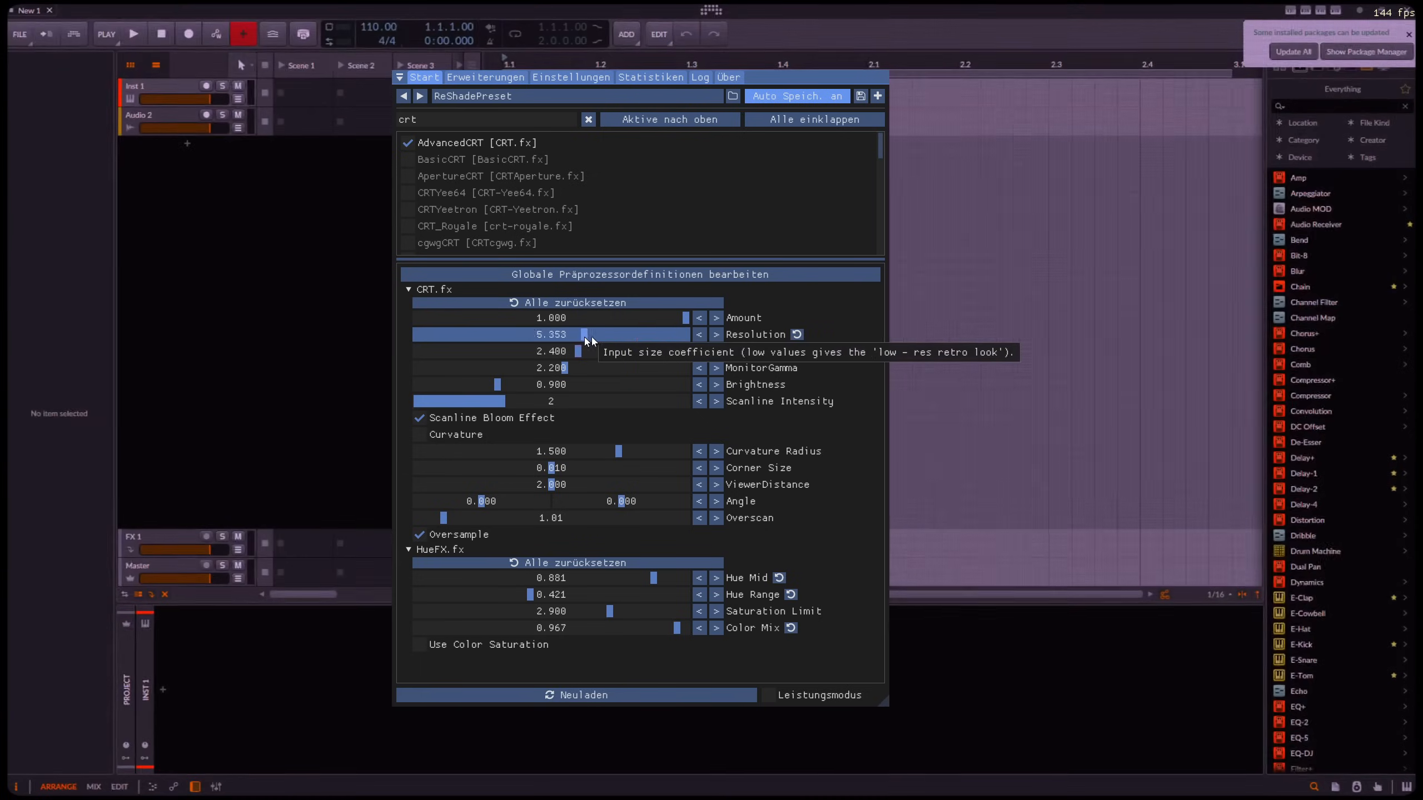
left_click_drag(585, 334, 419, 334)
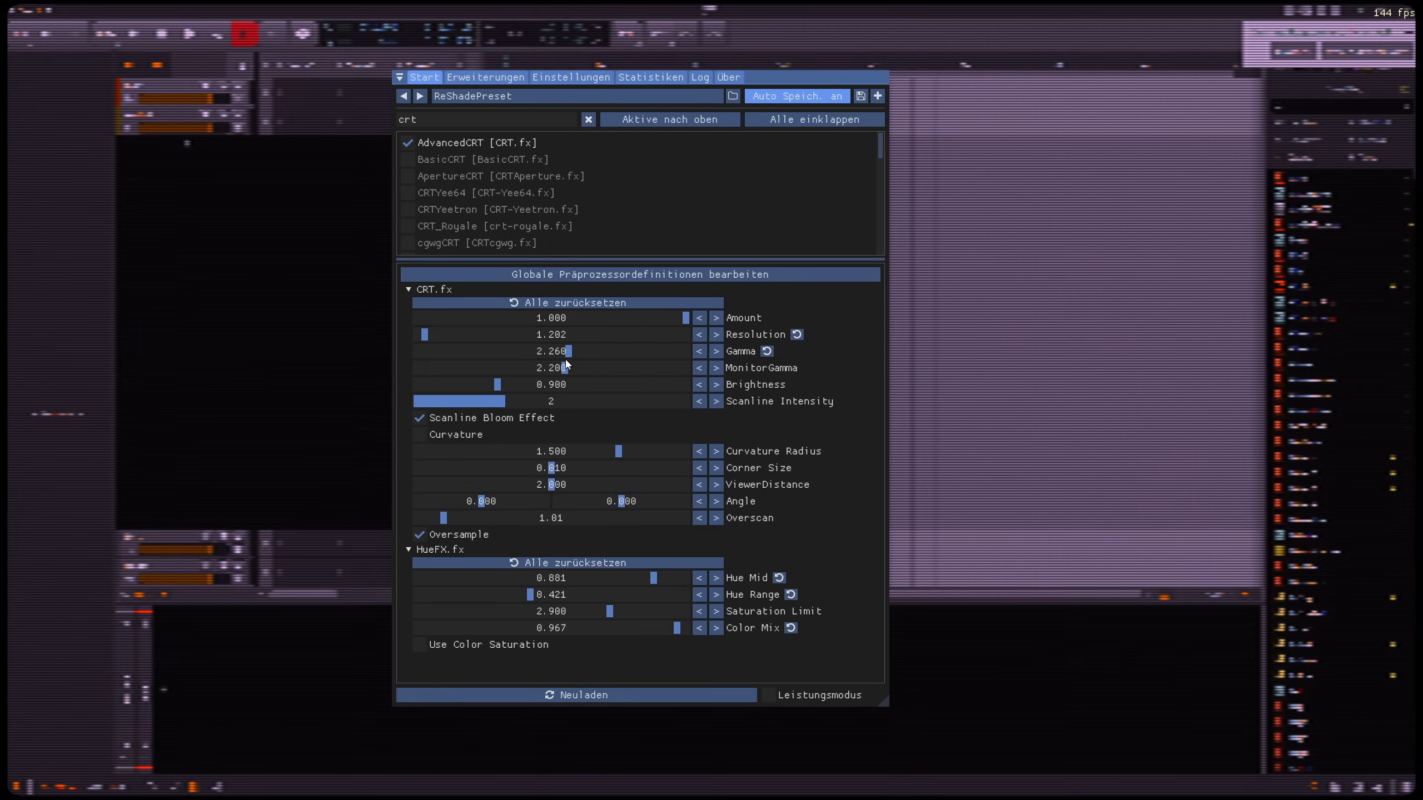
left_click_drag(490, 384, 567, 384)
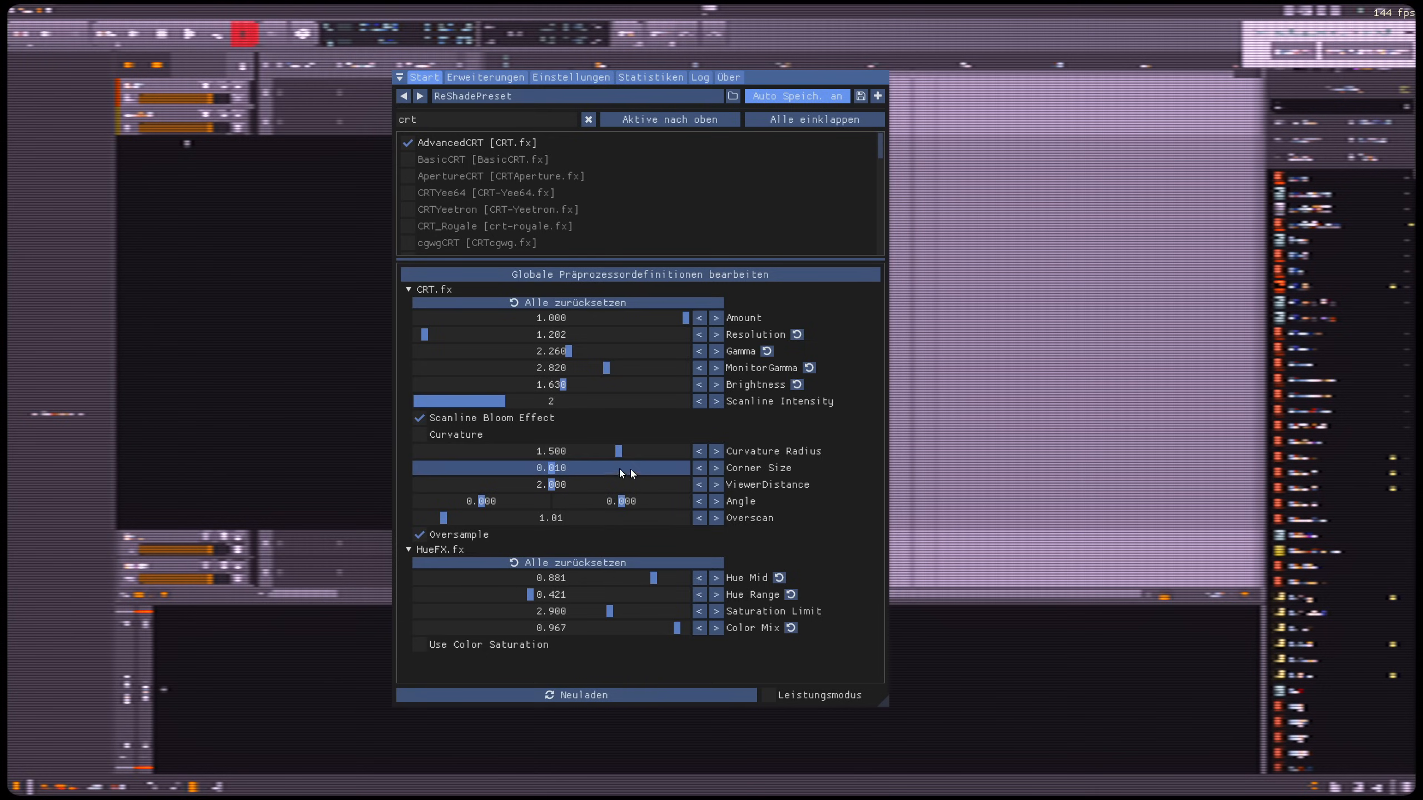
left_click_drag(621, 451, 615, 450)
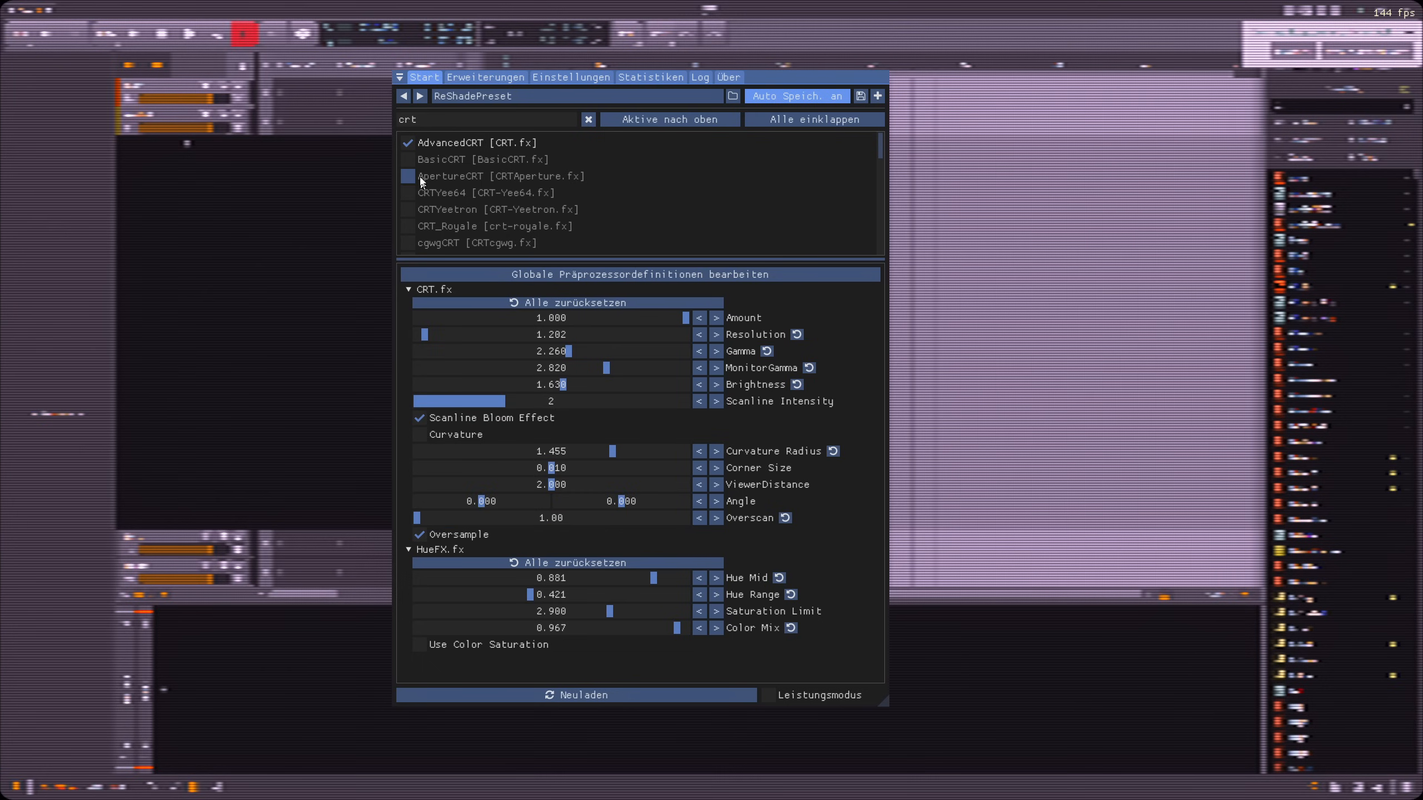
left_click(407, 160)
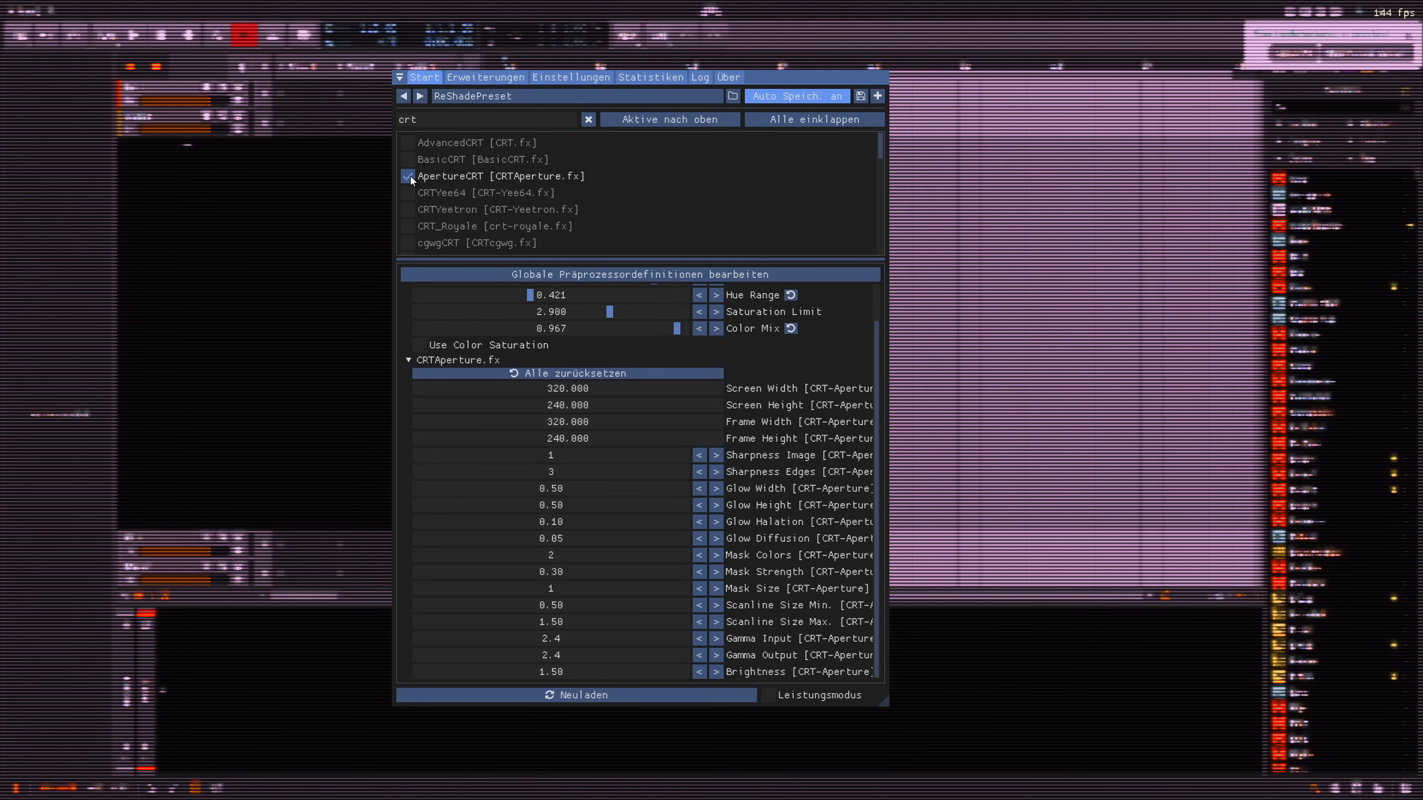
mouse_move(457, 190)
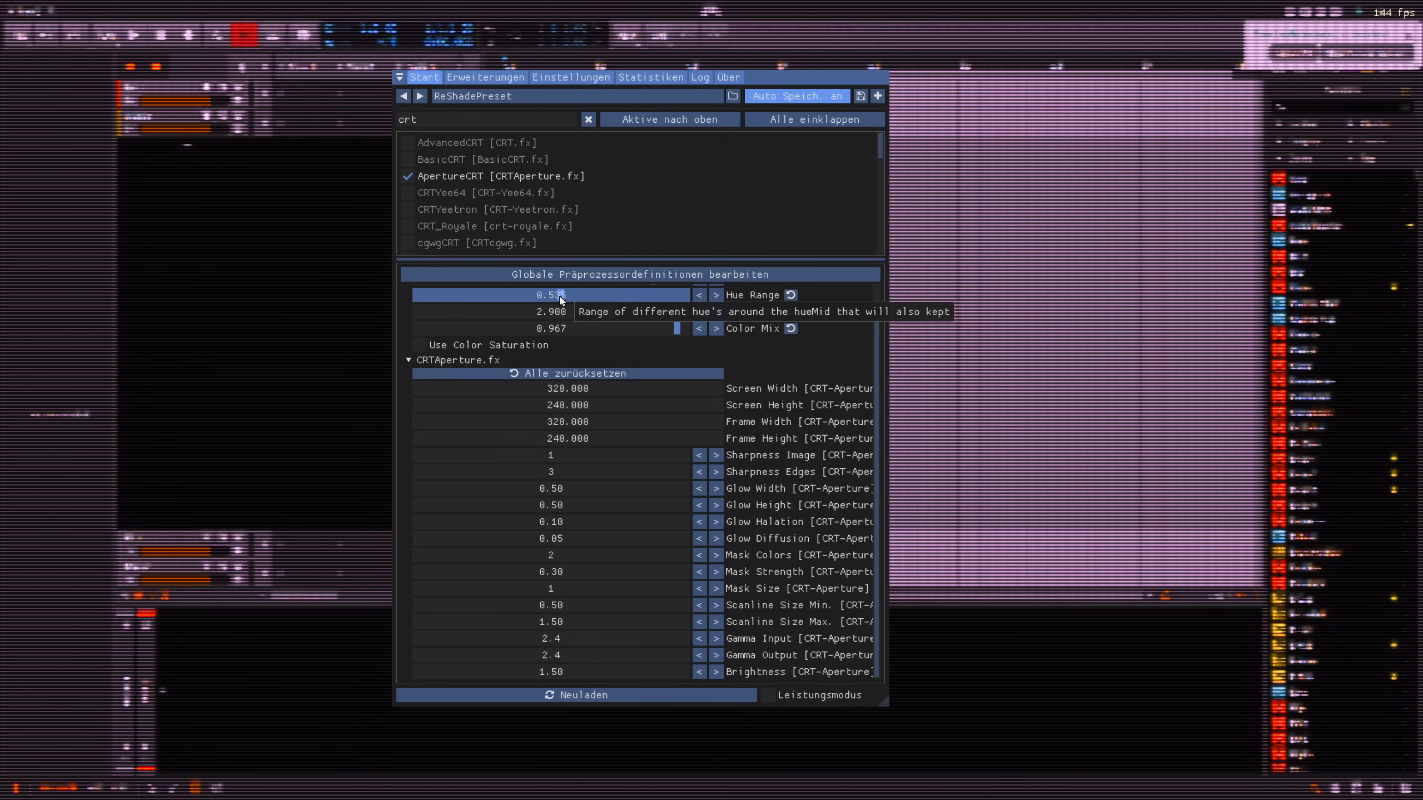
Step: Lower the HueFX Hue Range to 0.369 and switch off the CRT shader
left_click_drag(558, 294, 515, 294)
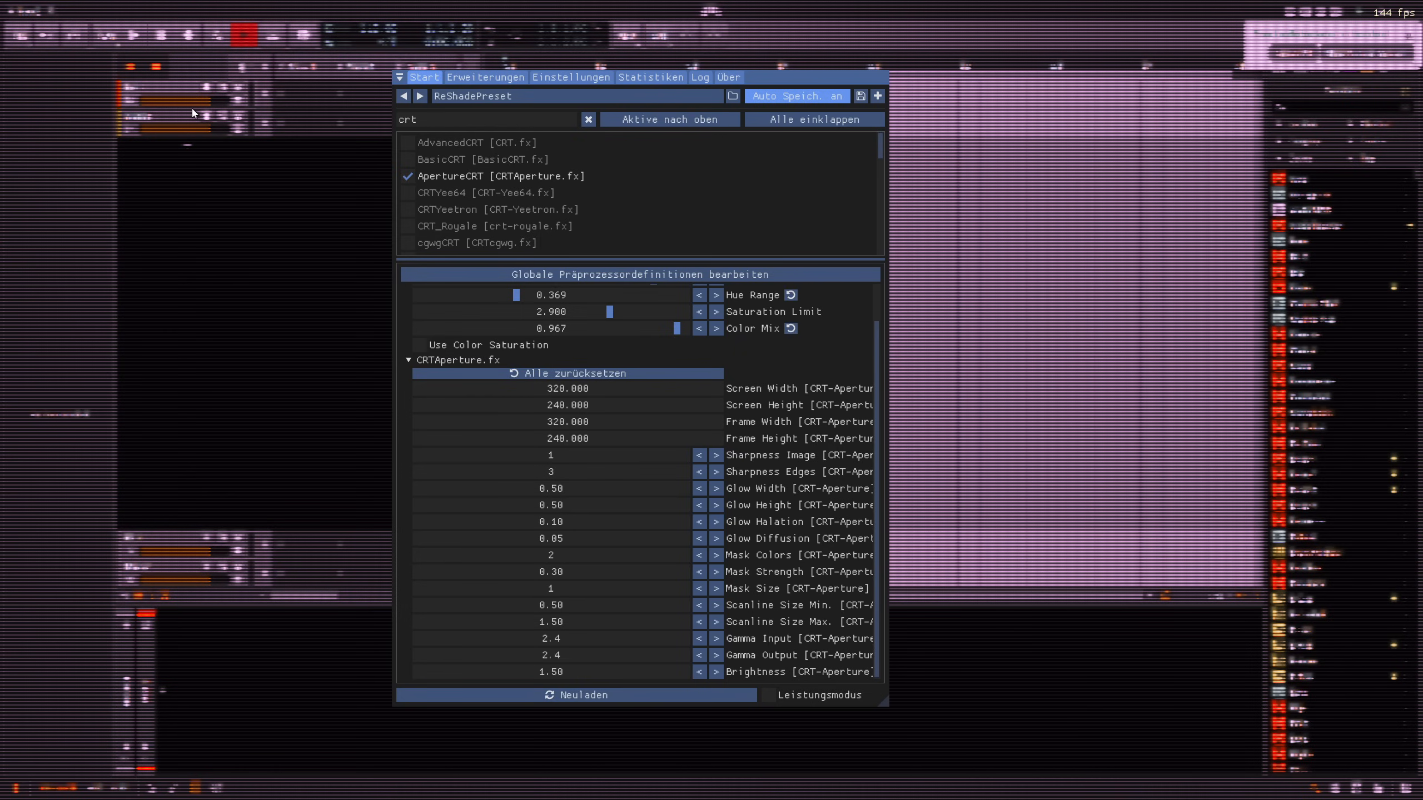
mouse_move(261, 145)
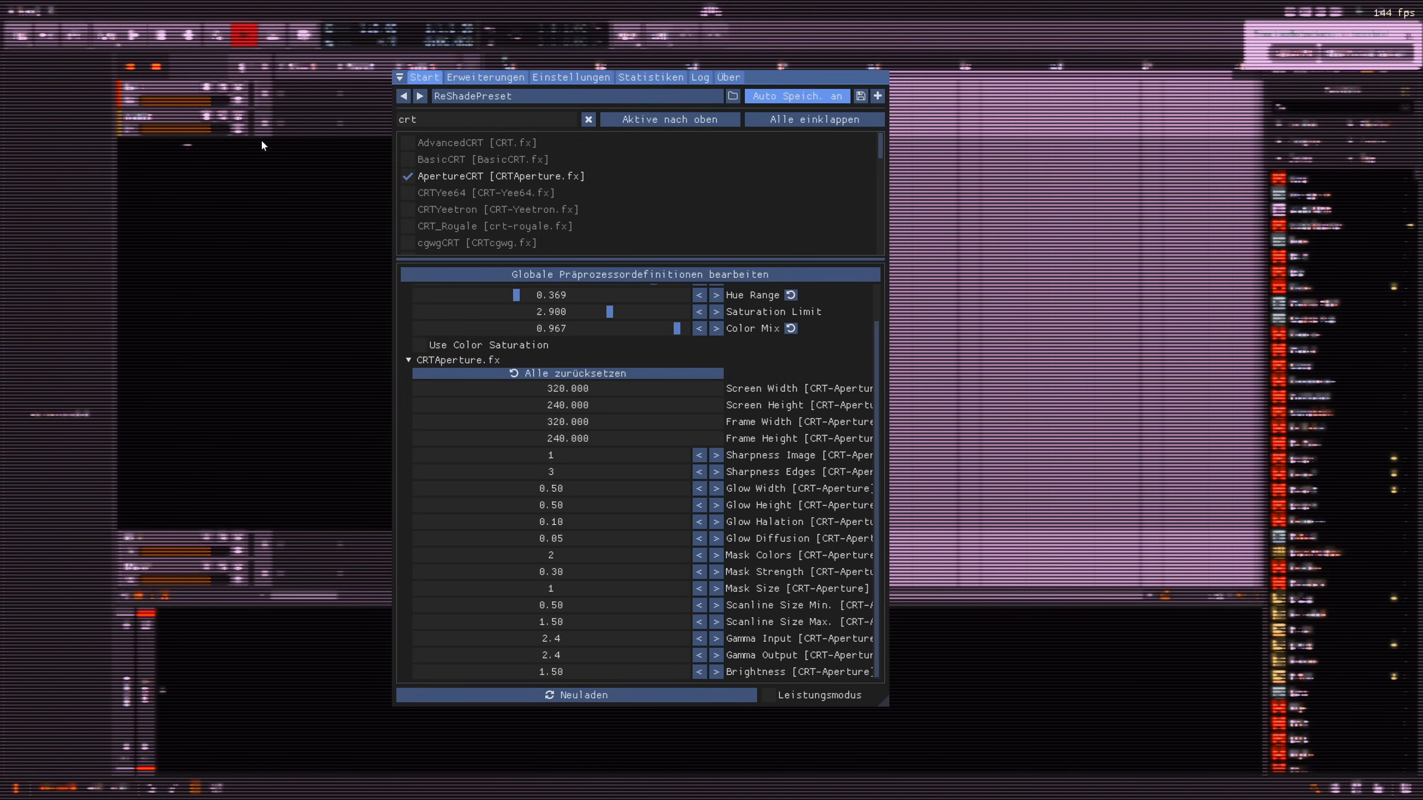
left_click(407, 177)
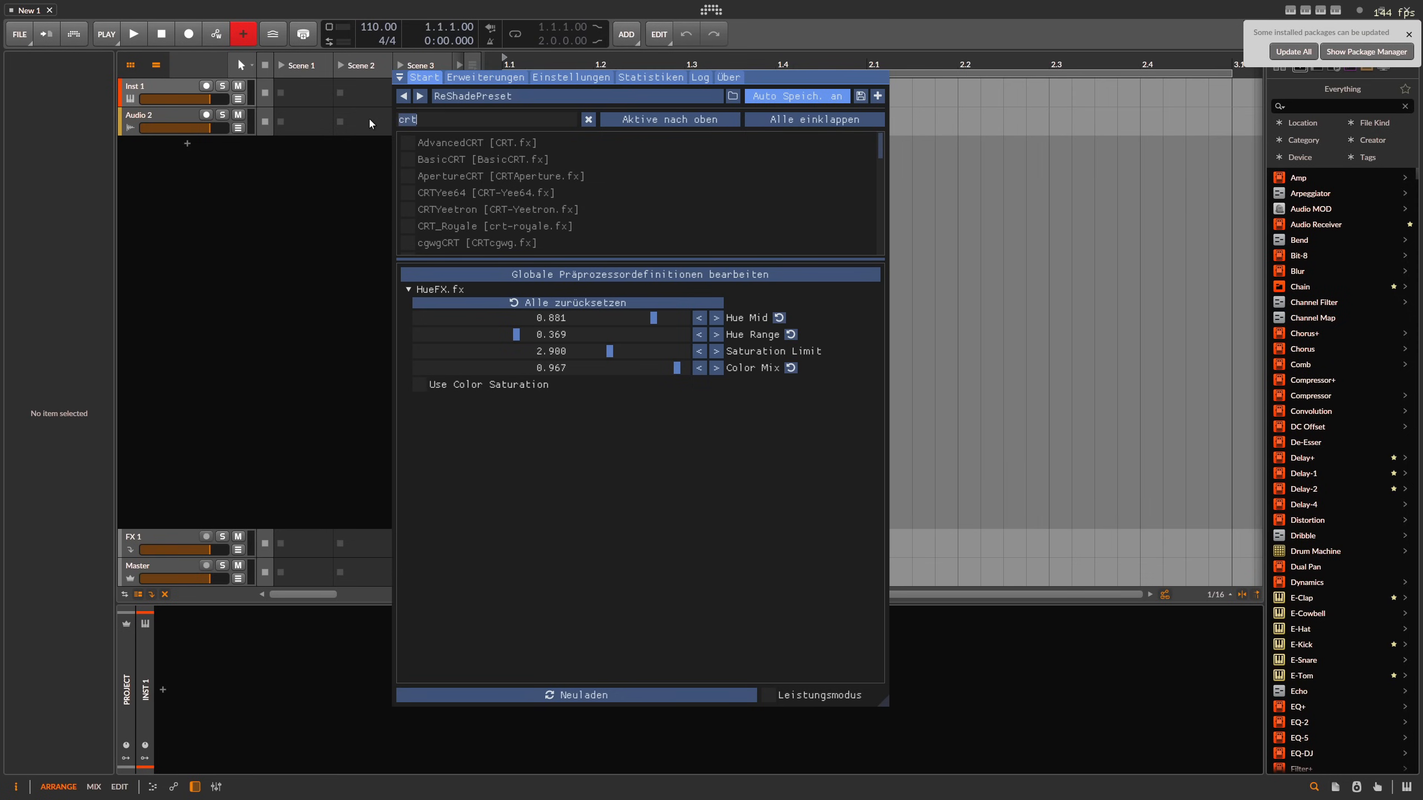
Step: Search 'asc' and enable the ASCII shader with the Normal 5x5 font
type("asc")
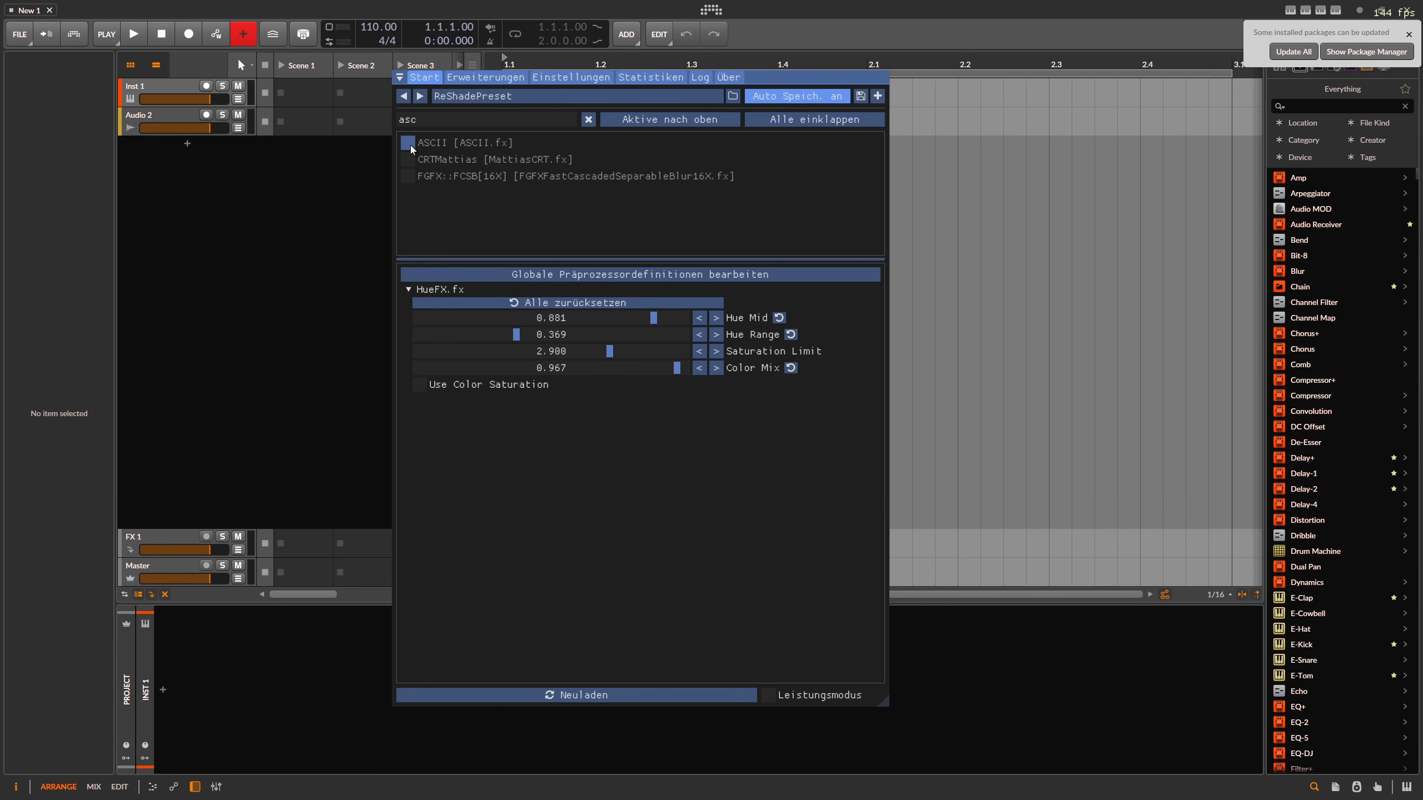
left_click(407, 142)
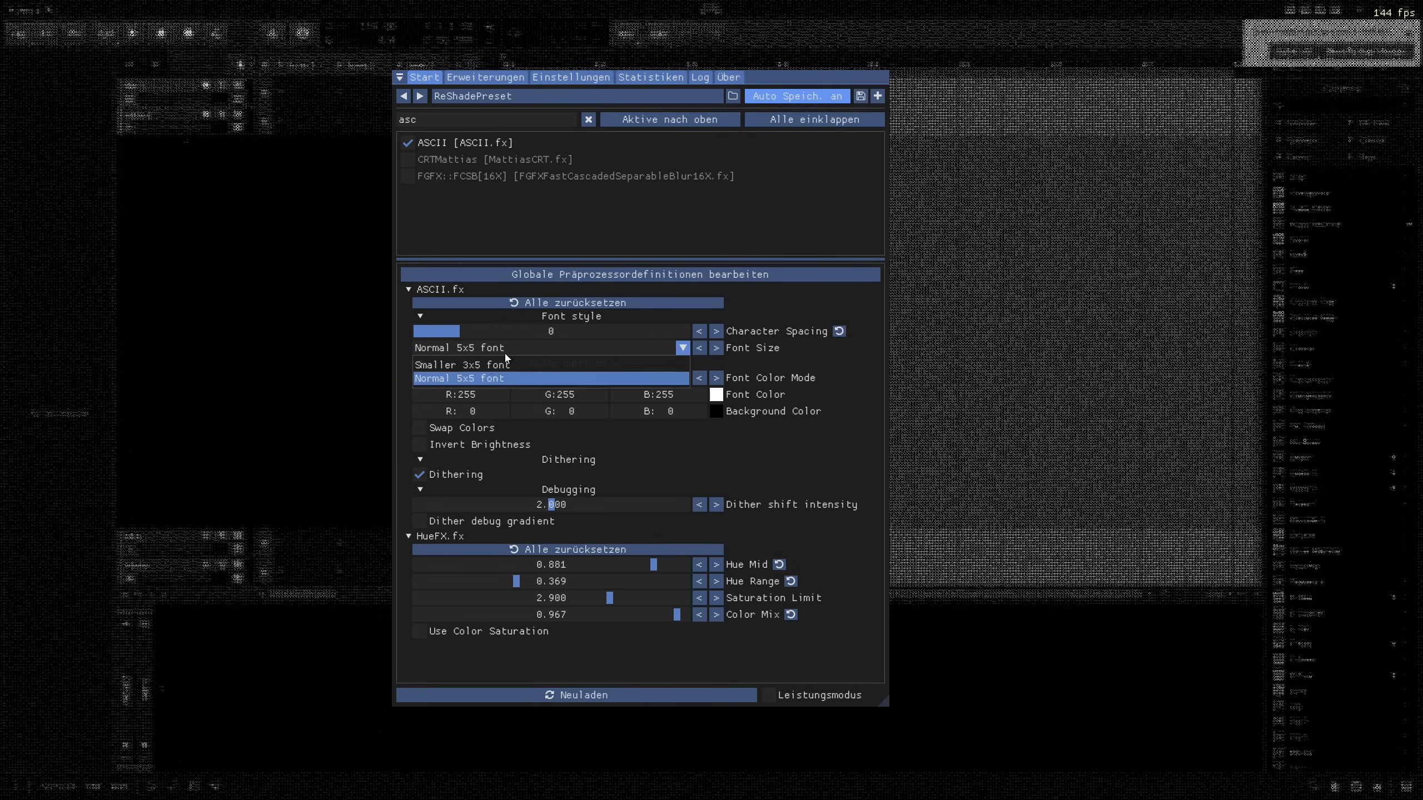
left_click(463, 364)
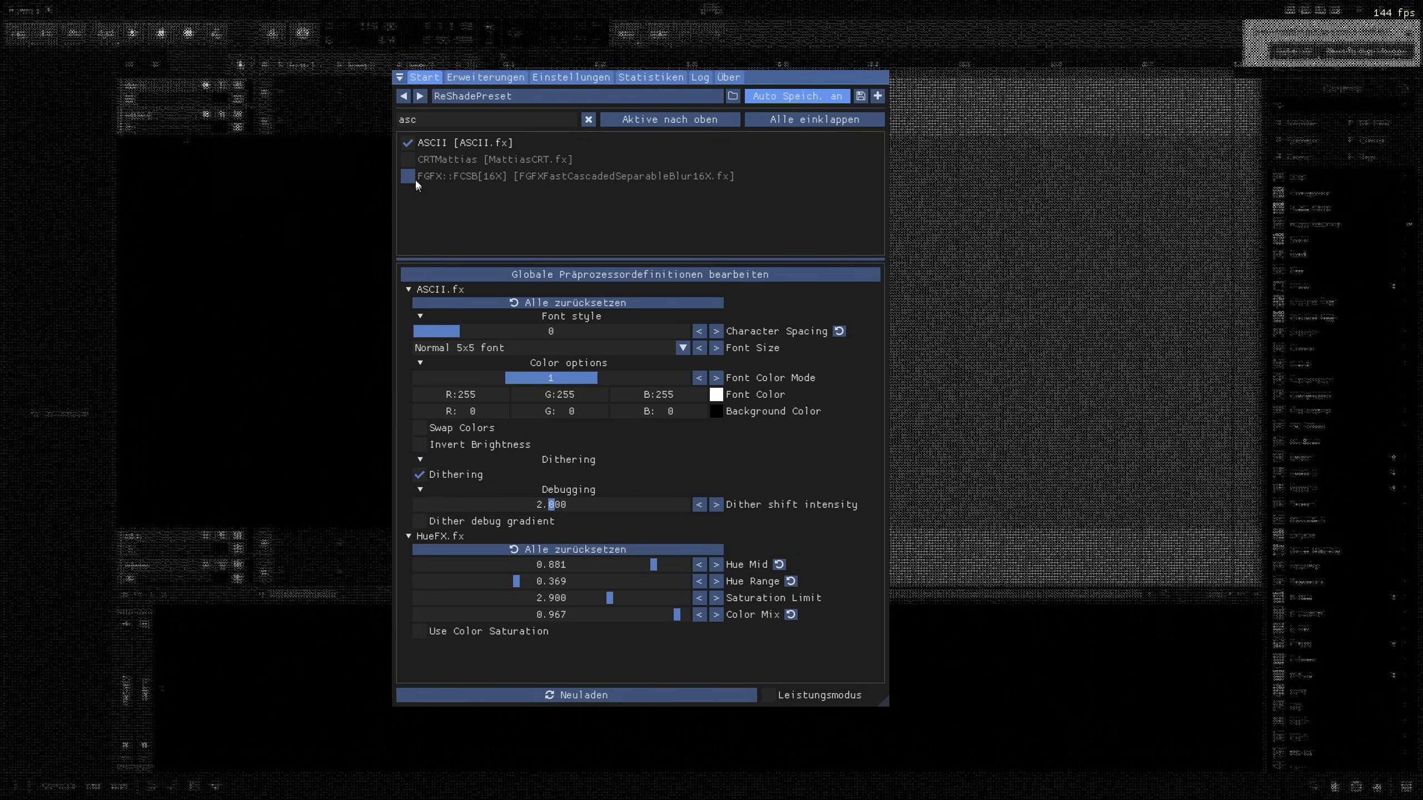
Step: Switch off ASCII and enable FGFX::FCSB[16X] blur with an adjusted Blur Radius
left_click(408, 159)
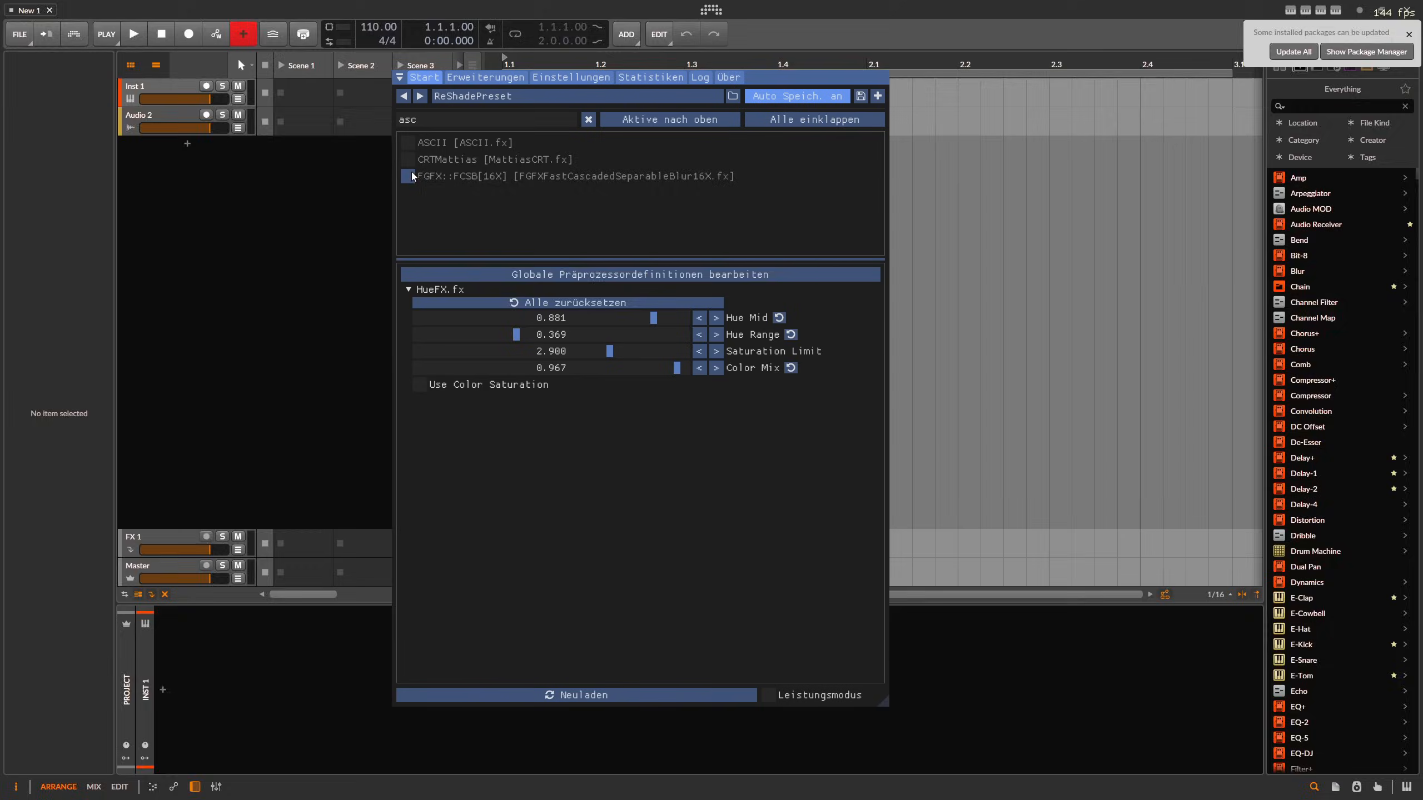
left_click(408, 176)
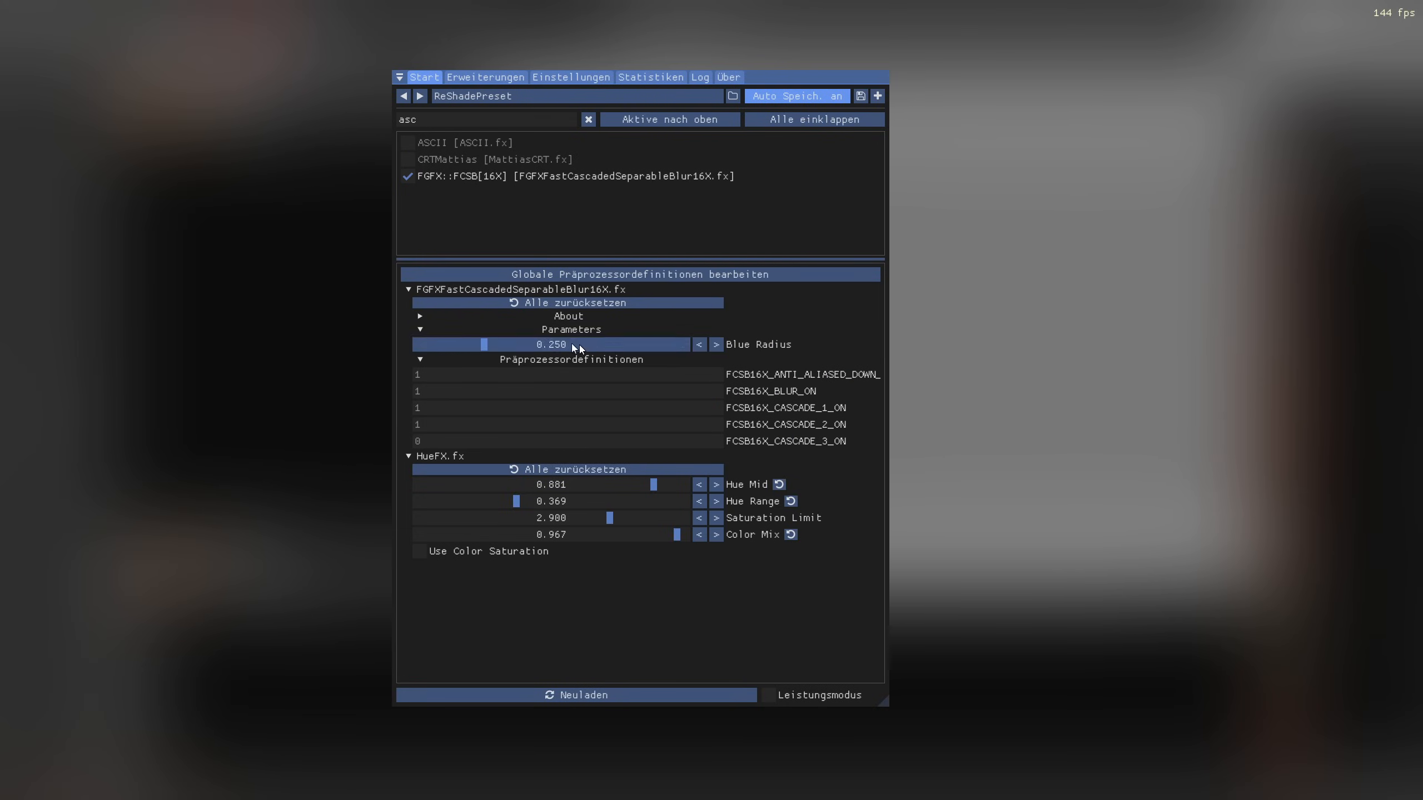
left_click_drag(485, 345, 416, 344)
type("hue")
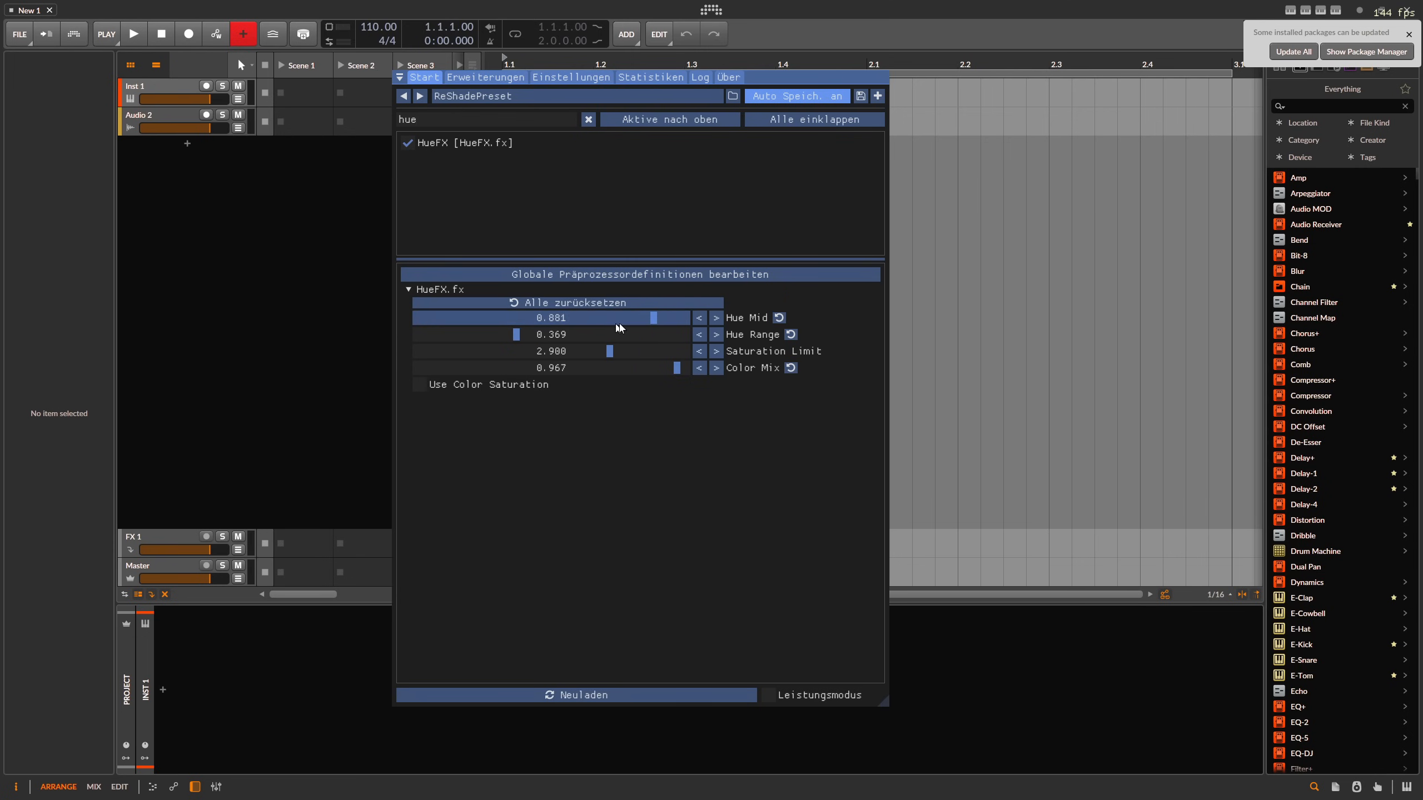
Step: Drag the HueFX sliders: lower Hue Mid, full Hue Range, reduced Saturation Limit and Color Mix
left_click_drag(671, 317, 578, 317)
type("0.550")
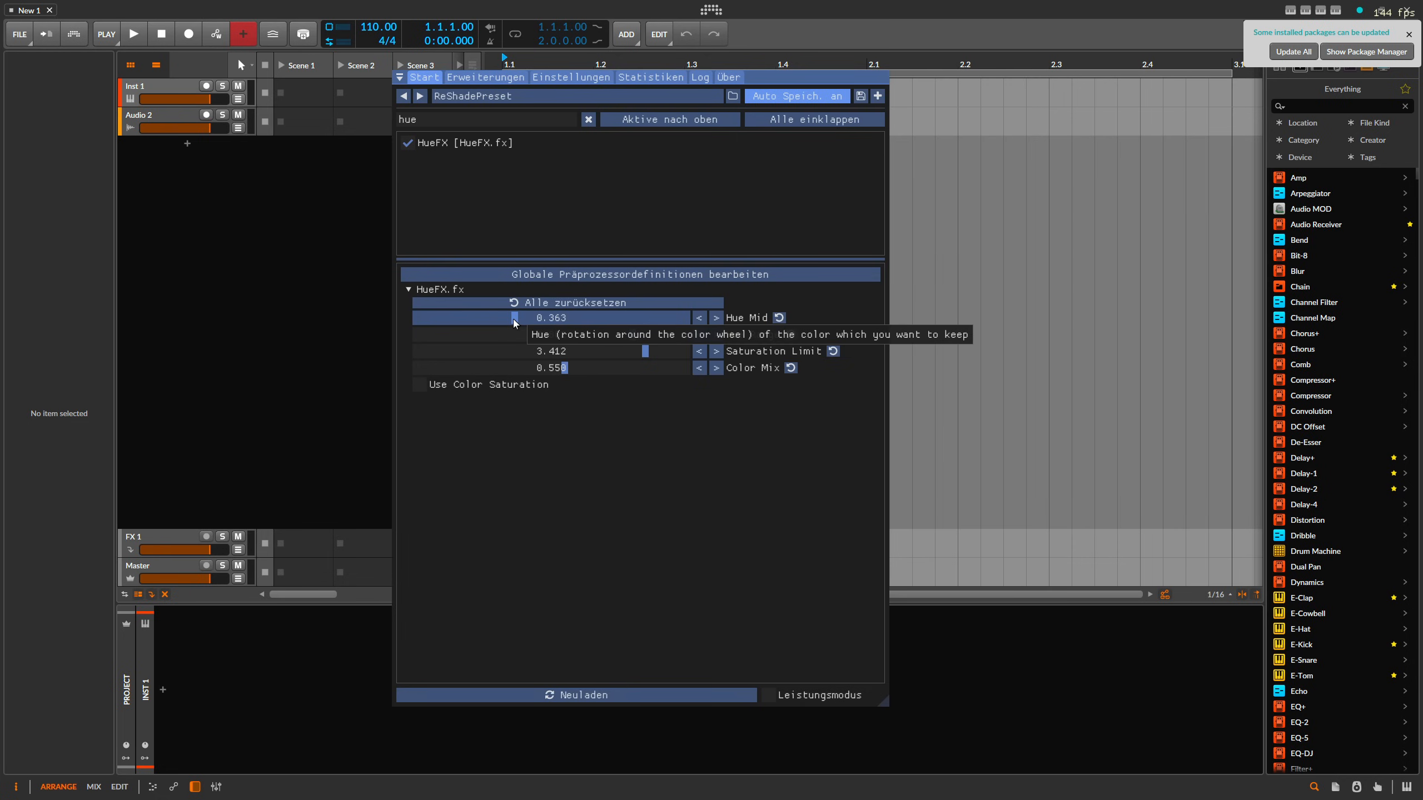
left_click_drag(512, 318, 571, 318)
type("c")
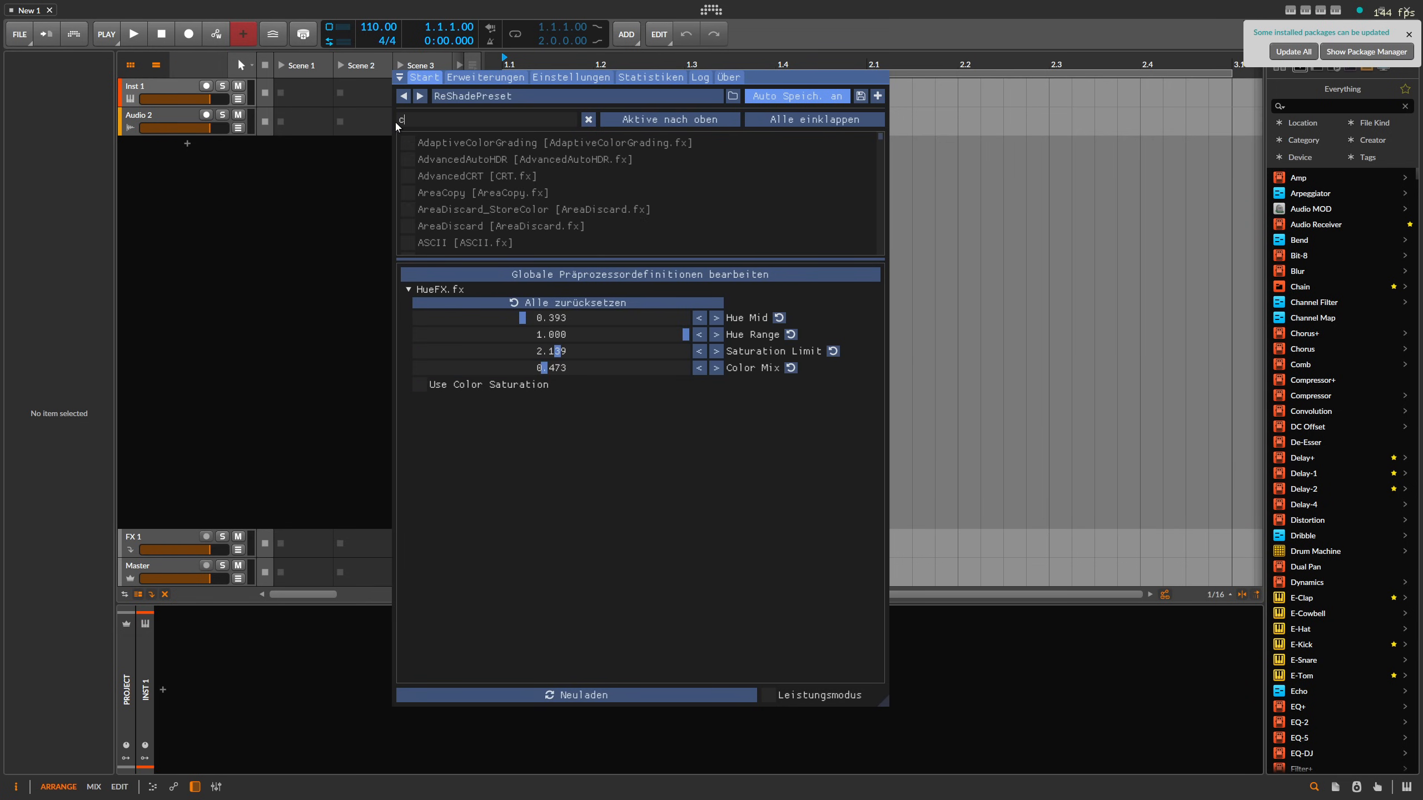
Step: Search 'colo' and briefly toggle the AdaptiveColorGrading shader on and off
type("olo")
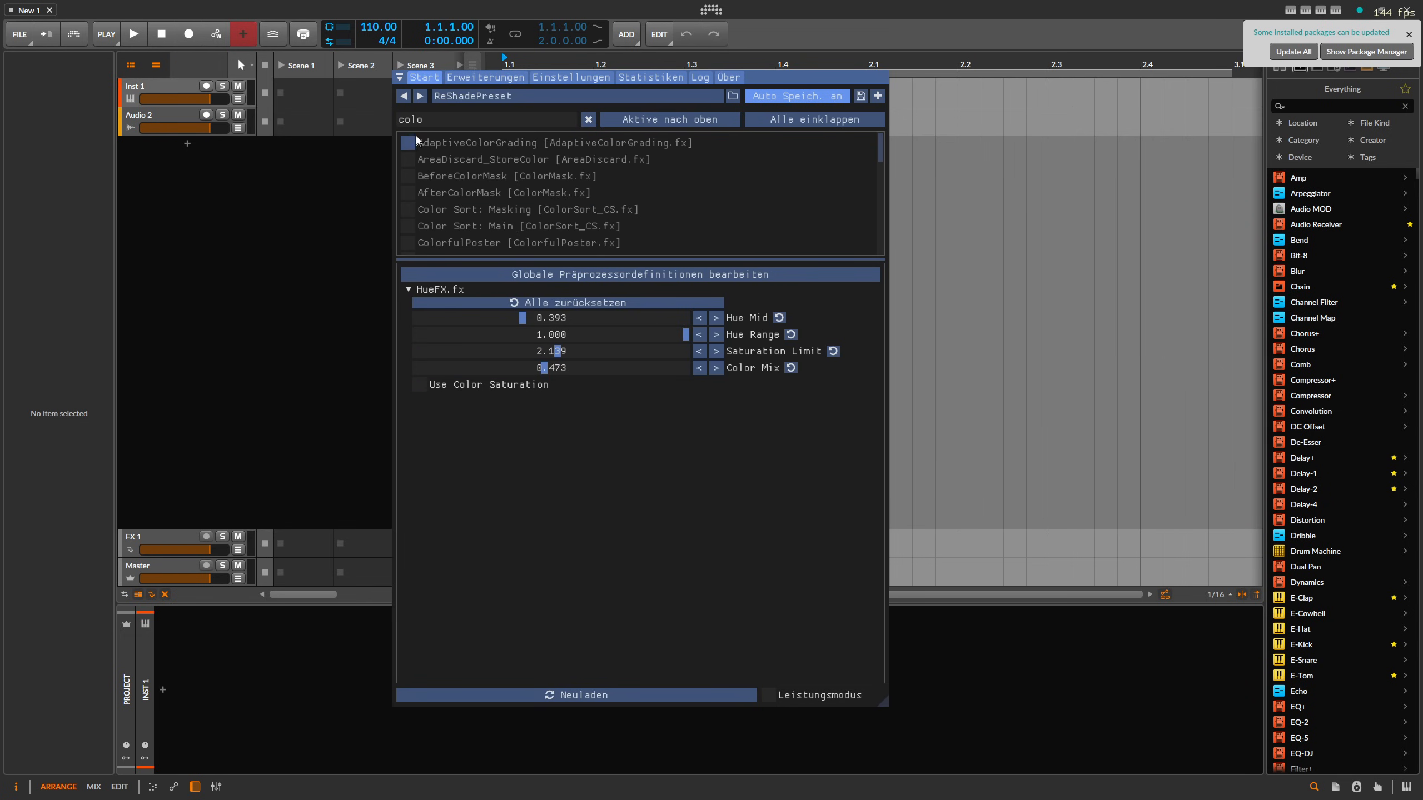
left_click(409, 142)
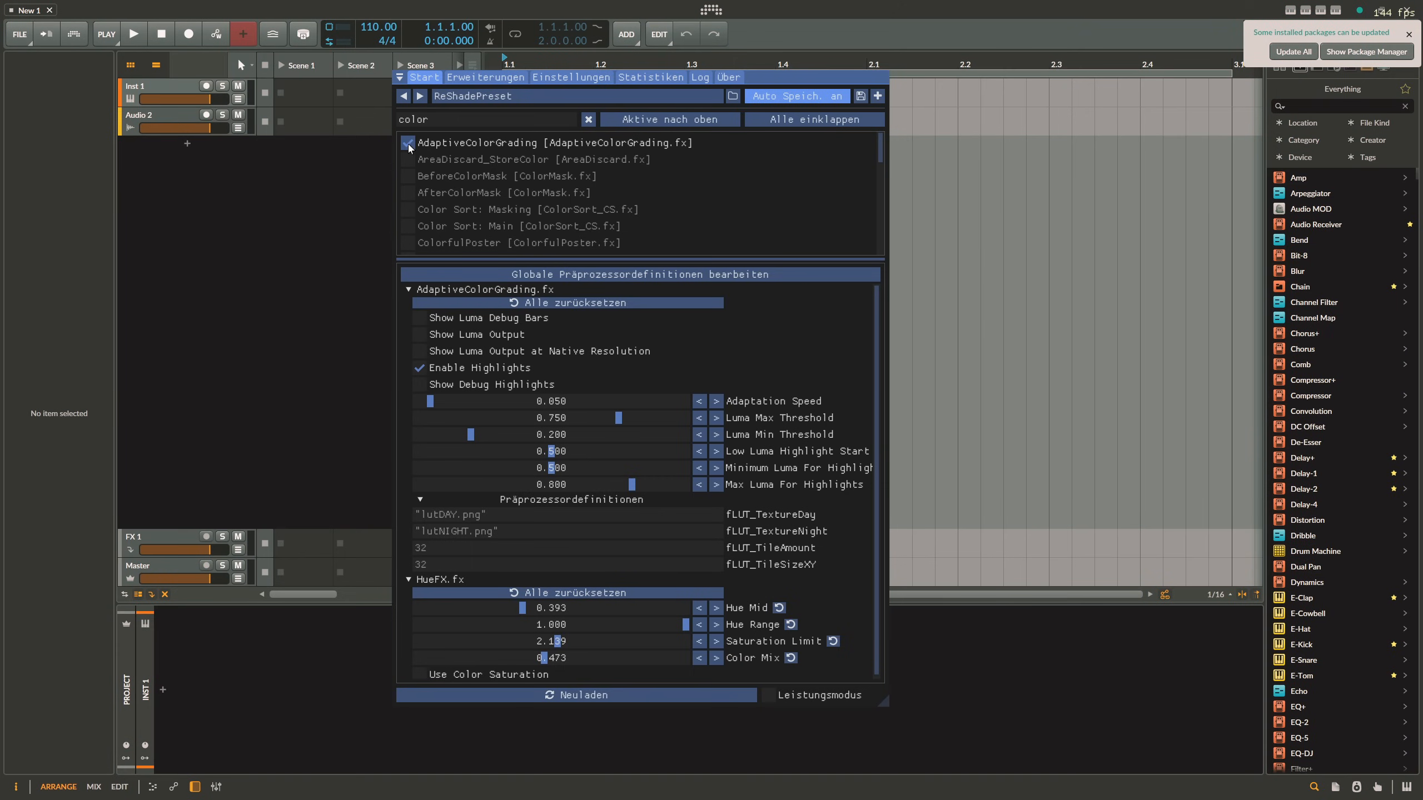
left_click(409, 142)
type("dar")
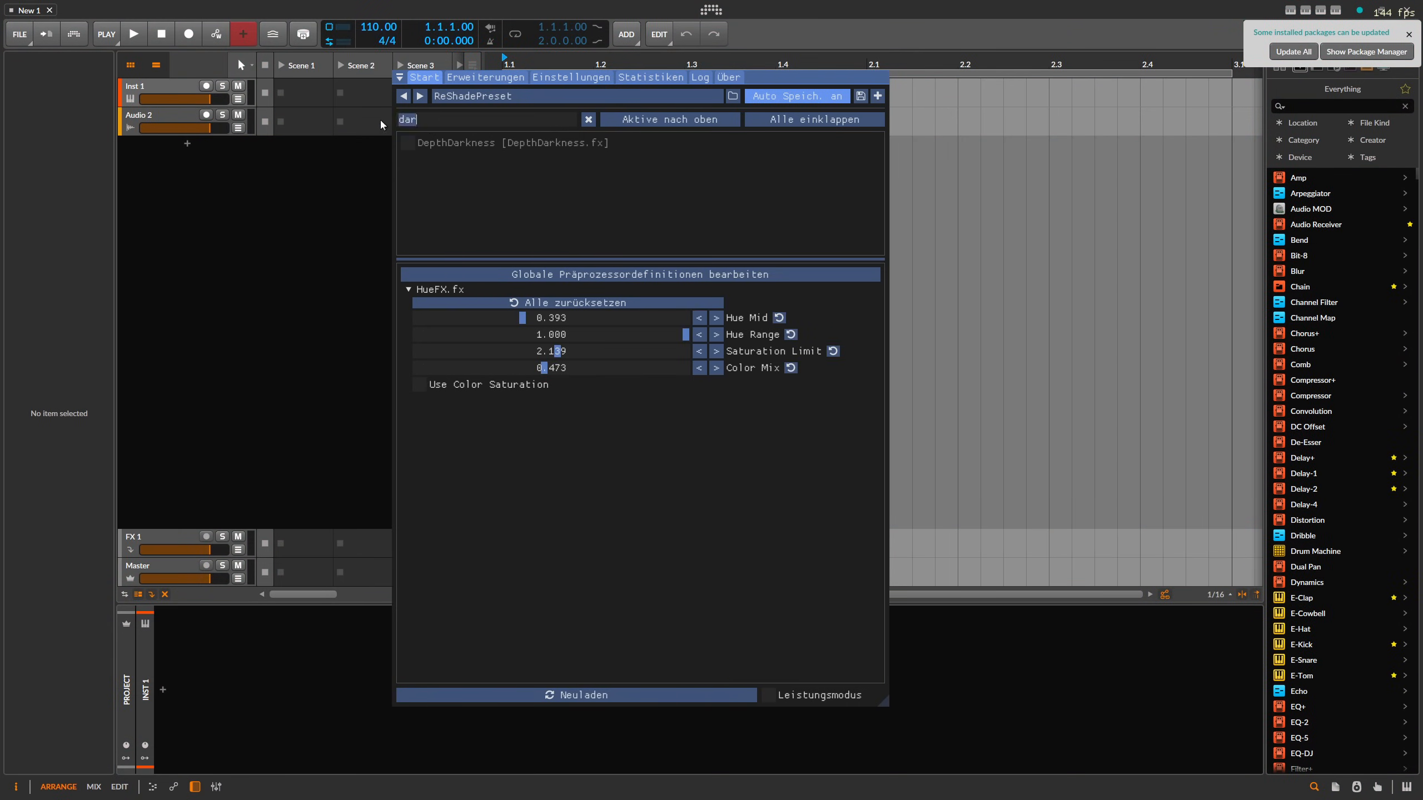
Step: Switch off the AmbientLight and AfterColorMask shaders
type("li")
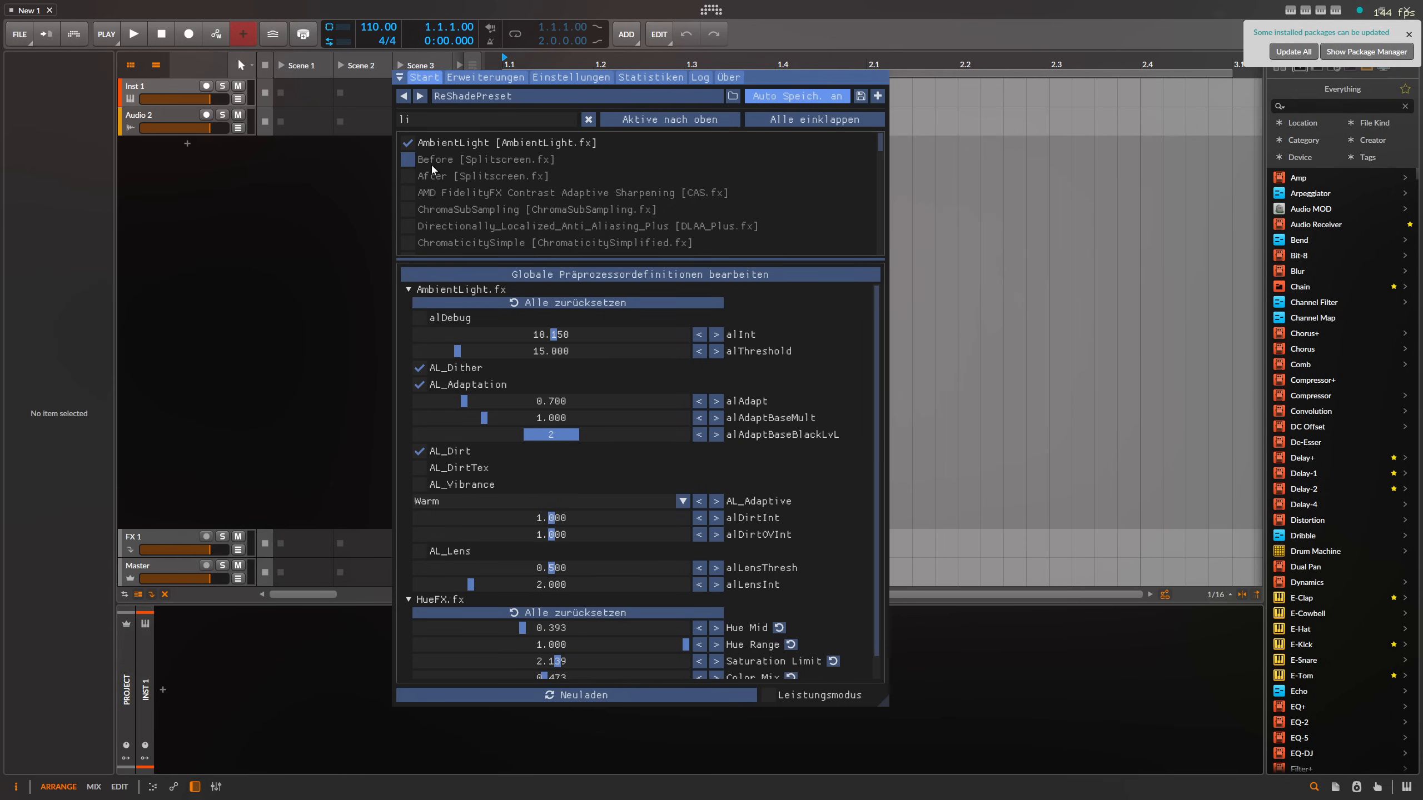
left_click(408, 142)
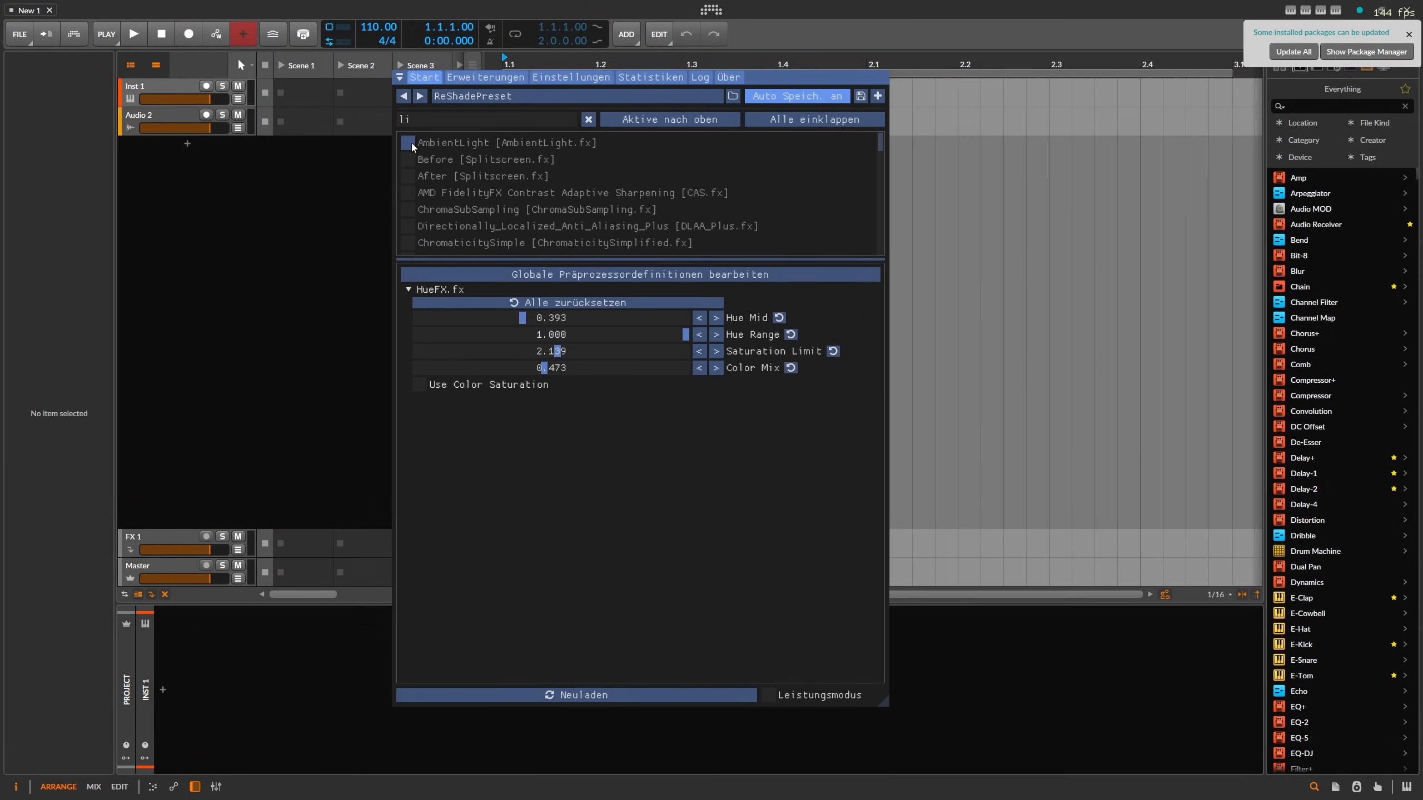
type("color")
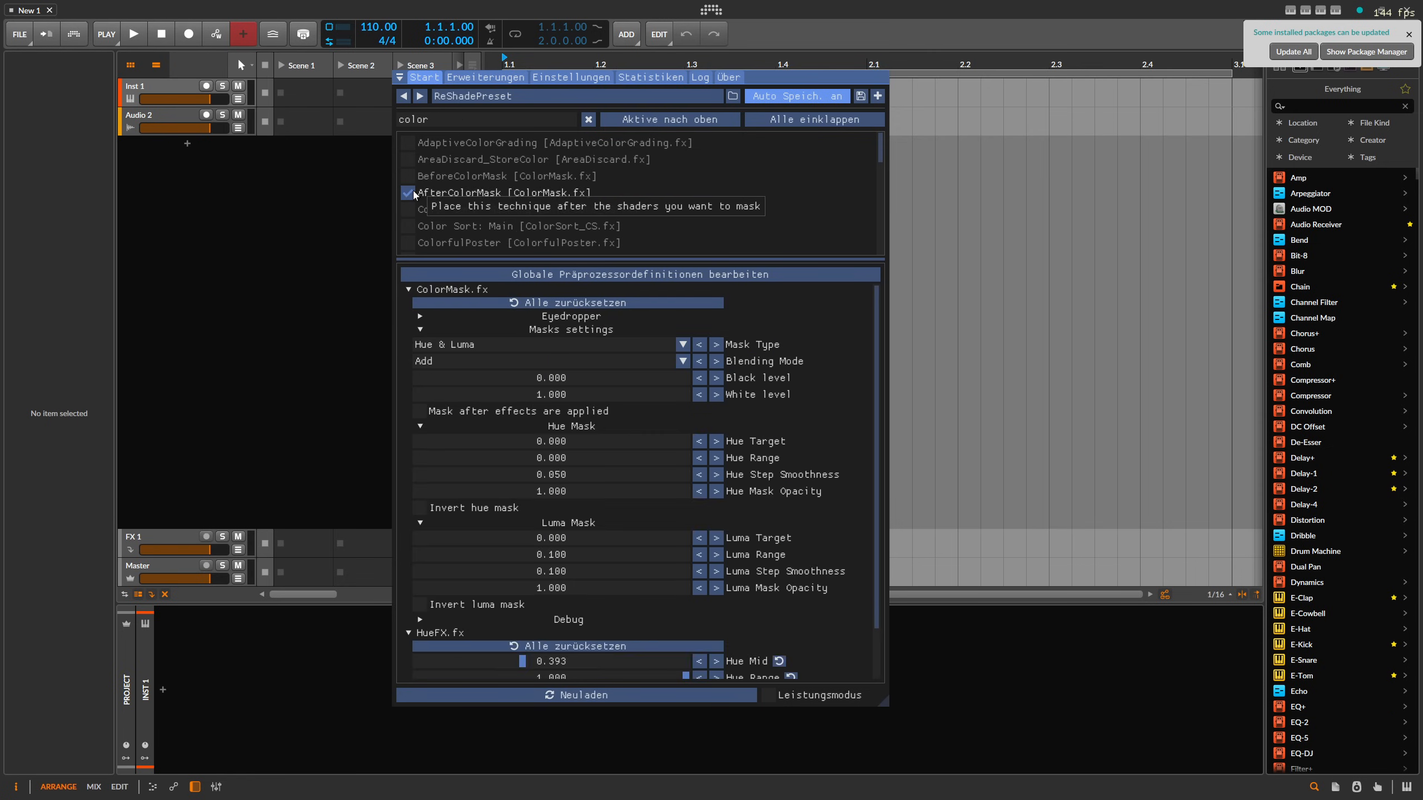
left_click(407, 159)
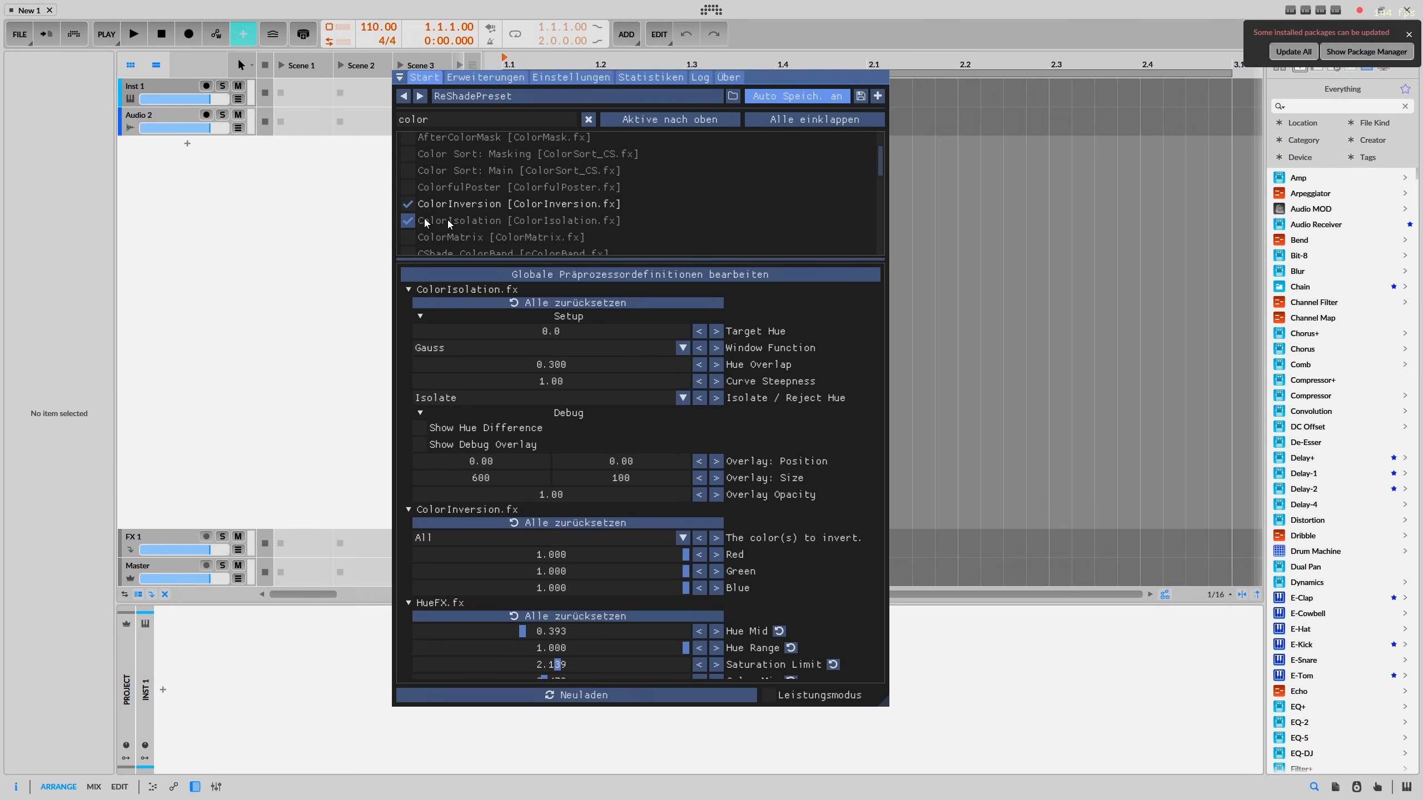
Step: Switch off ColorIsolation, change ColorInversion's colour option, and enable the ColorMod shader
left_click(408, 221)
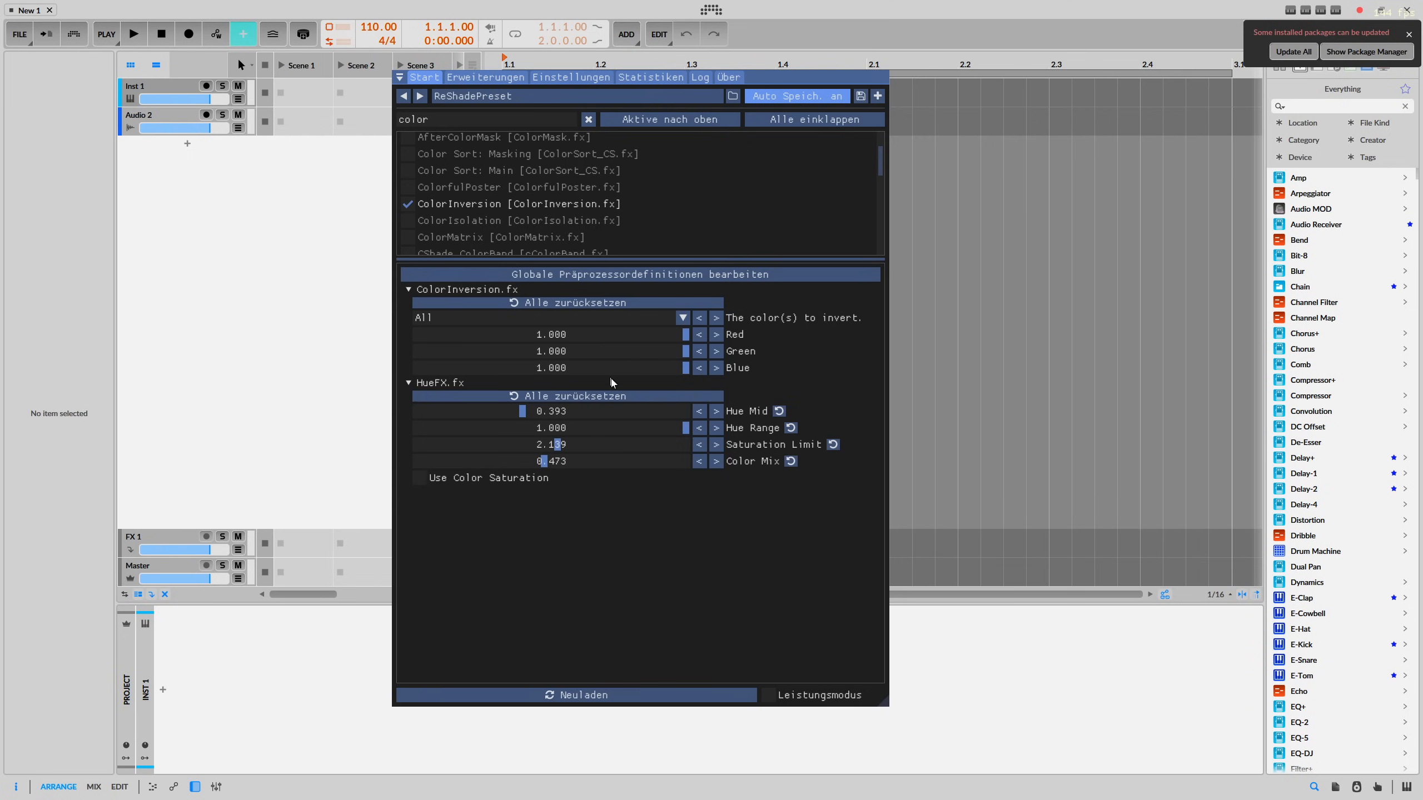
mouse_move(553, 411)
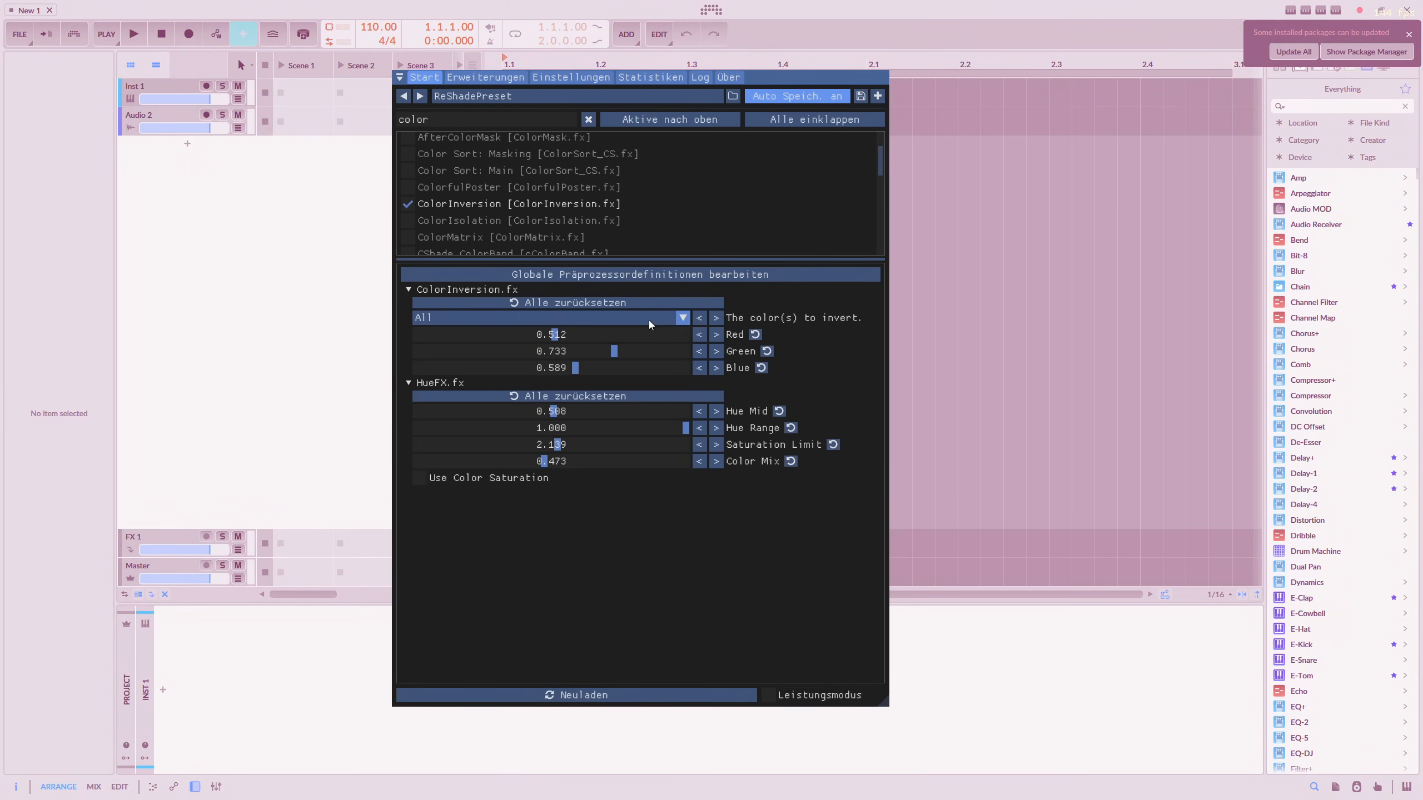
left_click(549, 317)
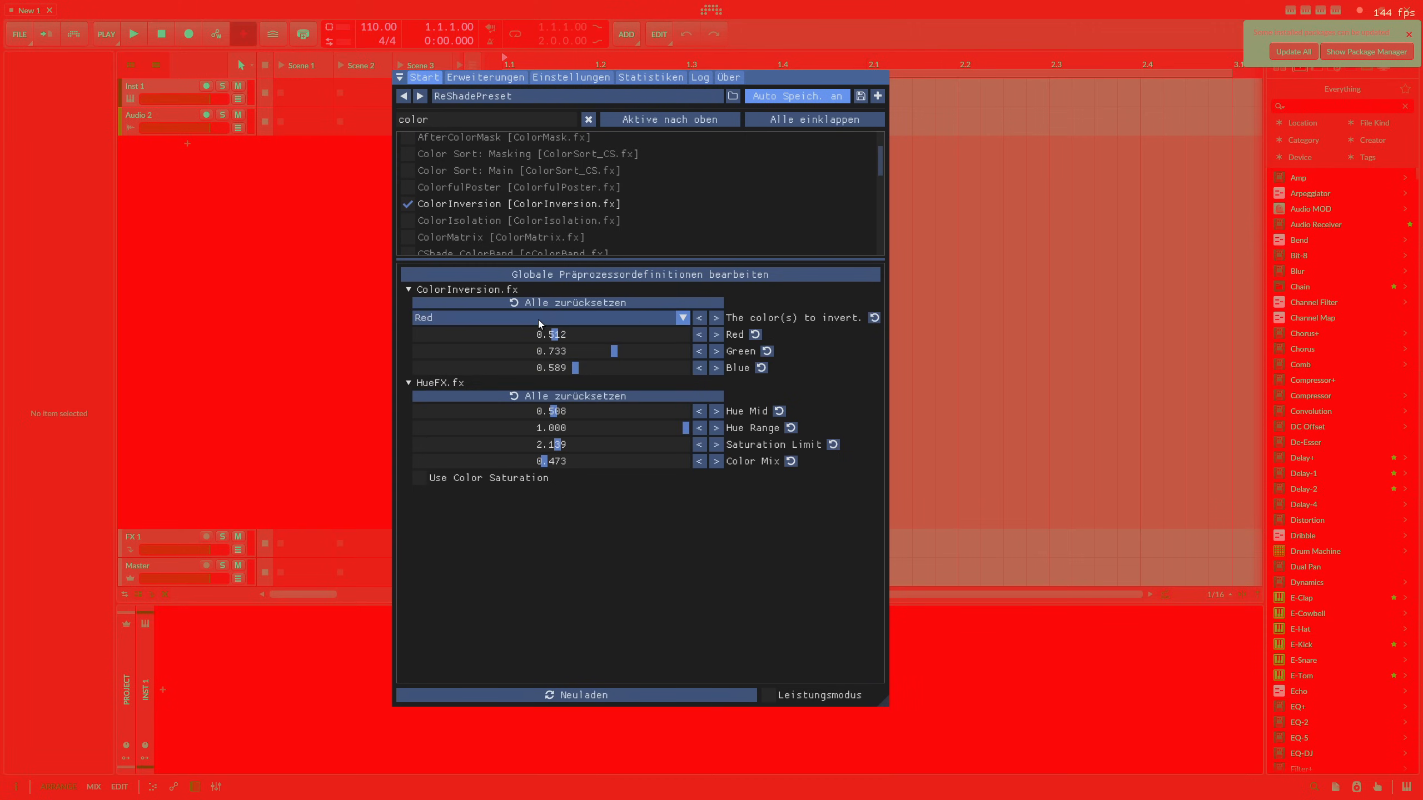
left_click(549, 317)
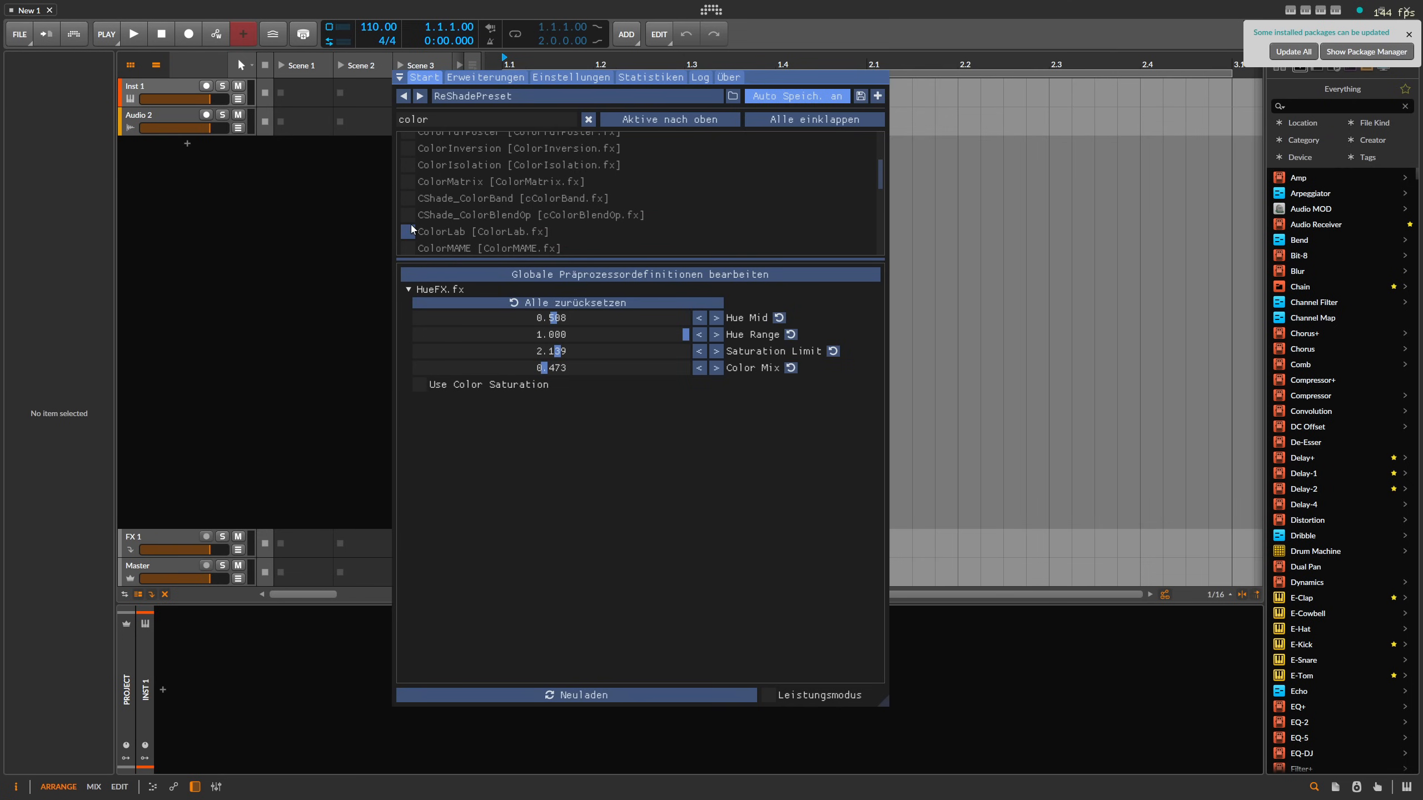
left_click(407, 210)
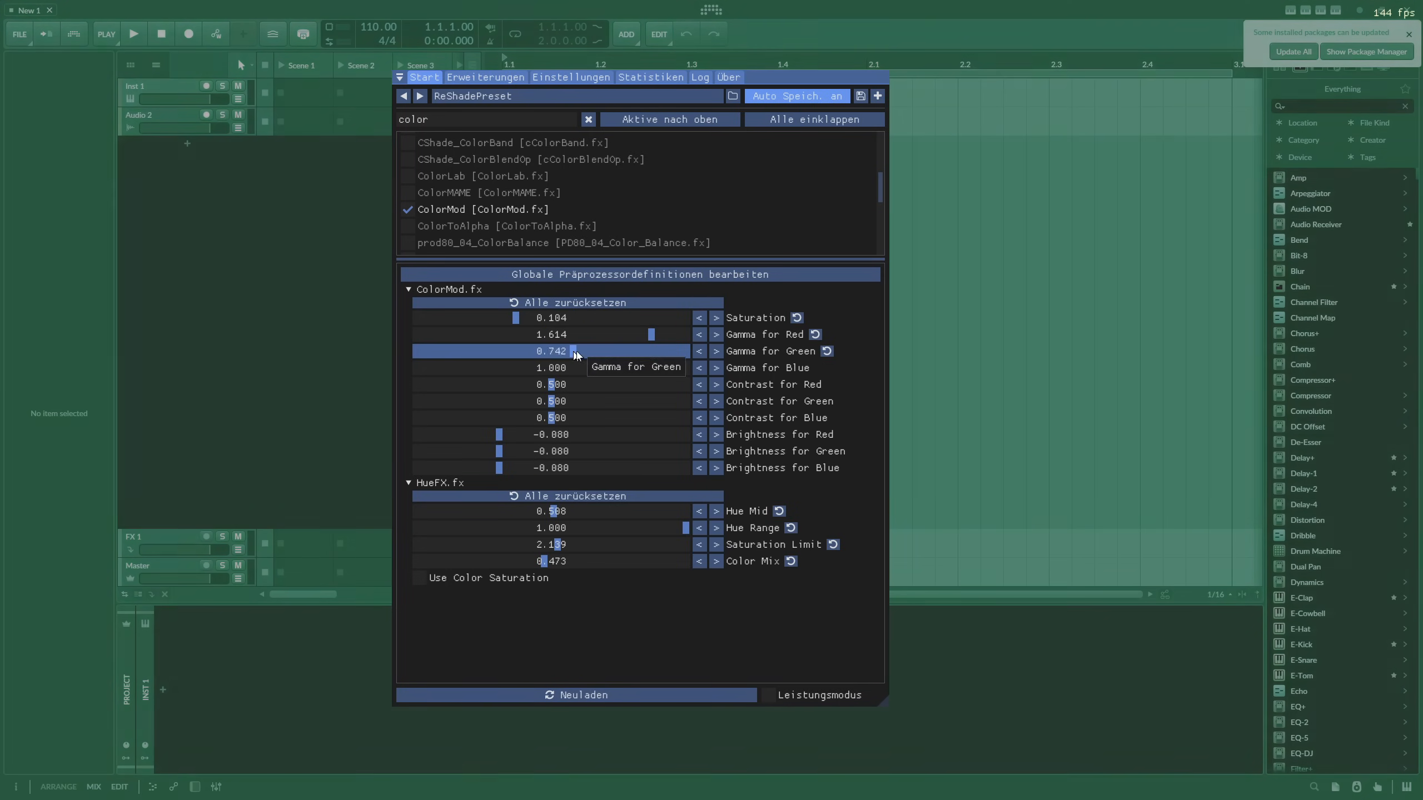
Step: Retune ColorMod's green gamma, brightness, green contrast, red gamma and saturation (0.829) for an orange tint
left_click_drag(575, 351, 612, 352)
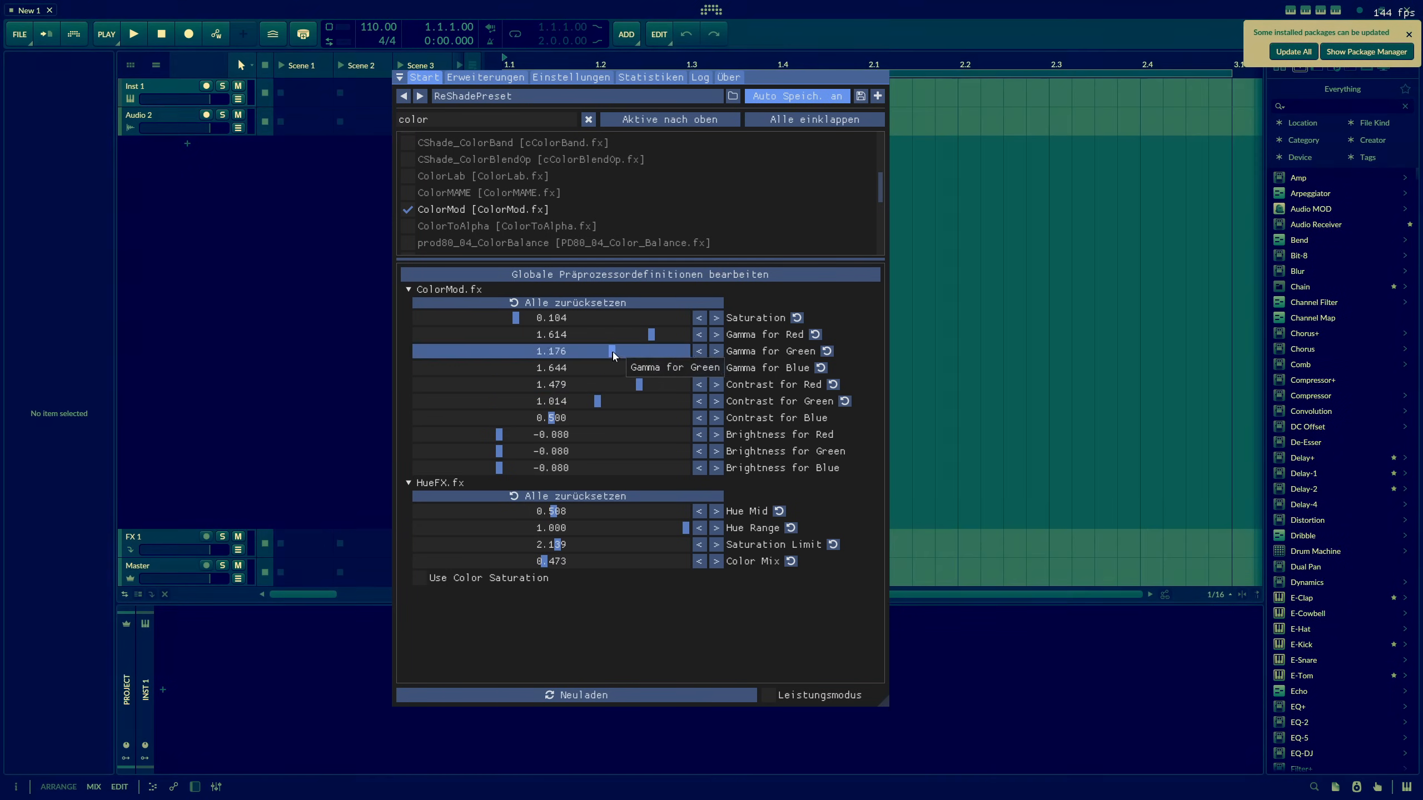
left_click_drag(610, 351, 544, 352)
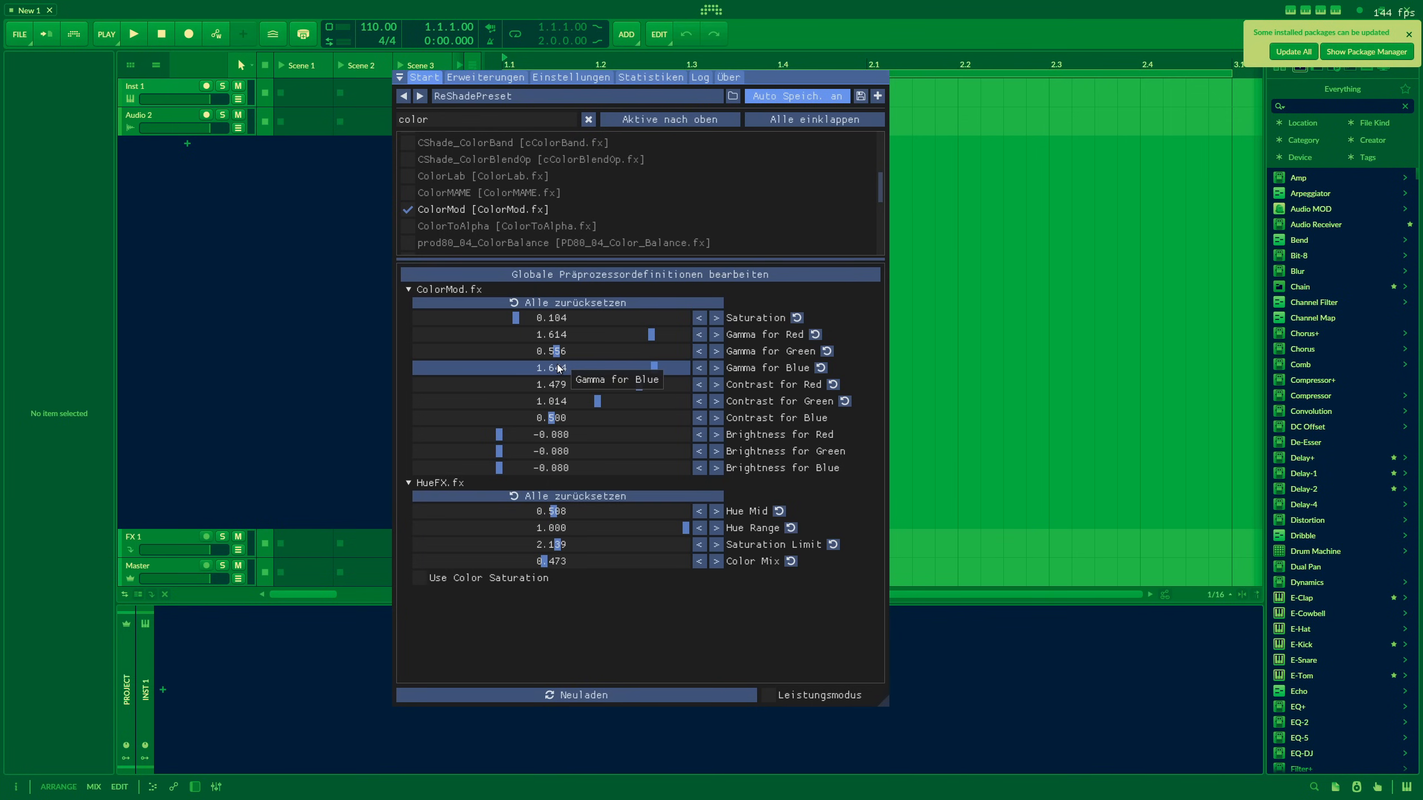
mouse_move(499, 433)
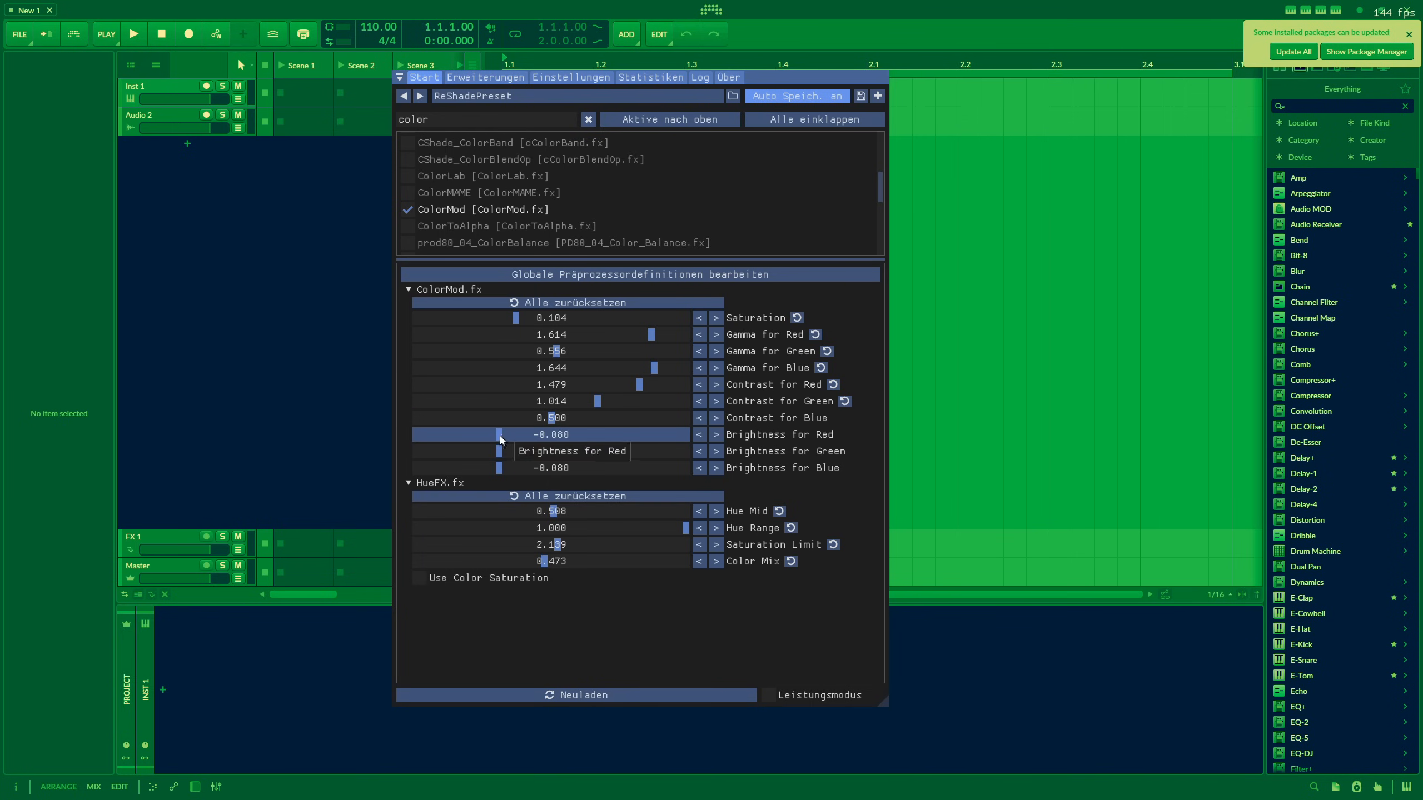
left_click_drag(499, 434, 549, 434)
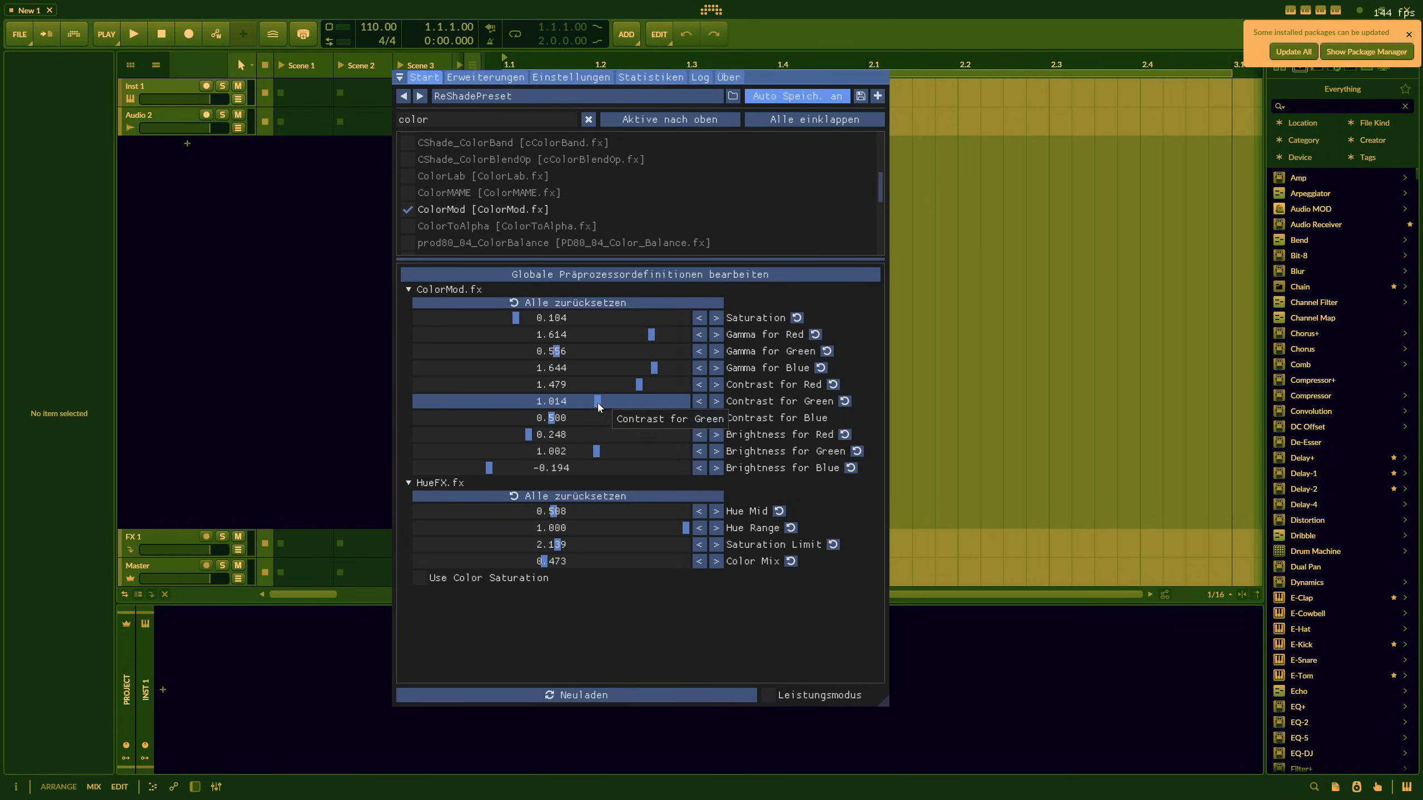
left_click_drag(516, 317, 643, 317)
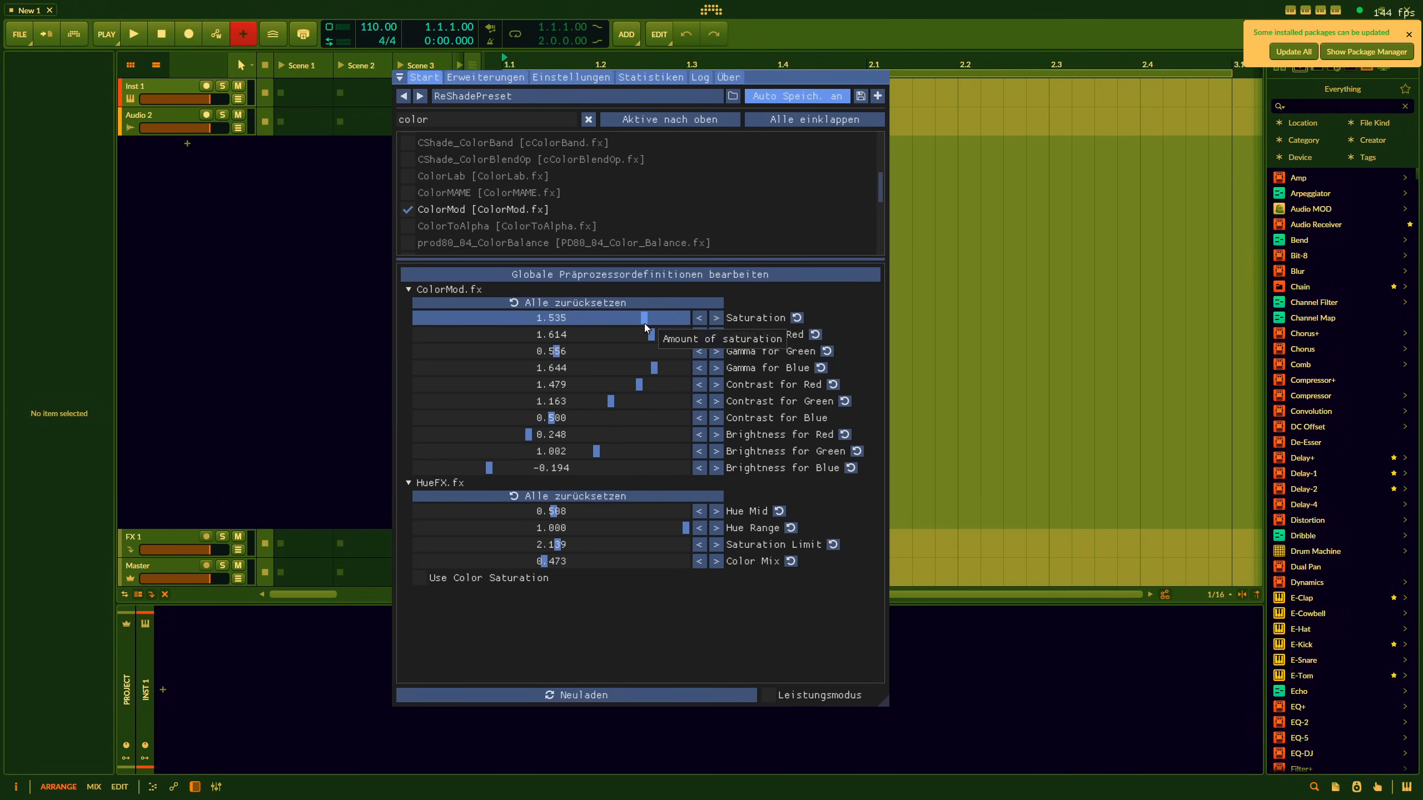
left_click_drag(644, 317, 522, 318)
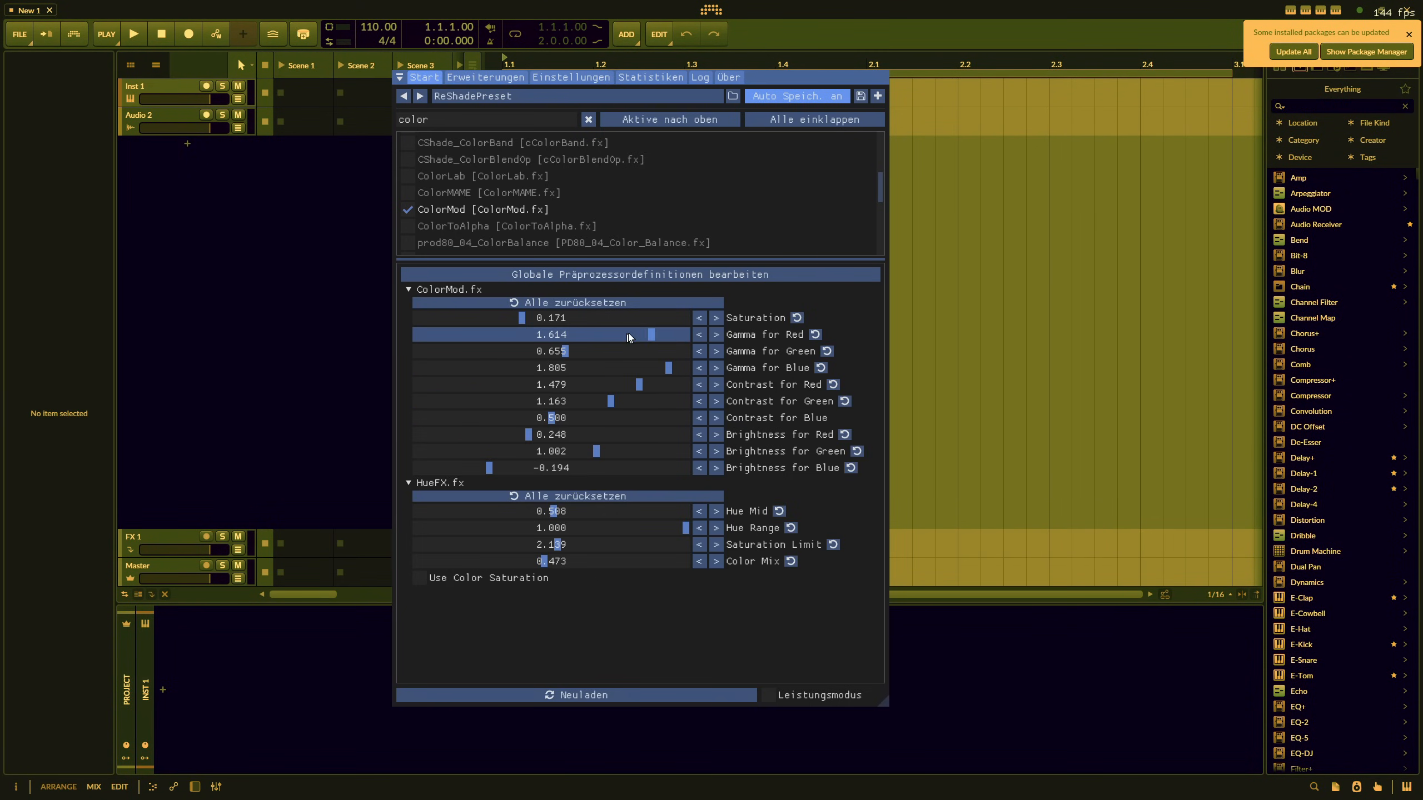
left_click_drag(522, 317, 597, 317)
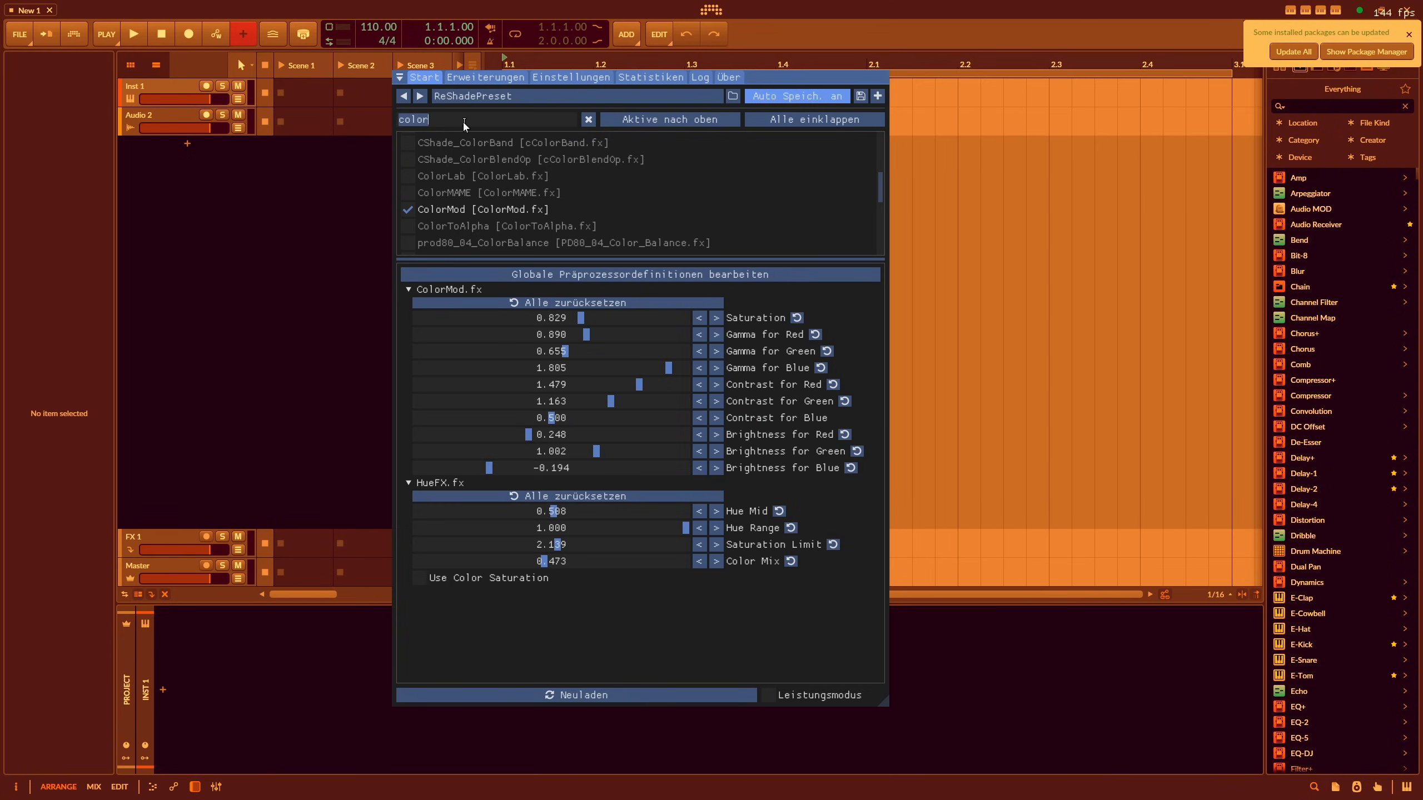
Step: Search ReShade for 'film', try the filmic tonemap shaders, and enable FilmGrain2
type("film")
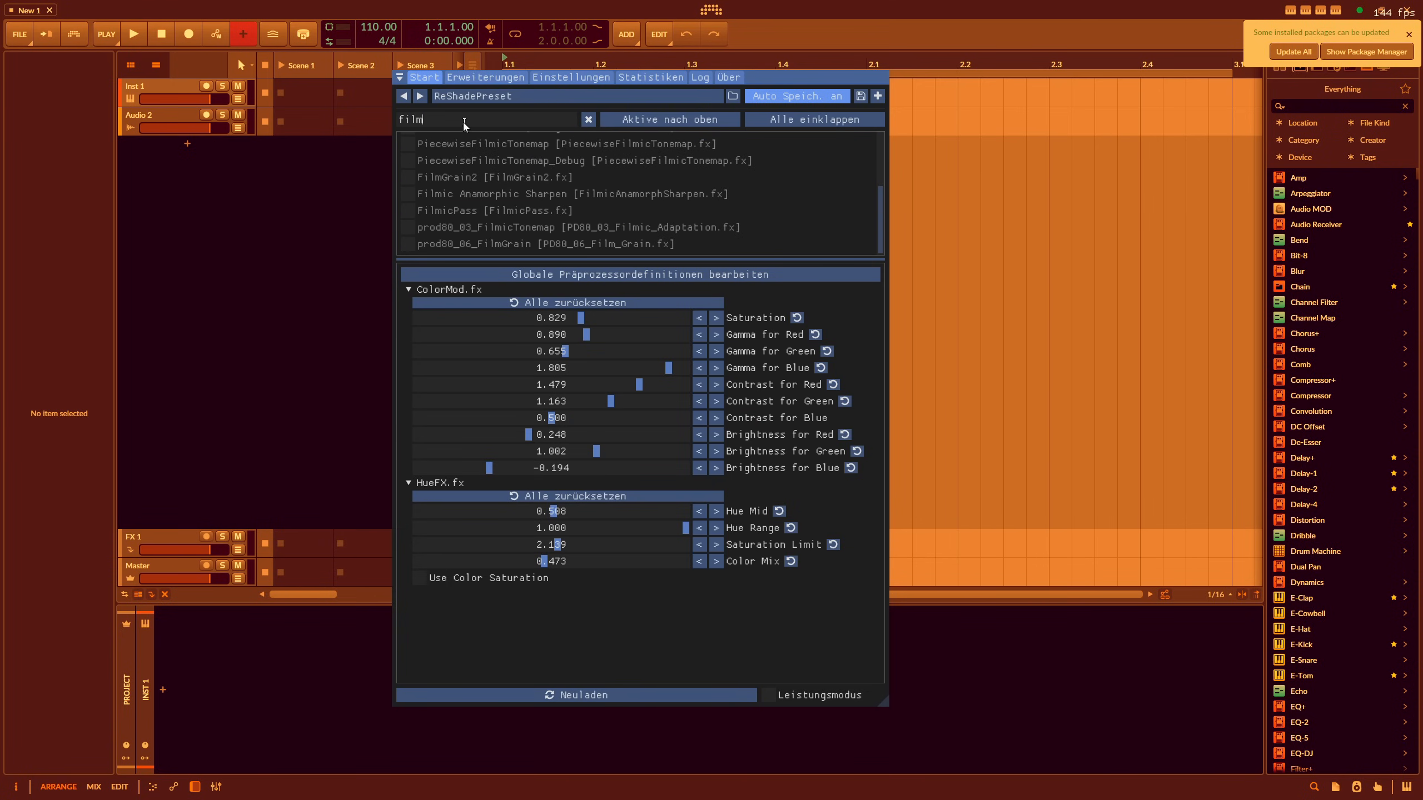
left_click(407, 143)
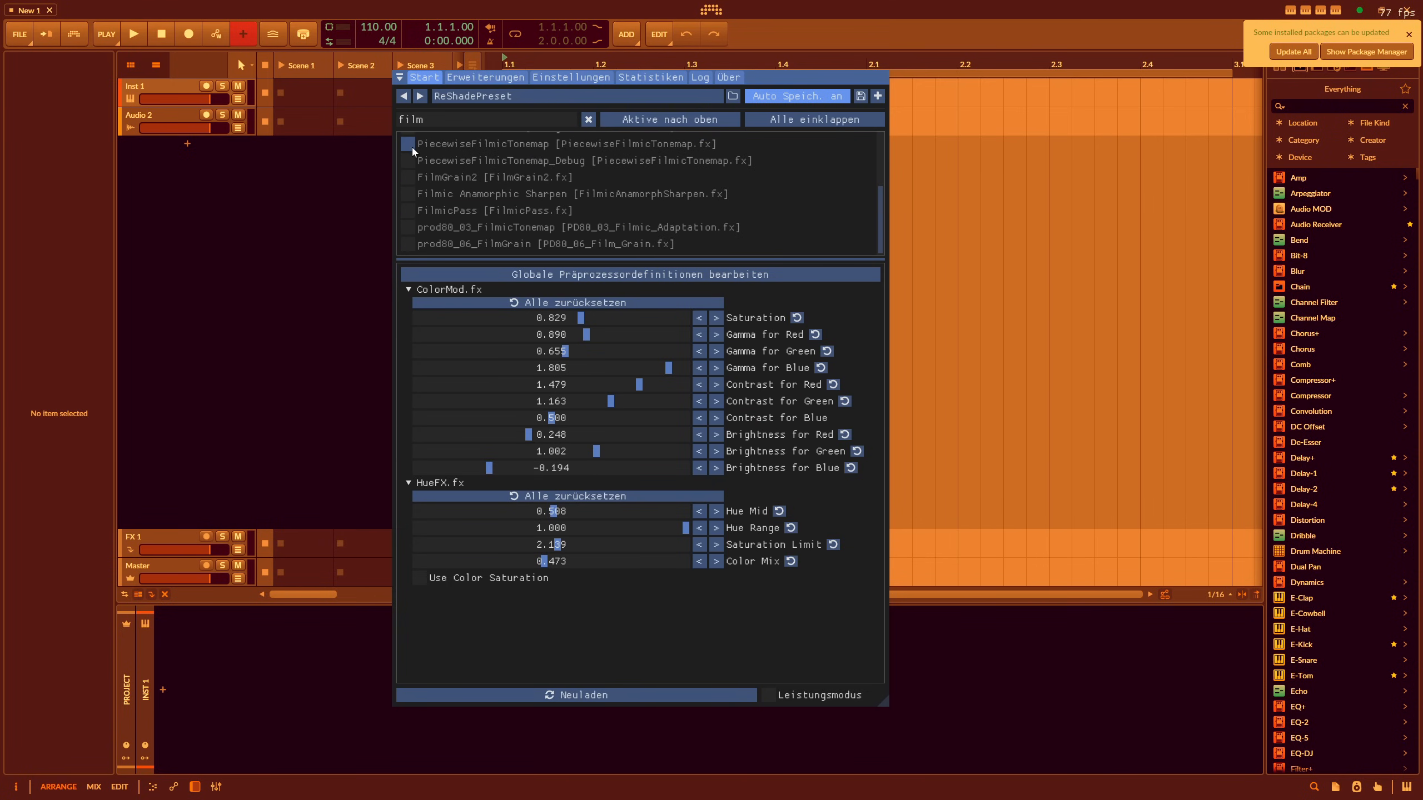
left_click(407, 160)
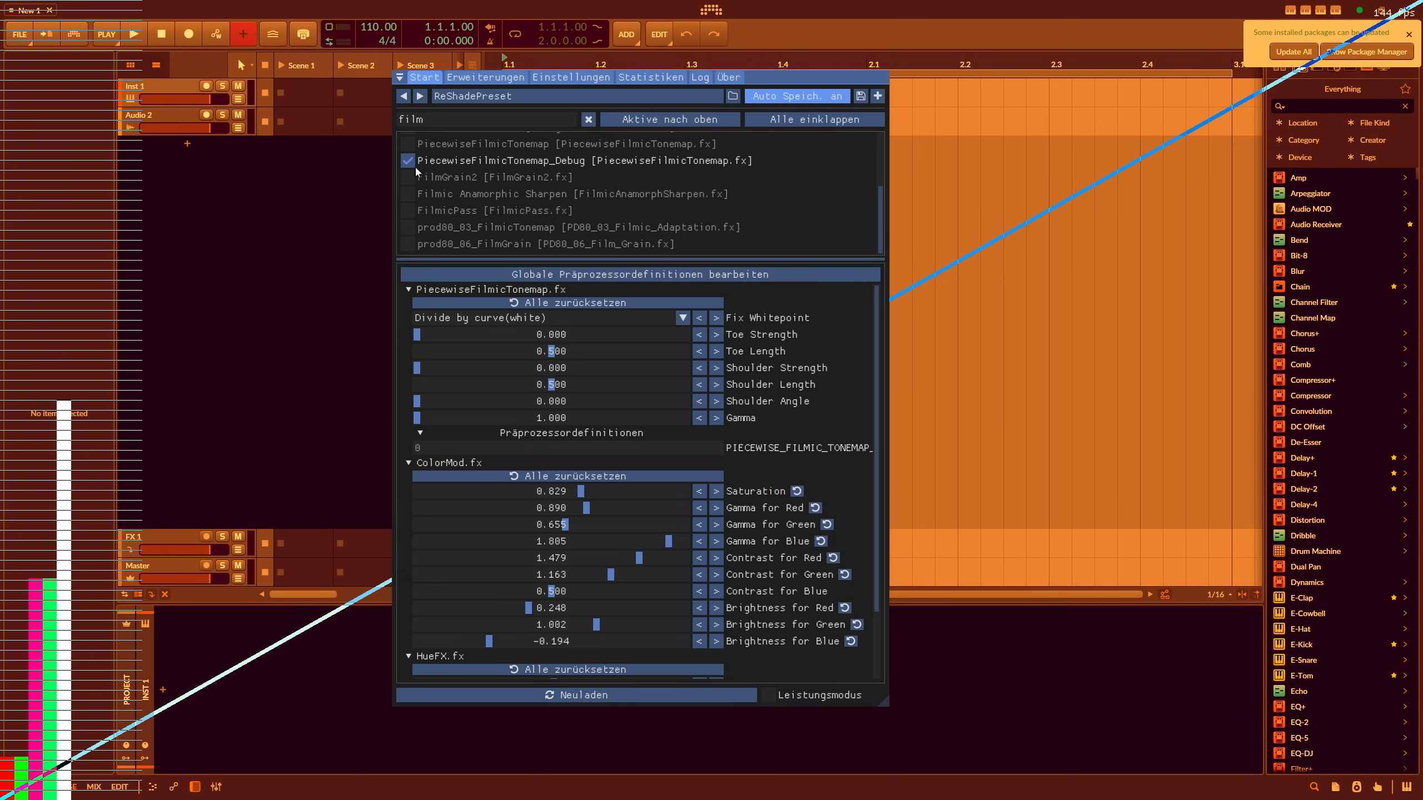
left_click(407, 176)
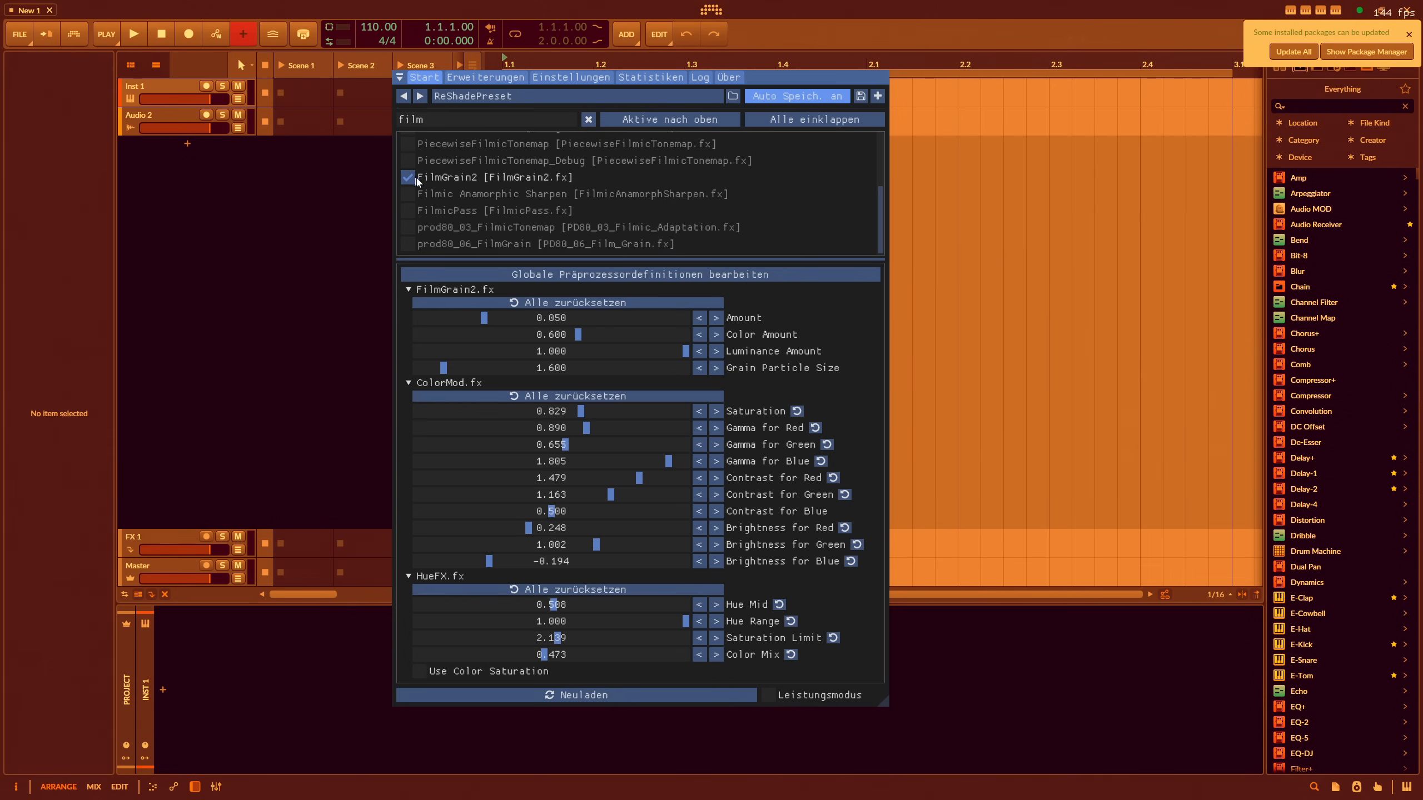
Step: Raise FilmGrain2's grain amount and adjust its colour, luminance amounts and particle size
left_click_drag(483, 318, 584, 317)
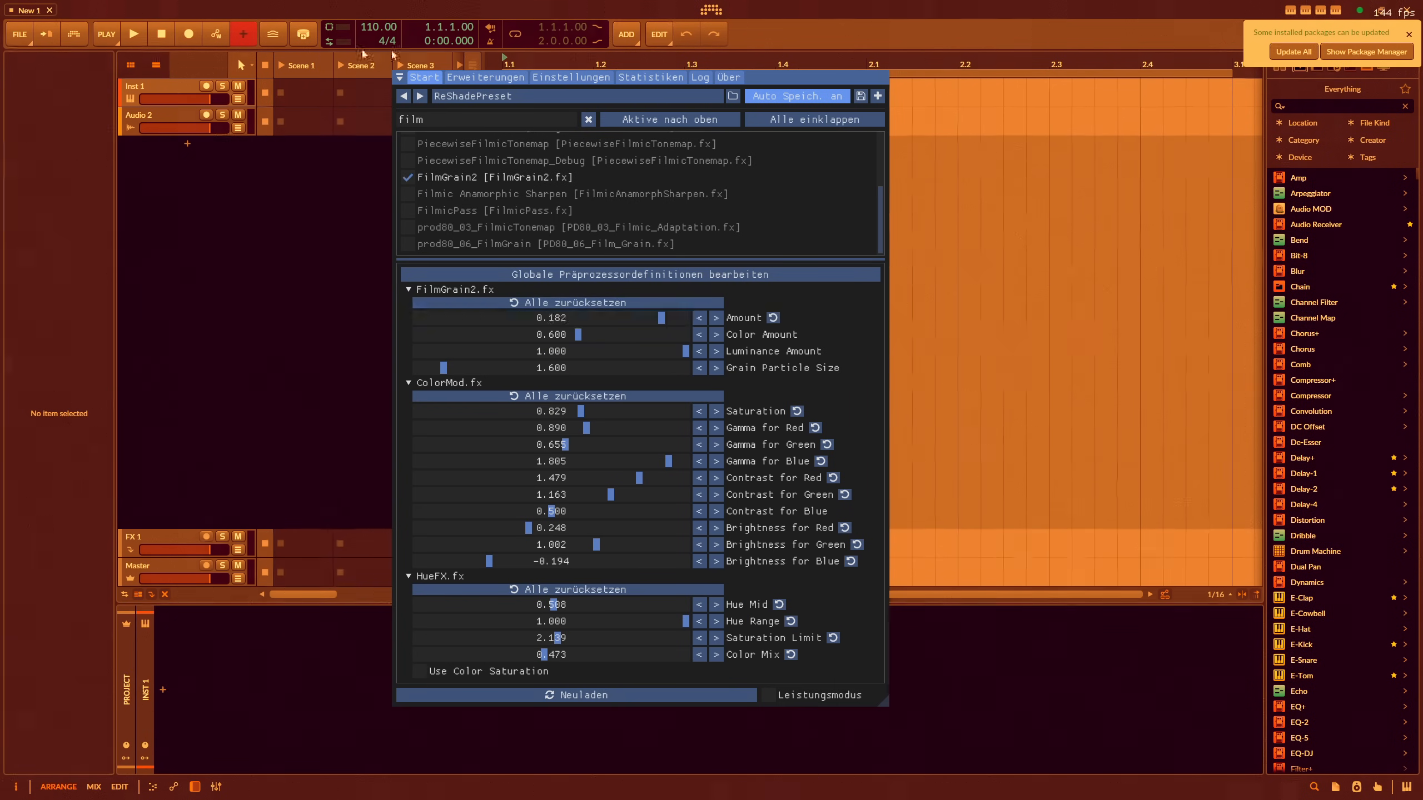
left_click_drag(660, 317, 674, 318)
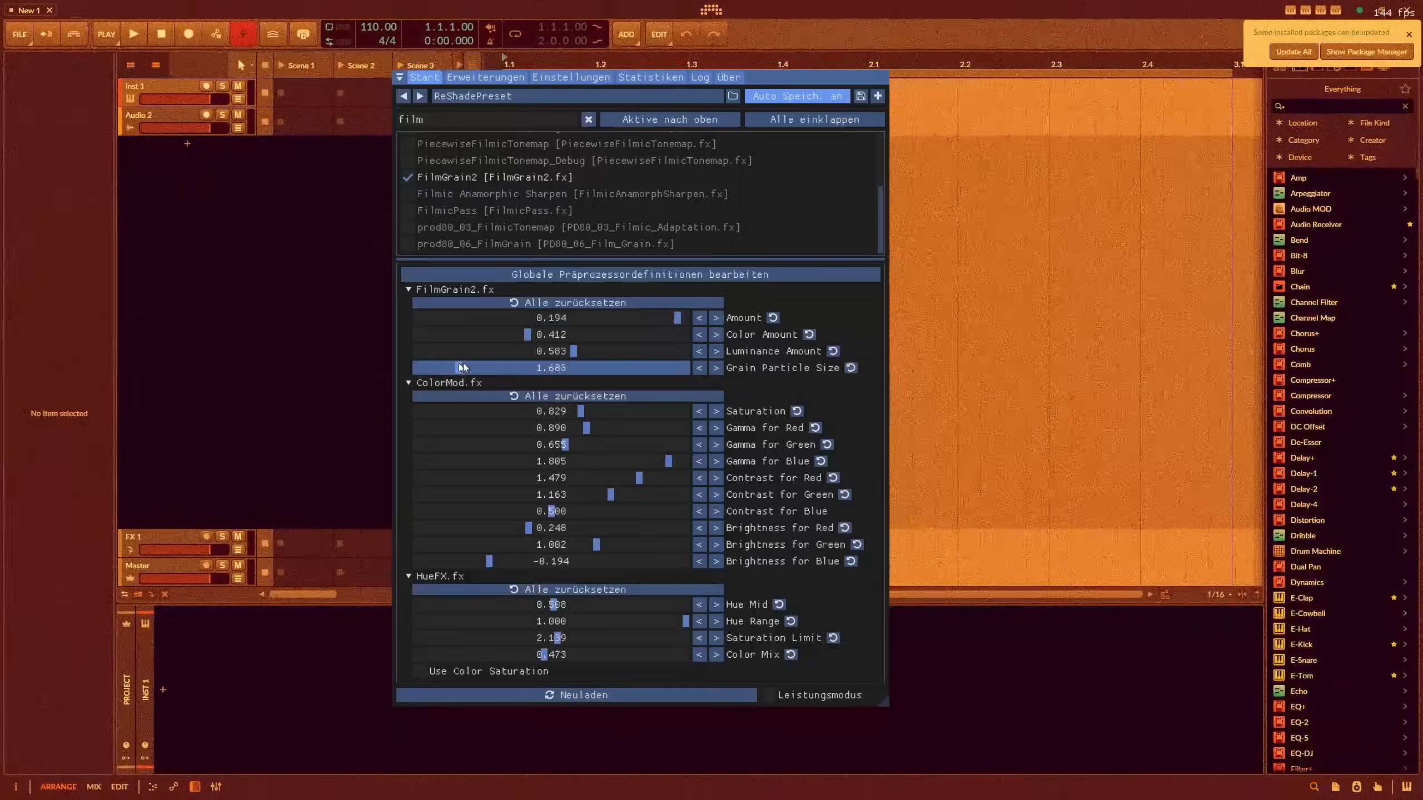
left_click_drag(458, 367, 517, 367)
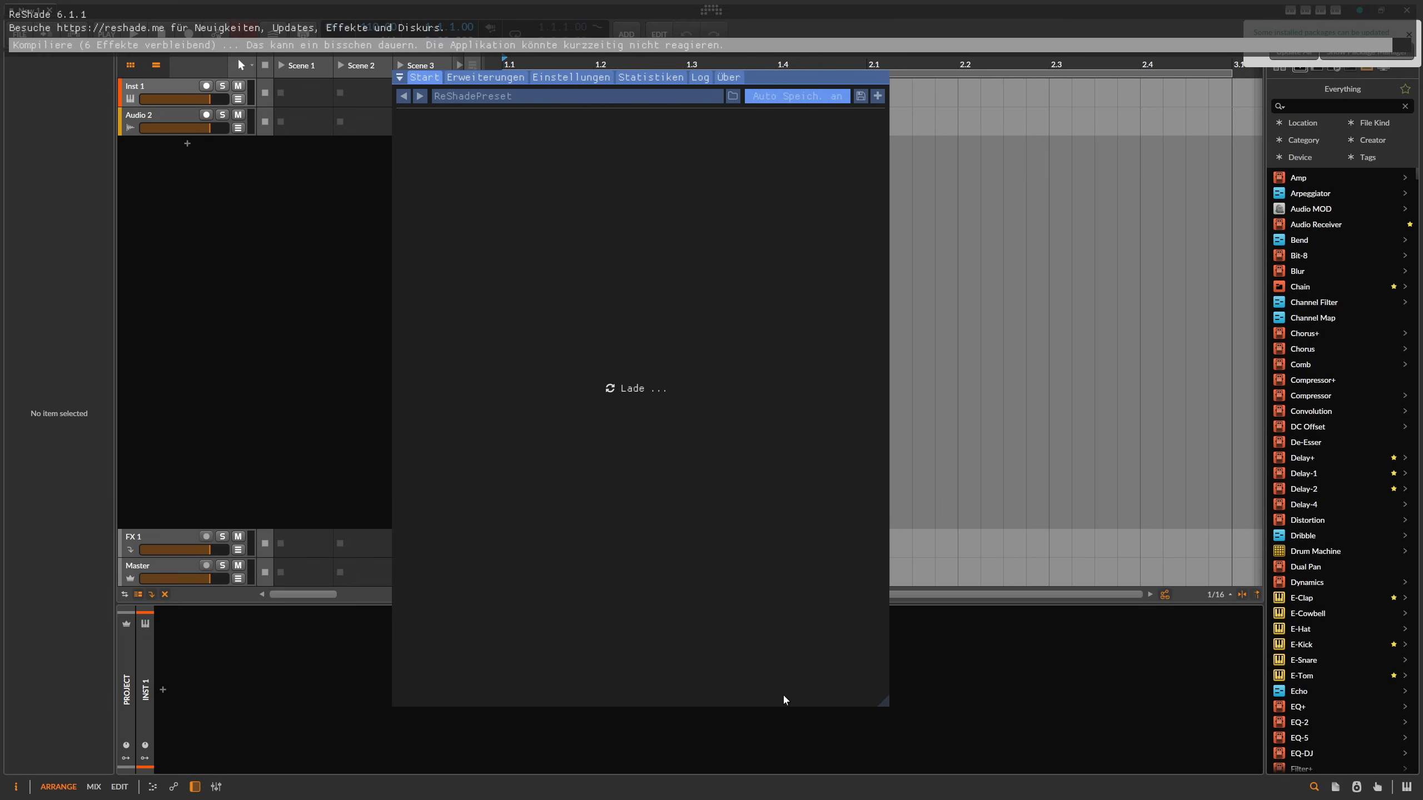
mouse_move(782, 698)
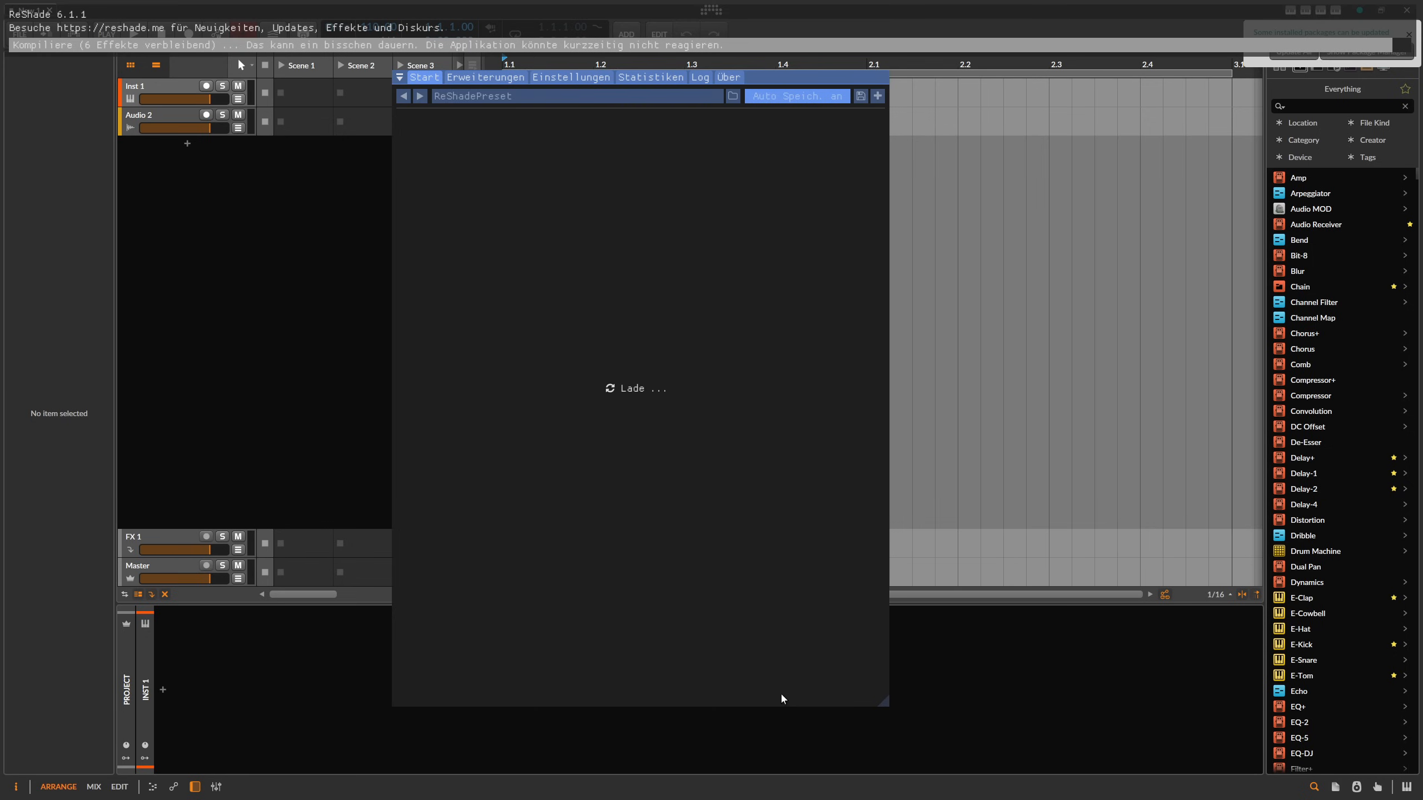
mouse_move(657, 189)
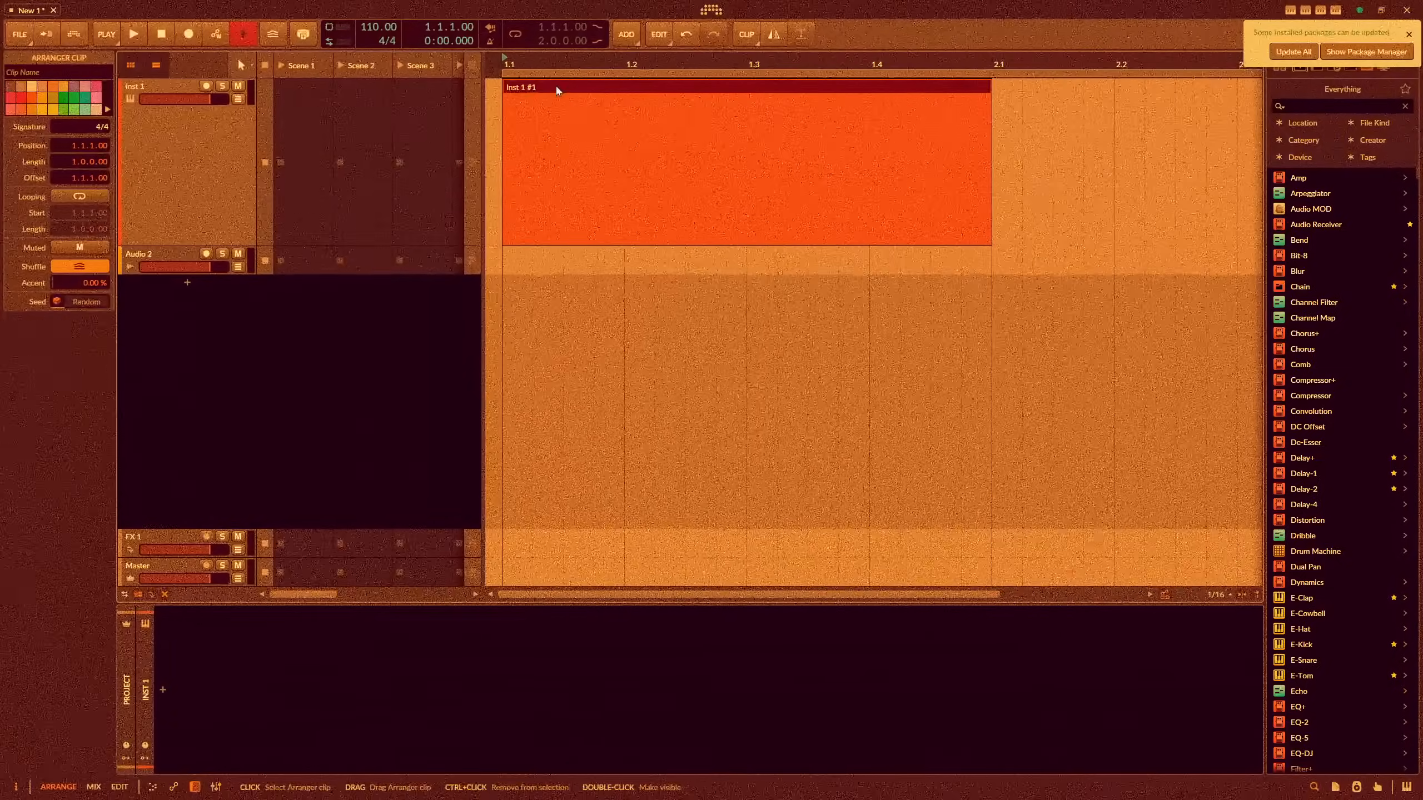
Step: Open clip Inst 1 #1 in the piano-roll editor
double_click(744, 163)
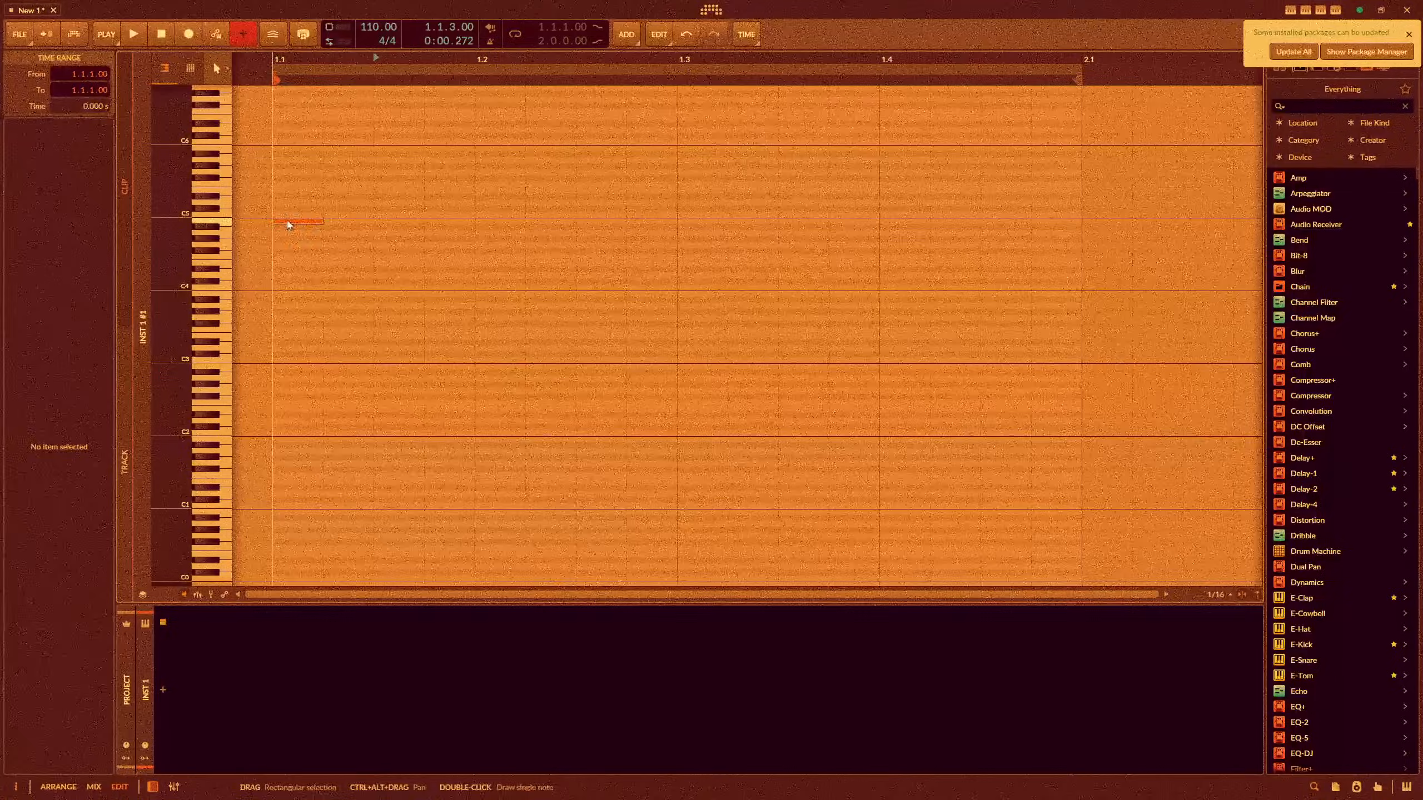